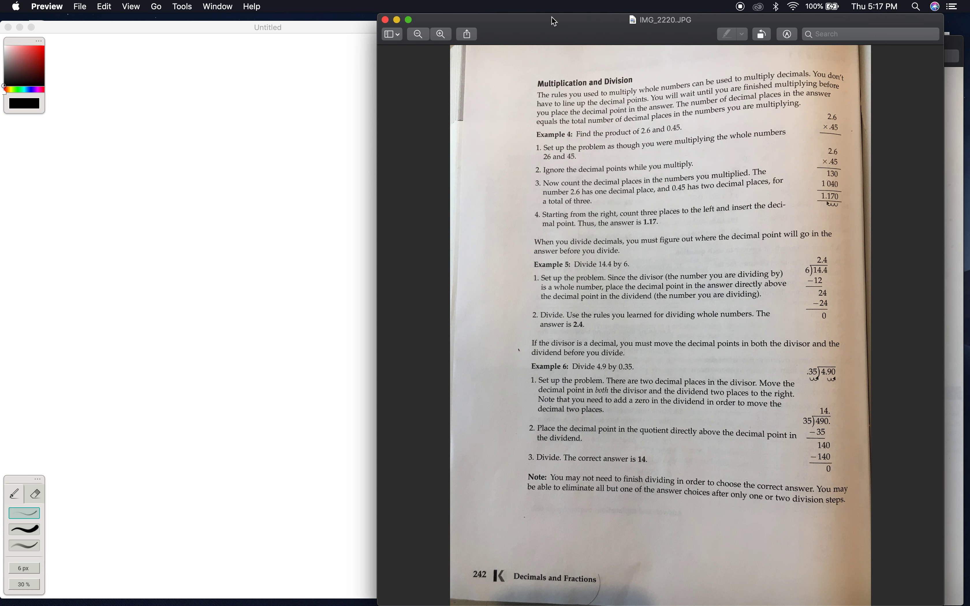
mouse_move(359, 85)
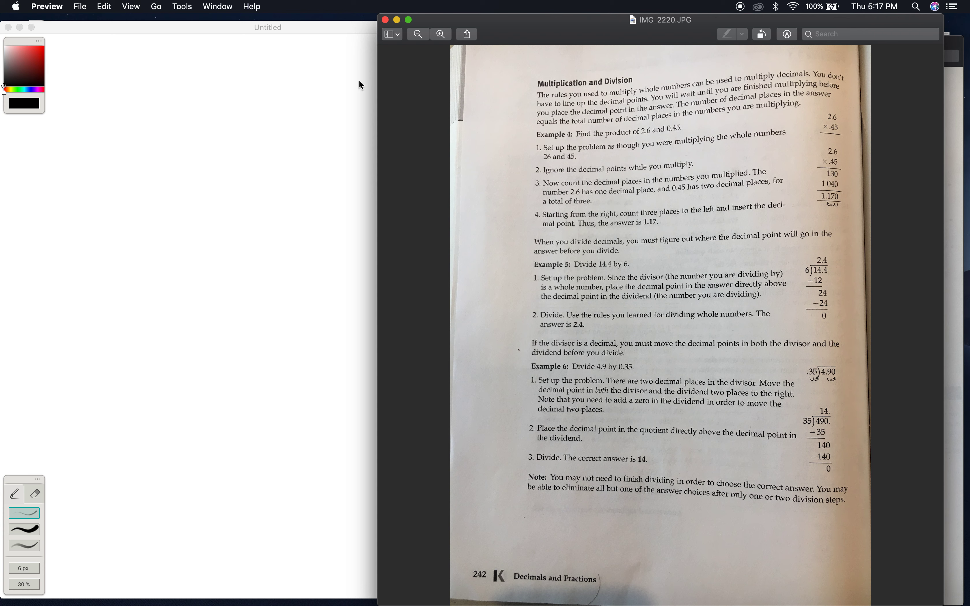
mouse_move(579, 29)
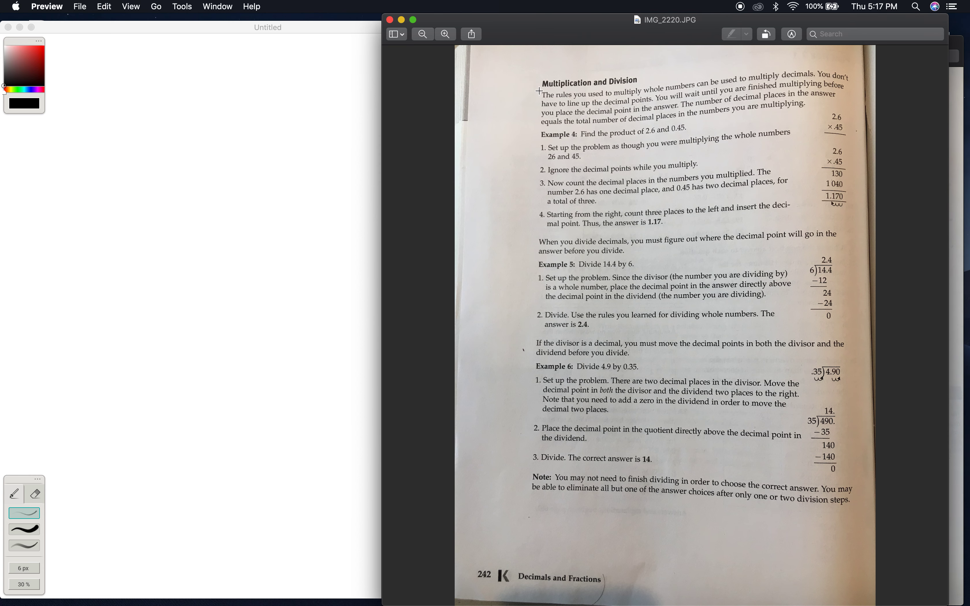
mouse_move(623, 91)
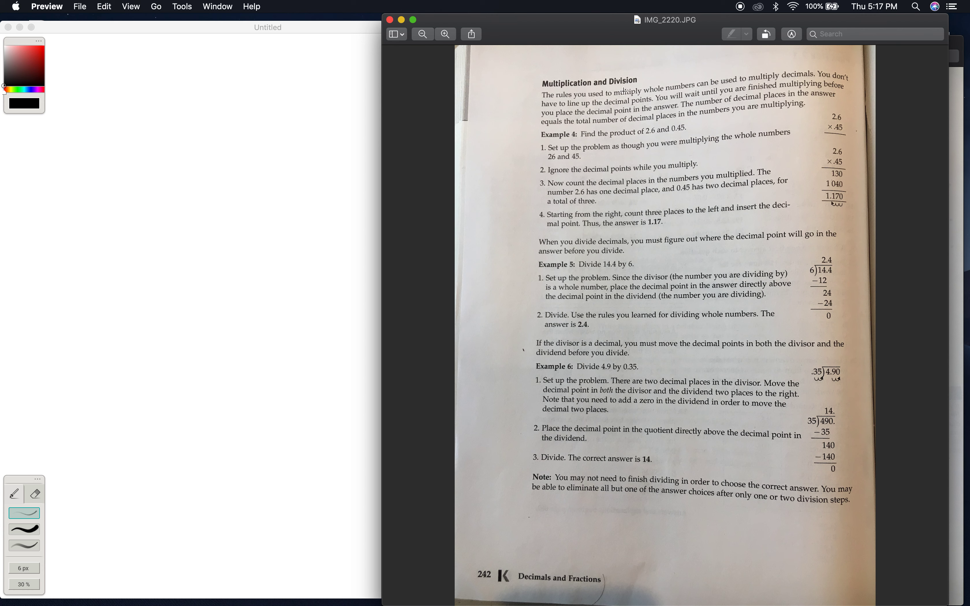
mouse_move(612, 104)
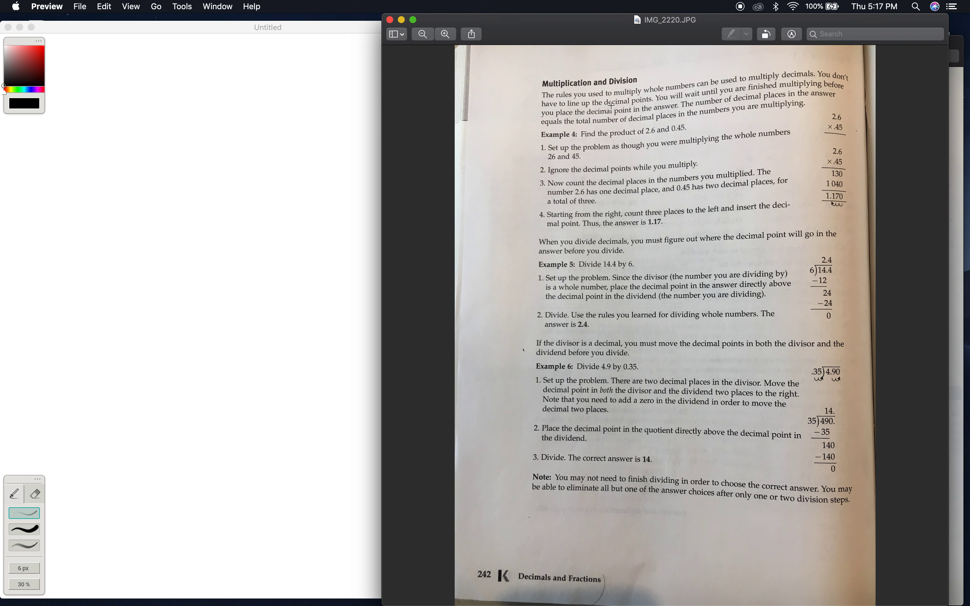
mouse_move(591, 156)
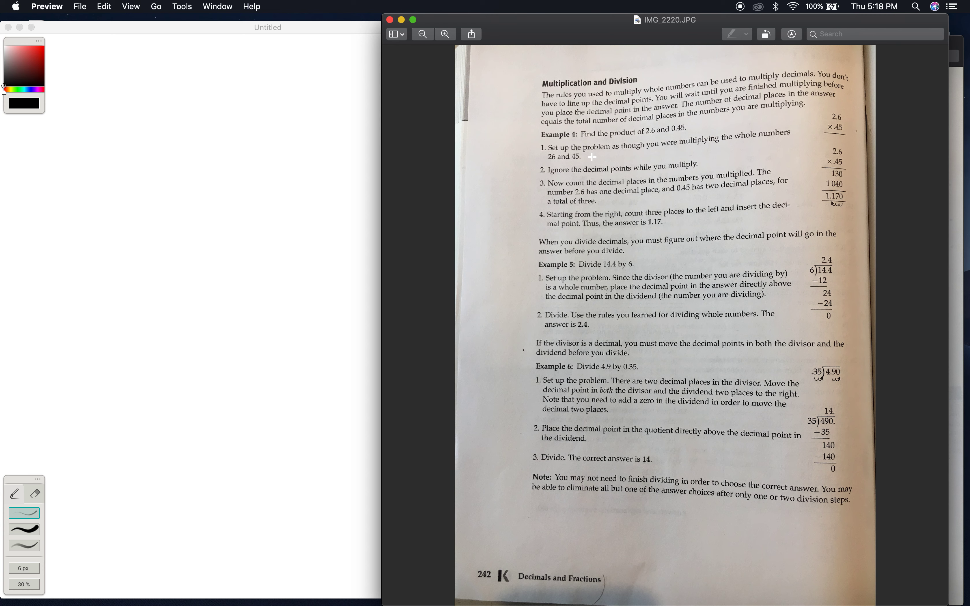
mouse_move(673, 82)
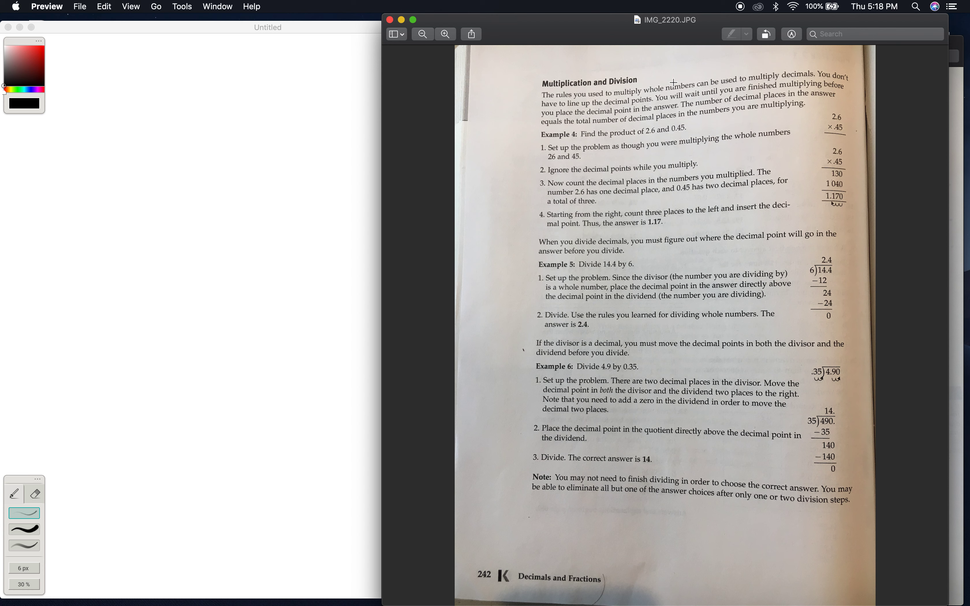
mouse_move(789, 148)
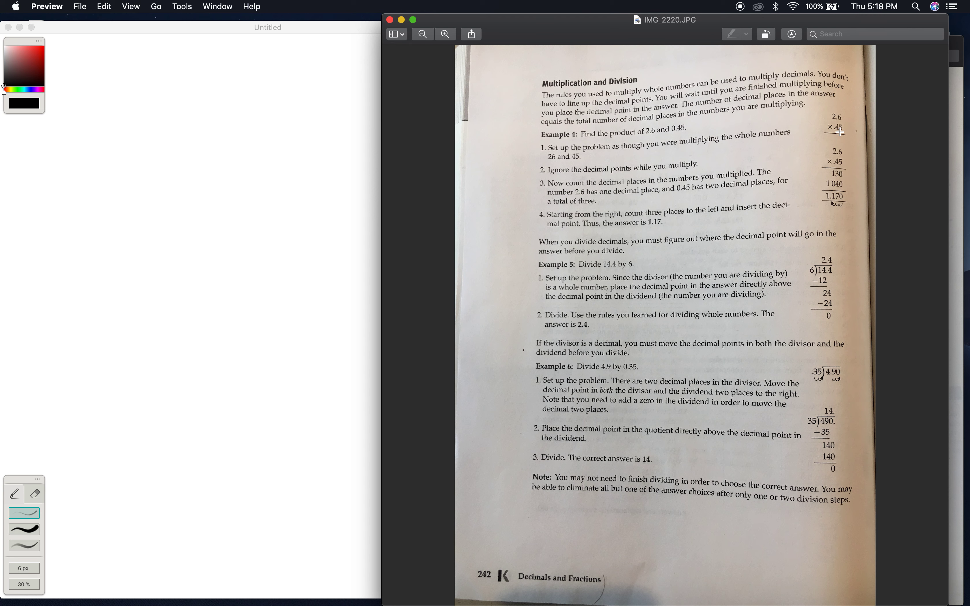
mouse_move(838, 132)
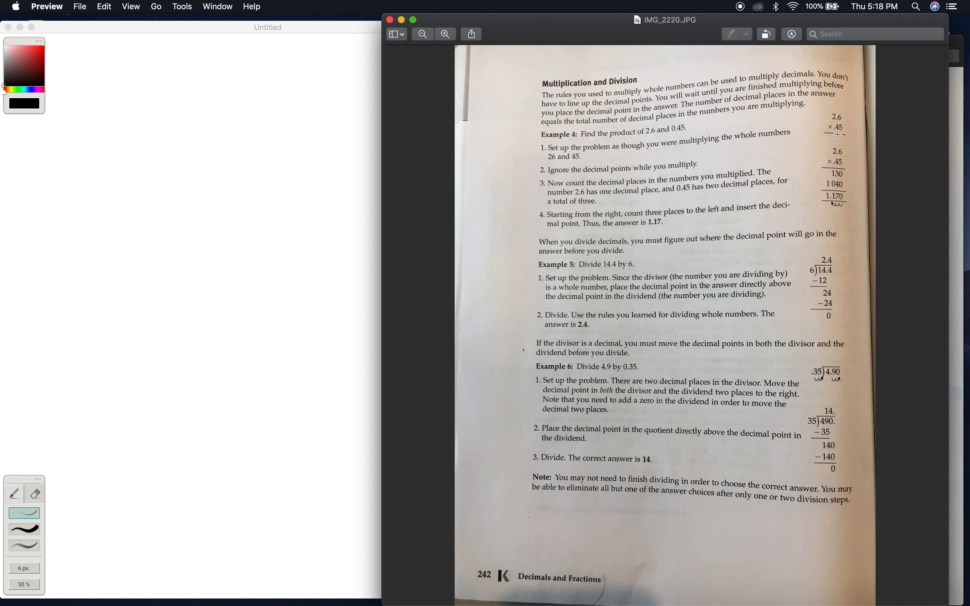
mouse_move(839, 129)
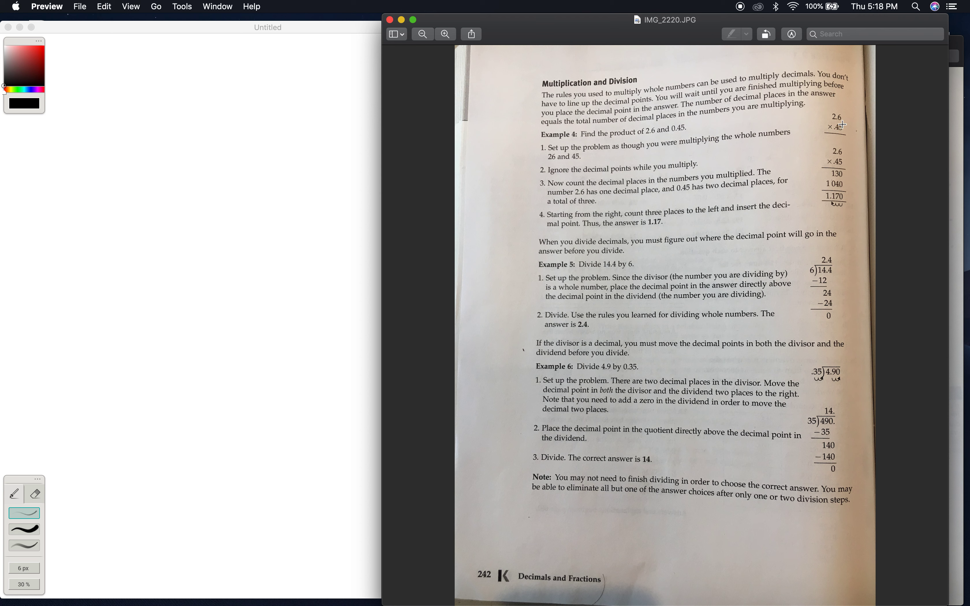
mouse_move(841, 127)
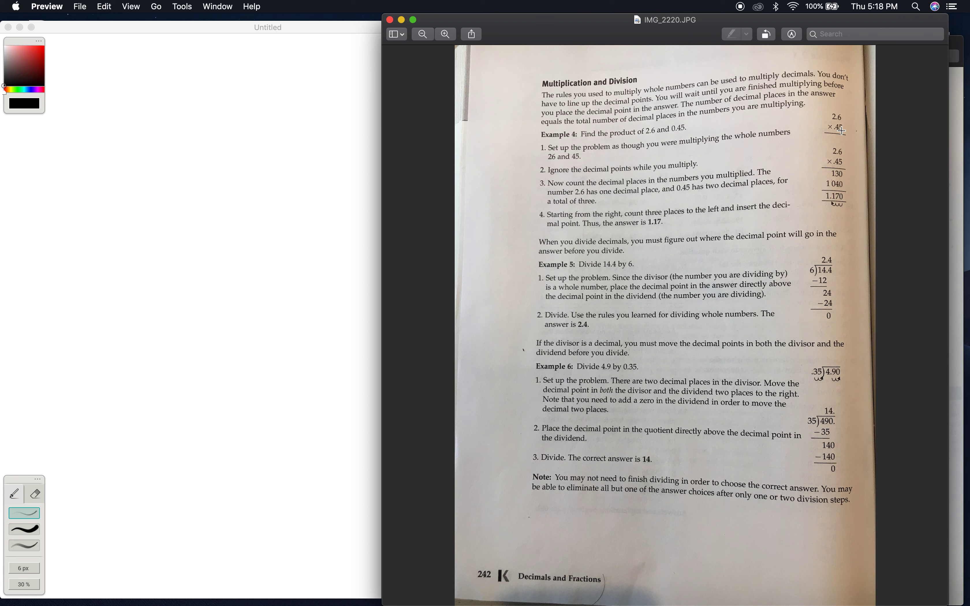
mouse_move(836, 130)
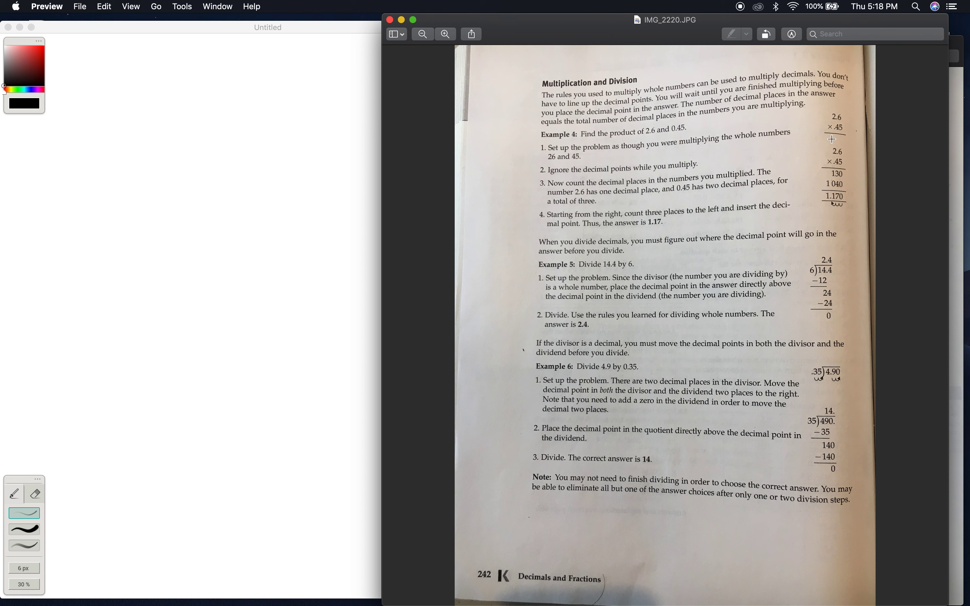
mouse_move(831, 203)
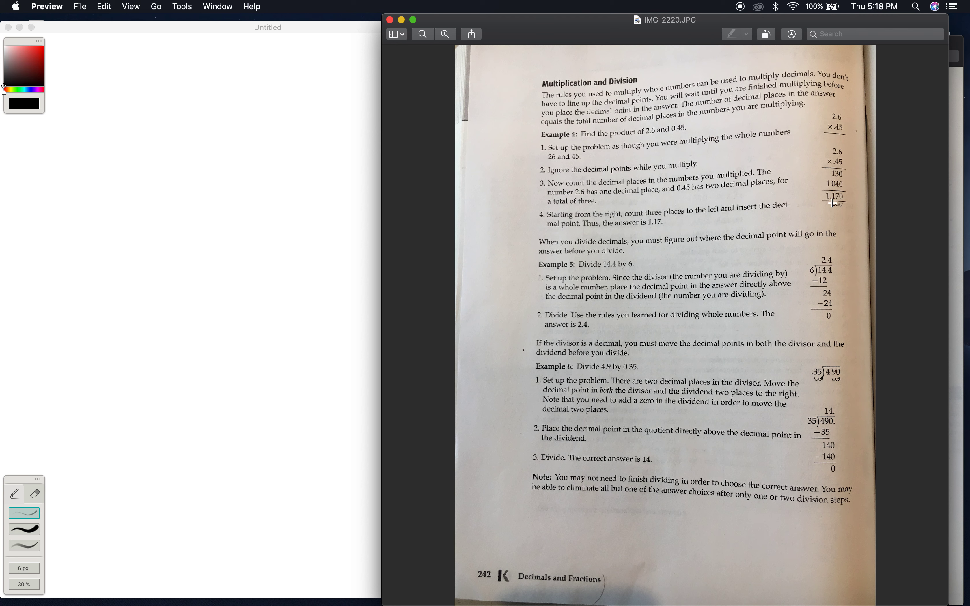
mouse_move(833, 202)
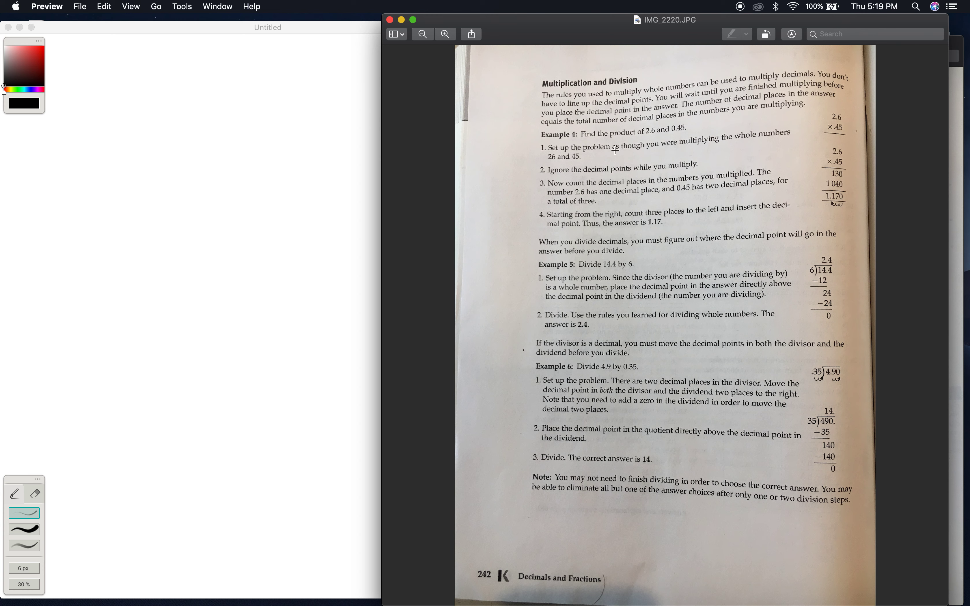
mouse_move(562, 163)
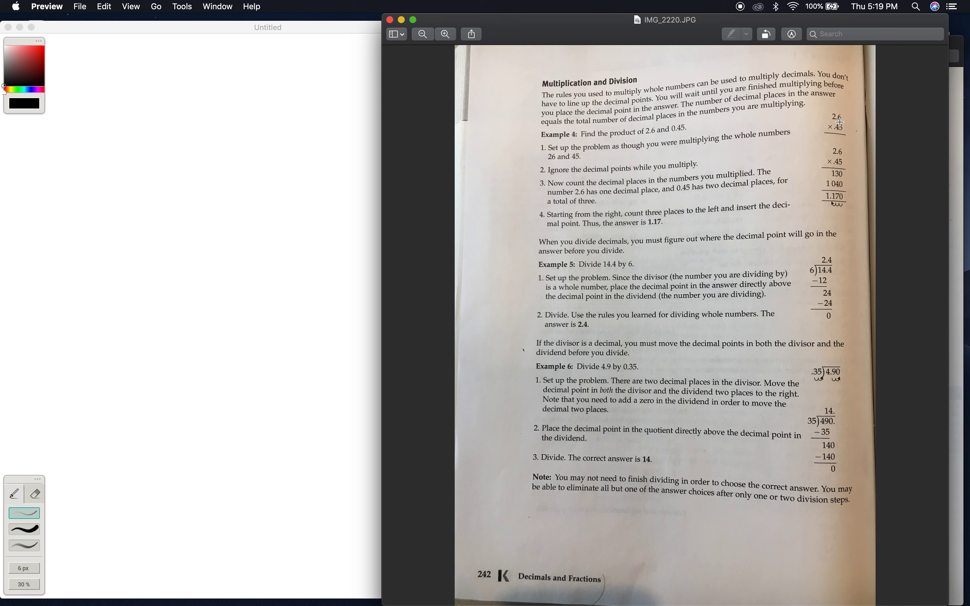
mouse_move(571, 183)
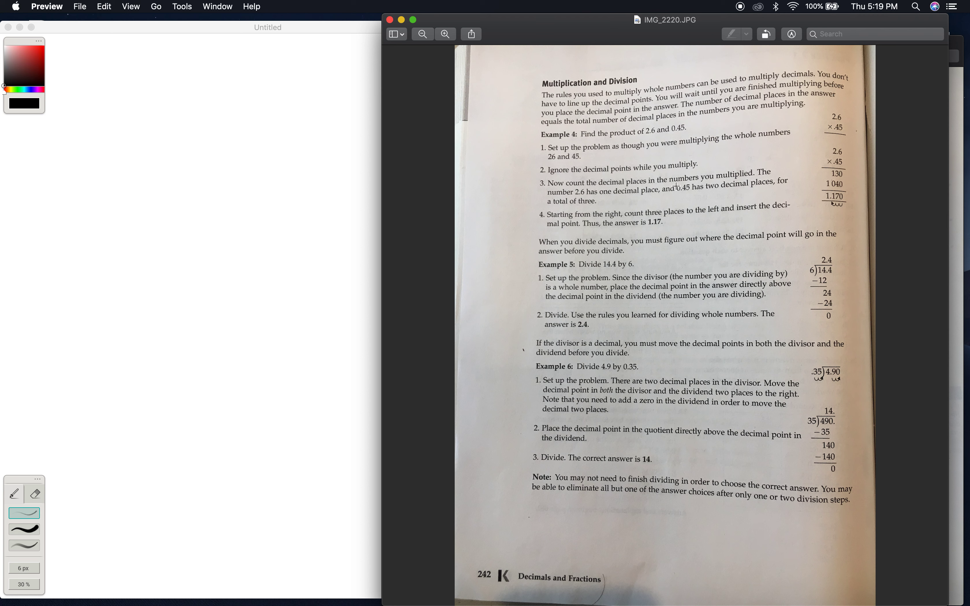
mouse_move(767, 179)
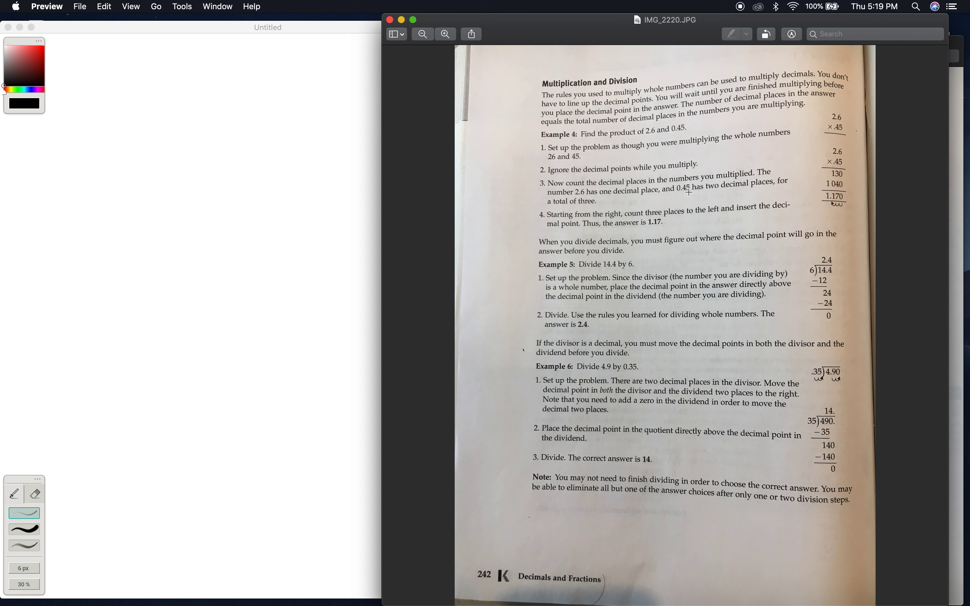
mouse_move(788, 188)
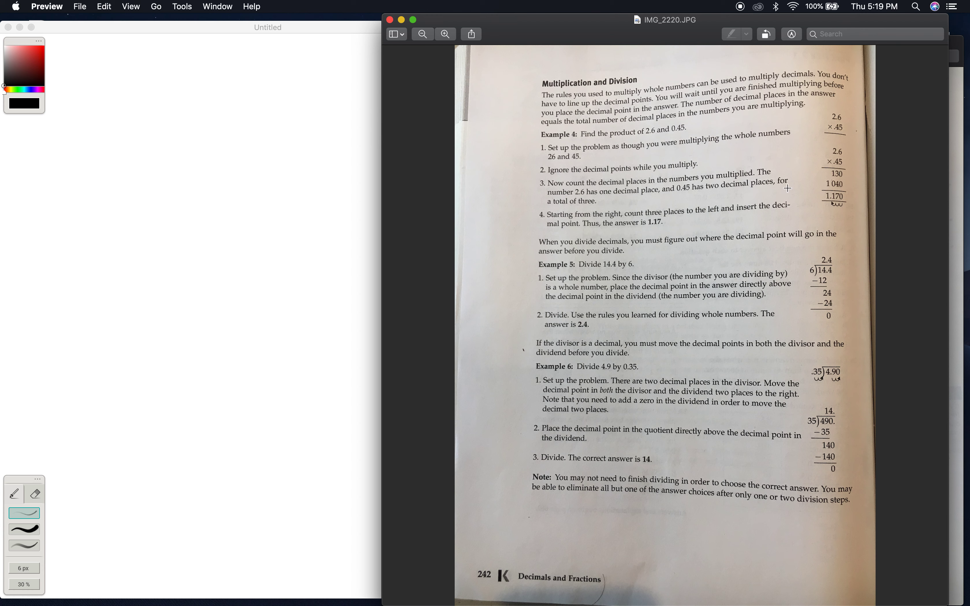
mouse_move(563, 205)
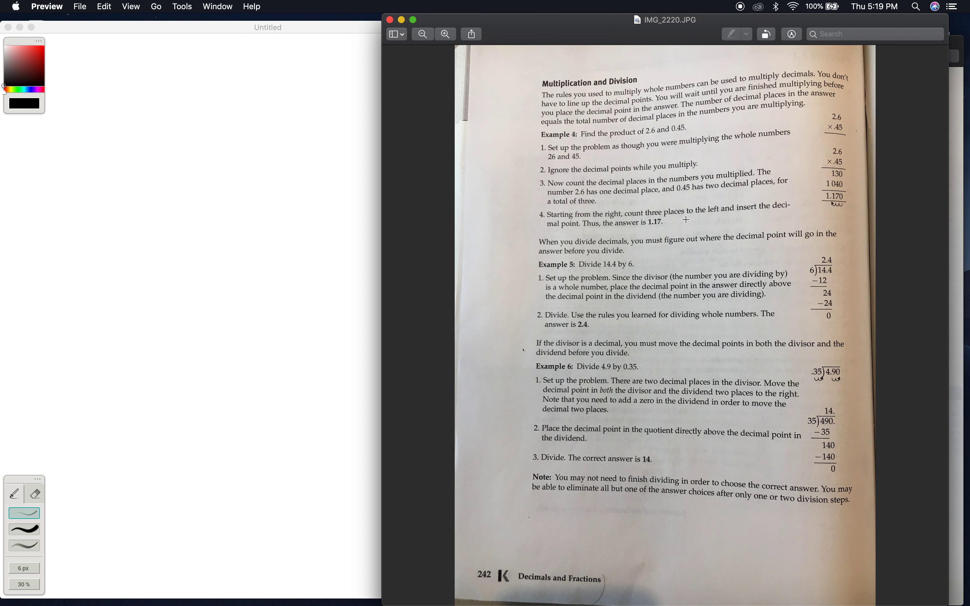
mouse_move(693, 221)
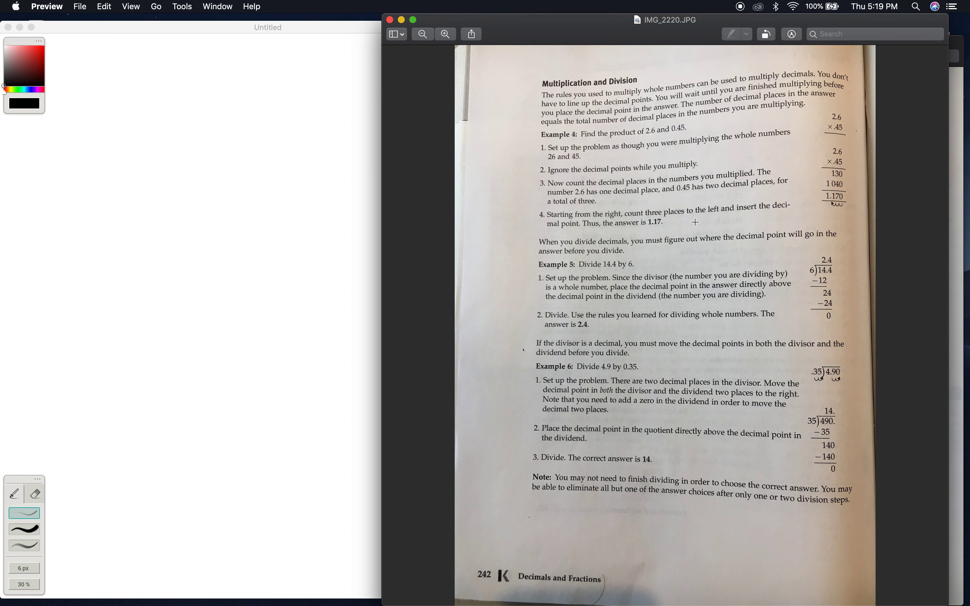
mouse_move(552, 234)
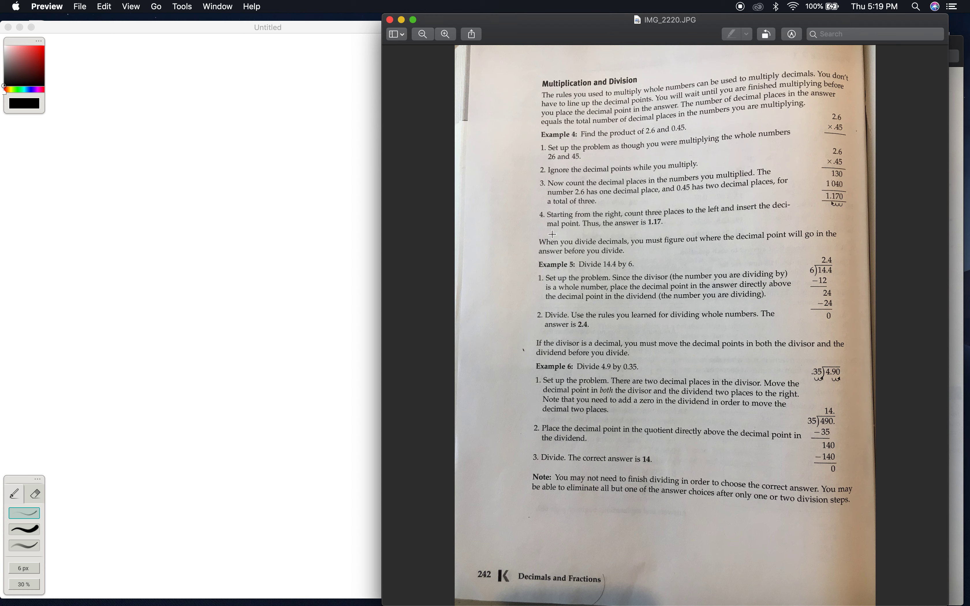
mouse_move(657, 230)
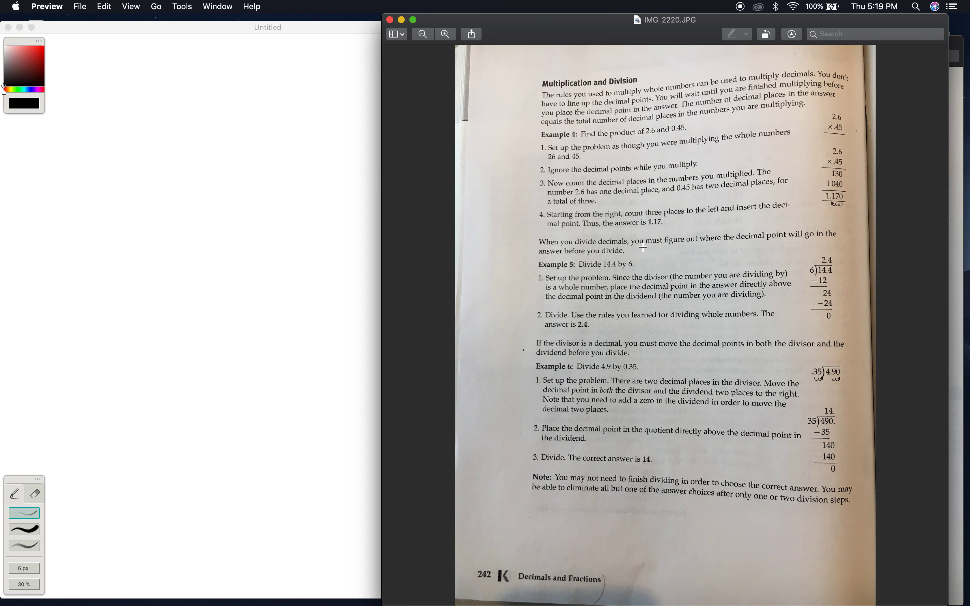
mouse_move(718, 247)
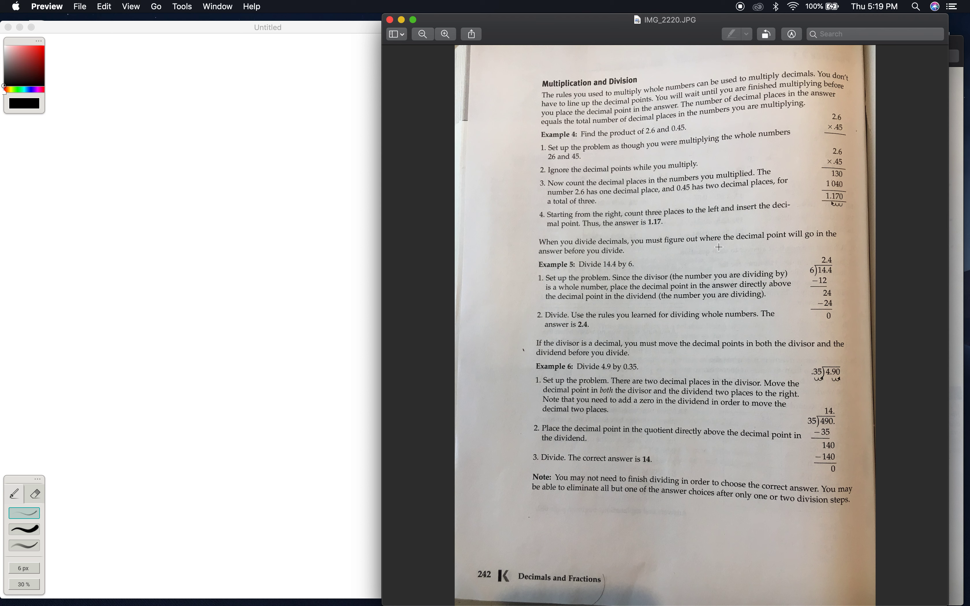
mouse_move(660, 251)
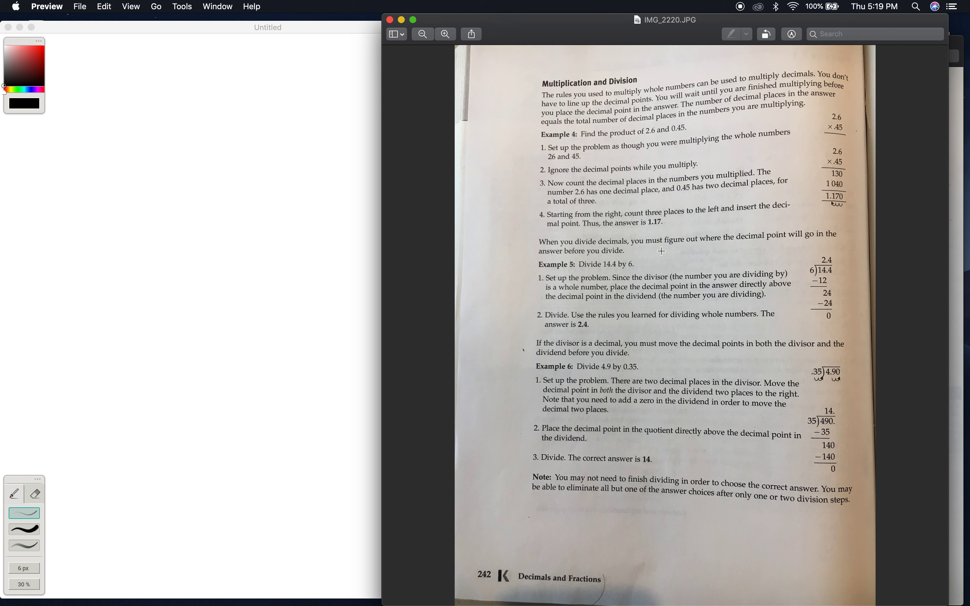
mouse_move(613, 266)
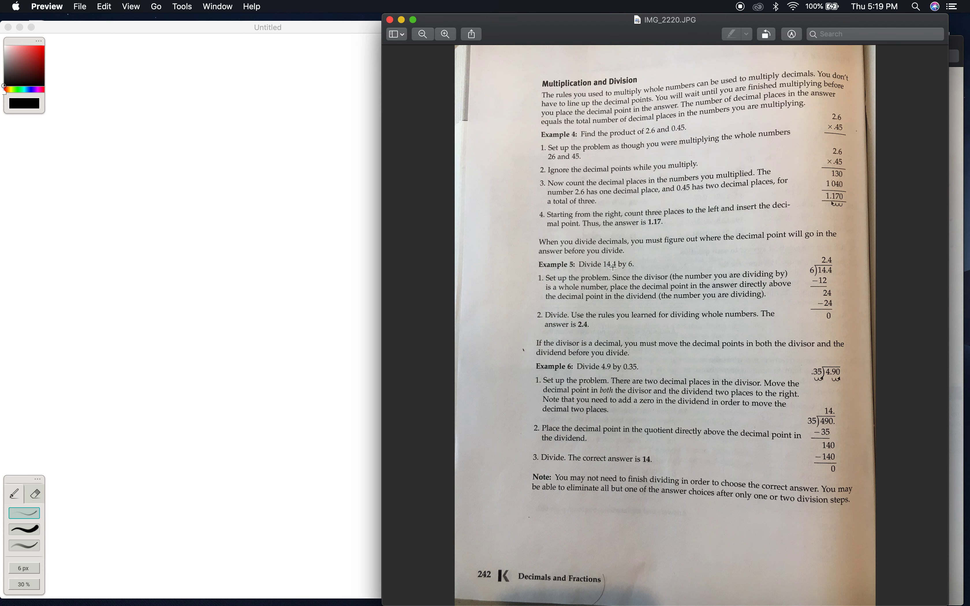
mouse_move(614, 269)
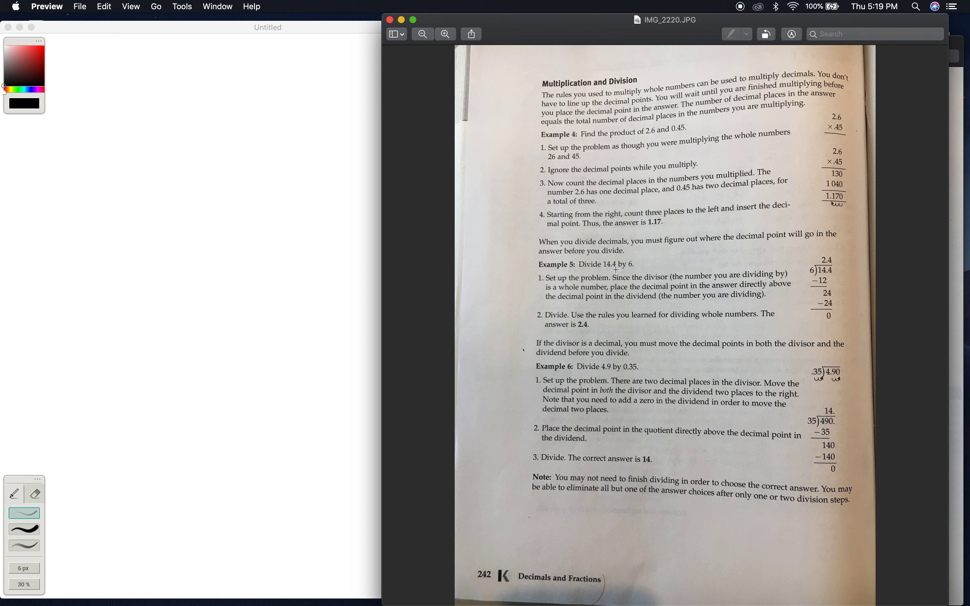
mouse_move(581, 288)
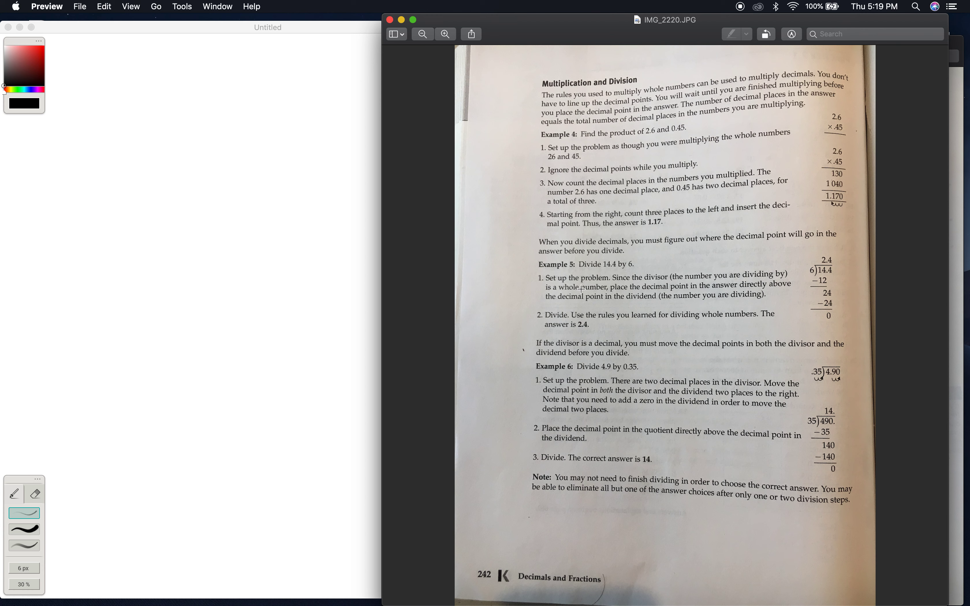
mouse_move(619, 285)
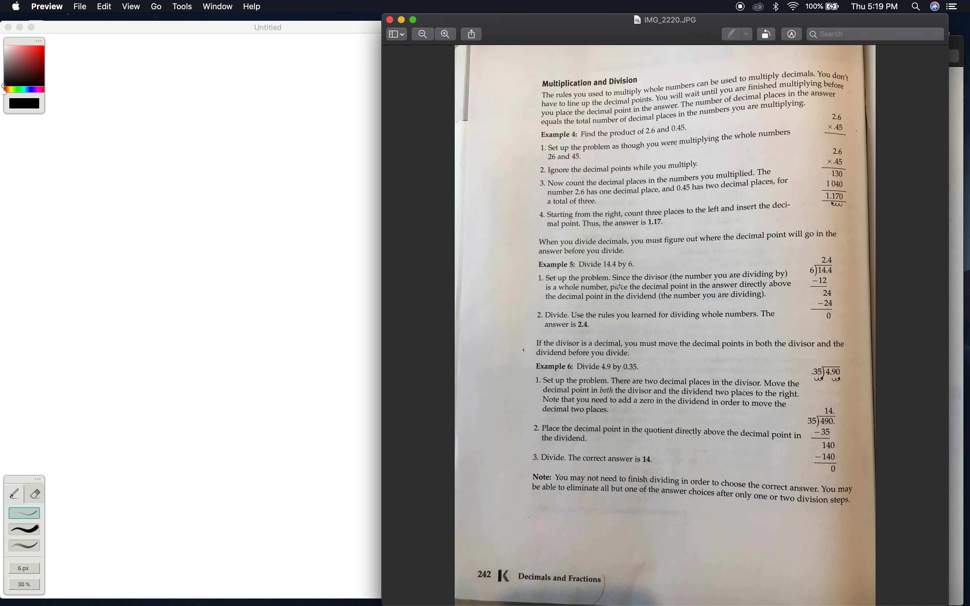
mouse_move(682, 279)
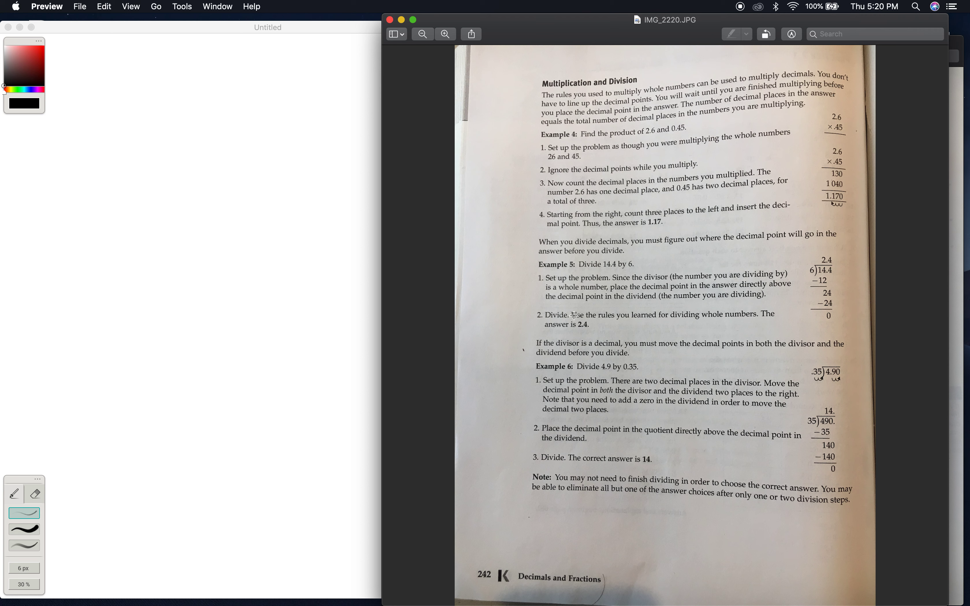
mouse_move(573, 302)
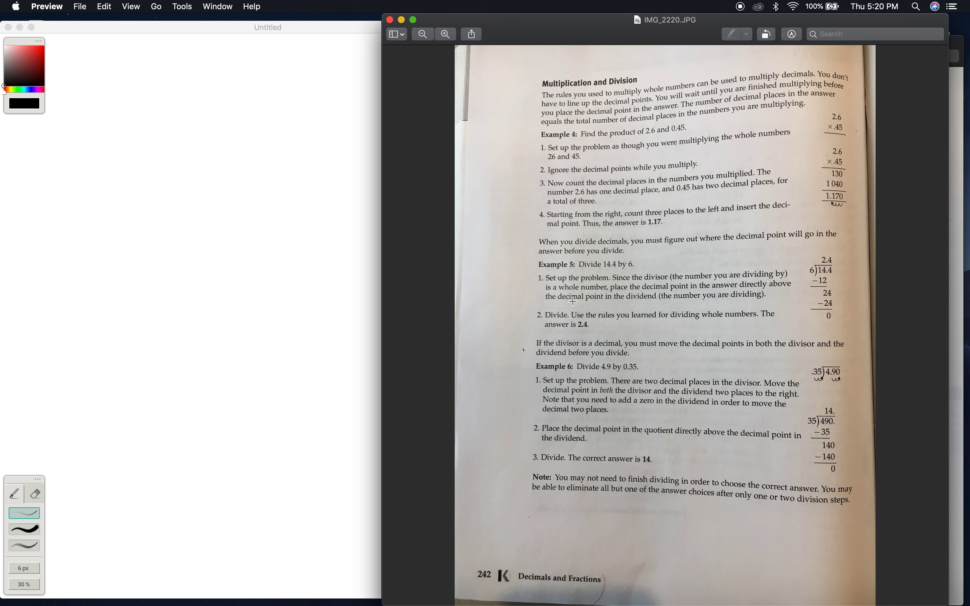
mouse_move(821, 270)
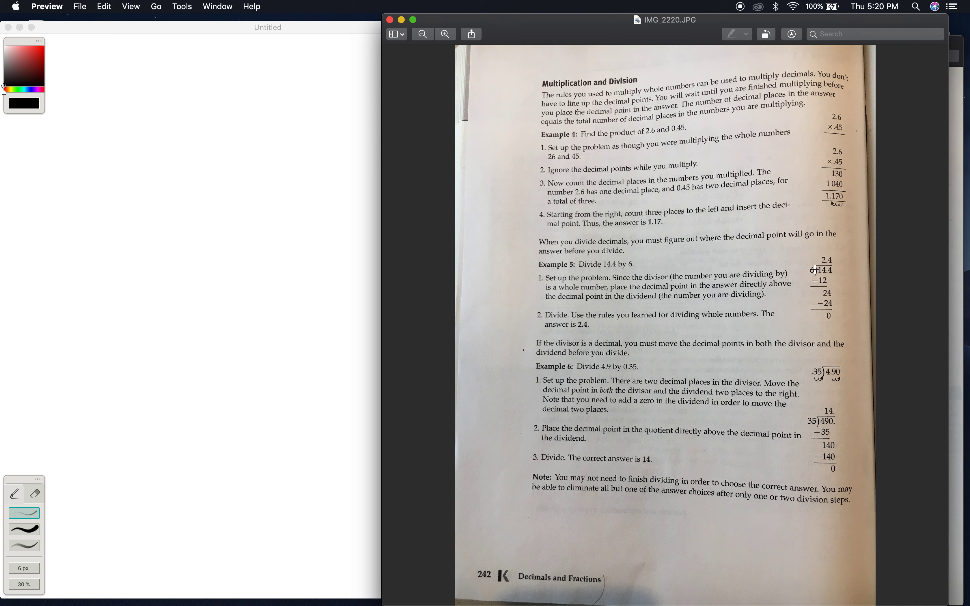
mouse_move(810, 269)
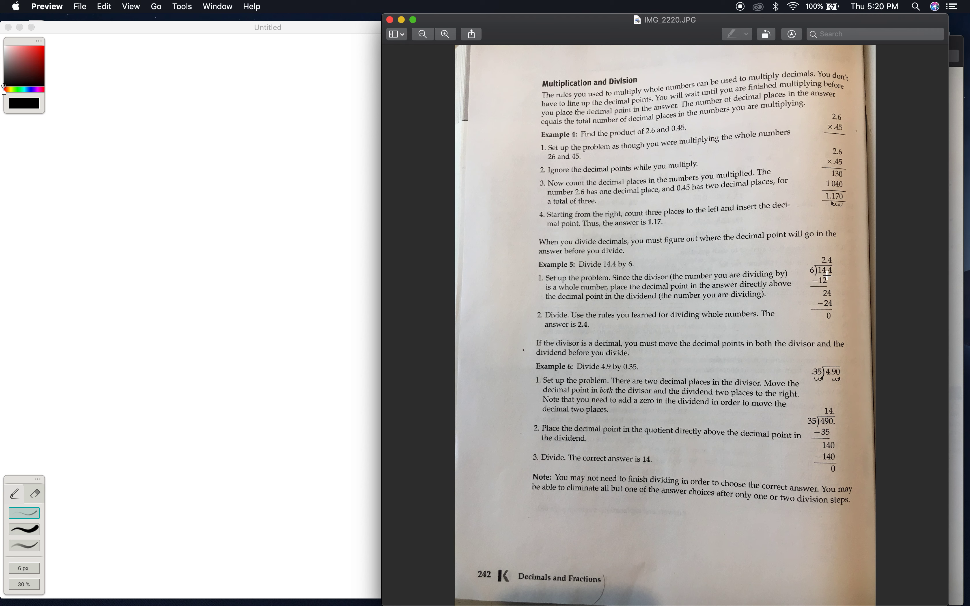
mouse_move(827, 276)
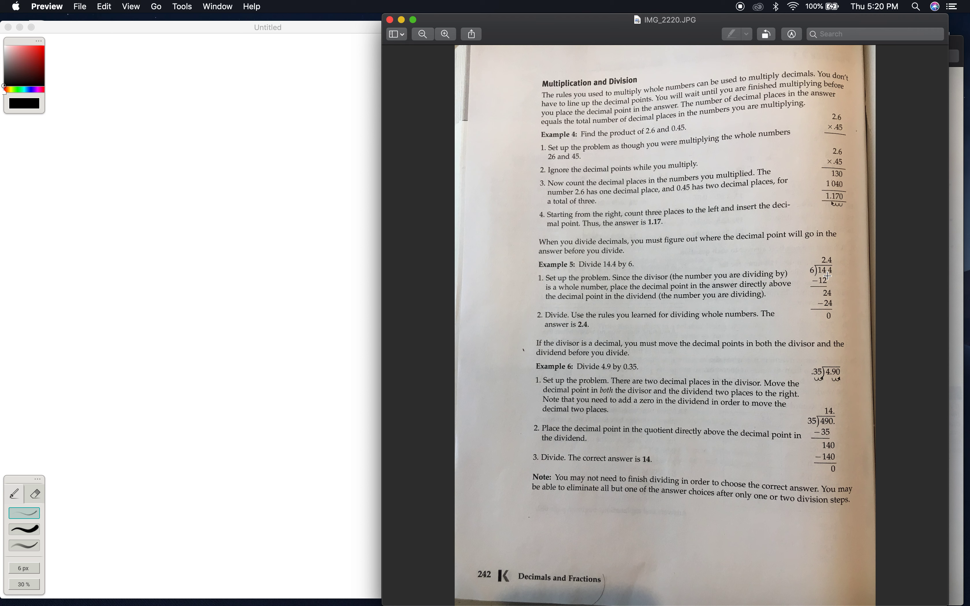
mouse_move(839, 292)
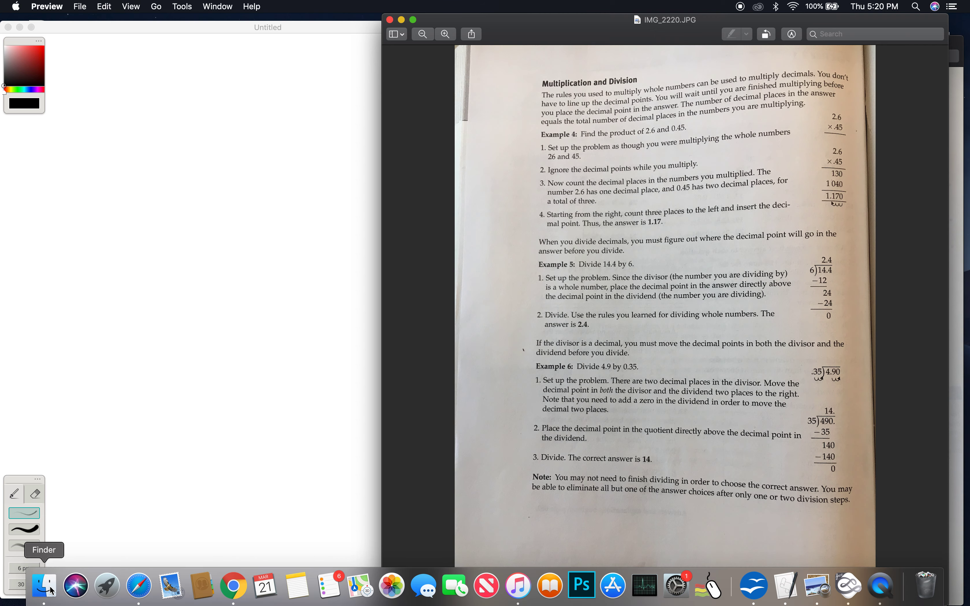
Step: Open Launchpad from the Dock to show the grid of installed apps
left_click(105, 585)
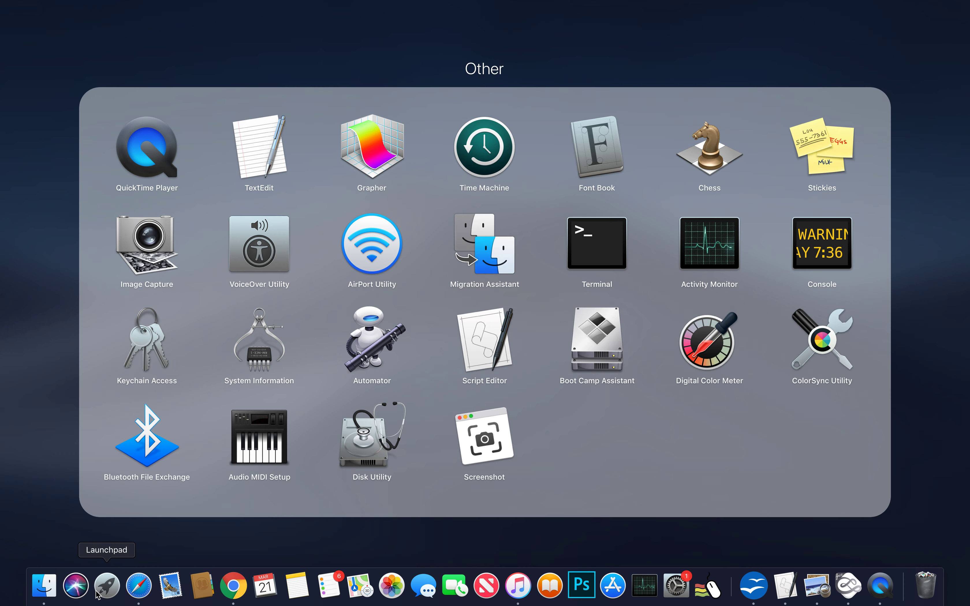
mouse_move(928, 360)
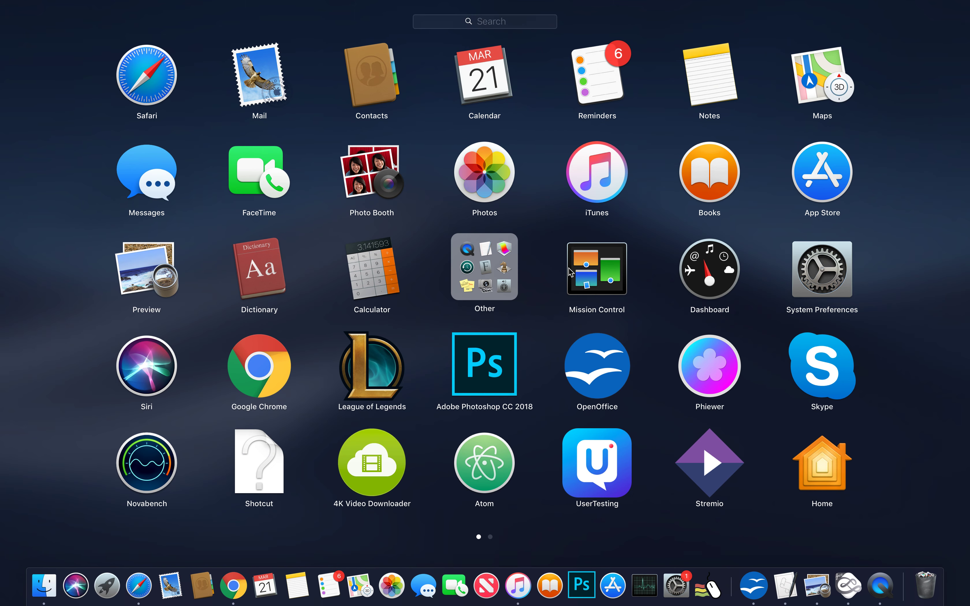
mouse_move(513, 267)
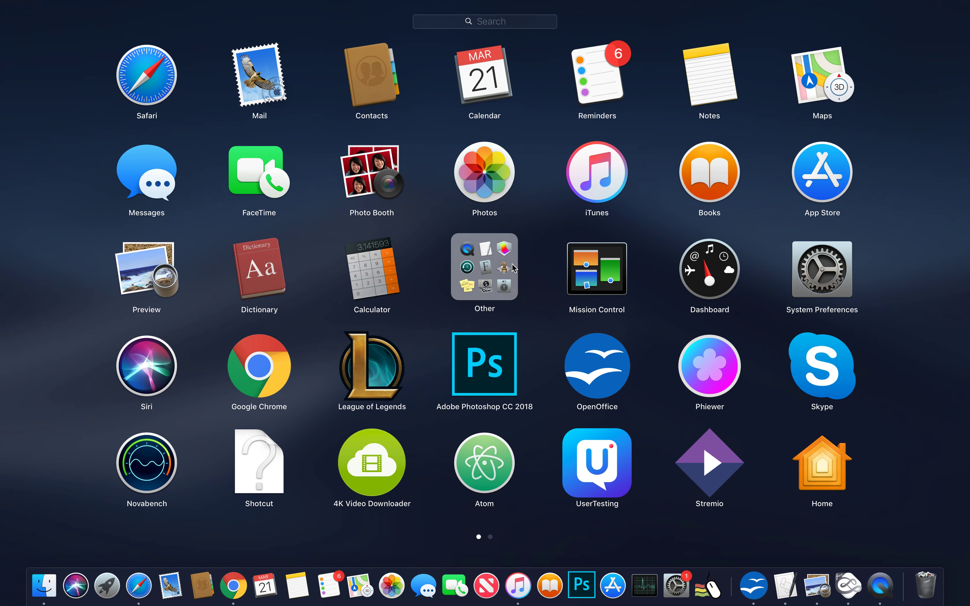
mouse_move(768, 498)
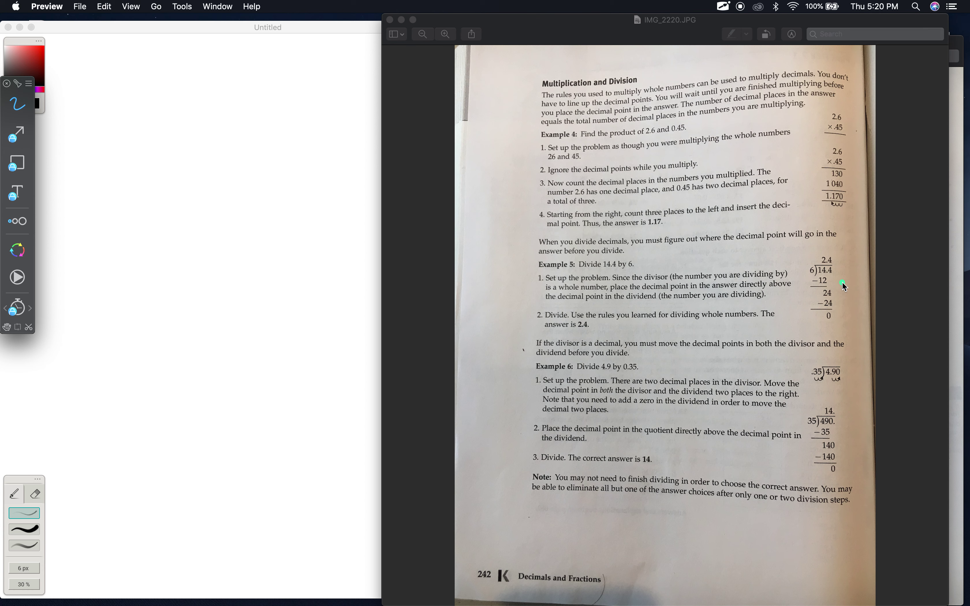
mouse_move(812, 279)
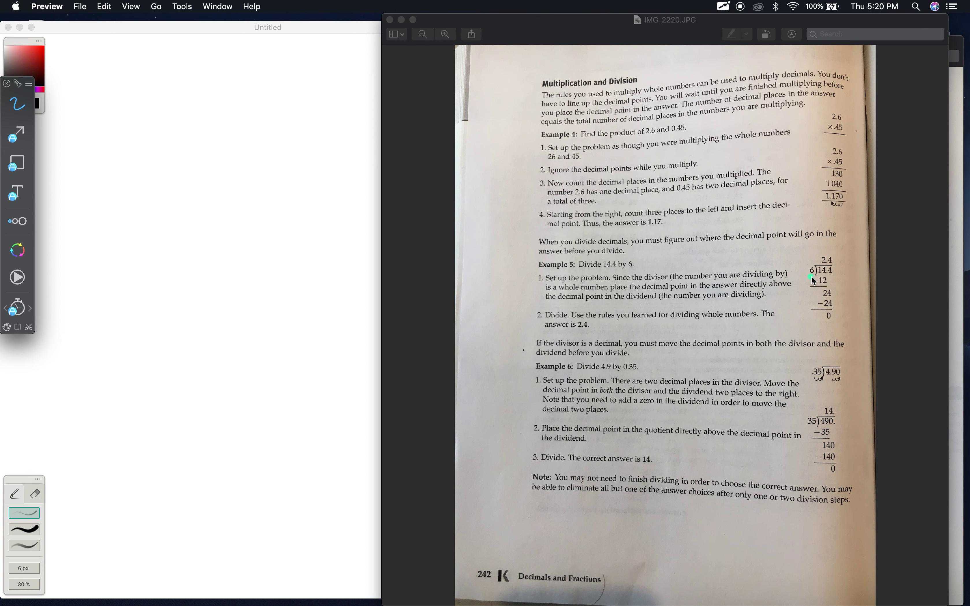
mouse_move(822, 277)
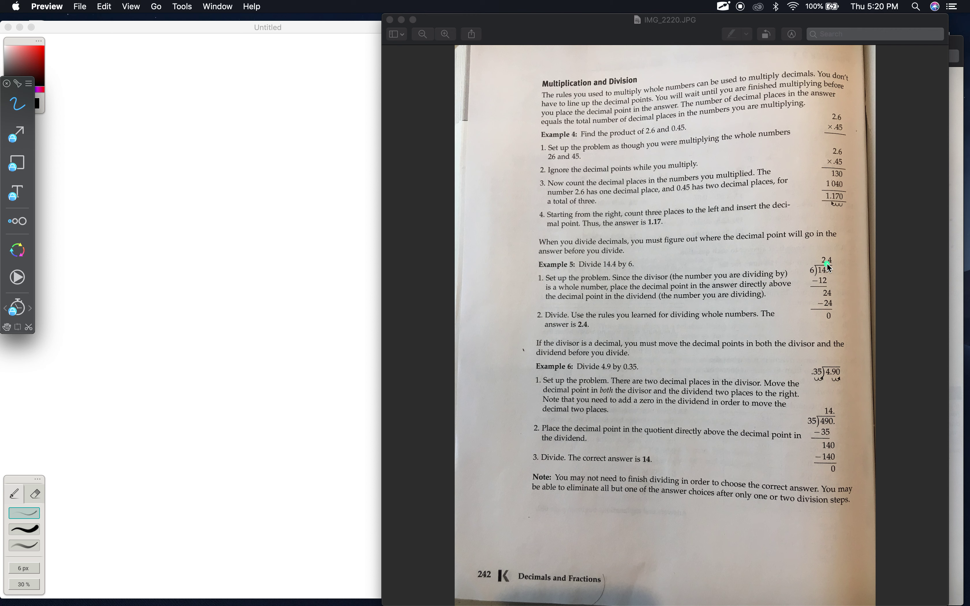
mouse_move(825, 282)
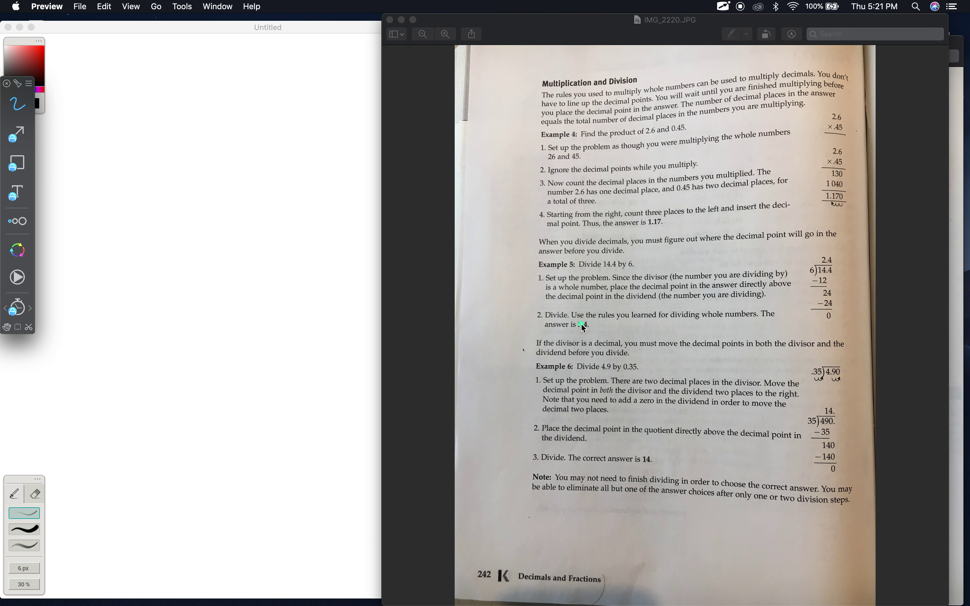
mouse_move(608, 326)
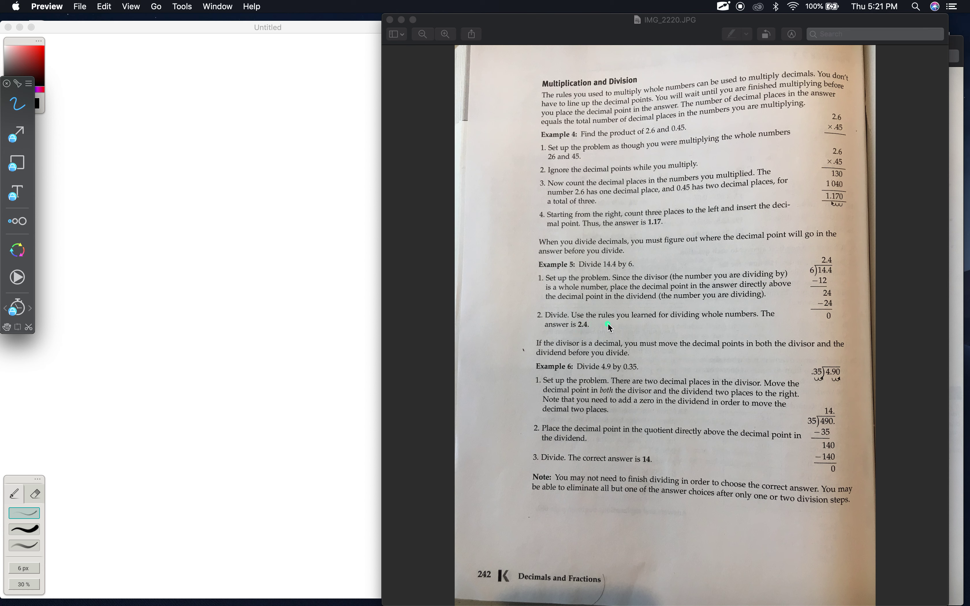
mouse_move(573, 334)
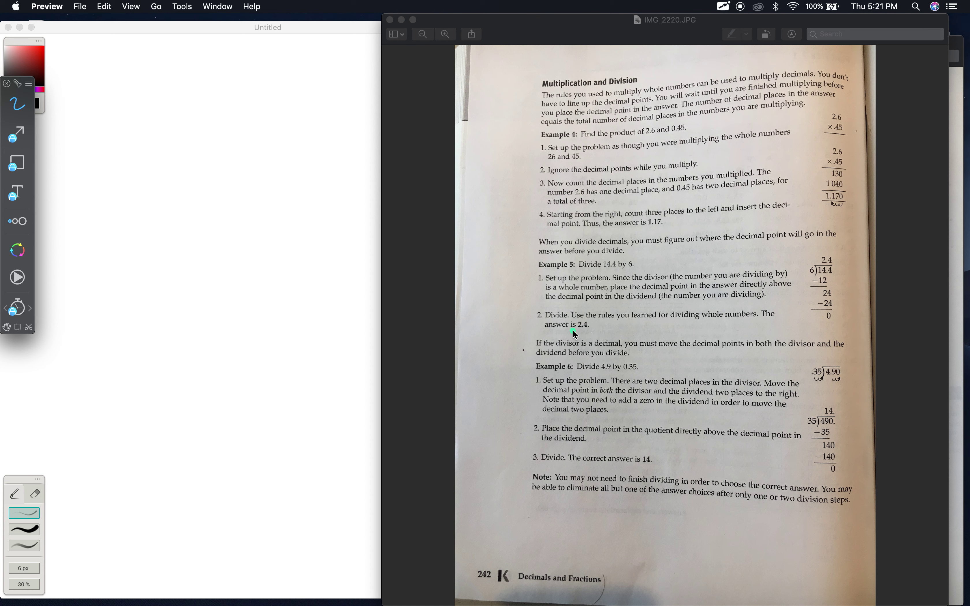
mouse_move(835, 296)
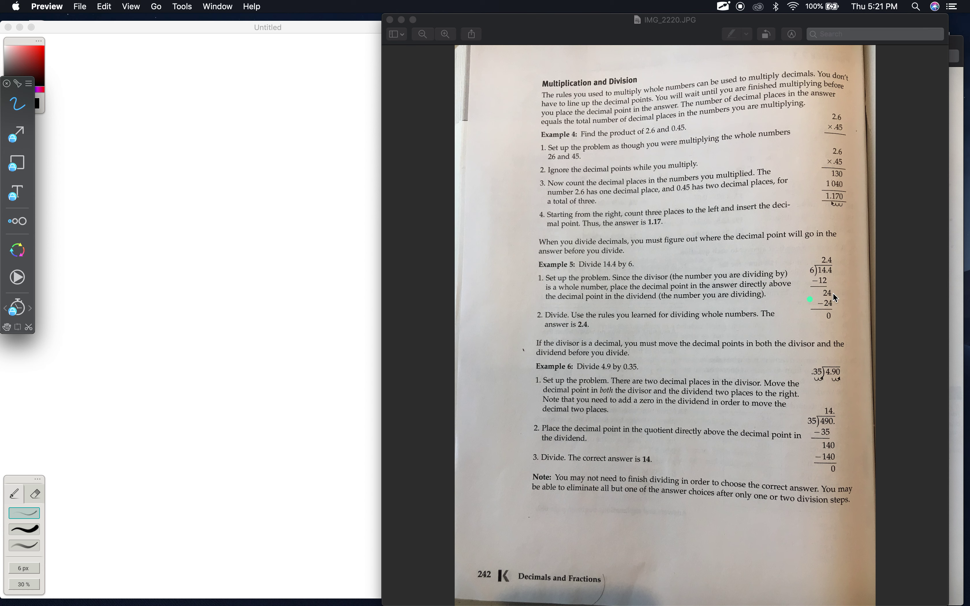
mouse_move(535, 352)
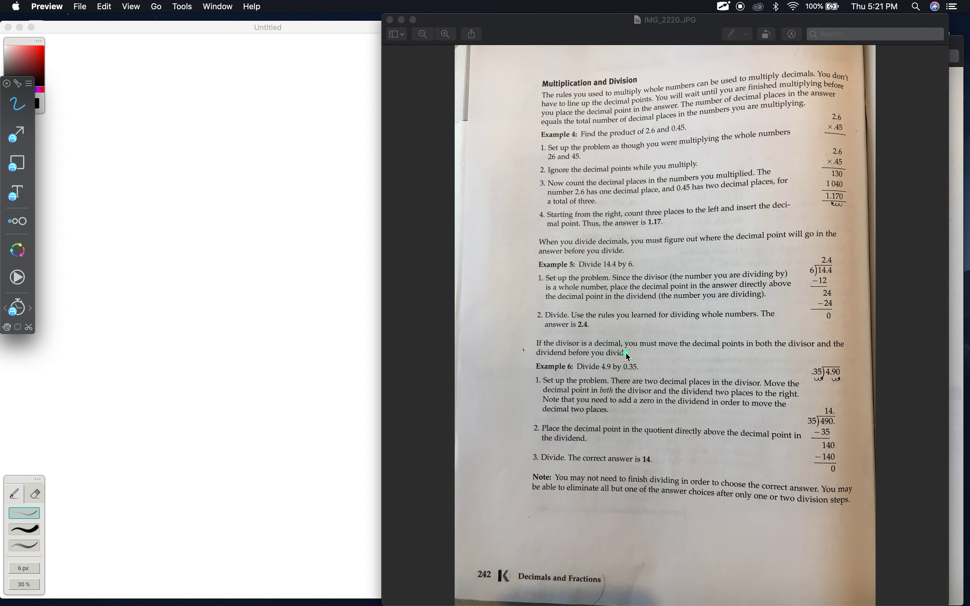
mouse_move(736, 351)
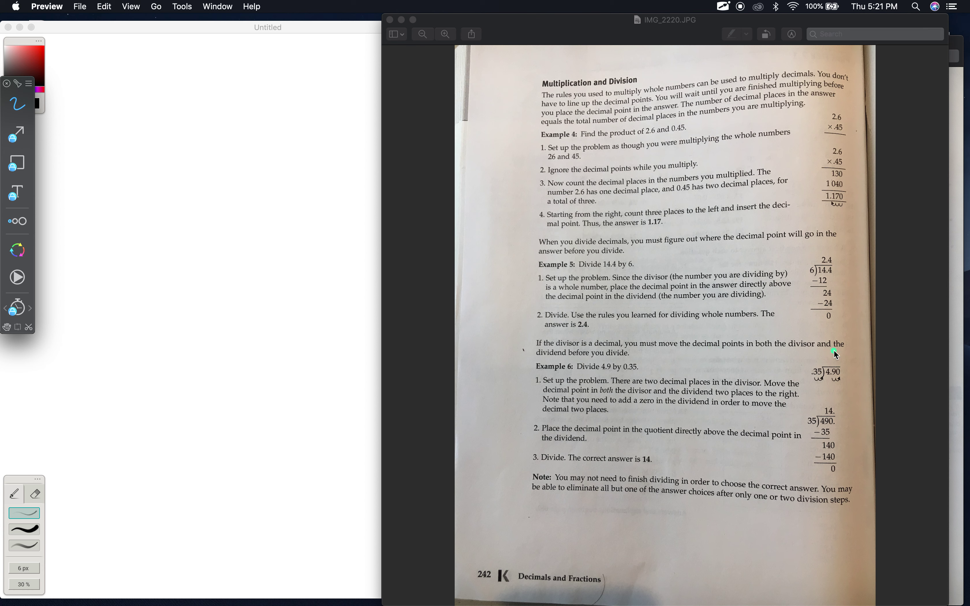
mouse_move(589, 366)
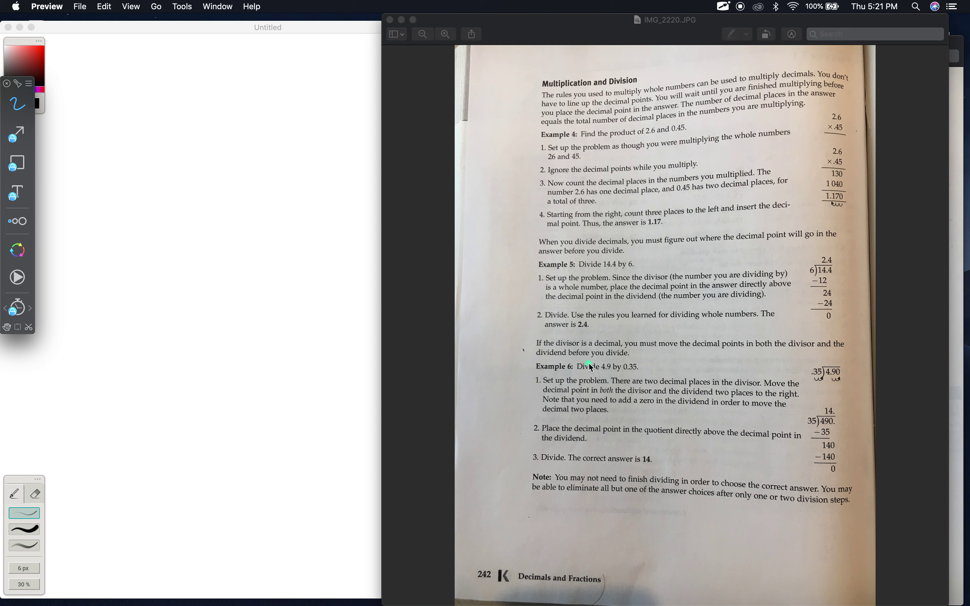
mouse_move(817, 376)
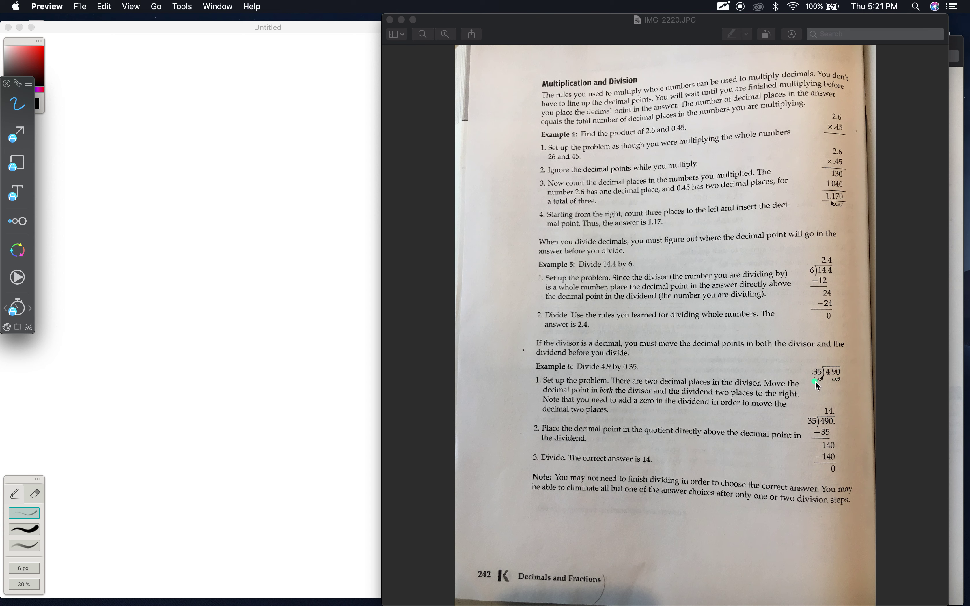
mouse_move(833, 380)
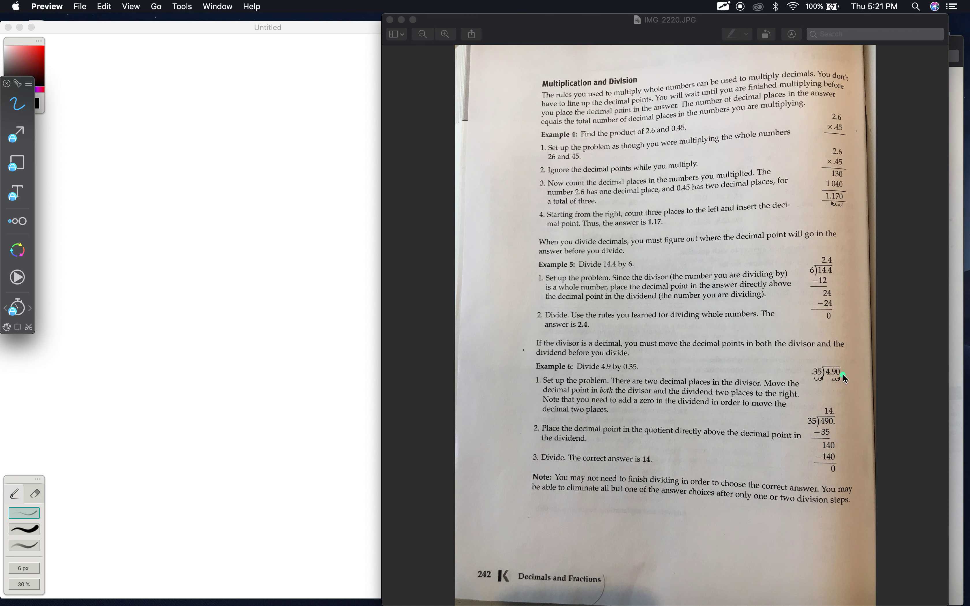
mouse_move(840, 373)
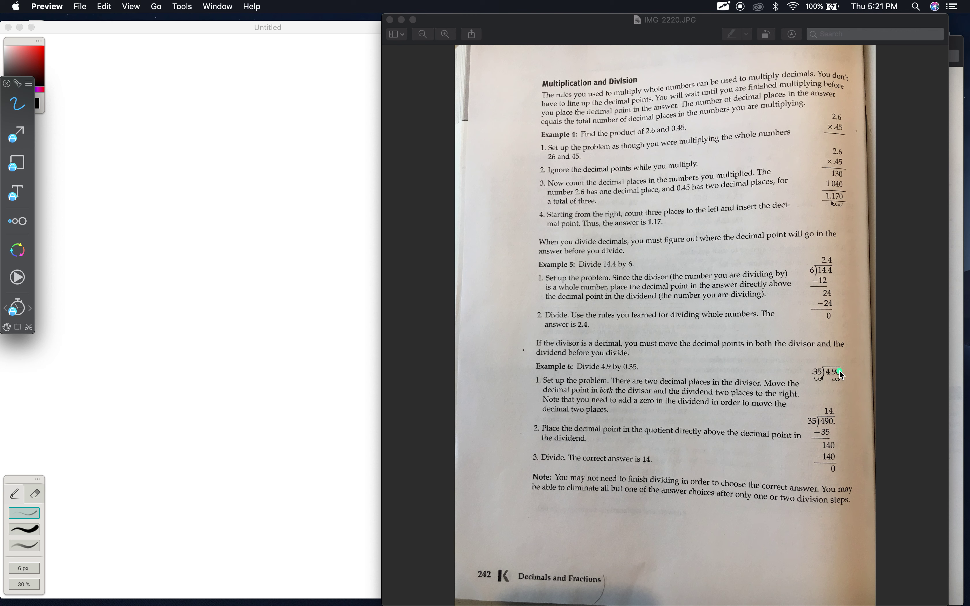
mouse_move(592, 364)
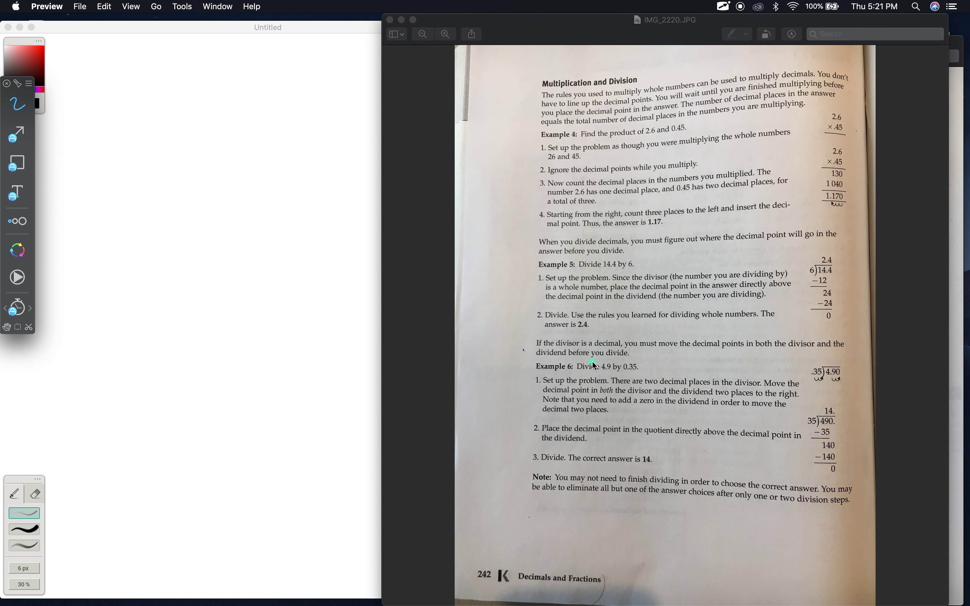
mouse_move(843, 376)
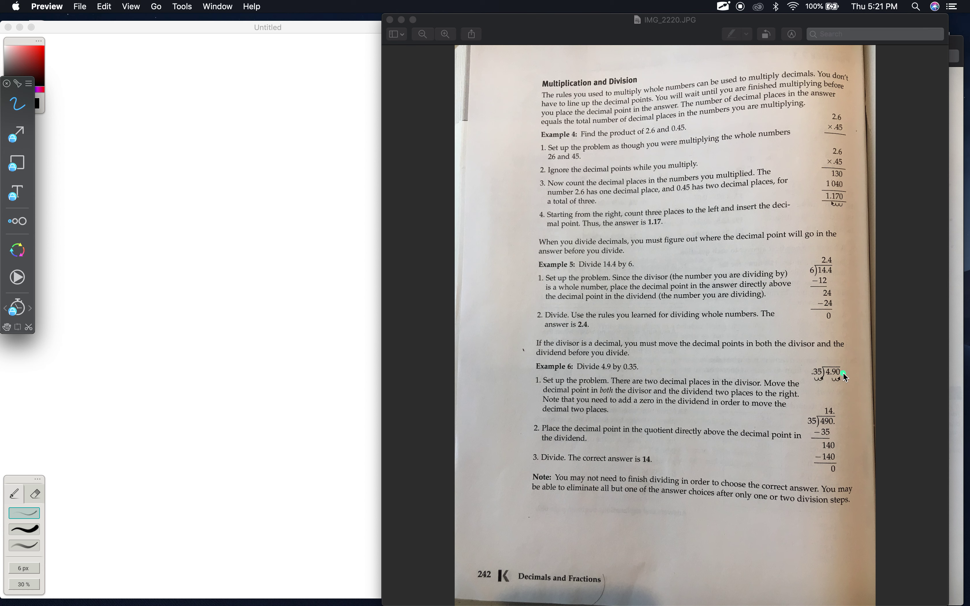
mouse_move(568, 389)
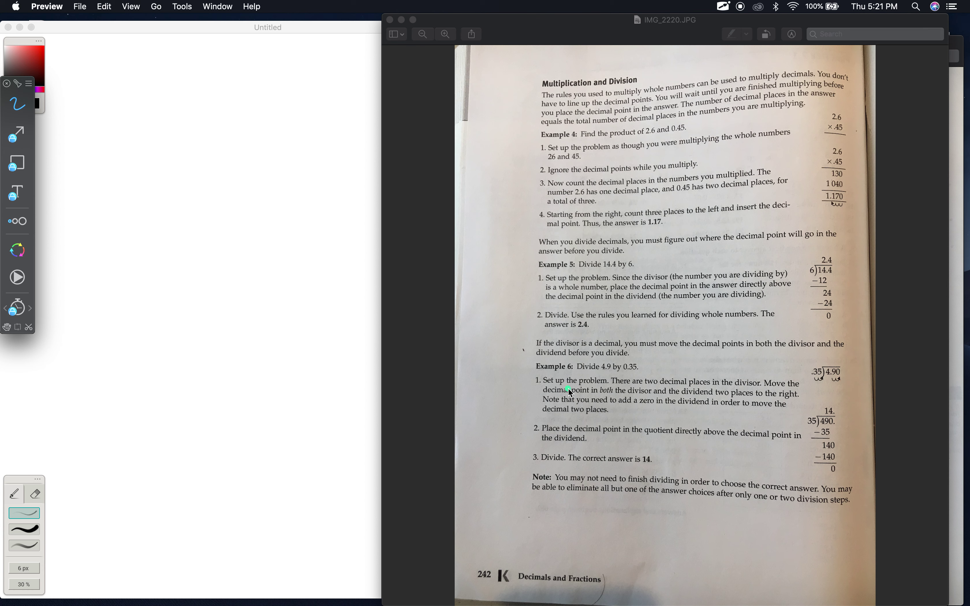
mouse_move(661, 423)
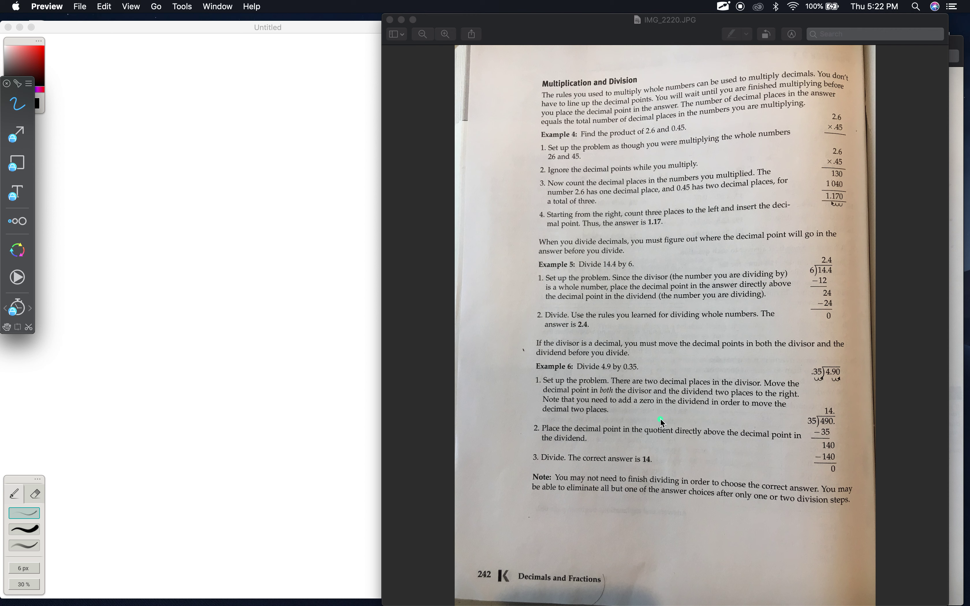
mouse_move(650, 425)
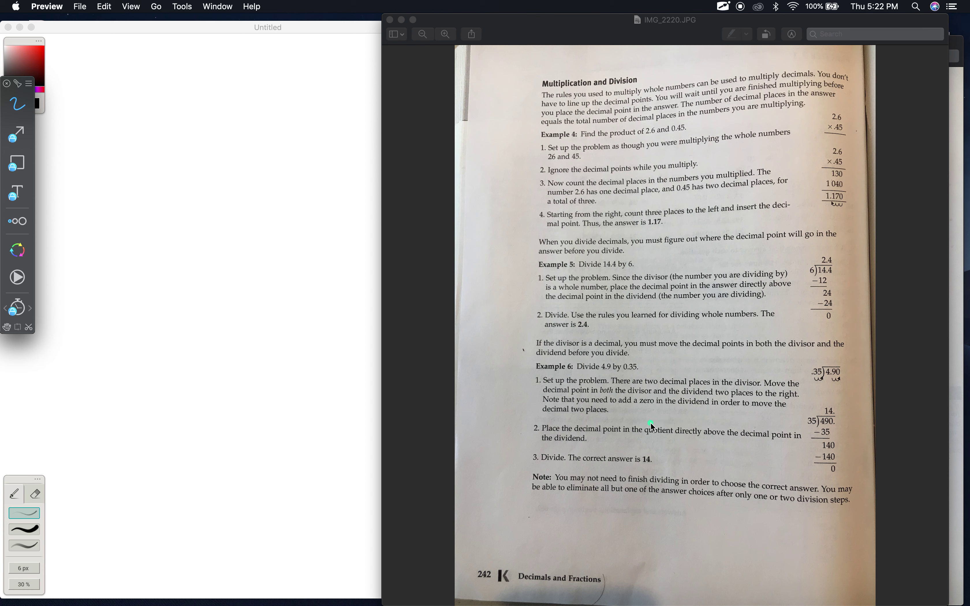
mouse_move(592, 421)
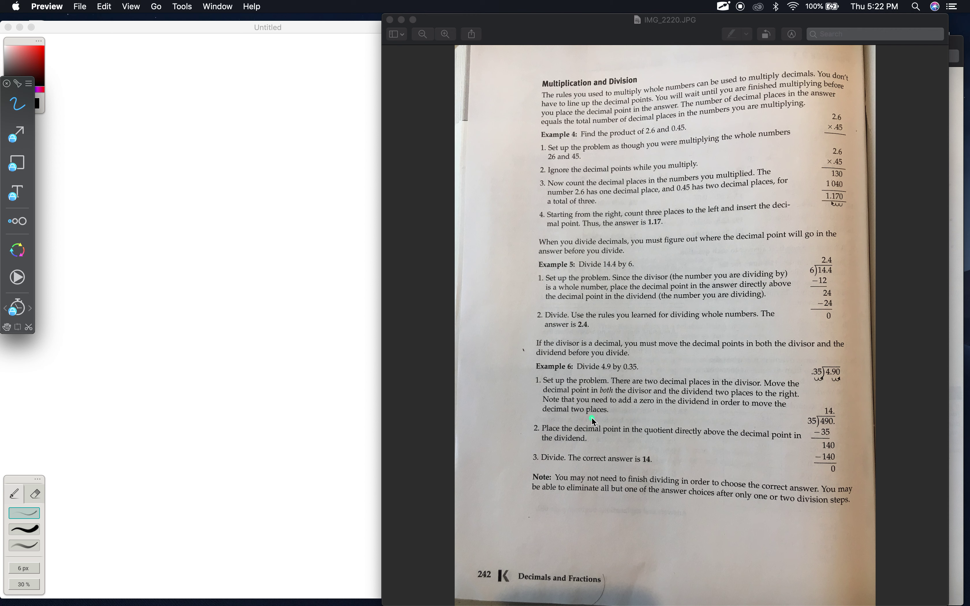
mouse_move(590, 447)
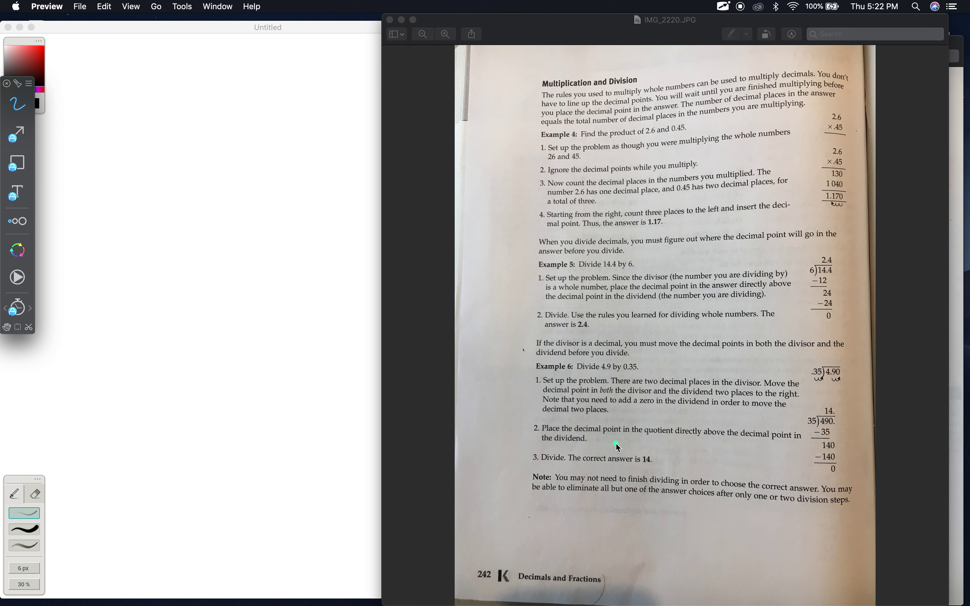
mouse_move(555, 469)
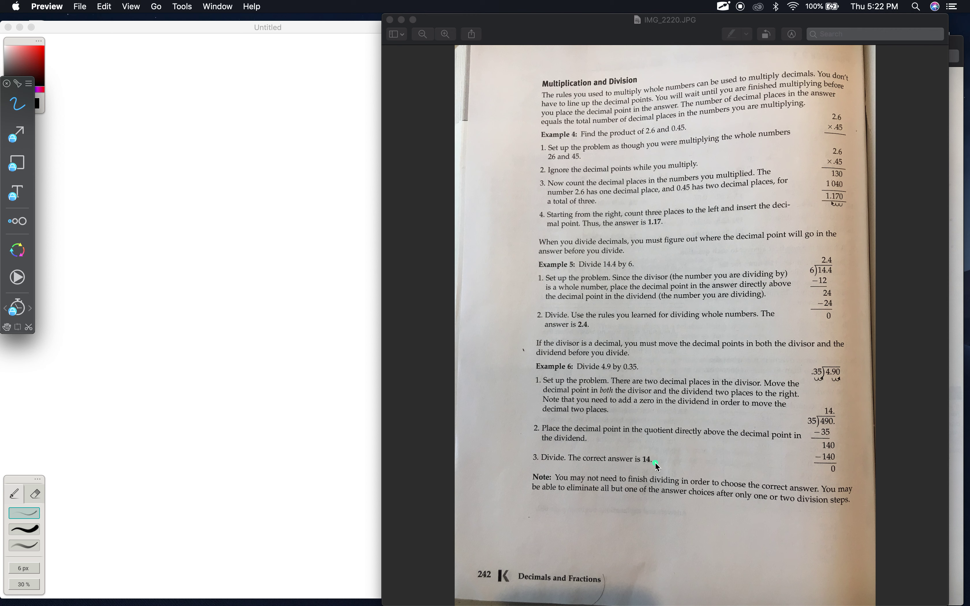
mouse_move(561, 486)
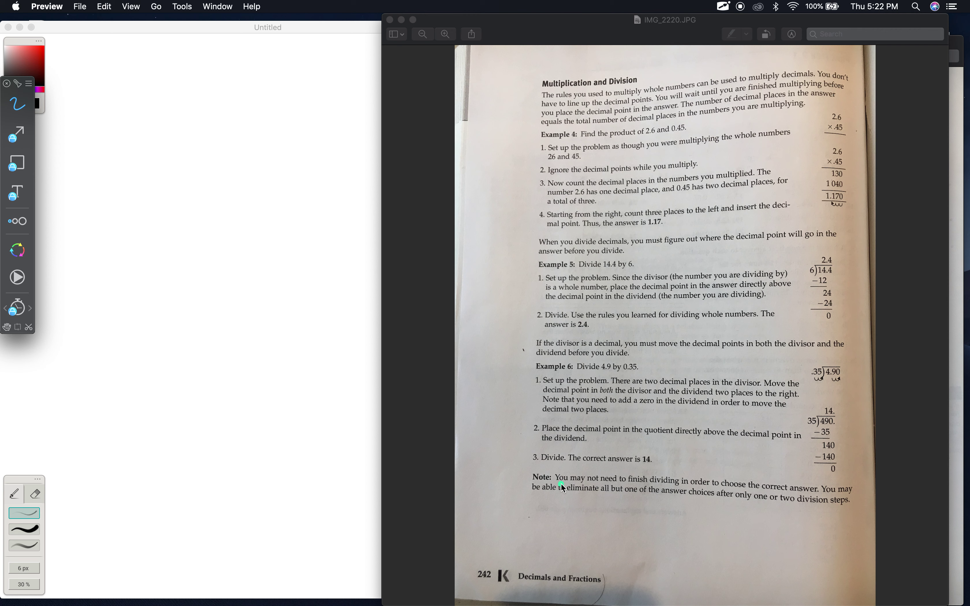
mouse_move(729, 493)
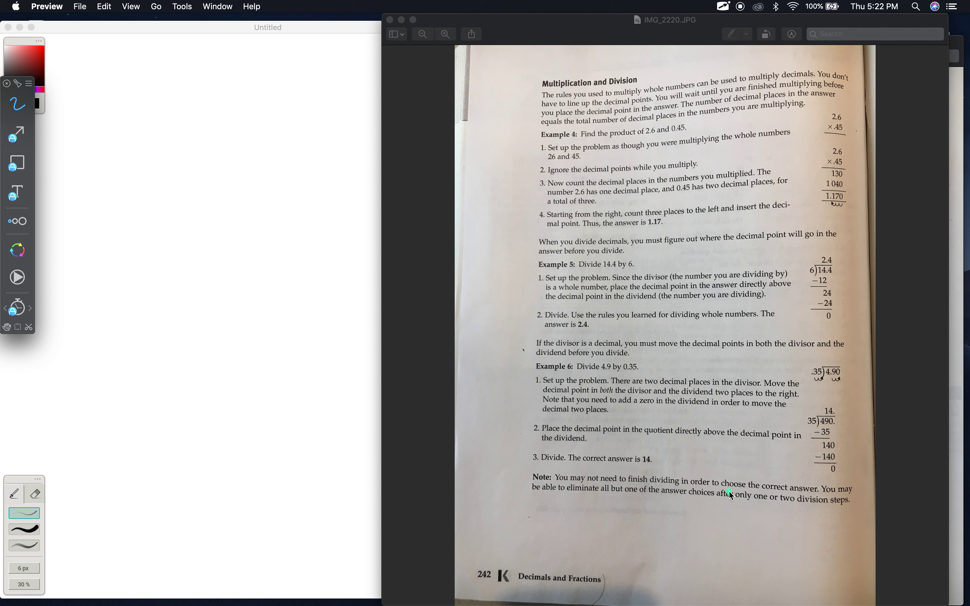
mouse_move(829, 491)
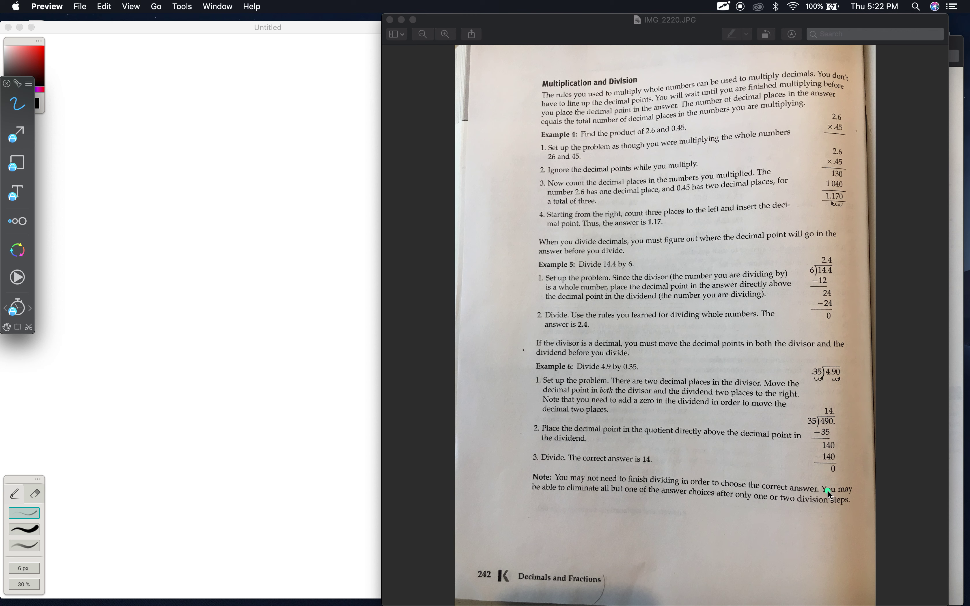
mouse_move(668, 498)
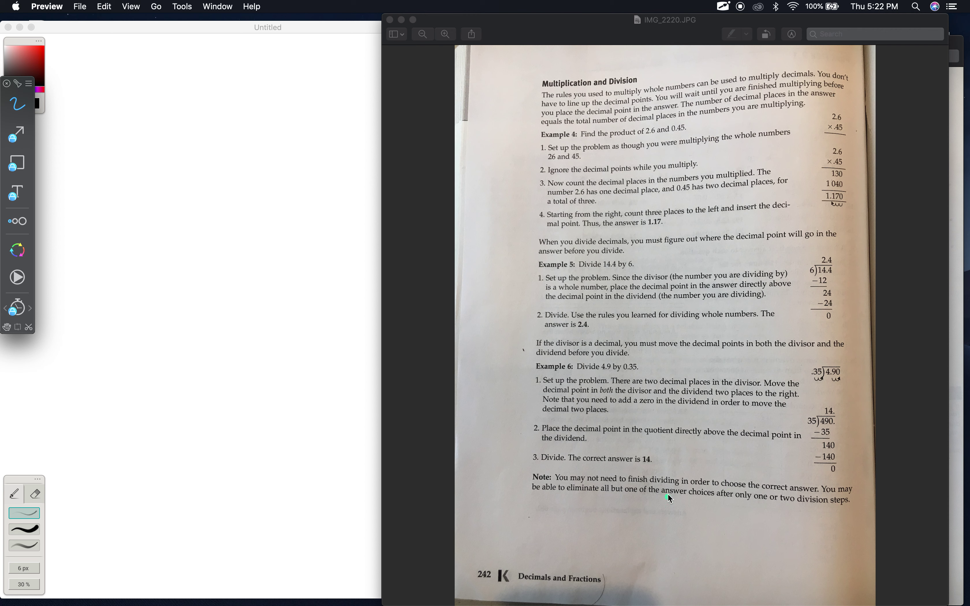
mouse_move(760, 174)
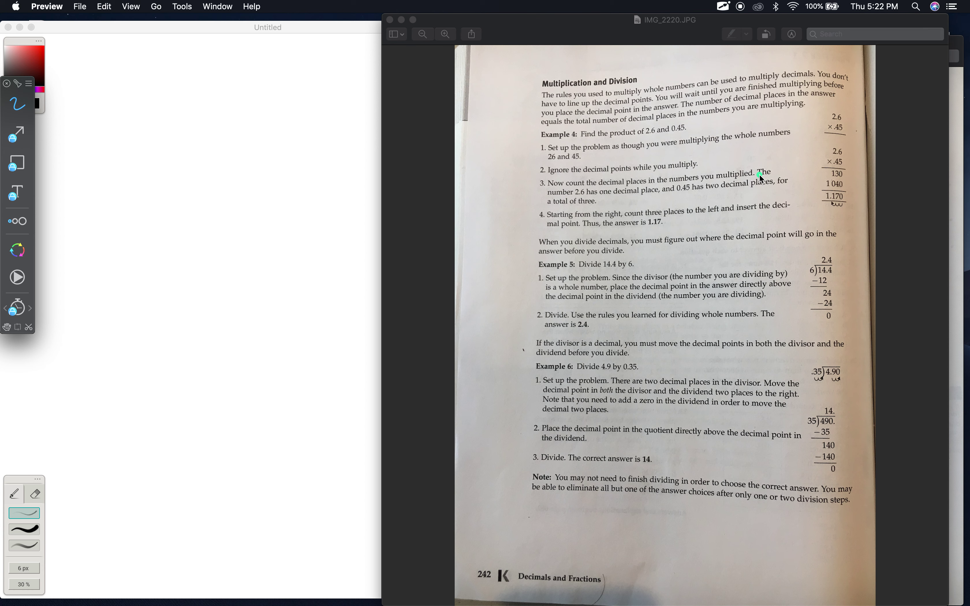
mouse_move(859, 25)
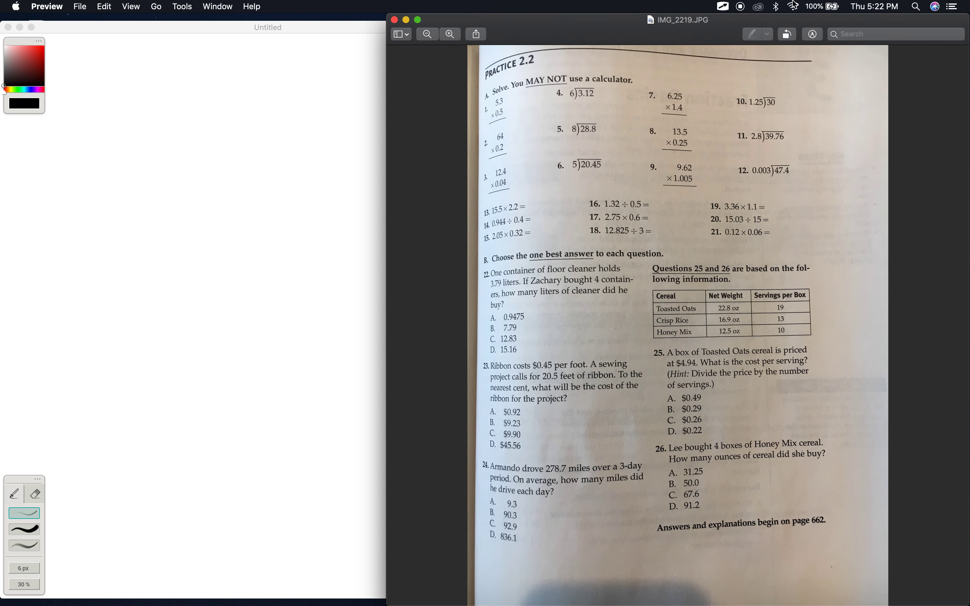
Step: Bring up the Practice 2.2 page image, IMG_2219.JPG, in Preview
left_click(722, 7)
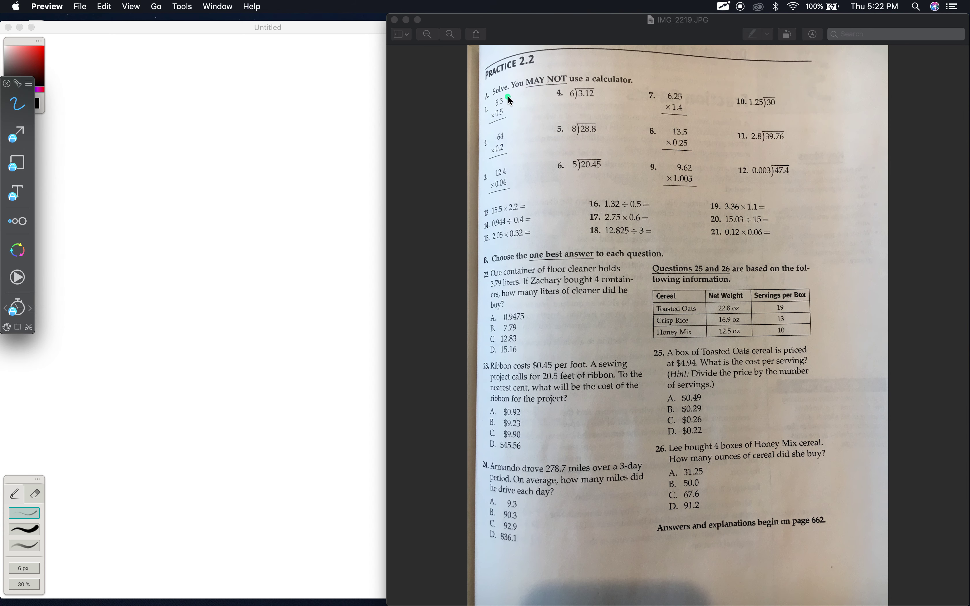
mouse_move(613, 86)
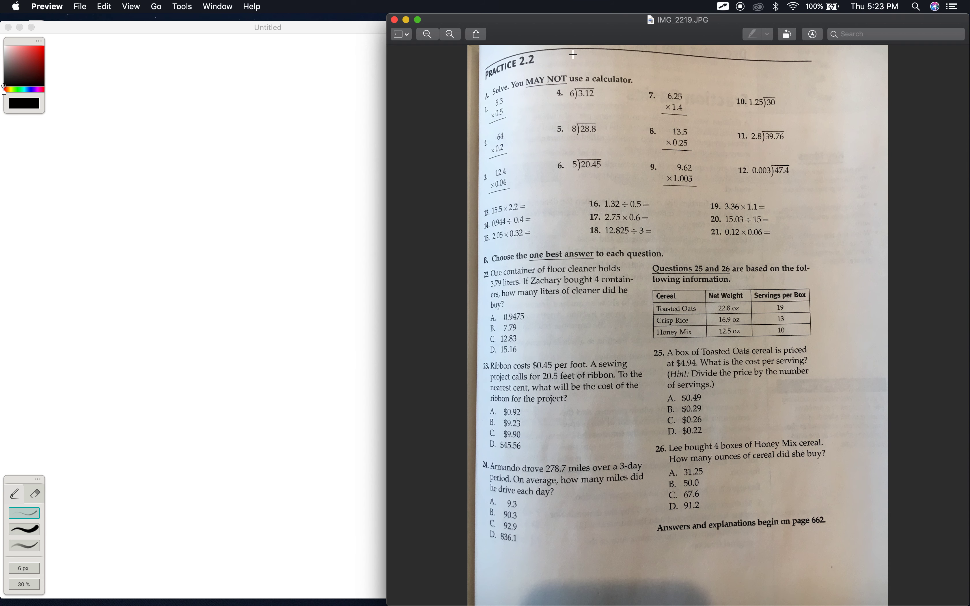
mouse_move(558, 130)
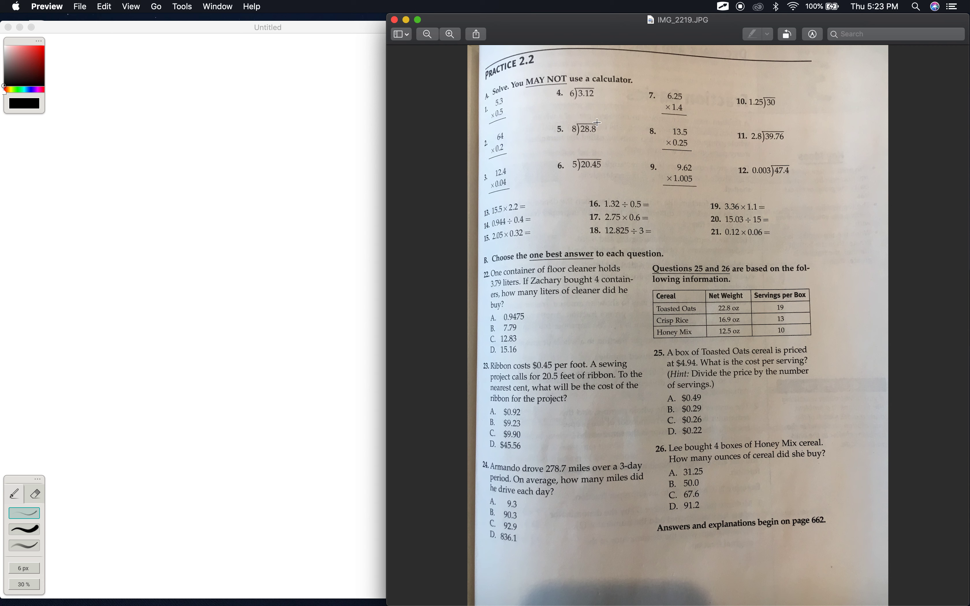
mouse_move(246, 189)
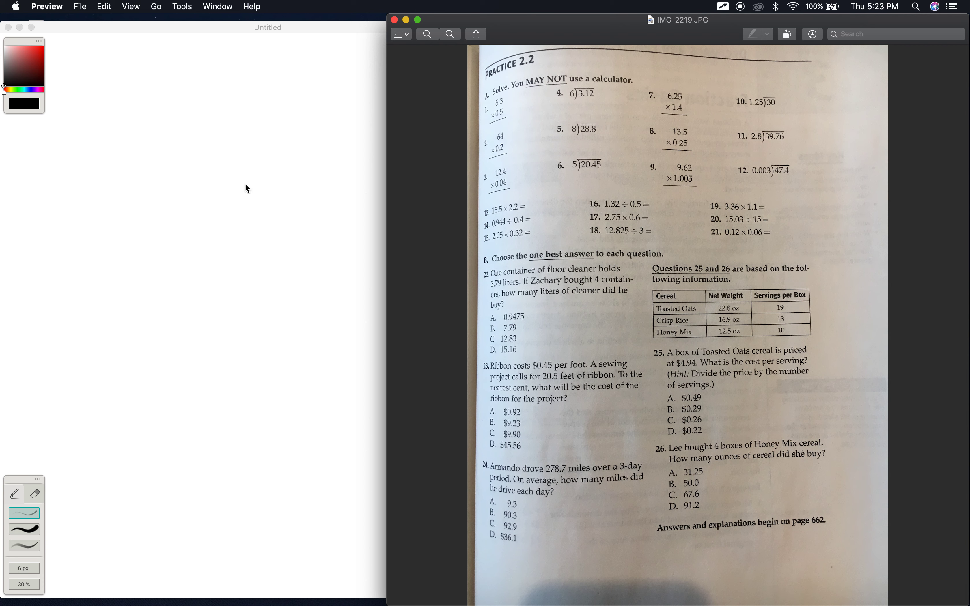
mouse_move(477, 90)
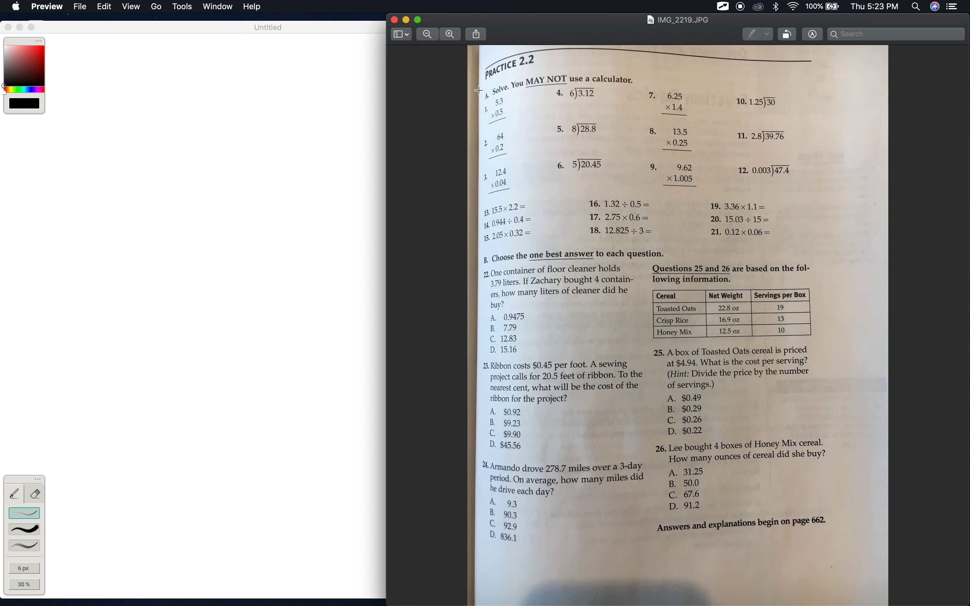
mouse_move(547, 114)
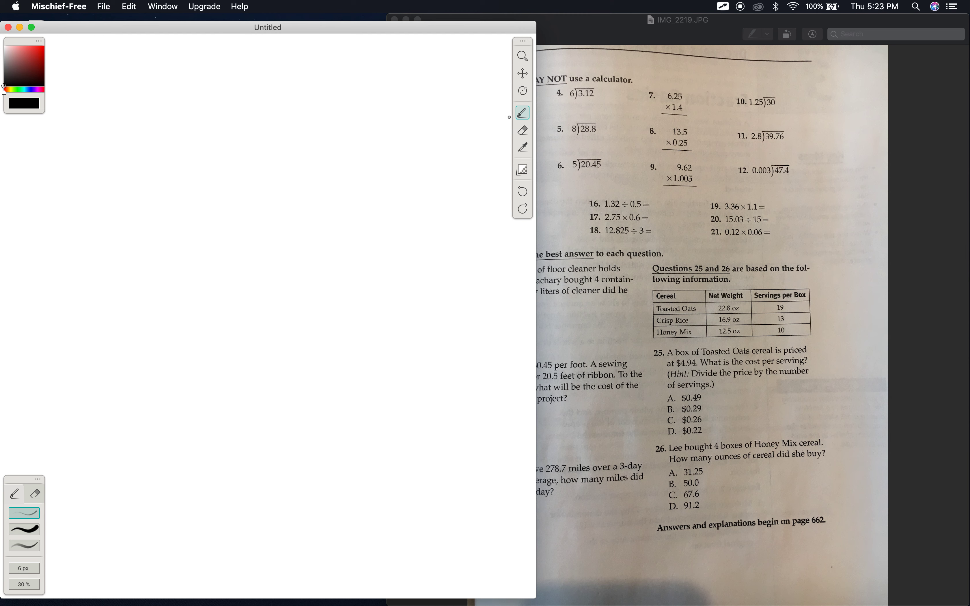
mouse_move(321, 195)
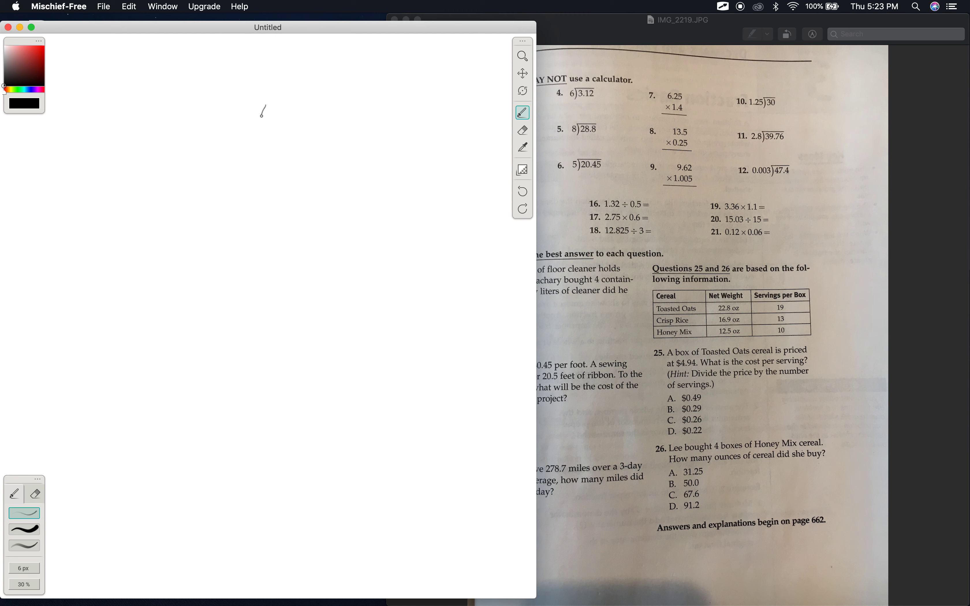
Step: Hand-write 6.25 over 1.4 in column multiplication form
left_click_drag(262, 111, 281, 121)
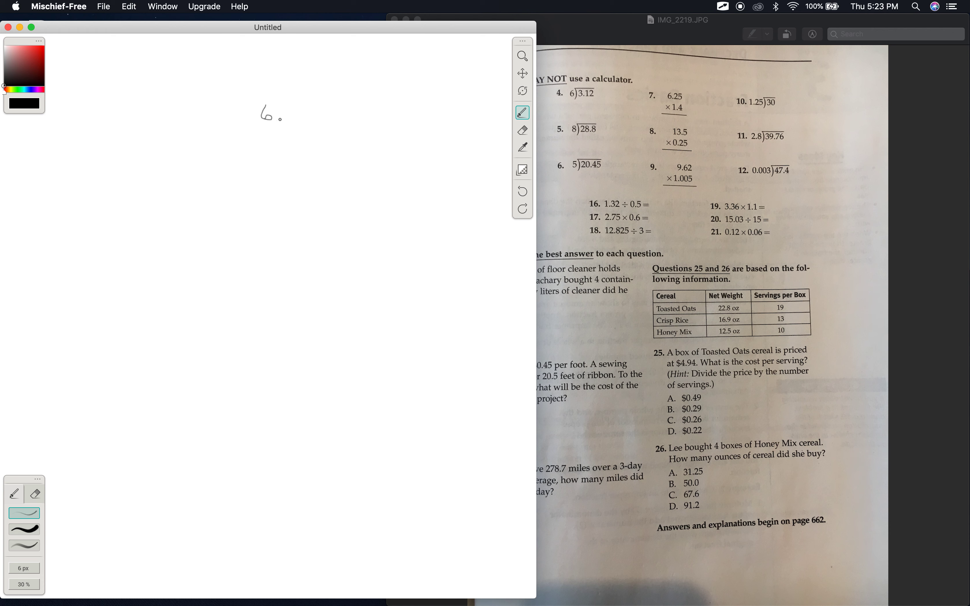
left_click_drag(283, 105, 291, 121)
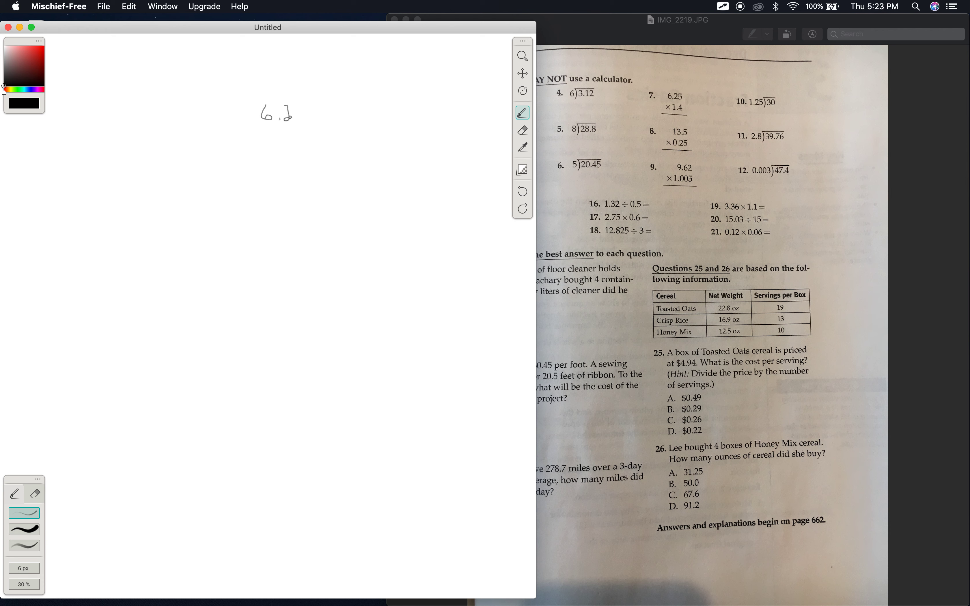
left_click_drag(299, 108, 307, 116)
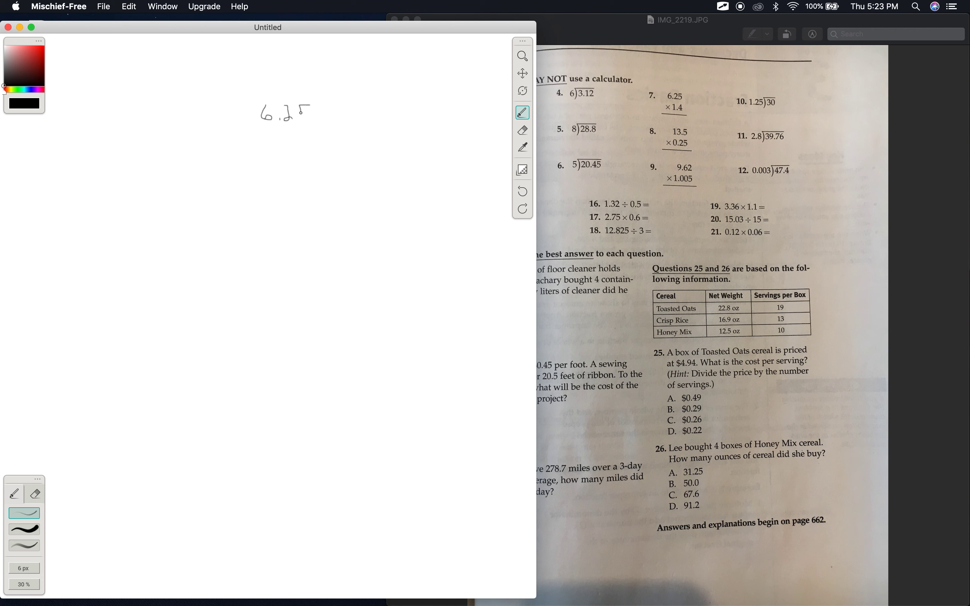
left_click_drag(297, 109, 305, 120)
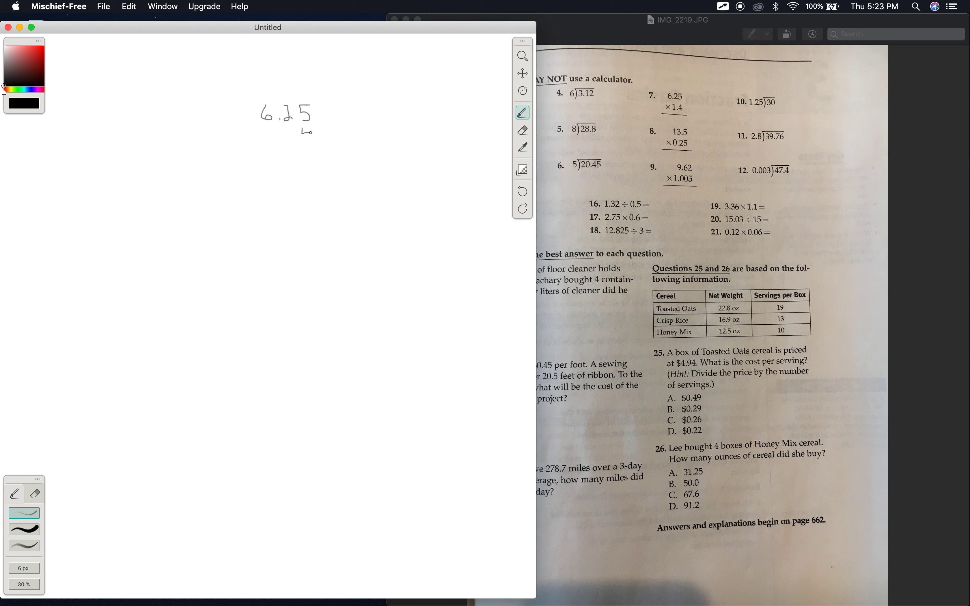
left_click_drag(309, 127, 306, 139)
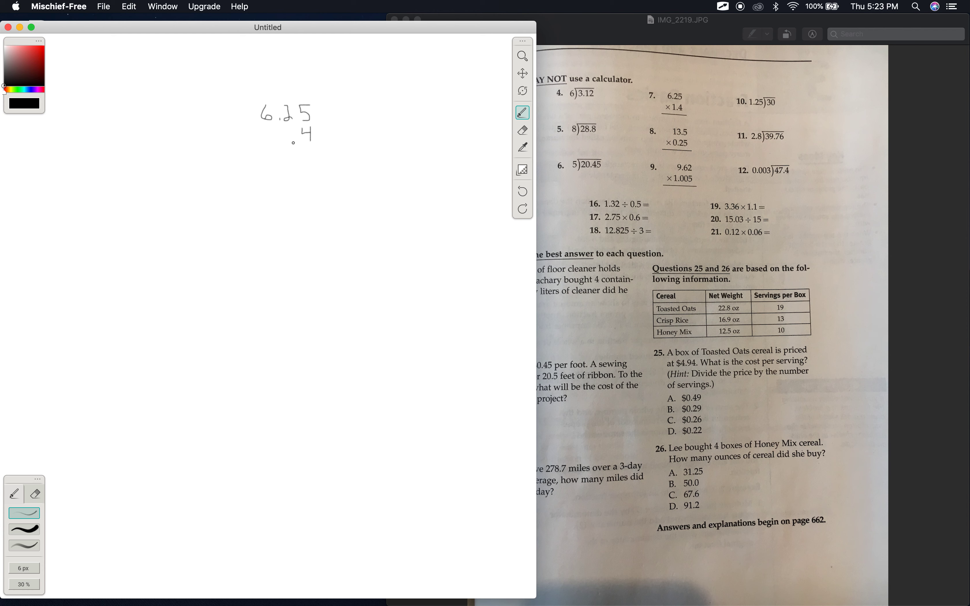
left_click(293, 138)
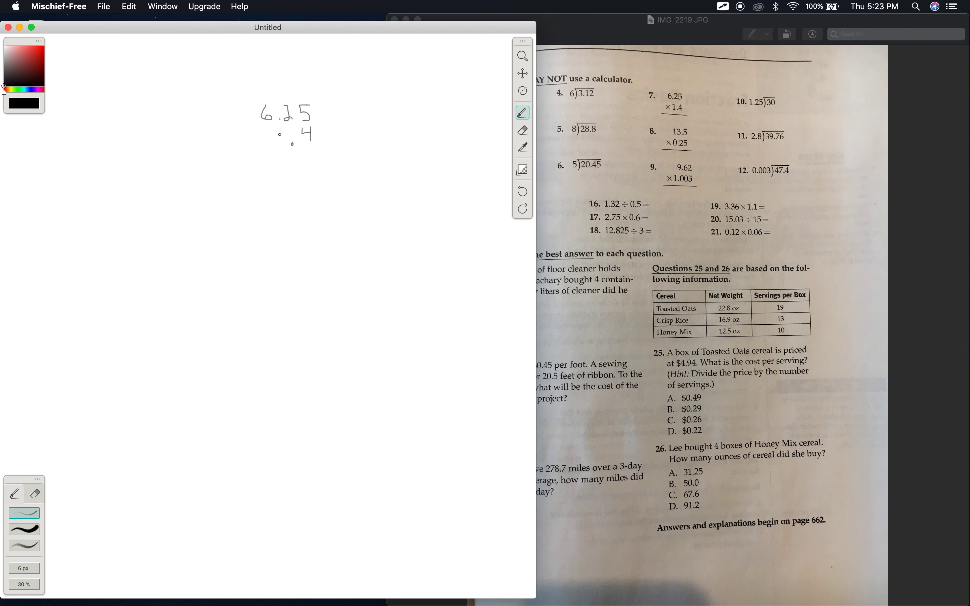
left_click_drag(279, 142, 279, 128)
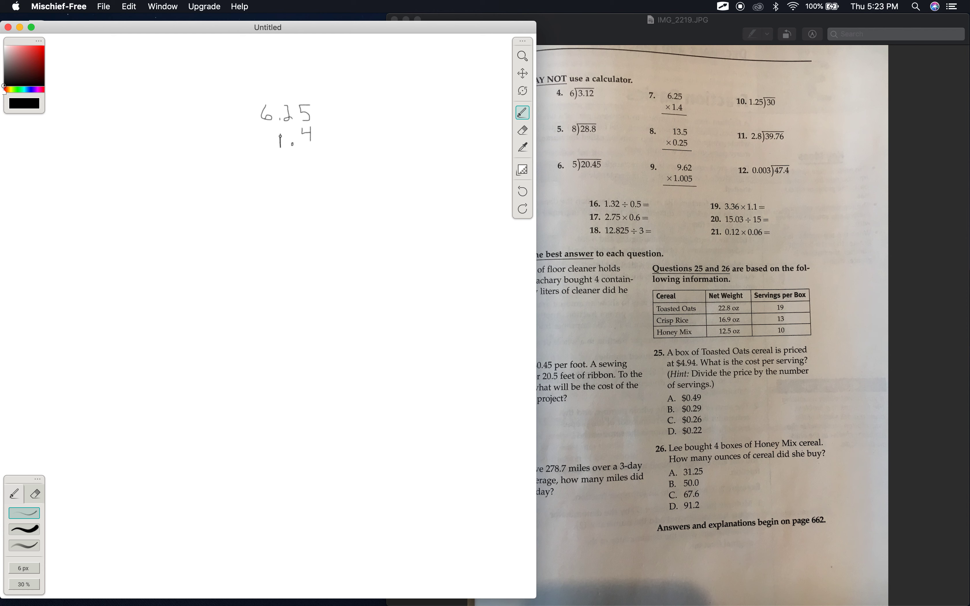
Step: Rule a line under the problem and start the product with a first 0 and a carry
left_click_drag(252, 154, 307, 151)
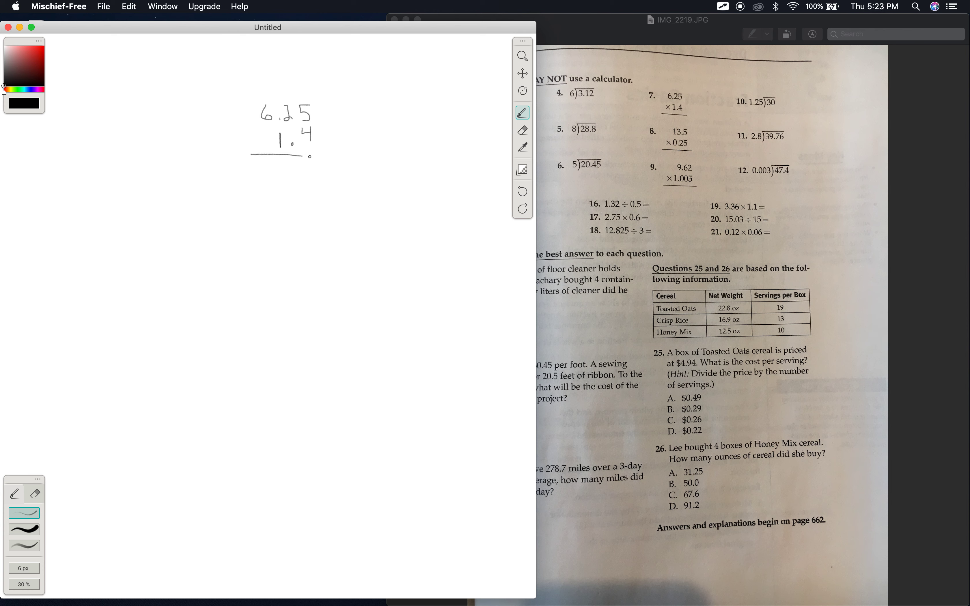
left_click_drag(313, 153, 335, 151)
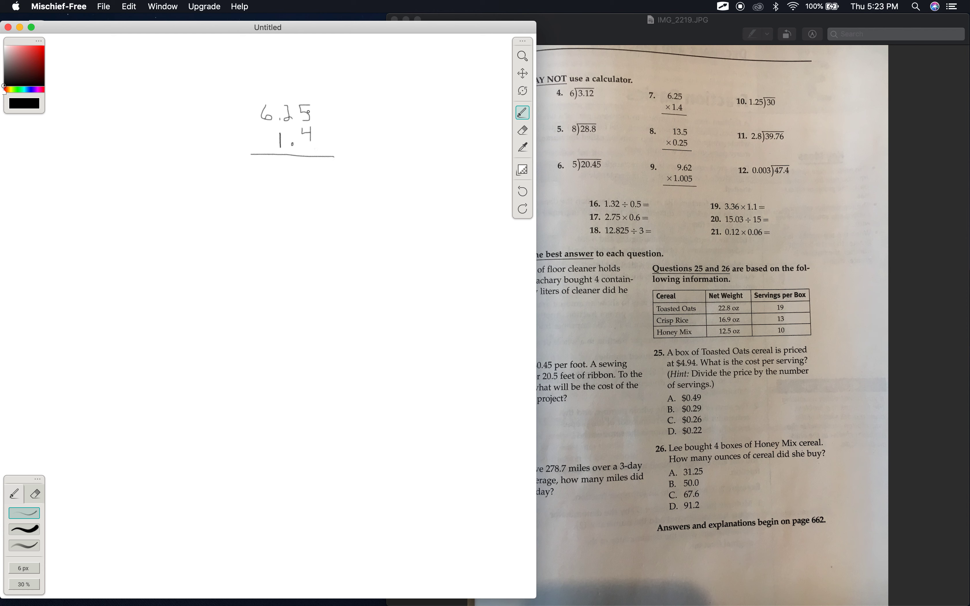
left_click_drag(283, 80, 291, 93)
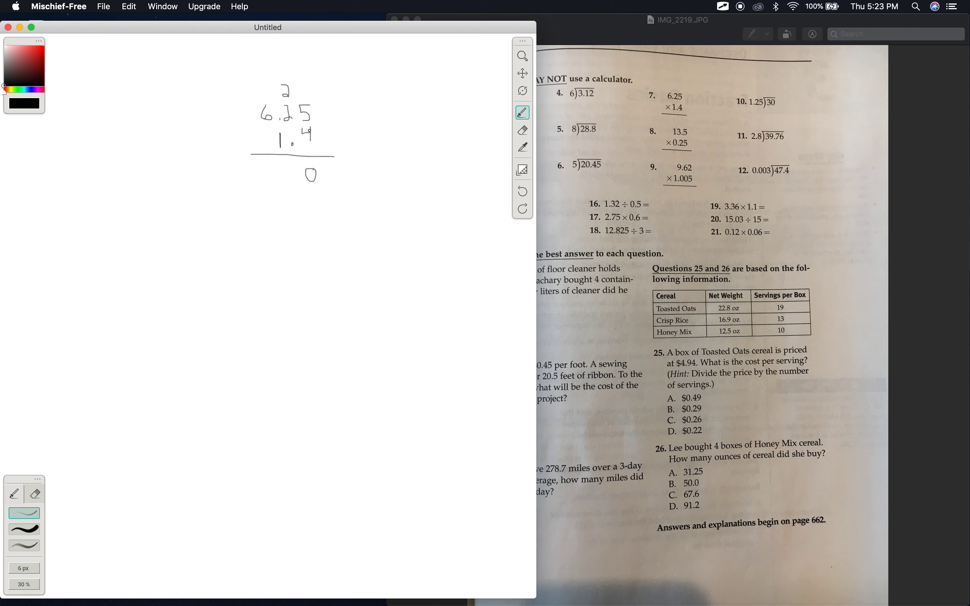
Step: Write the partial products 2500 and 625 beneath 6.25 × 1.4
left_click(293, 198)
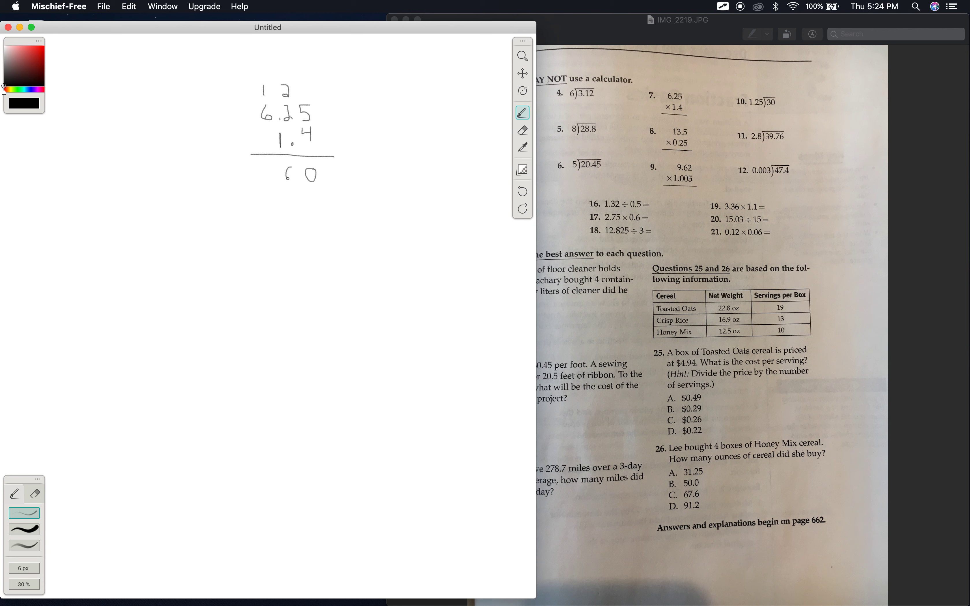
left_click_drag(290, 179, 291, 167)
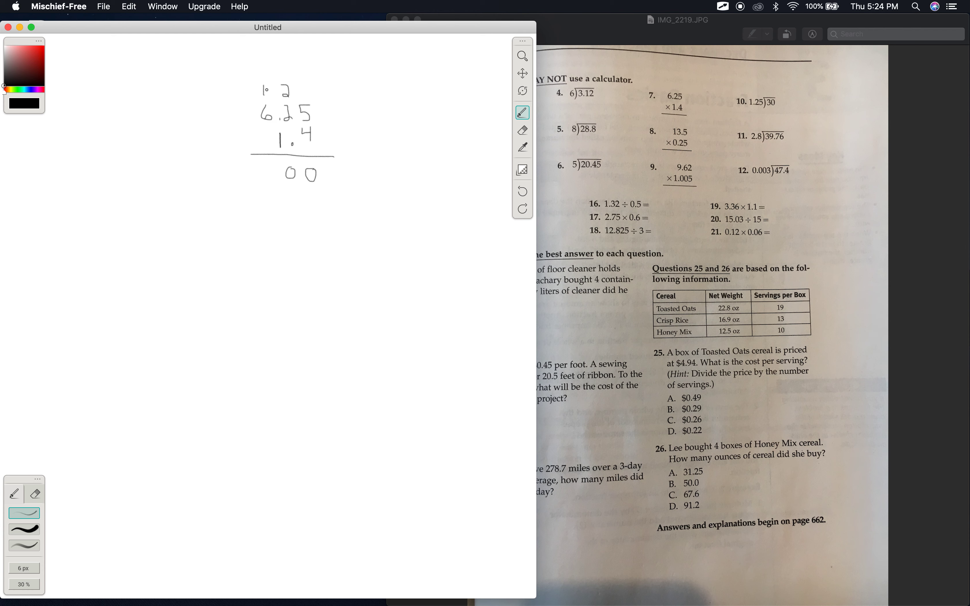
left_click_drag(248, 167, 251, 182)
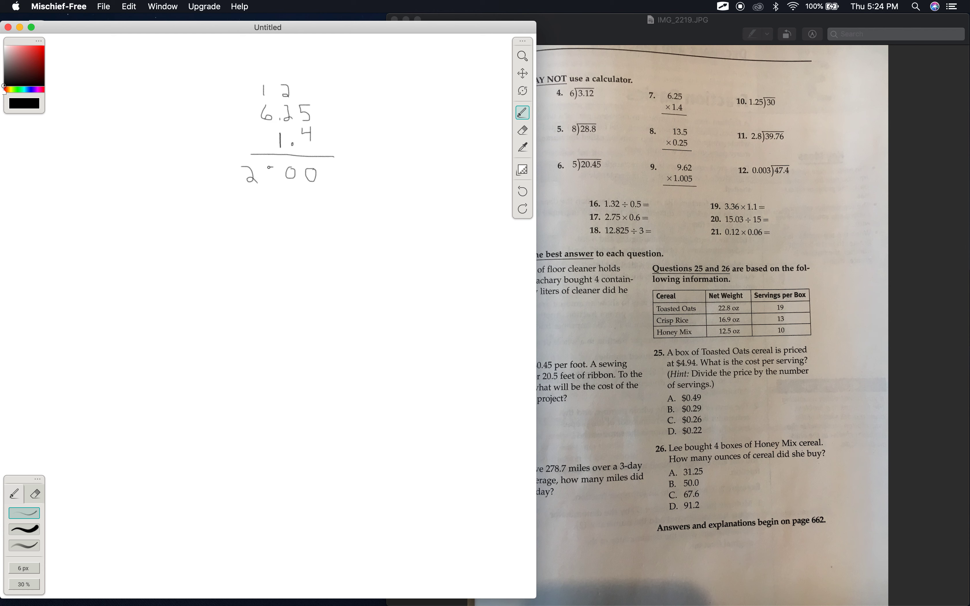
left_click_drag(263, 182, 269, 176)
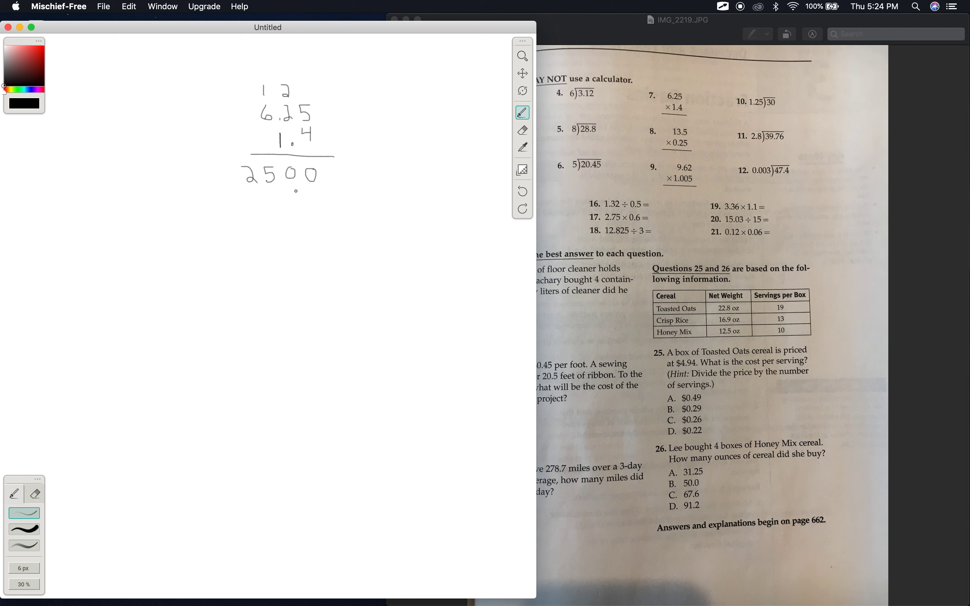
left_click_drag(284, 192, 294, 213)
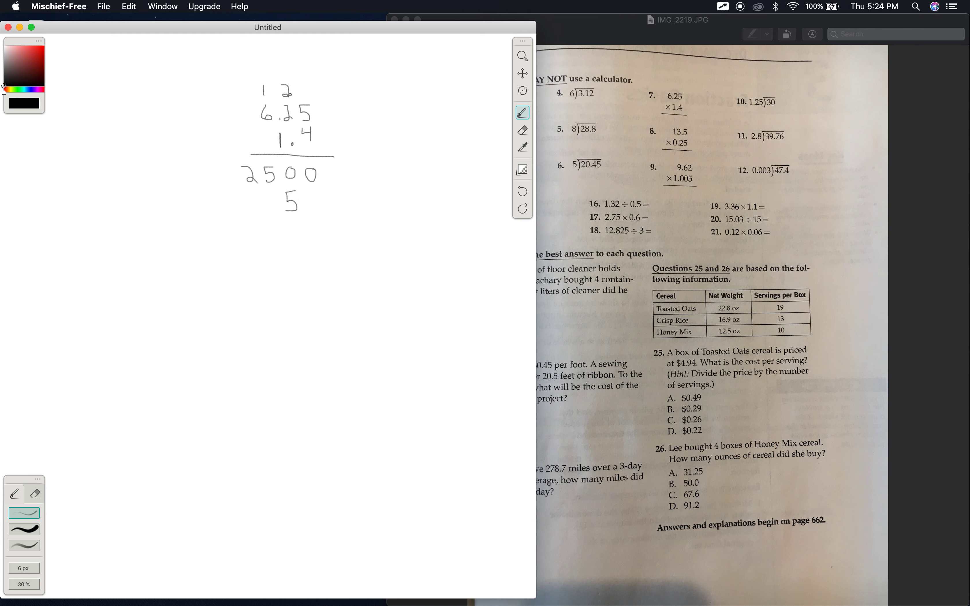
left_click_drag(268, 188, 272, 205)
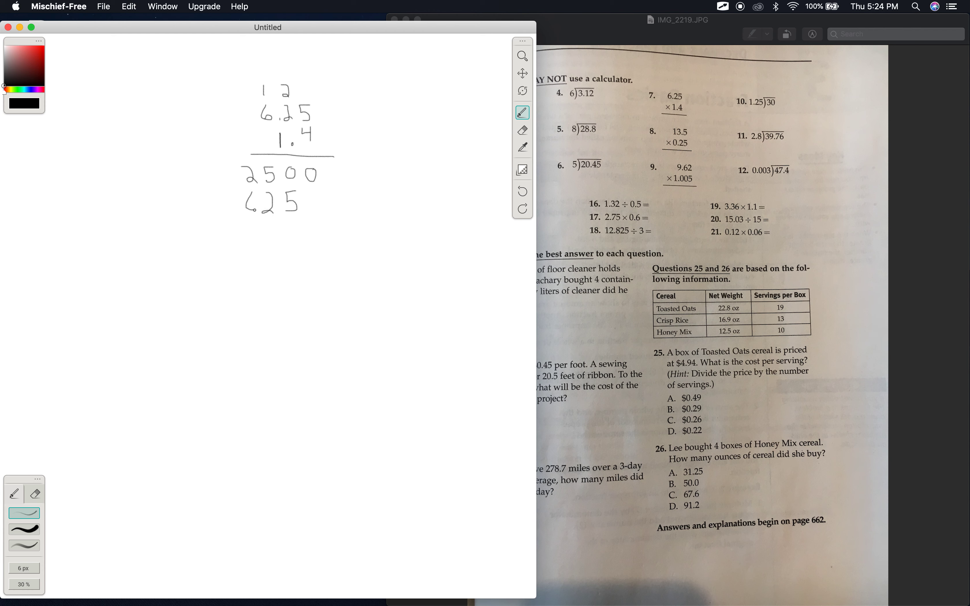
Step: Rule under the partial products and write the sum as 8.750 with its decimal point
left_click_drag(223, 218, 335, 219)
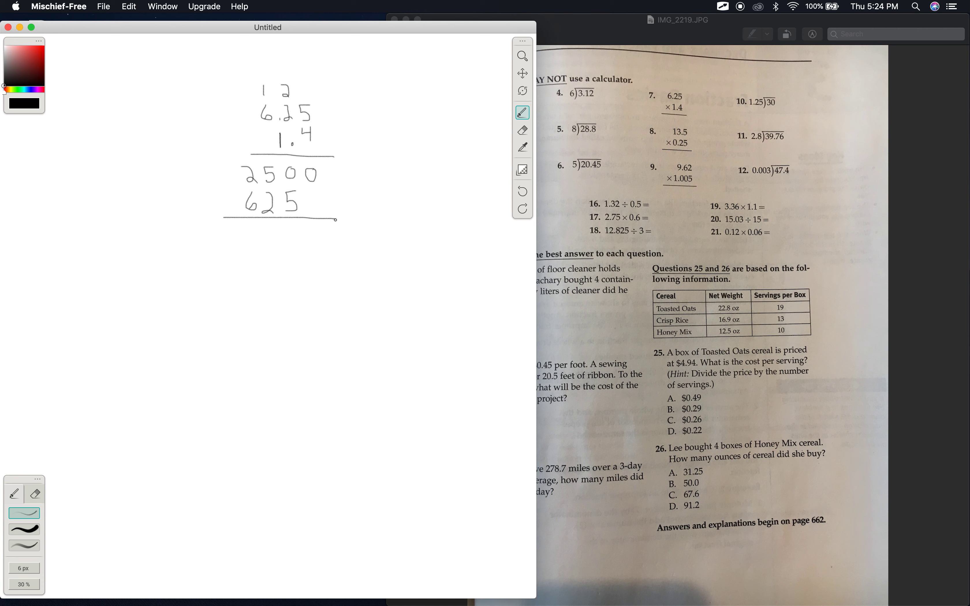
left_click_drag(312, 242, 321, 232)
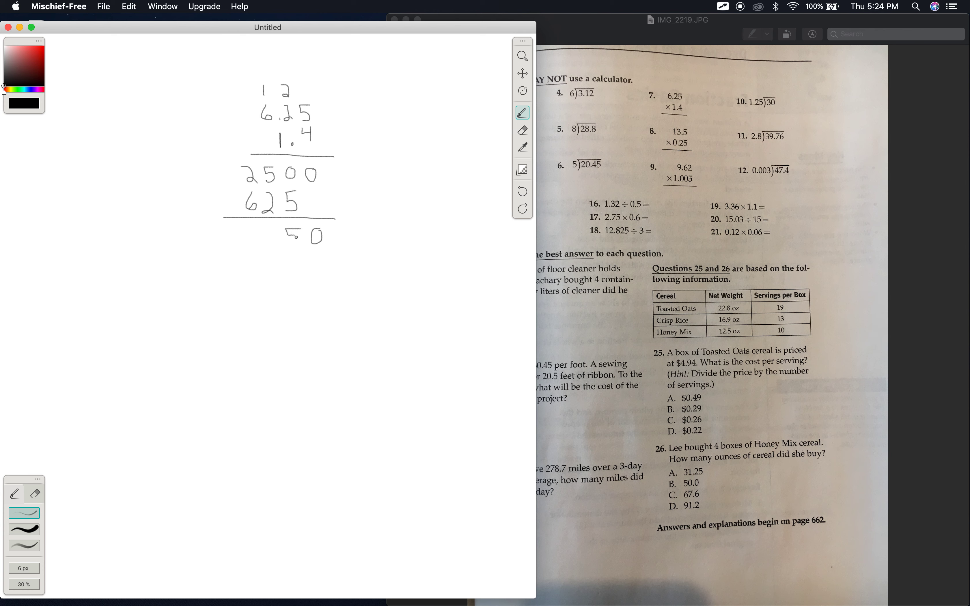
left_click_drag(282, 234, 297, 244)
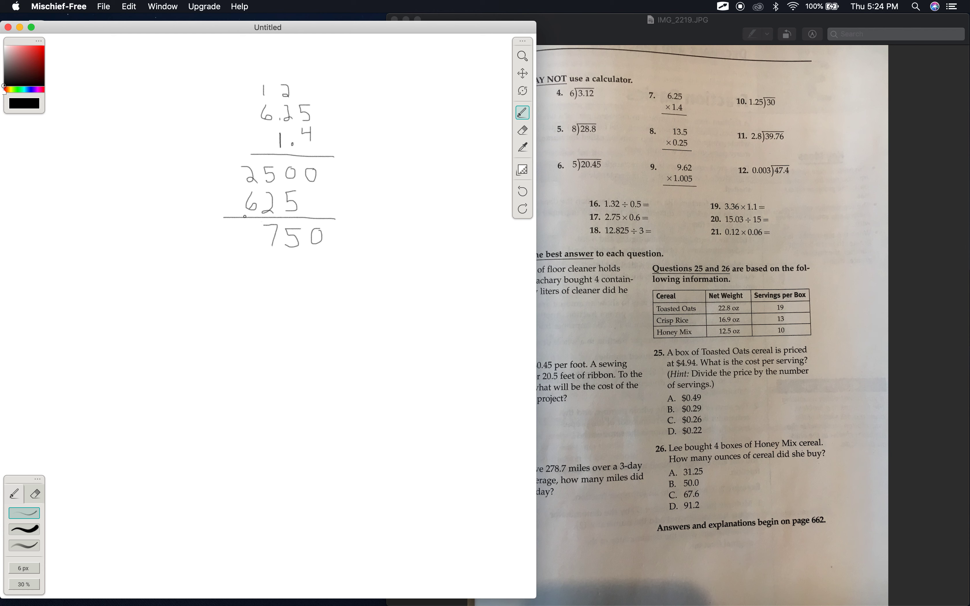
left_click_drag(248, 226, 243, 247)
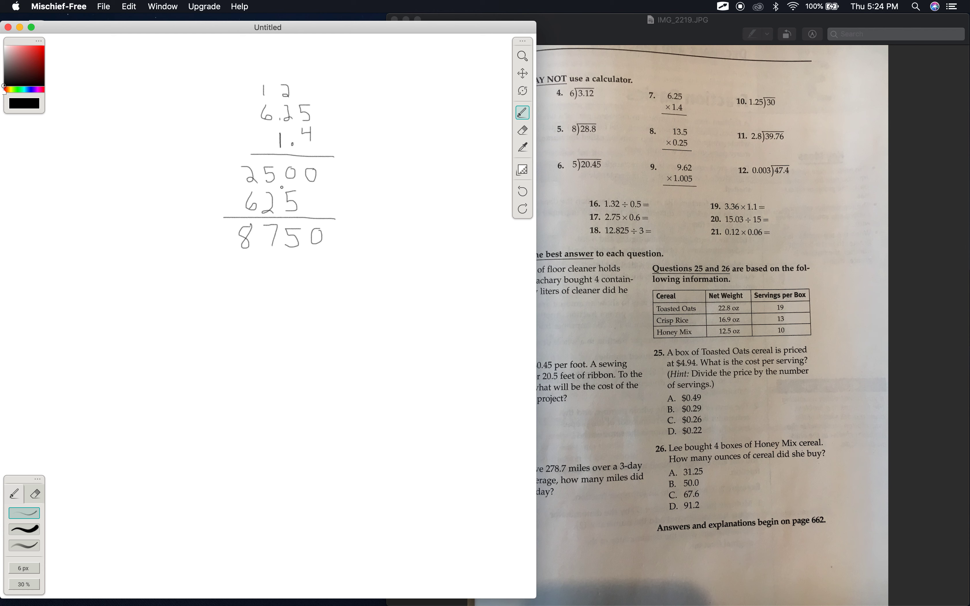
left_click(261, 243)
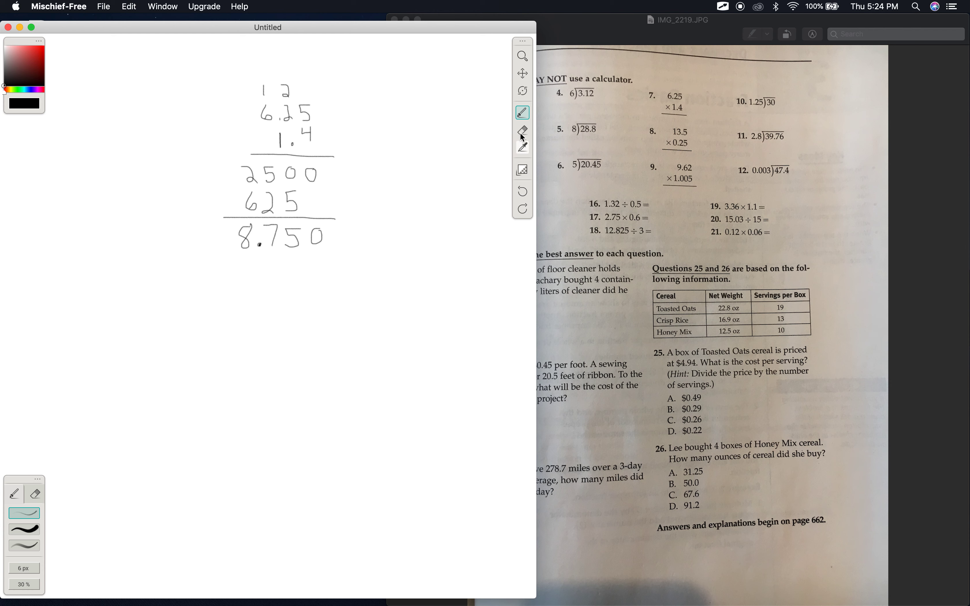
Step: Erase the trailing zero to leave 8.75, then clear the whiteboard
left_click(521, 130)
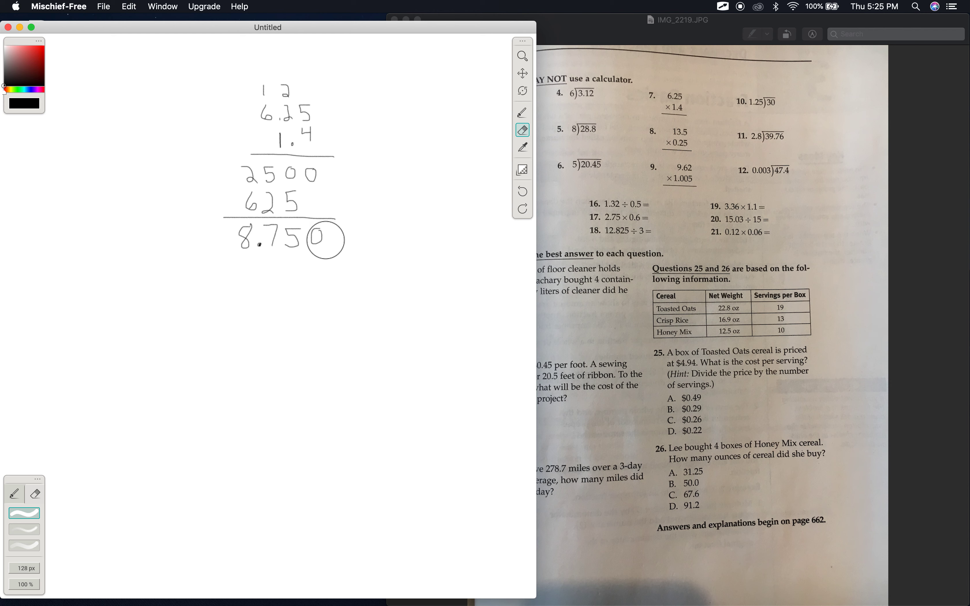
left_click(315, 241)
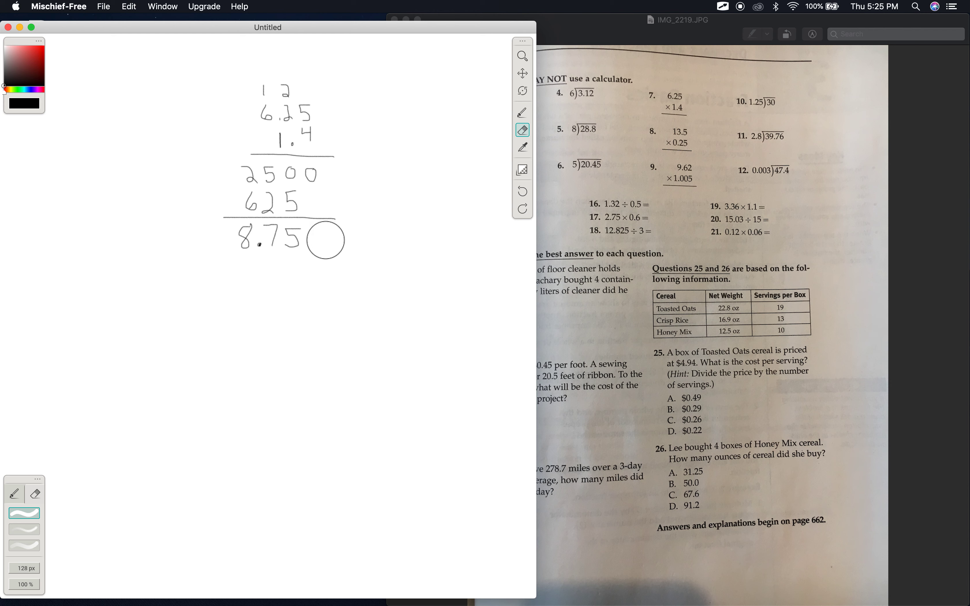
left_click(522, 112)
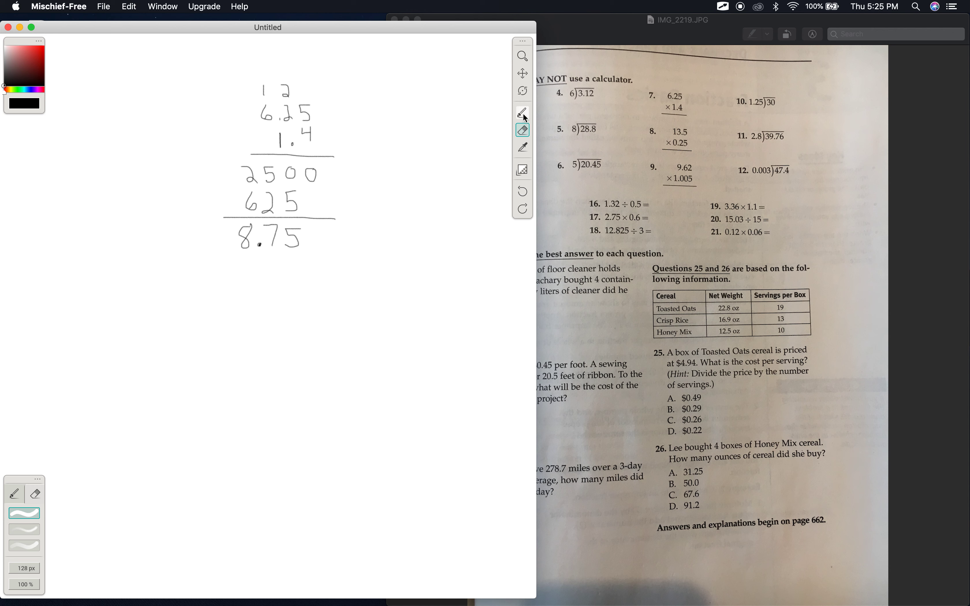
left_click(523, 112)
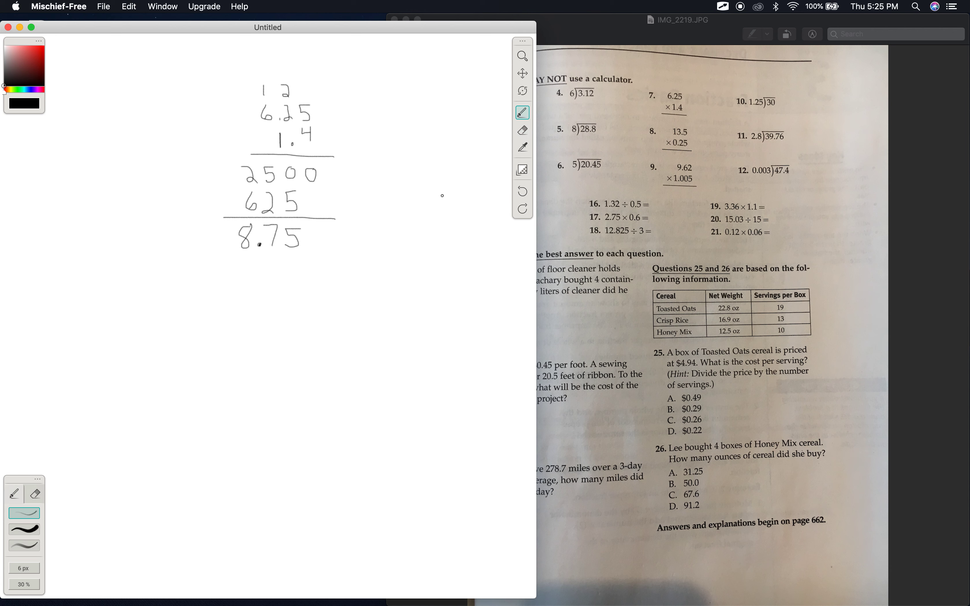
mouse_move(497, 33)
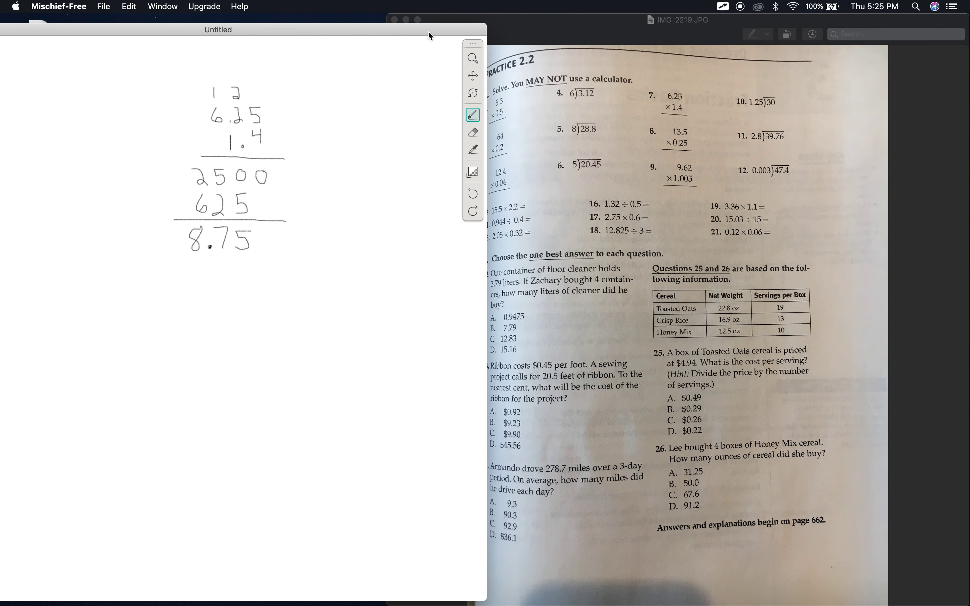
left_click(472, 132)
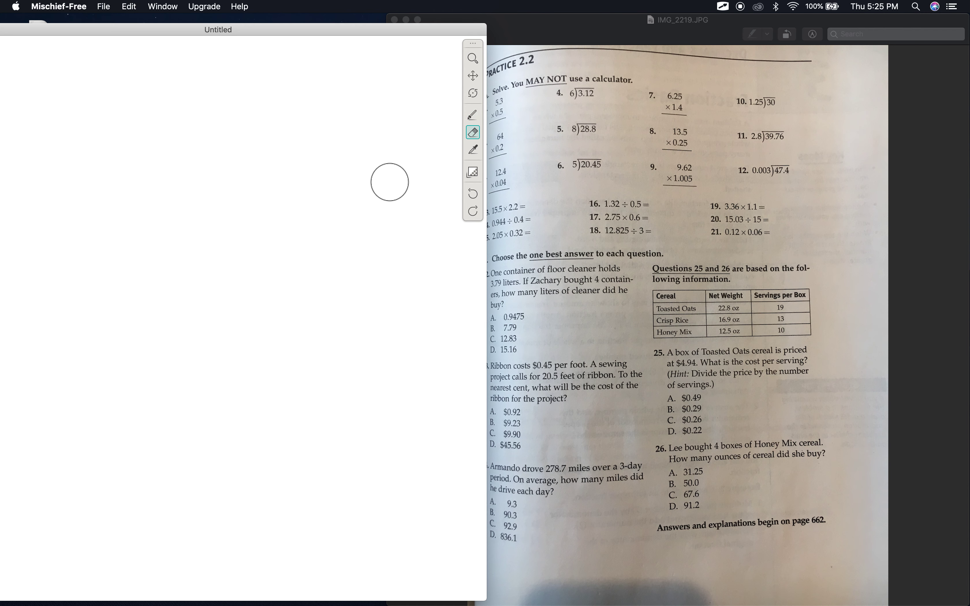
Step: Hand-write 1.005 over 9.62 in column form with a rule beneath
left_click(473, 115)
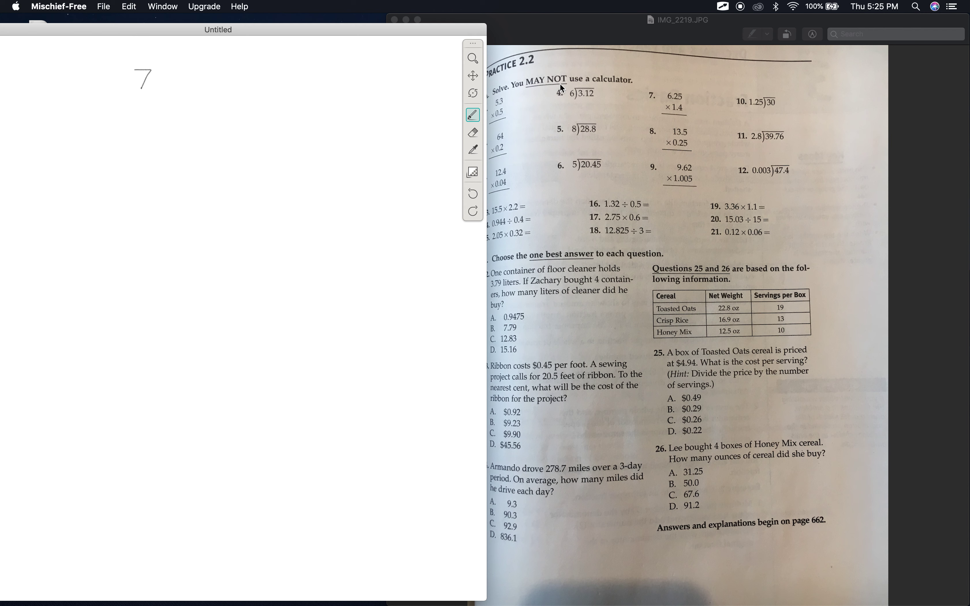
mouse_move(623, 92)
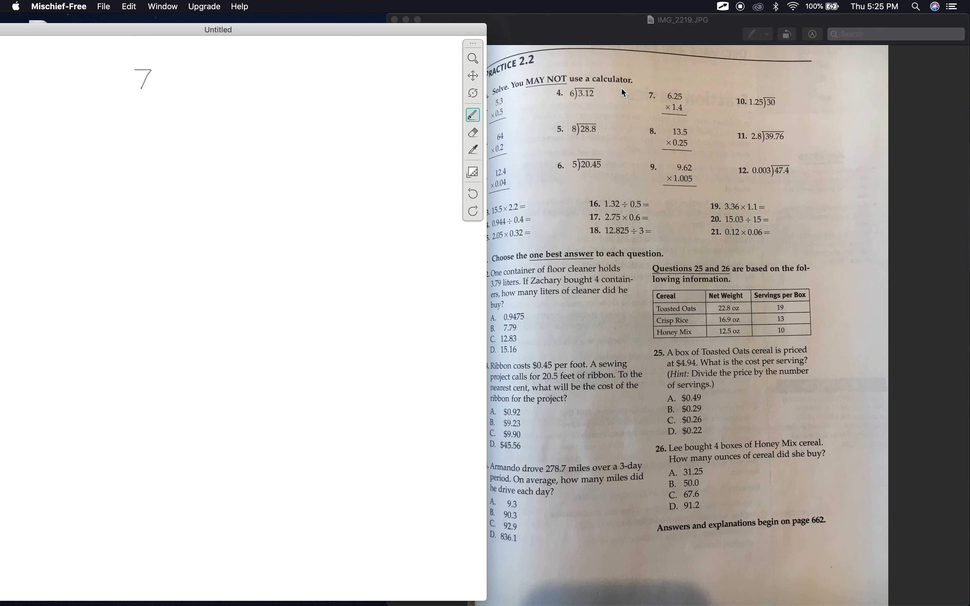
mouse_move(687, 128)
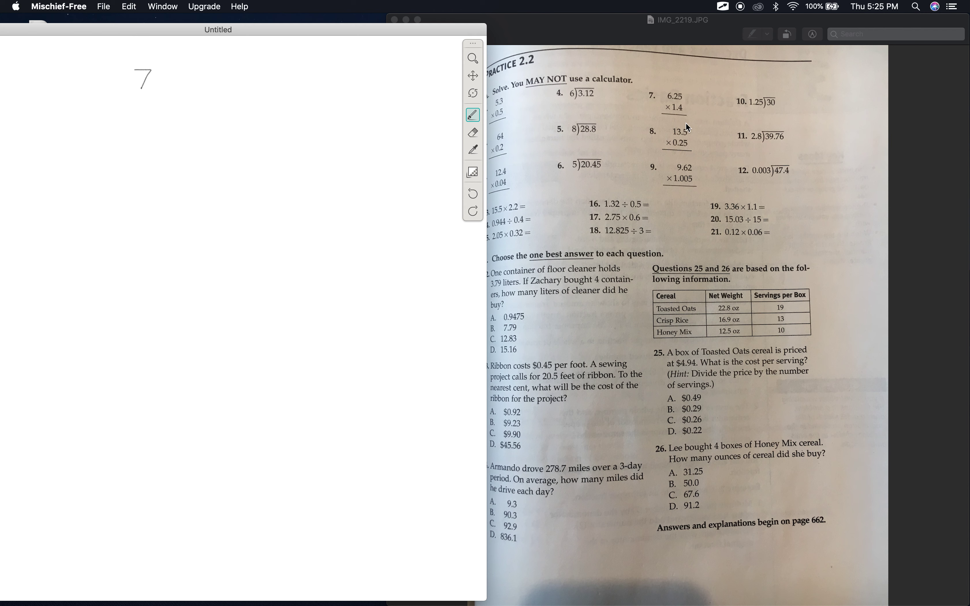
mouse_move(685, 179)
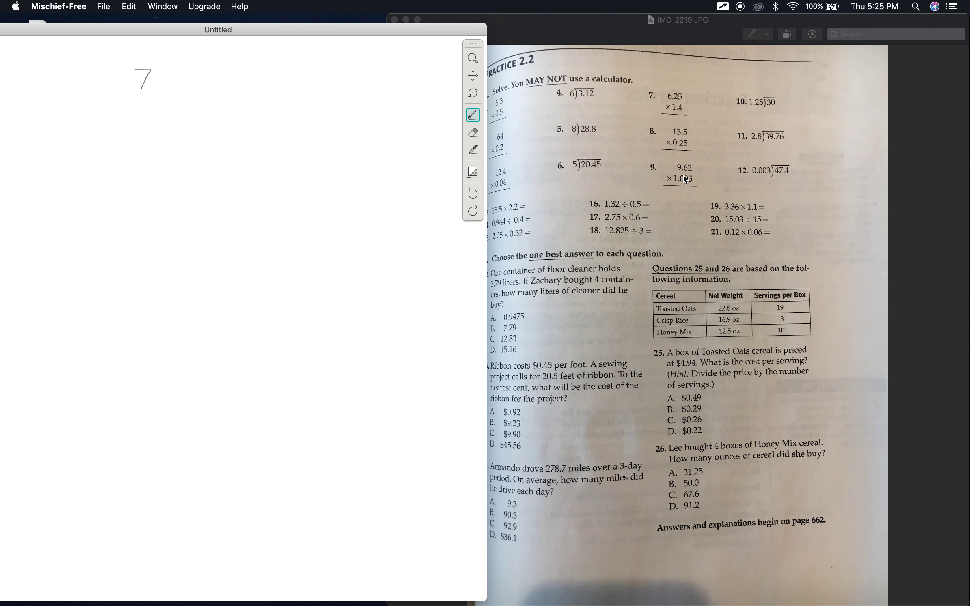
mouse_move(682, 180)
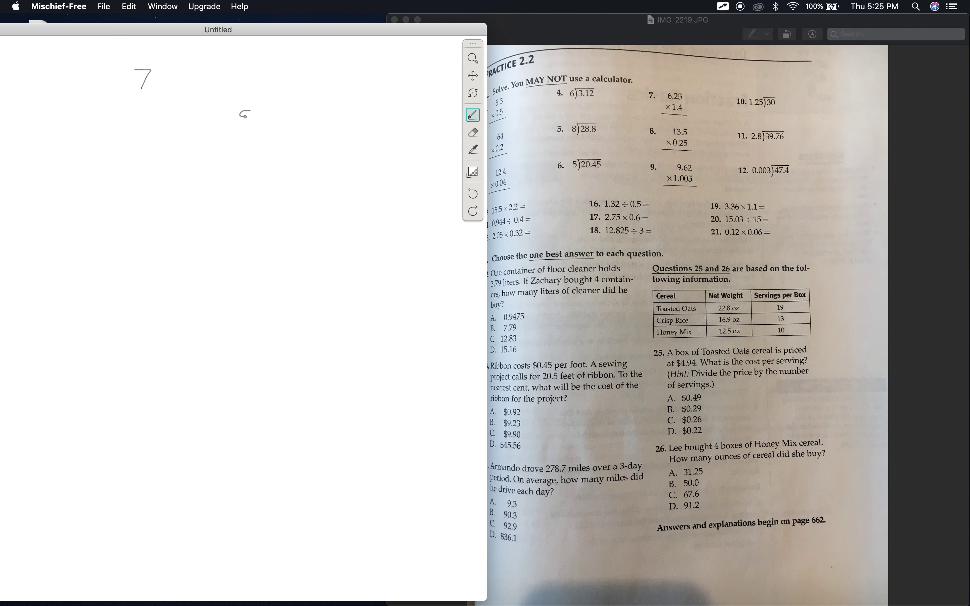
left_click_drag(243, 109, 253, 130)
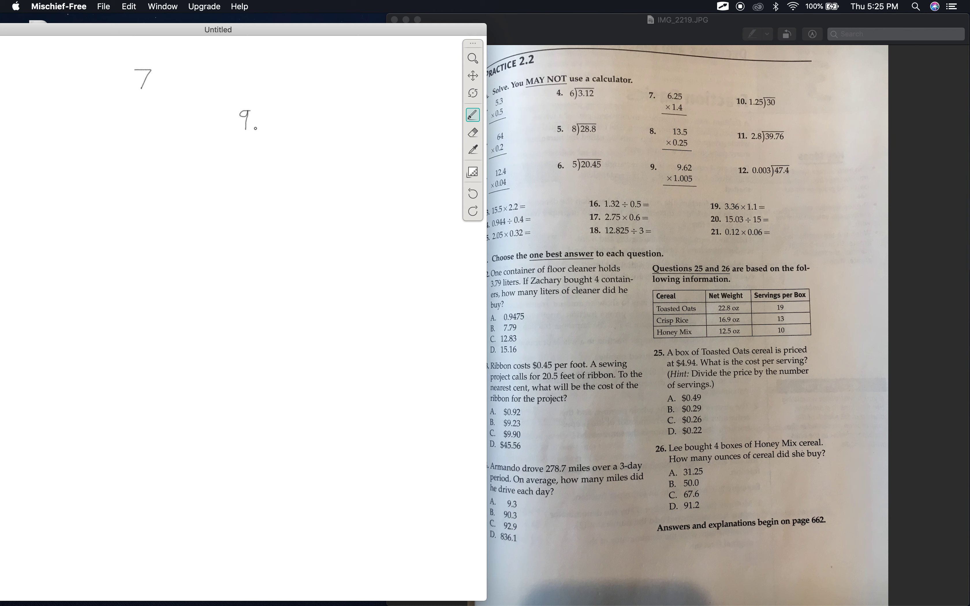
left_click_drag(266, 115, 268, 124)
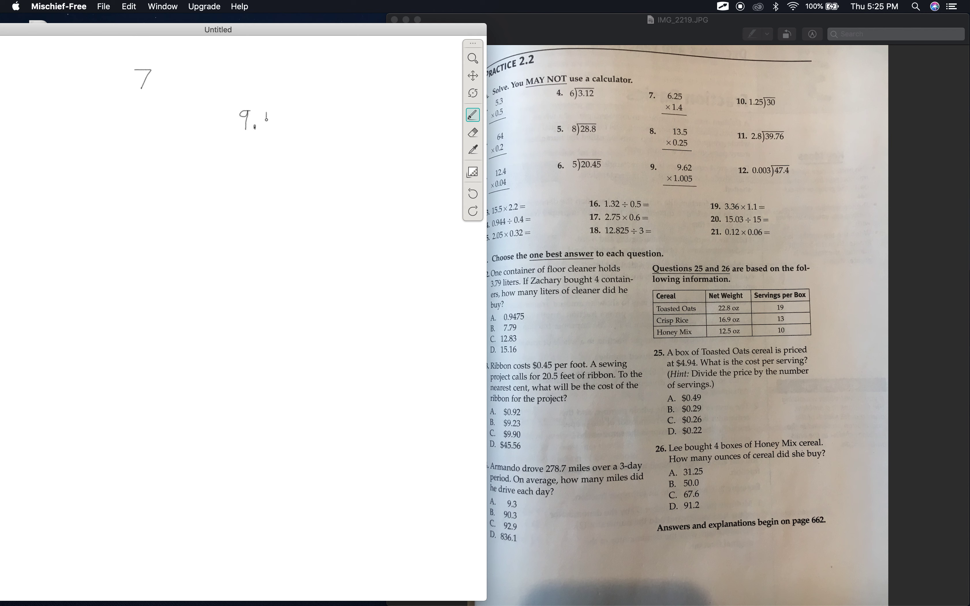
left_click_drag(269, 121, 282, 116)
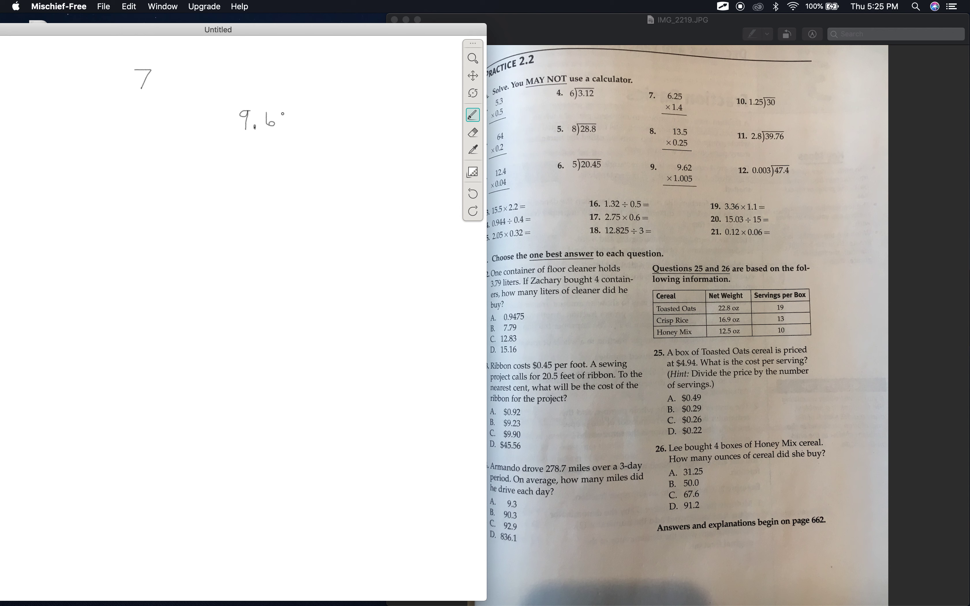
left_click_drag(282, 121, 291, 130)
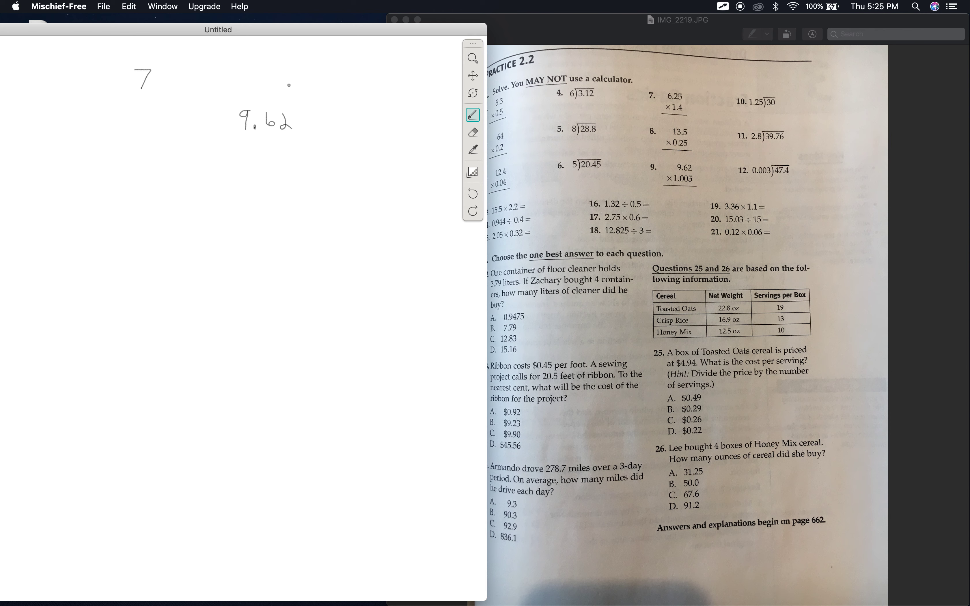
left_click_drag(267, 93, 286, 98)
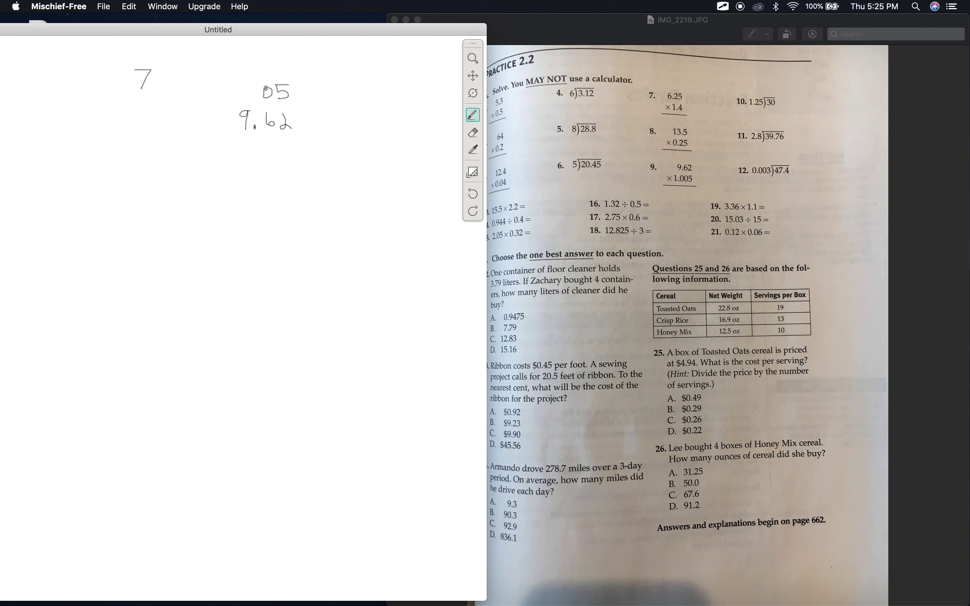
left_click_drag(241, 96, 250, 89)
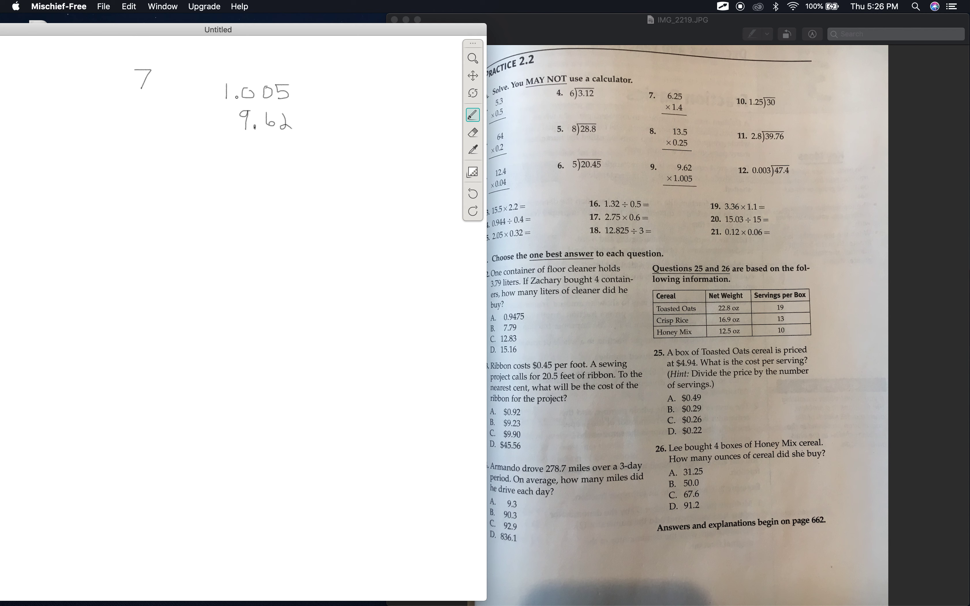
left_click_drag(216, 148, 315, 149)
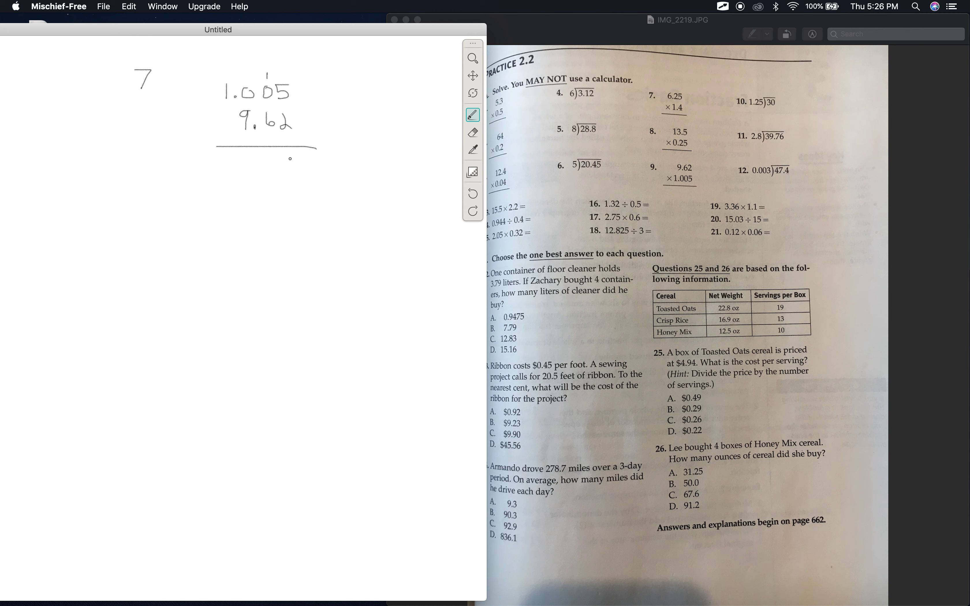
Step: Write the partial products 2010, 6035 and 9045 with a carry 4, and rule below them
left_click_drag(285, 158, 291, 167)
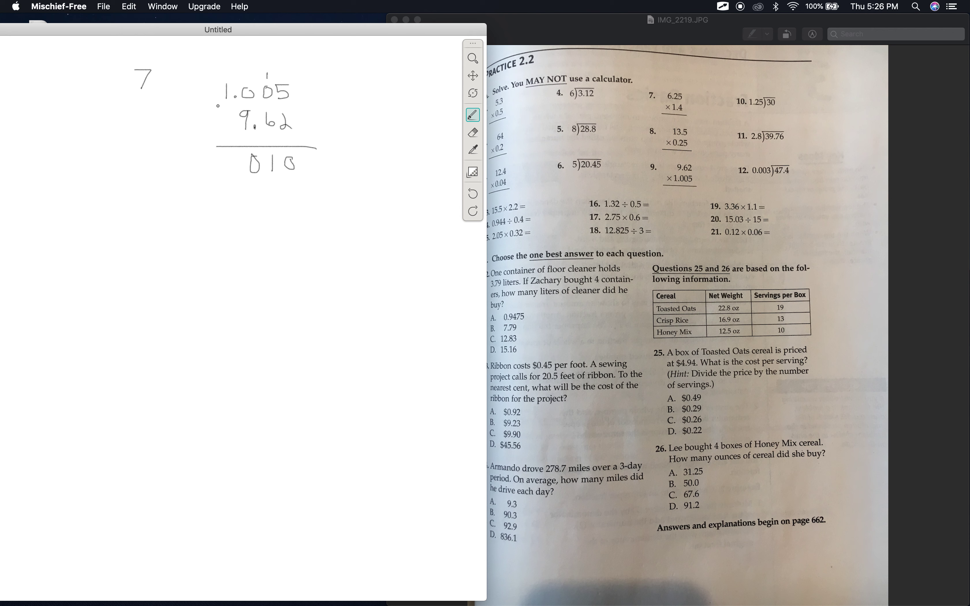
left_click_drag(223, 158, 238, 173)
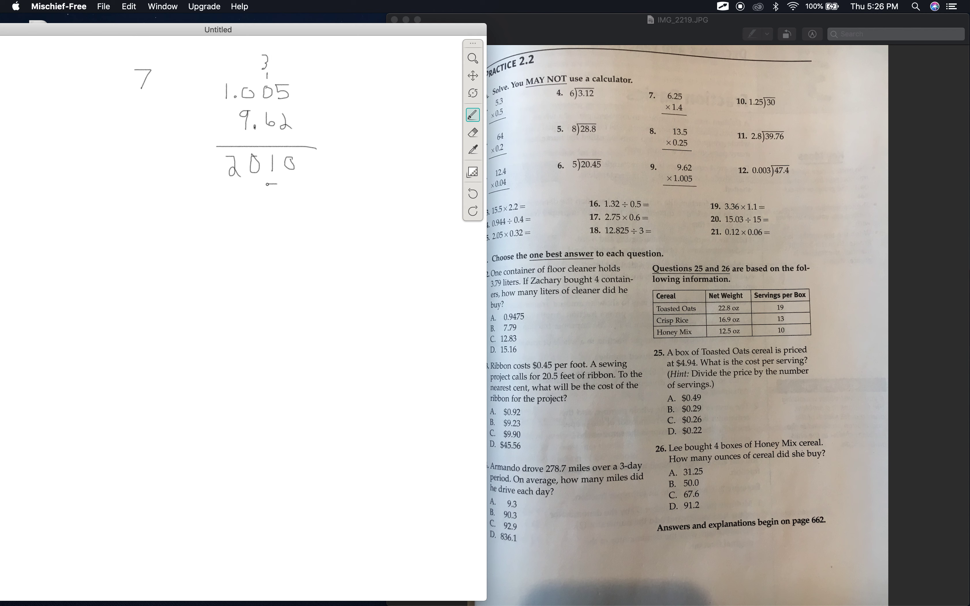
left_click_drag(260, 185, 275, 204)
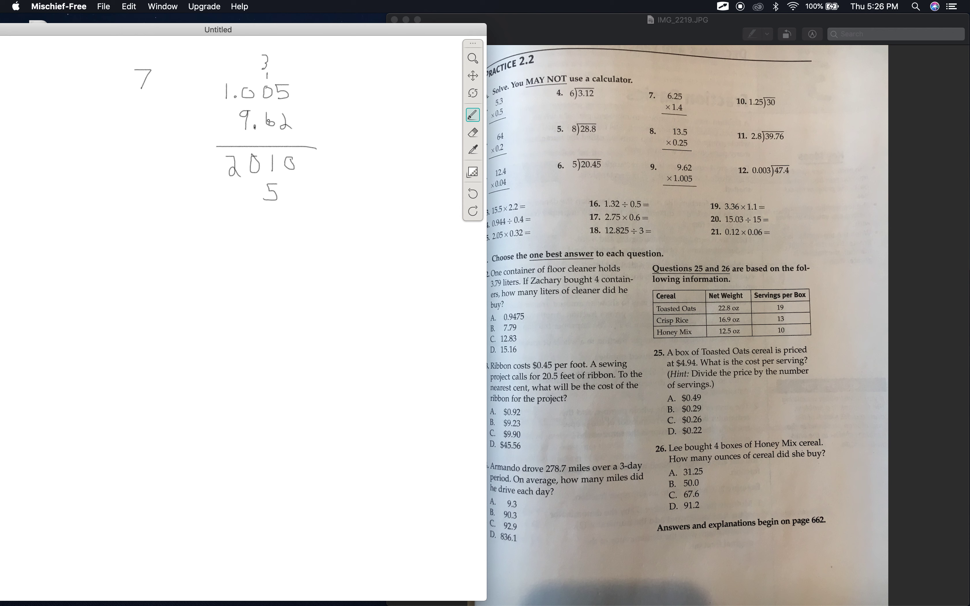
left_click(253, 187)
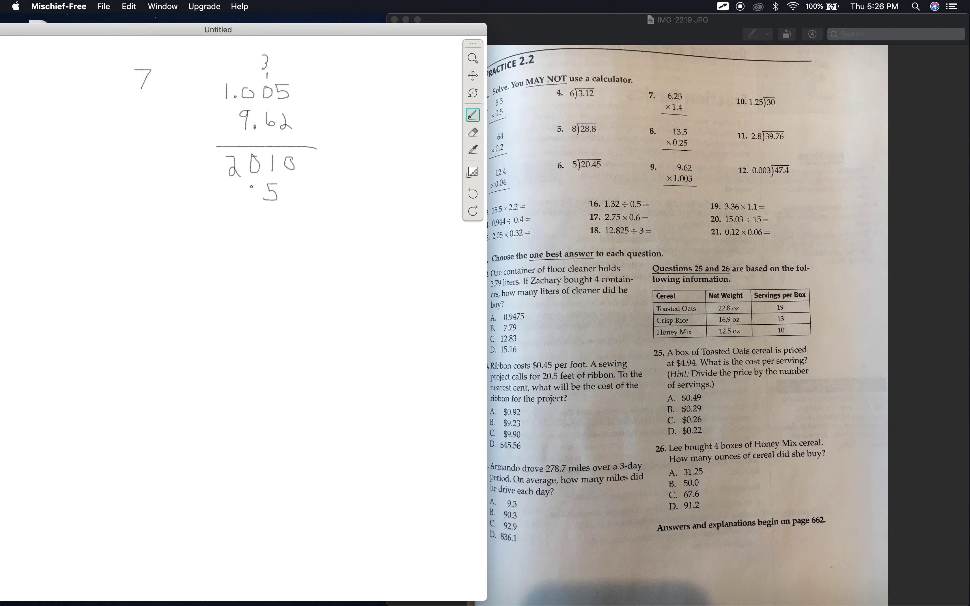
left_click_drag(248, 185, 266, 204)
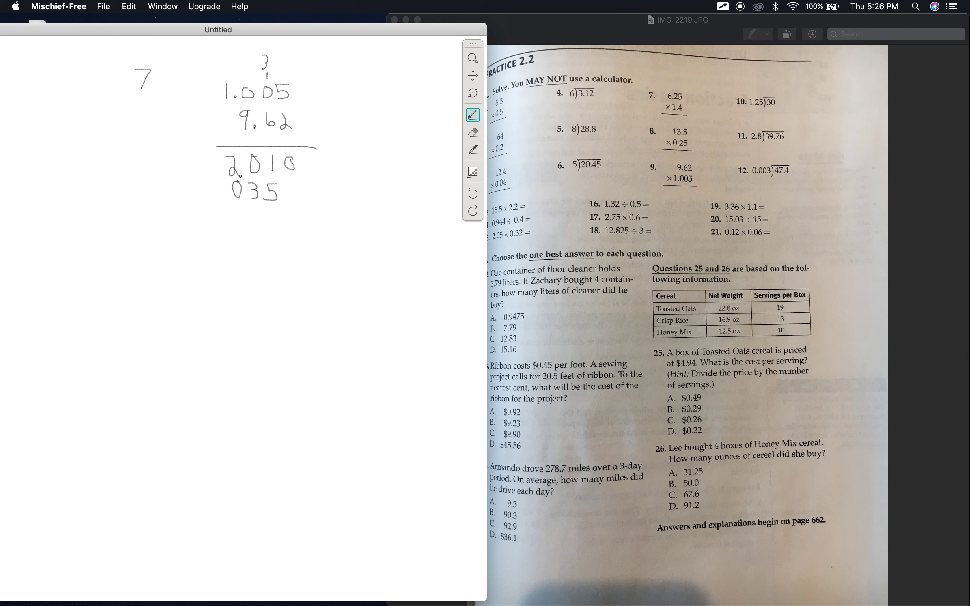
left_click_drag(213, 185, 215, 201)
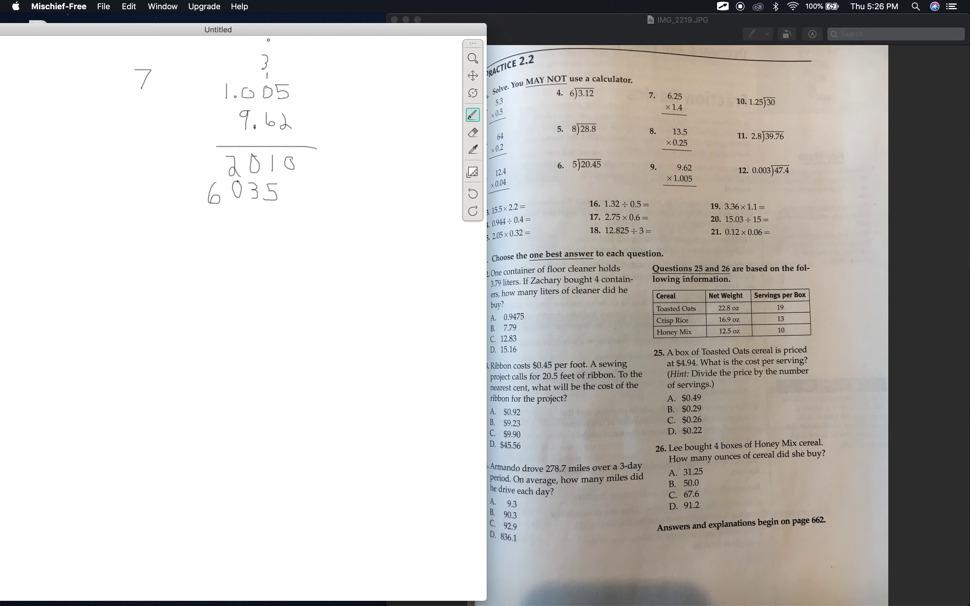
left_click_drag(263, 43, 272, 41)
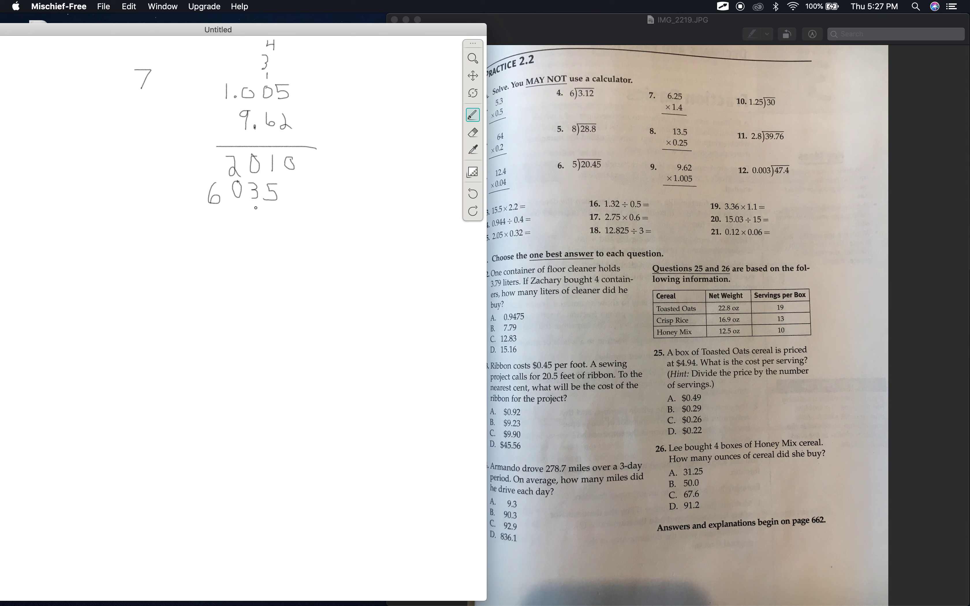
left_click_drag(248, 204, 257, 223)
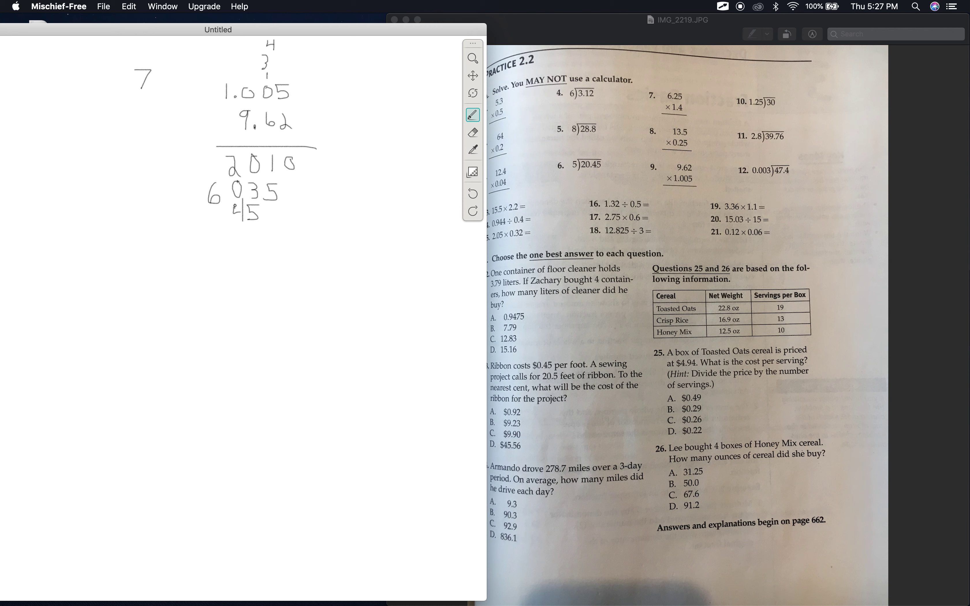
left_click_drag(213, 219, 216, 210)
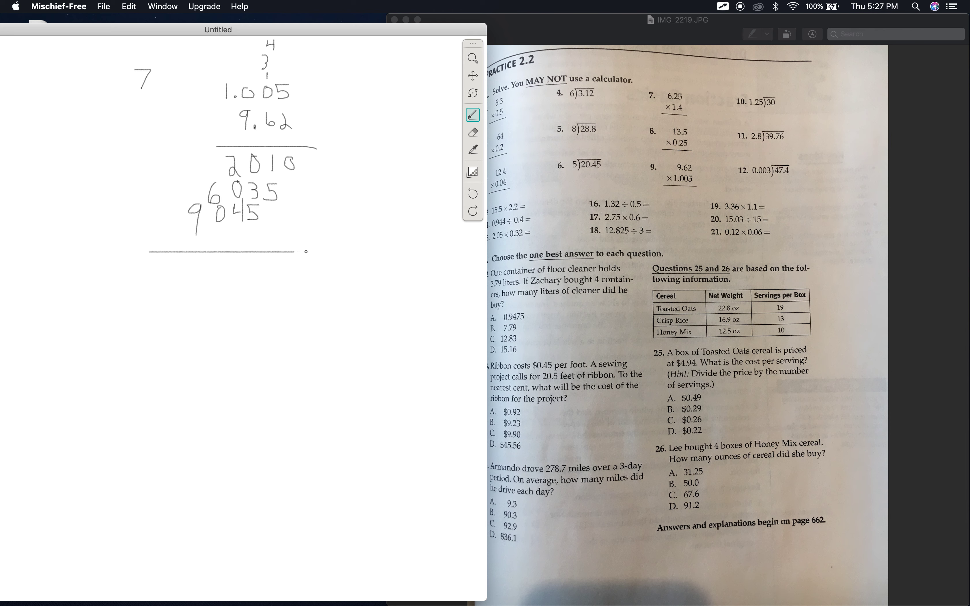
Step: Add the partial products to get 9.66860 and place the decimal point
left_click_drag(295, 251, 330, 252)
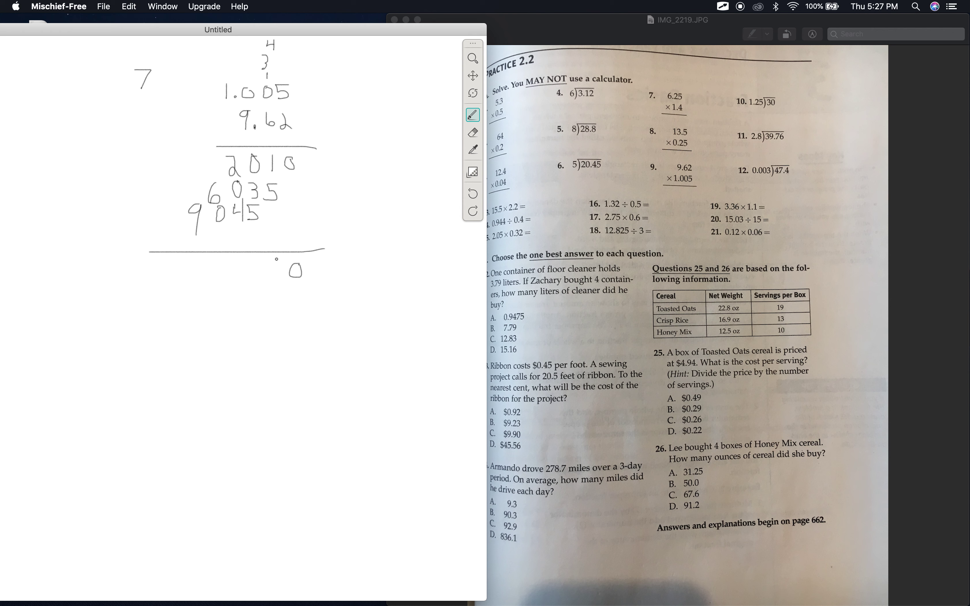
left_click_drag(282, 275, 272, 259)
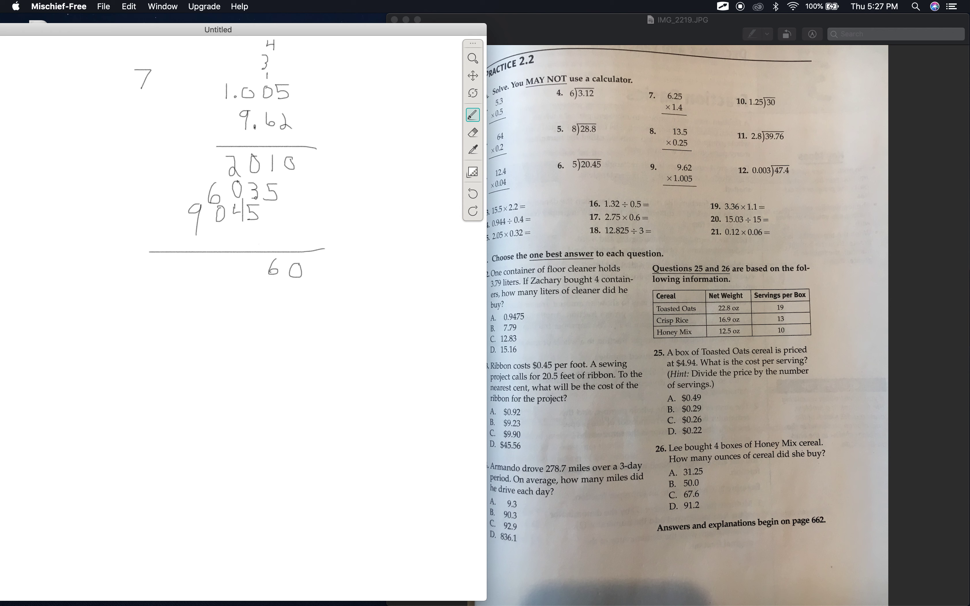
left_click_drag(255, 275, 260, 263)
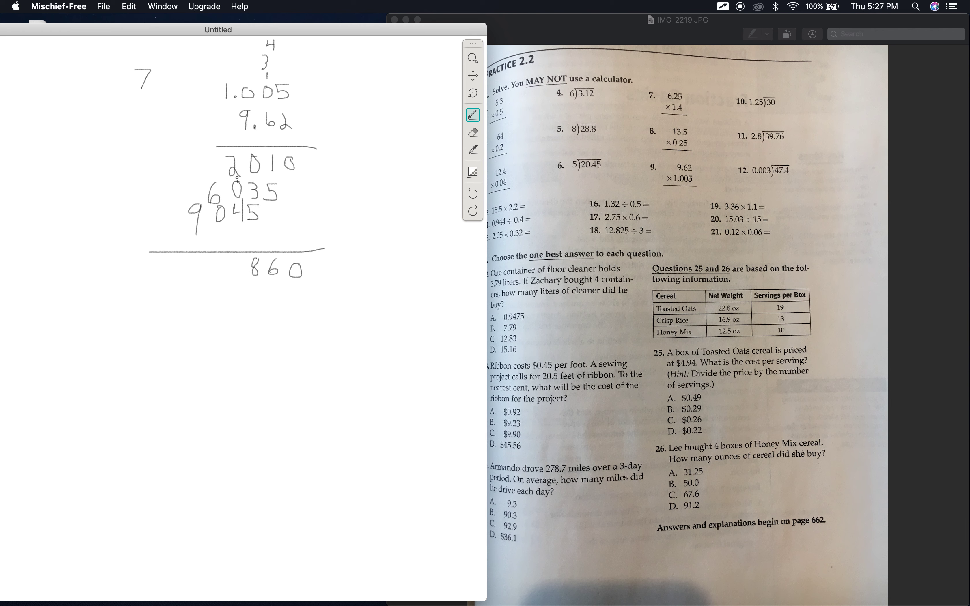
left_click_drag(234, 275, 232, 253)
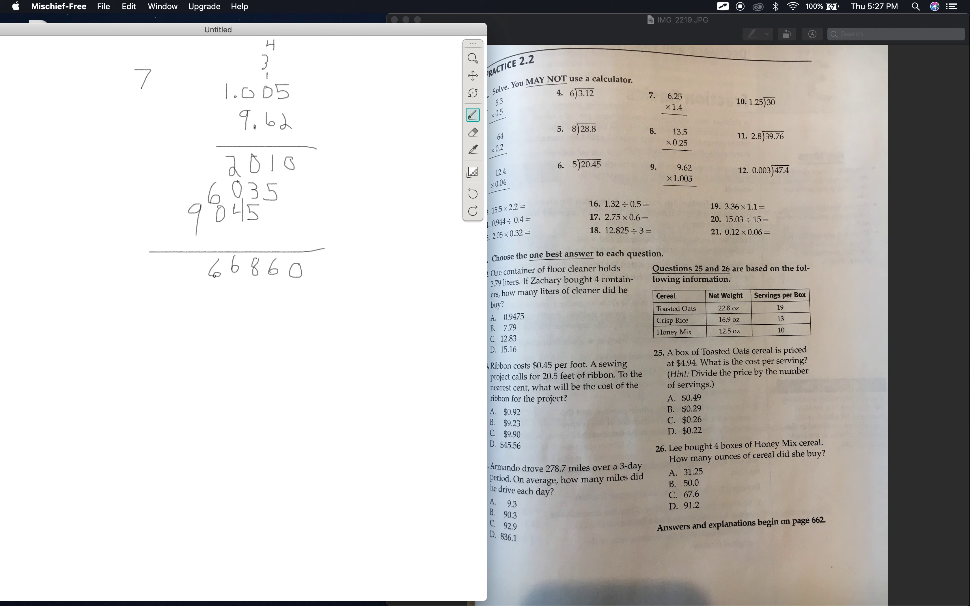
left_click_drag(195, 261, 198, 263)
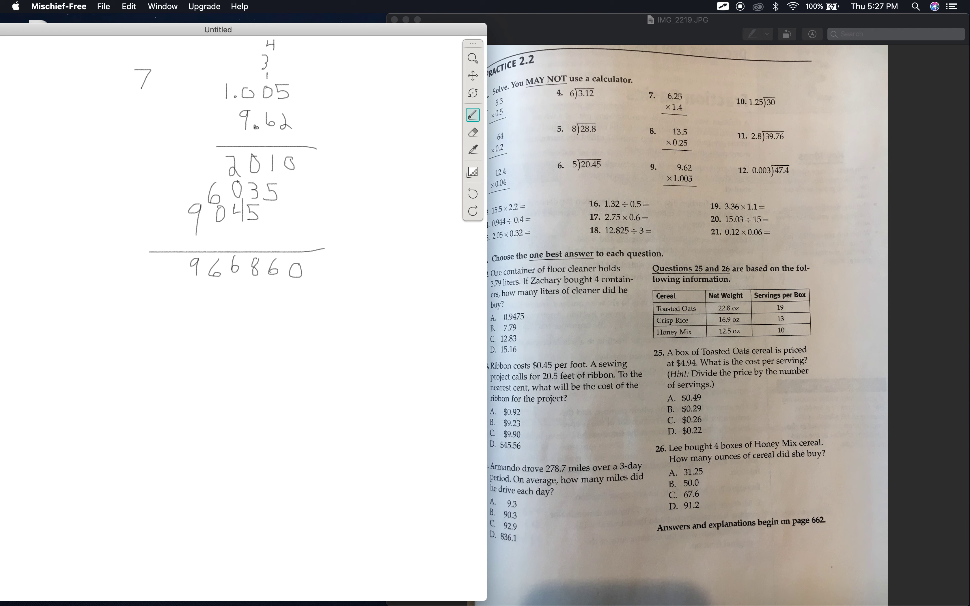
left_click(295, 92)
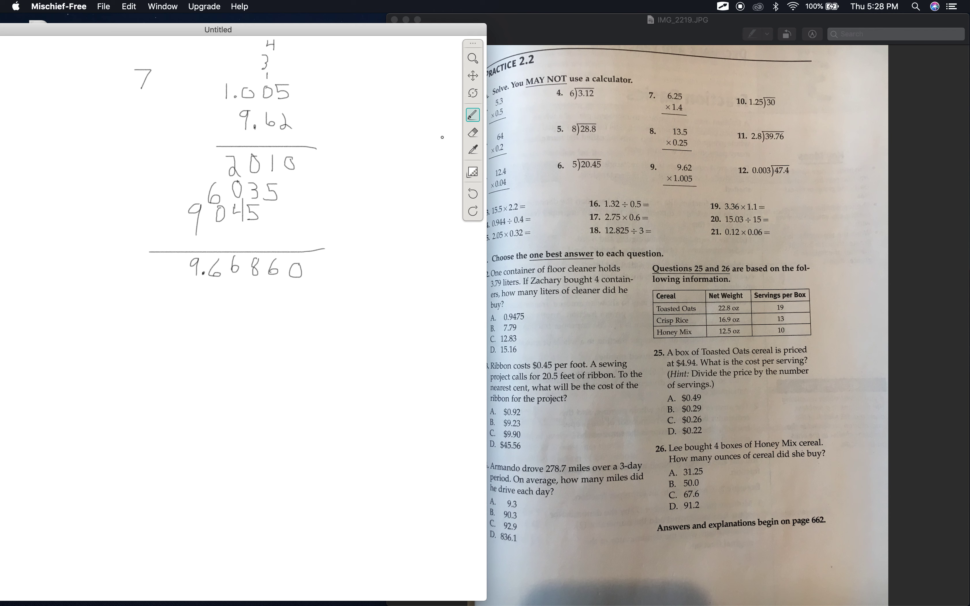
left_click(473, 132)
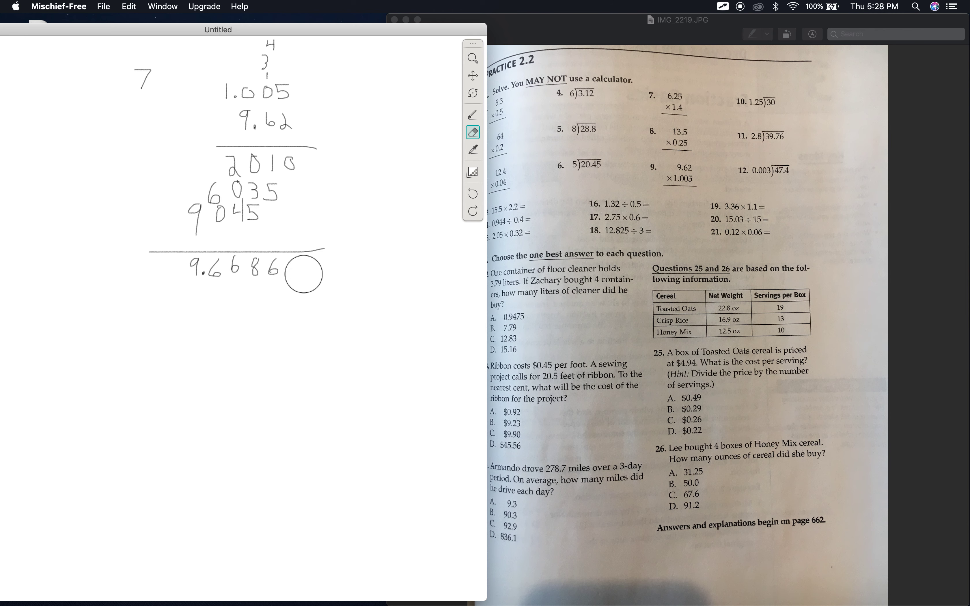
Step: Erase the trailing zero to leave the product as 9.6686
left_click(473, 114)
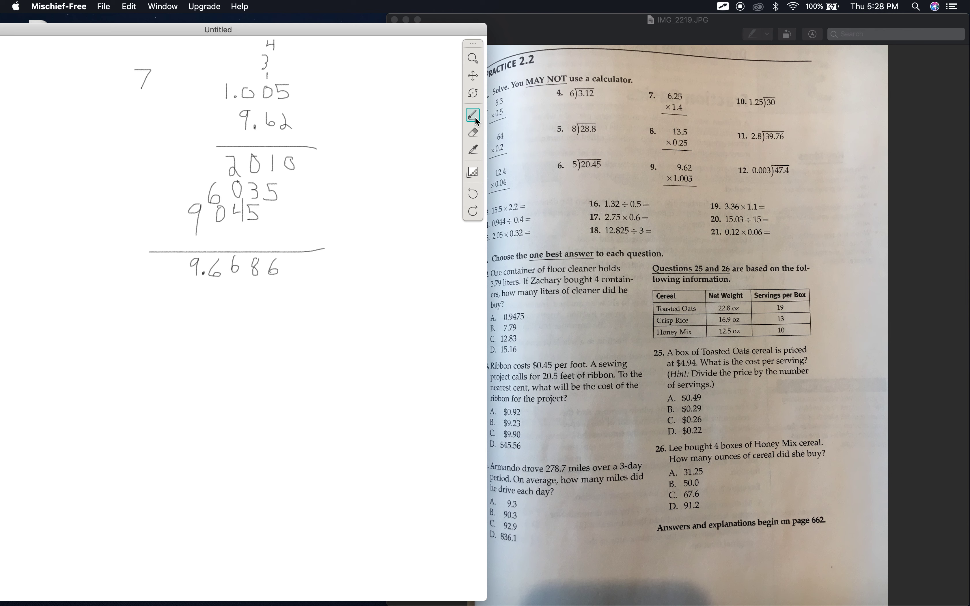
left_click(301, 278)
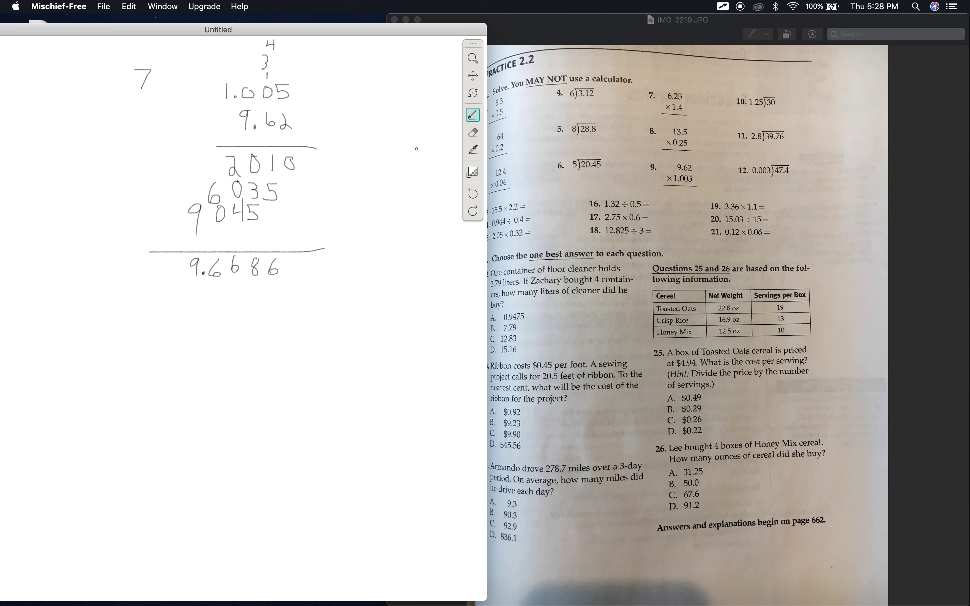
mouse_move(452, 129)
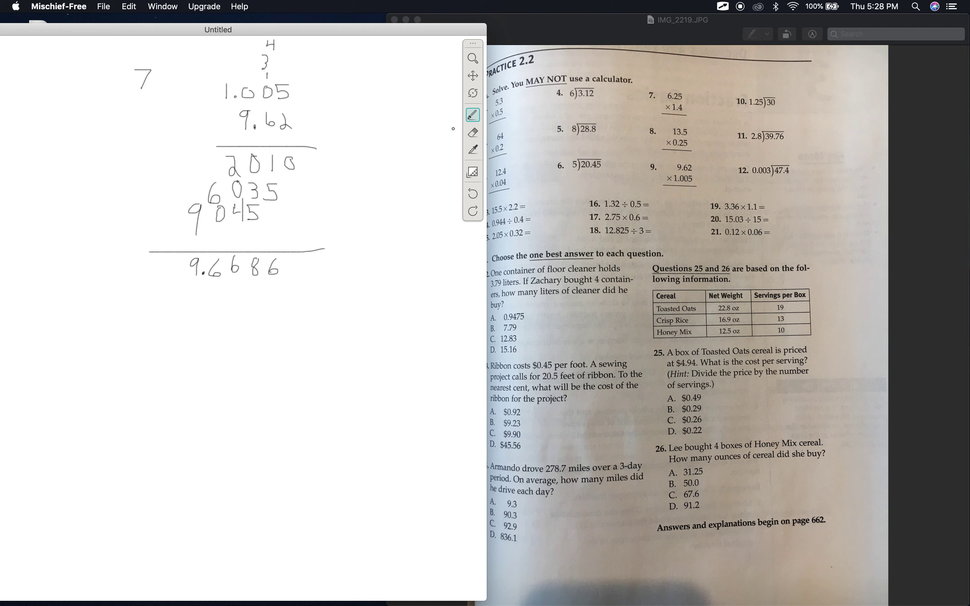
mouse_move(366, 240)
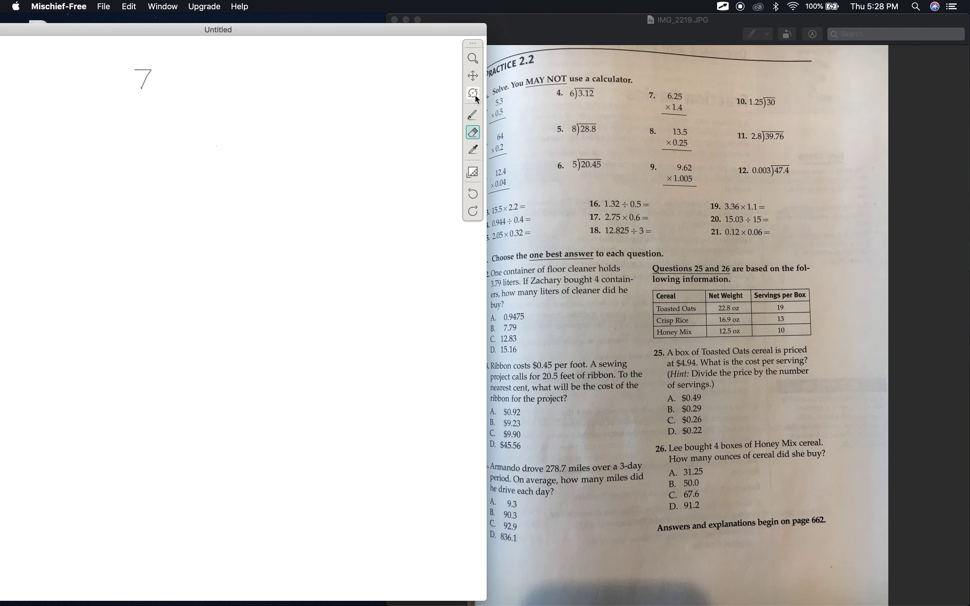
Step: Switch back to drawing ink after wiping the problem 9 work
left_click(472, 115)
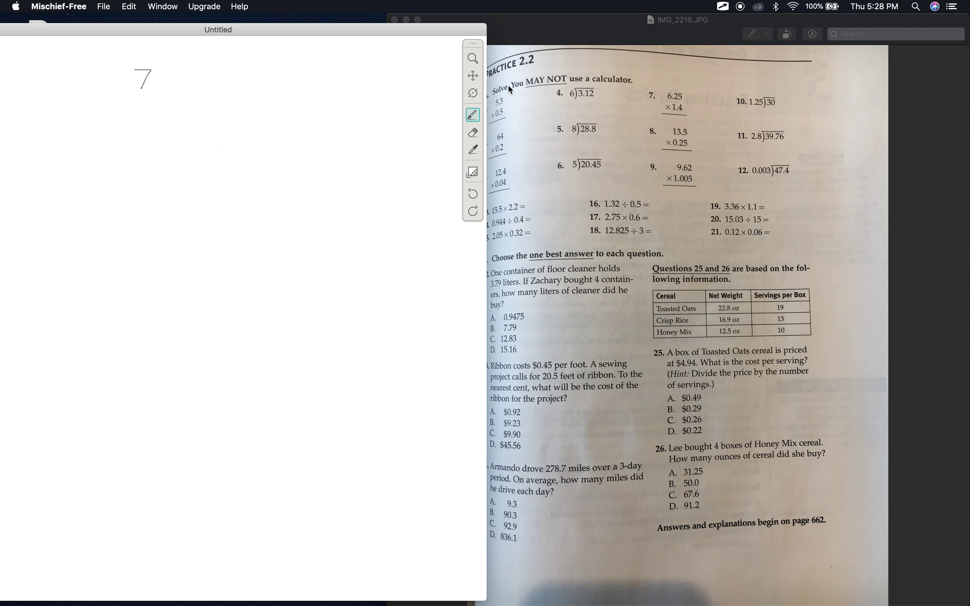
mouse_move(592, 28)
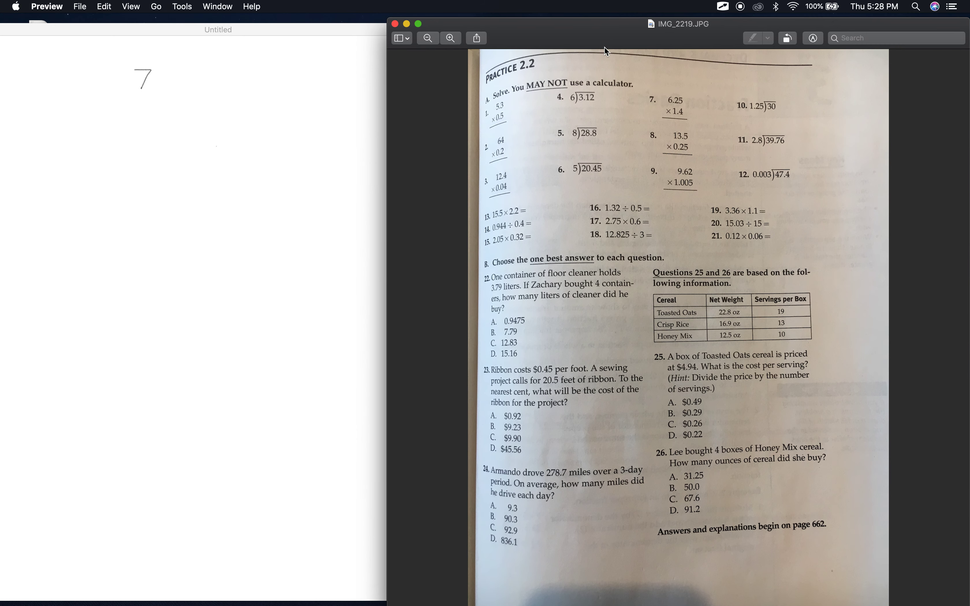
mouse_move(526, 153)
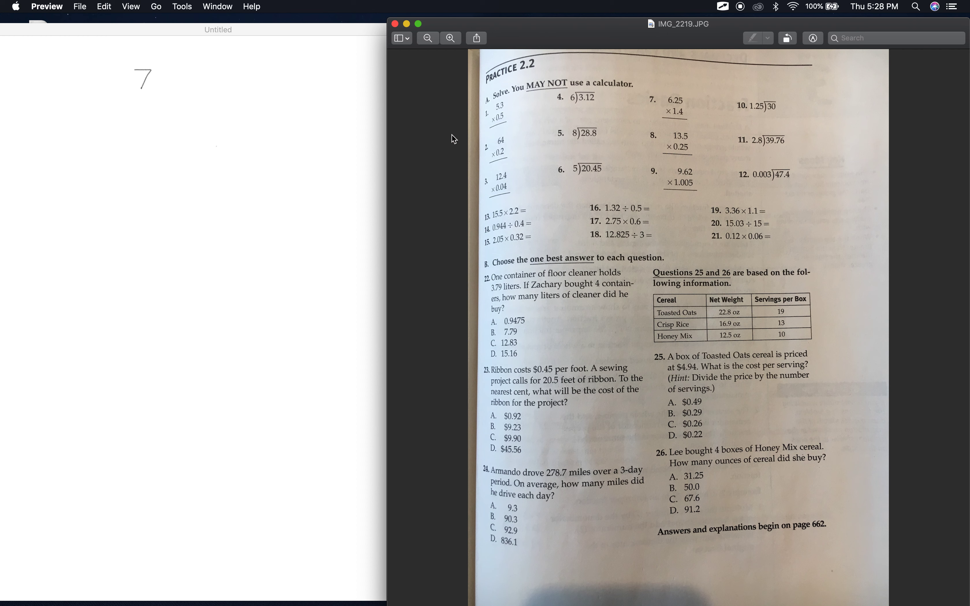
mouse_move(276, 96)
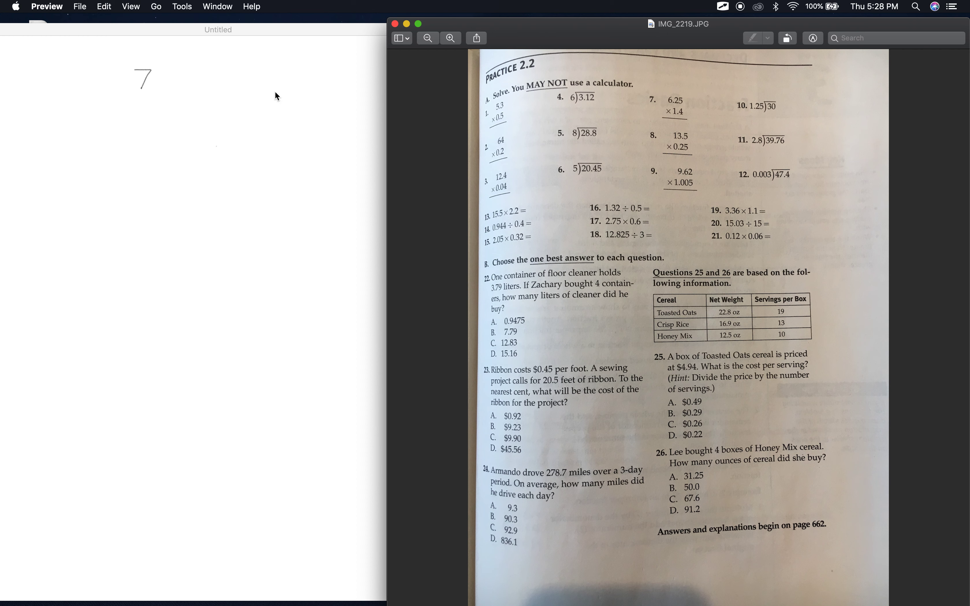
mouse_move(225, 82)
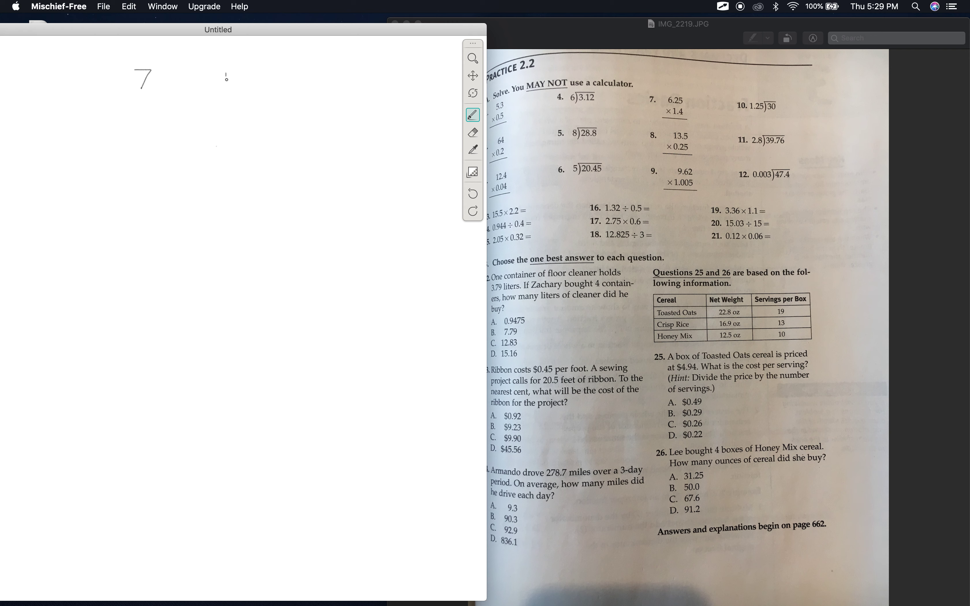
Step: Write 6 ) 3.12 in long-division form
left_click_drag(224, 87, 234, 80)
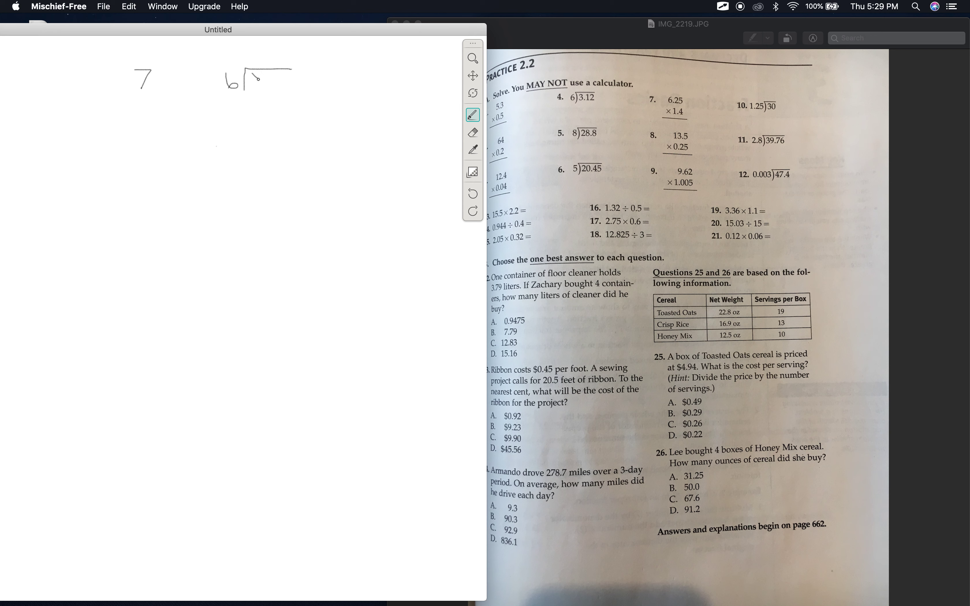
left_click_drag(253, 80, 277, 89)
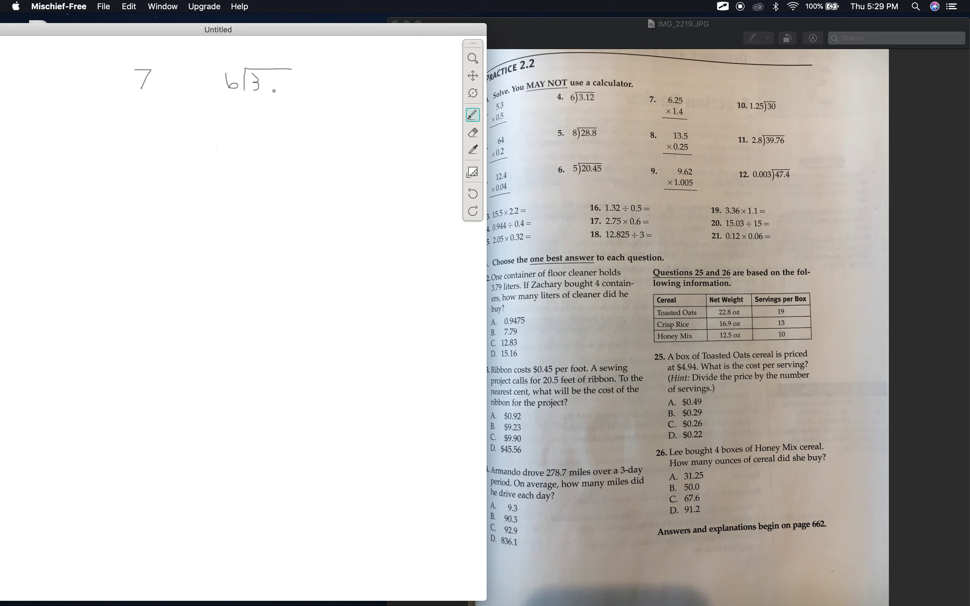
left_click(271, 86)
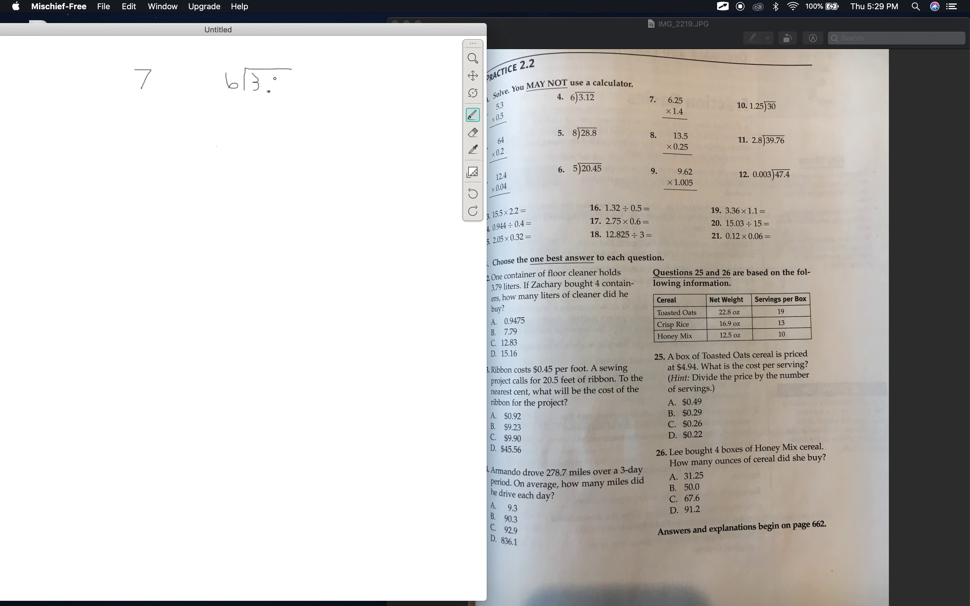
left_click_drag(274, 84, 283, 75)
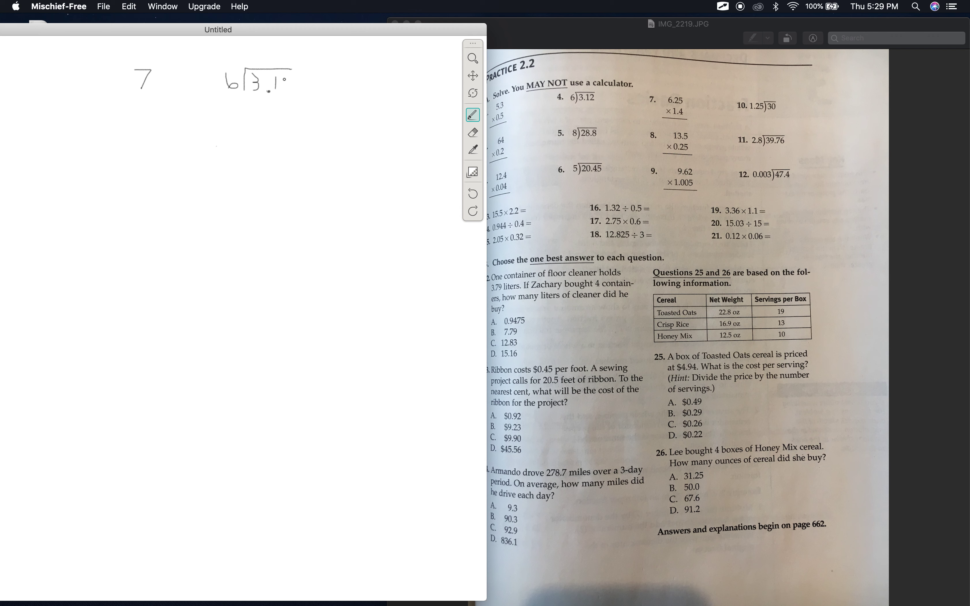
left_click_drag(285, 78, 291, 93)
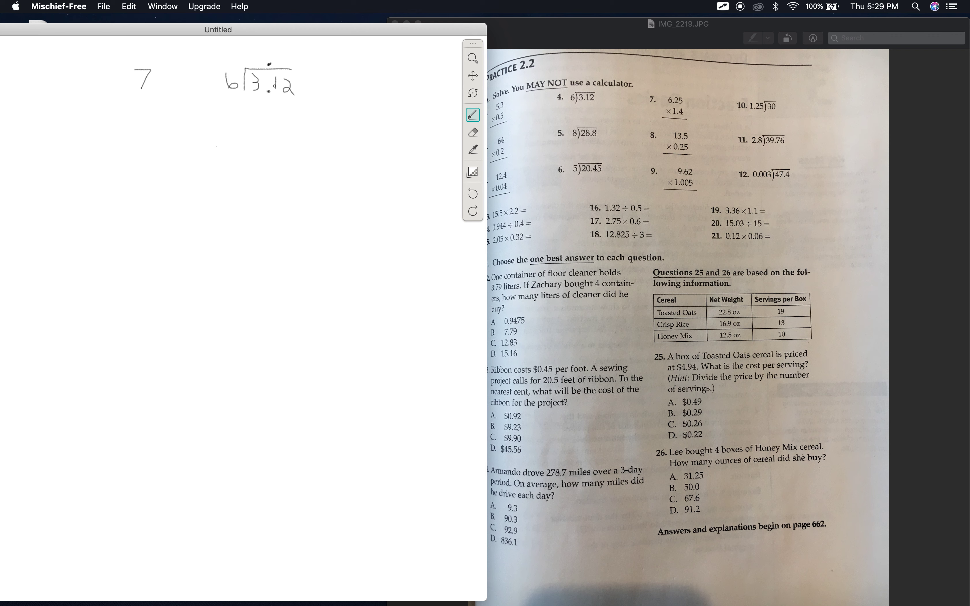
Step: Divide to get quotient .52, subtracting 30 then 12, with remainder 0
left_click_drag(272, 46, 284, 47)
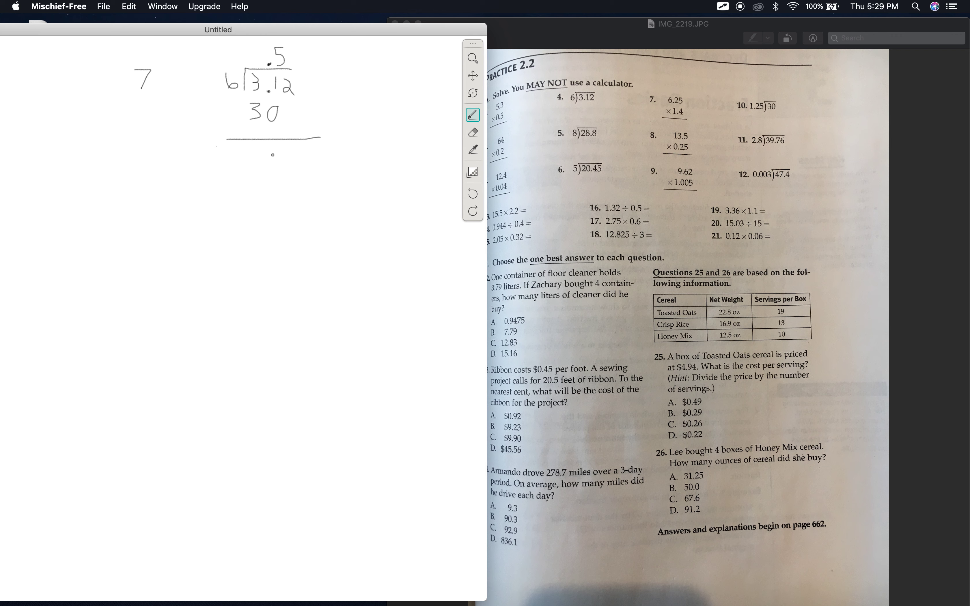
left_click_drag(272, 153, 272, 168)
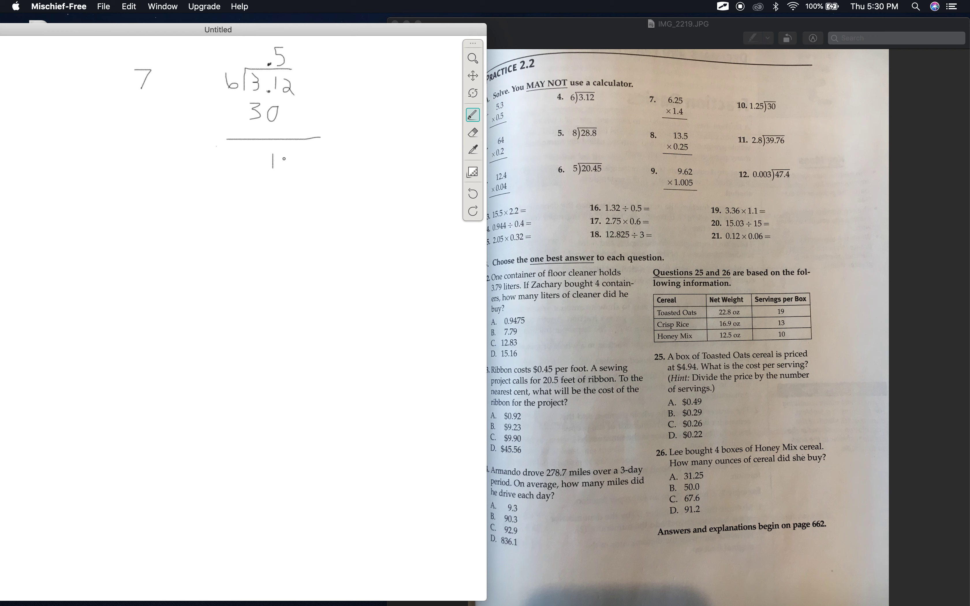
left_click_drag(284, 151, 294, 170)
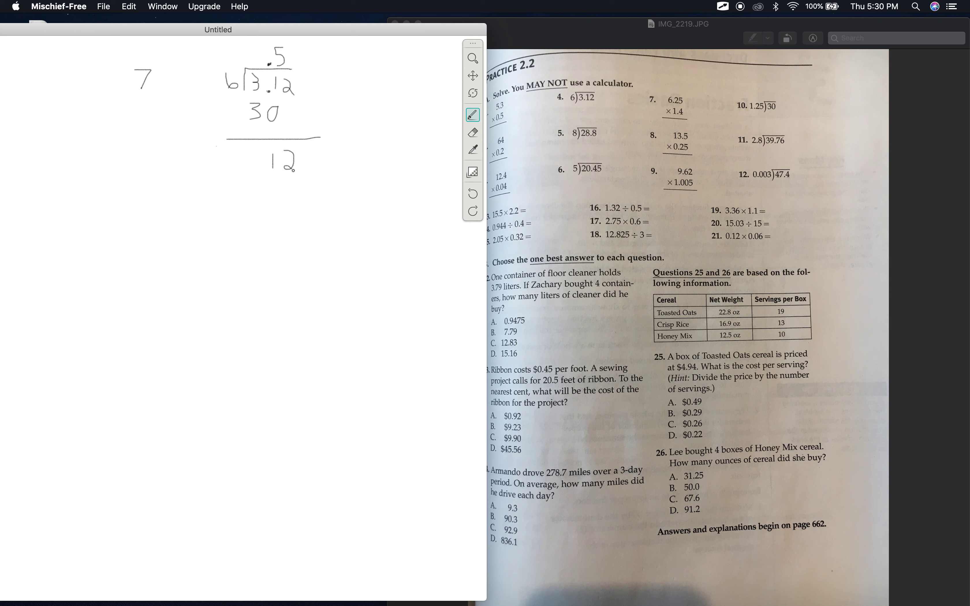
left_click(288, 54)
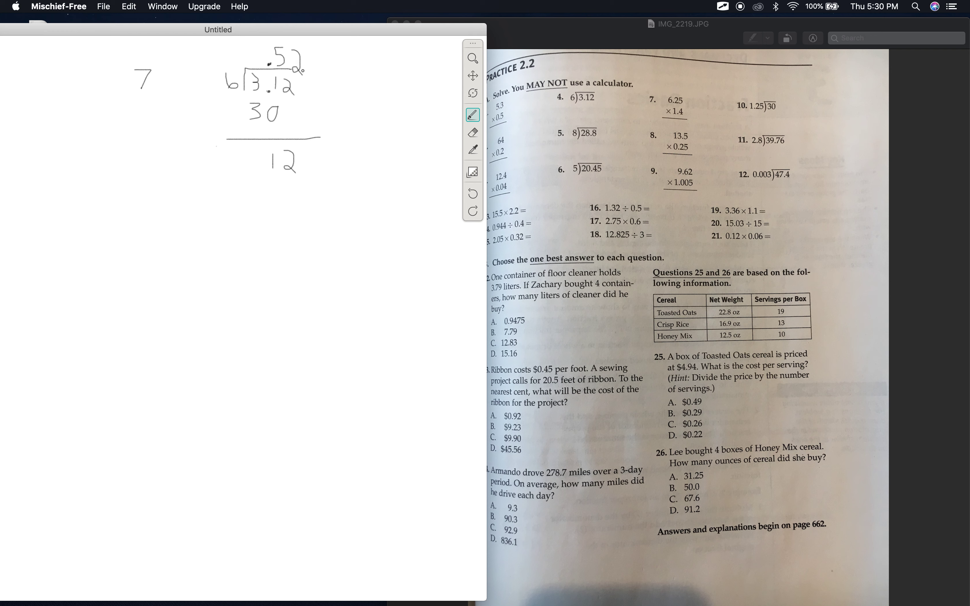
left_click_drag(274, 179, 274, 198)
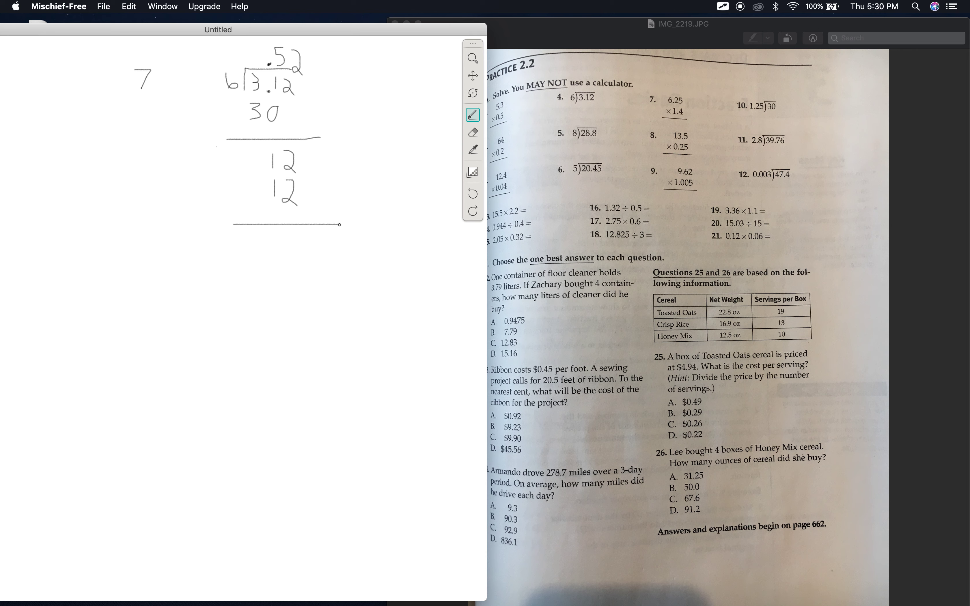
left_click_drag(285, 232, 287, 247)
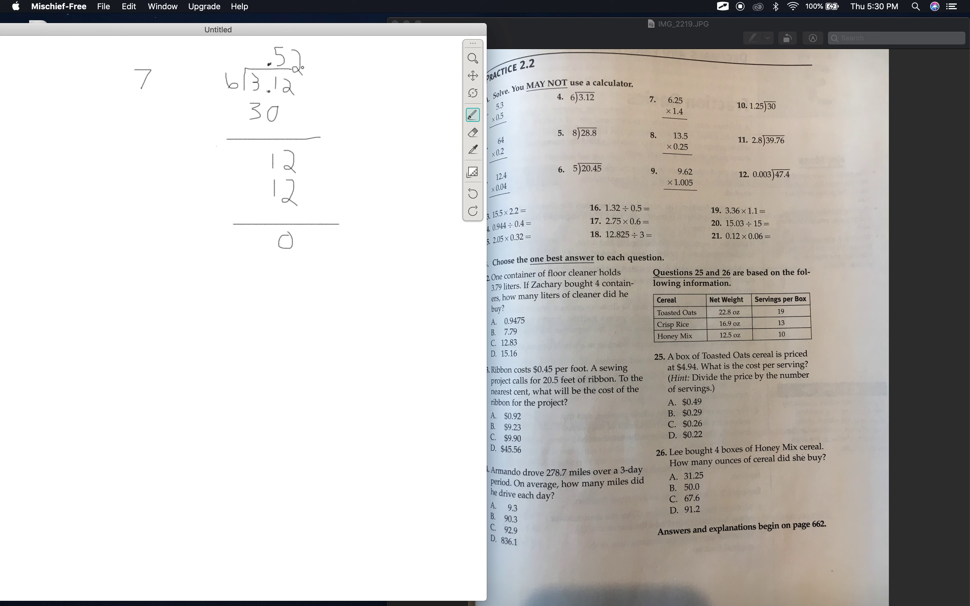
left_click(473, 131)
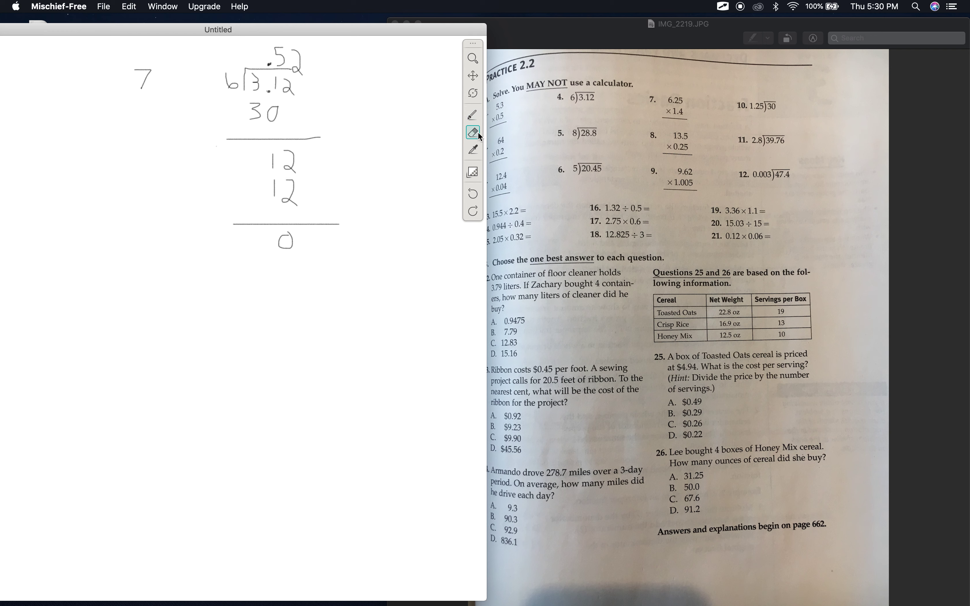
Step: Wipe the division work off the board and write the divisor 2.8
left_click_drag(284, 75, 235, 198)
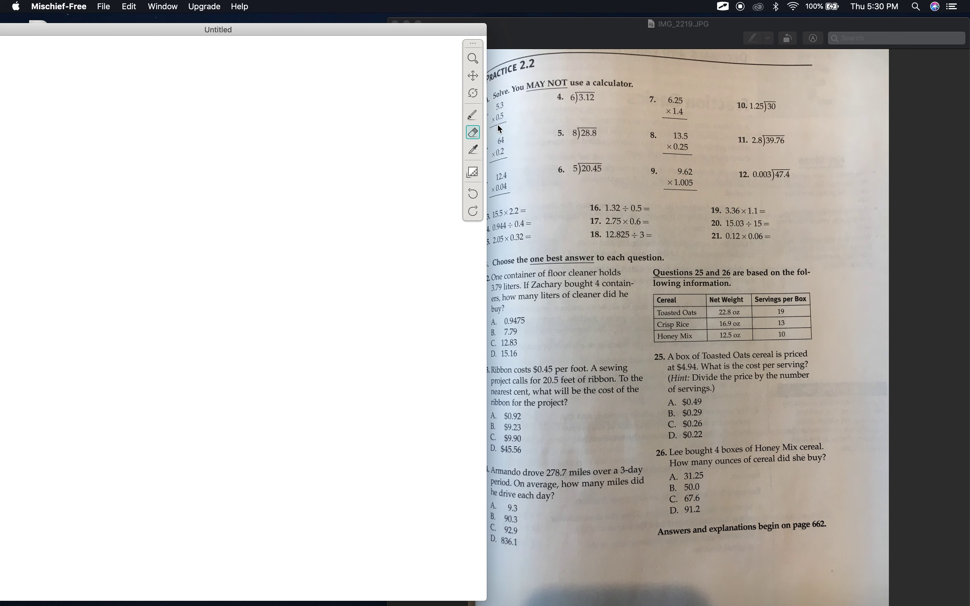
left_click(473, 115)
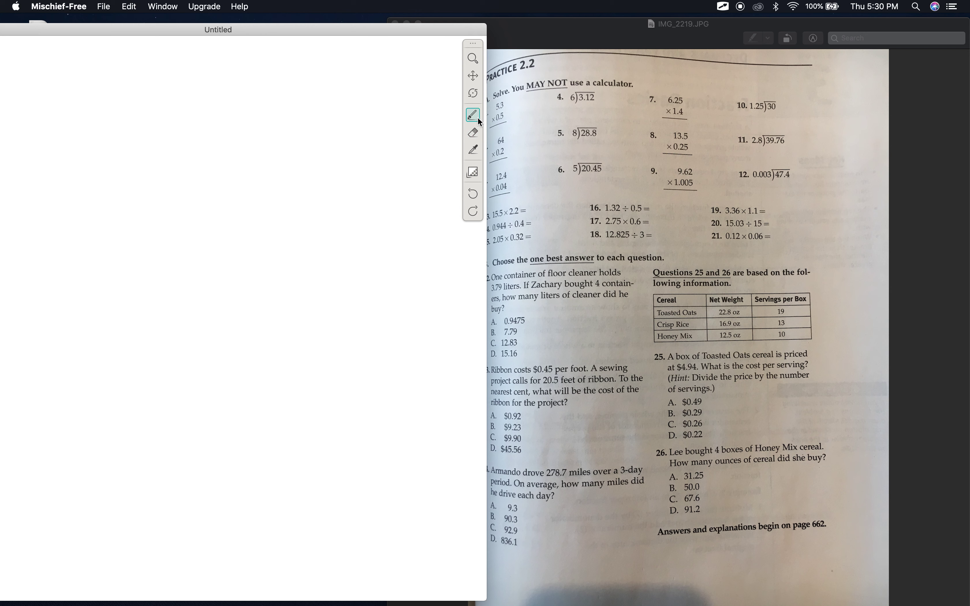
mouse_move(762, 131)
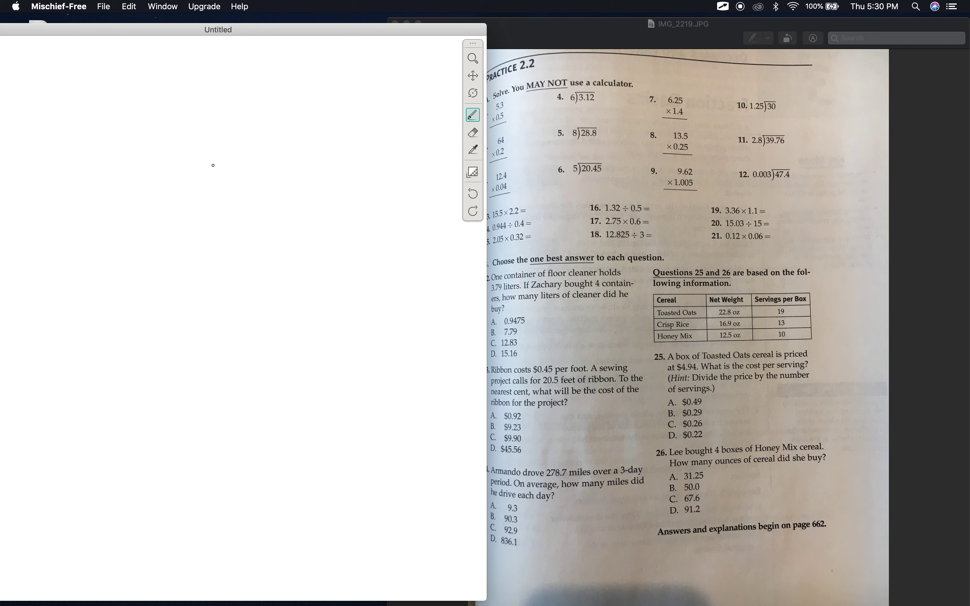
left_click_drag(203, 165, 210, 185)
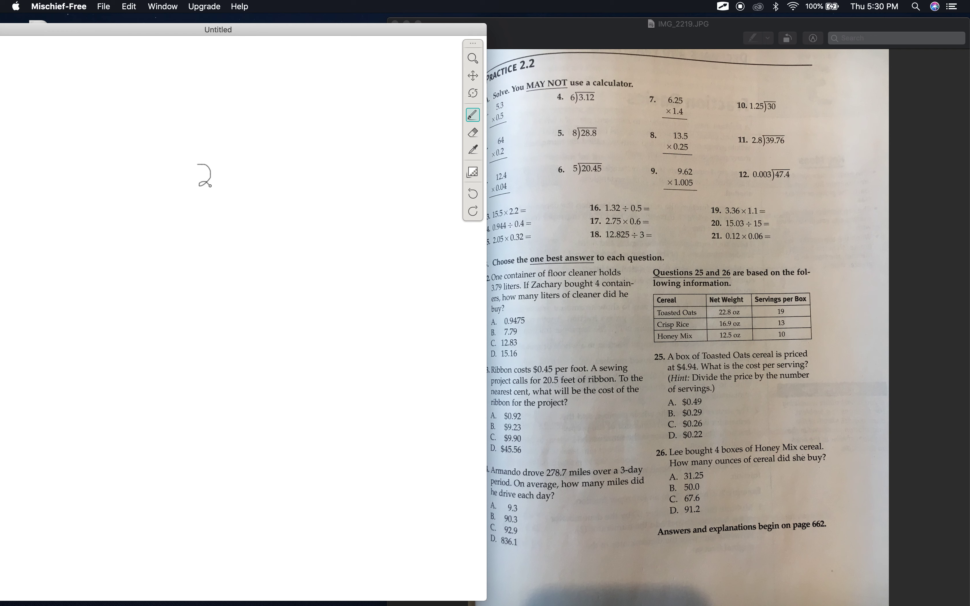
left_click(217, 183)
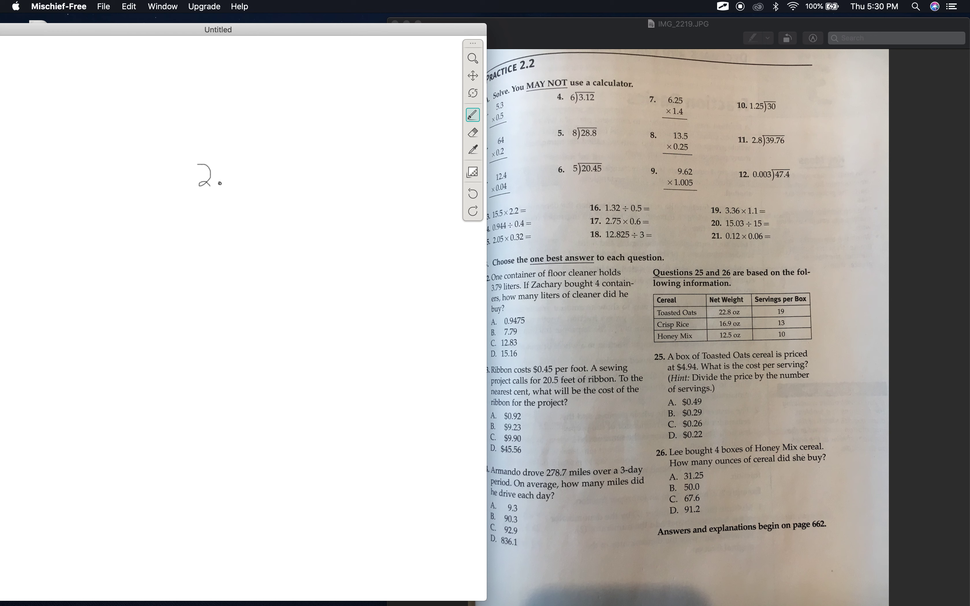
left_click_drag(232, 170, 237, 185)
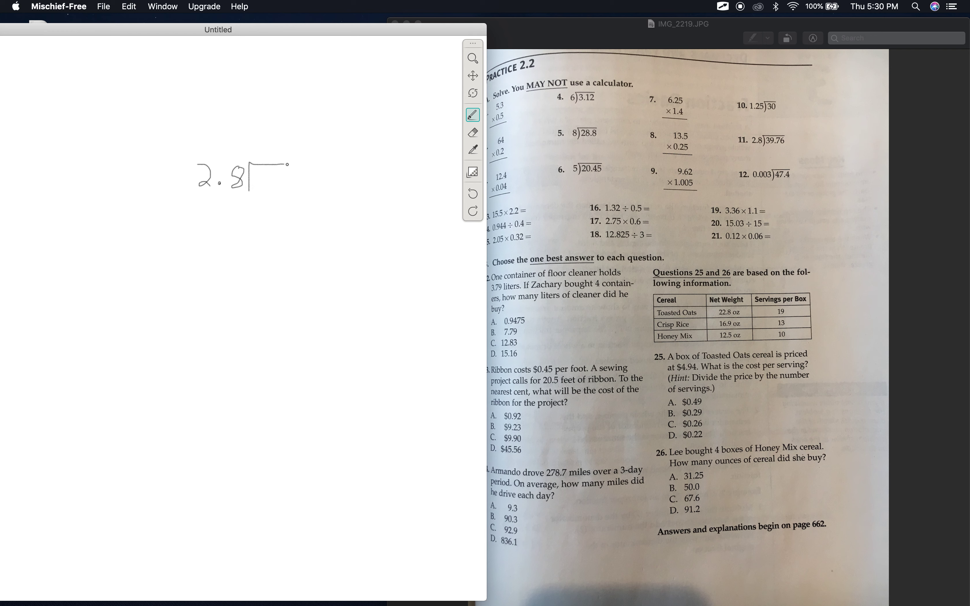
Step: Write the dividend 39.76 under a division bar and mark both decimal points moved one place right
left_click_drag(286, 164, 309, 163)
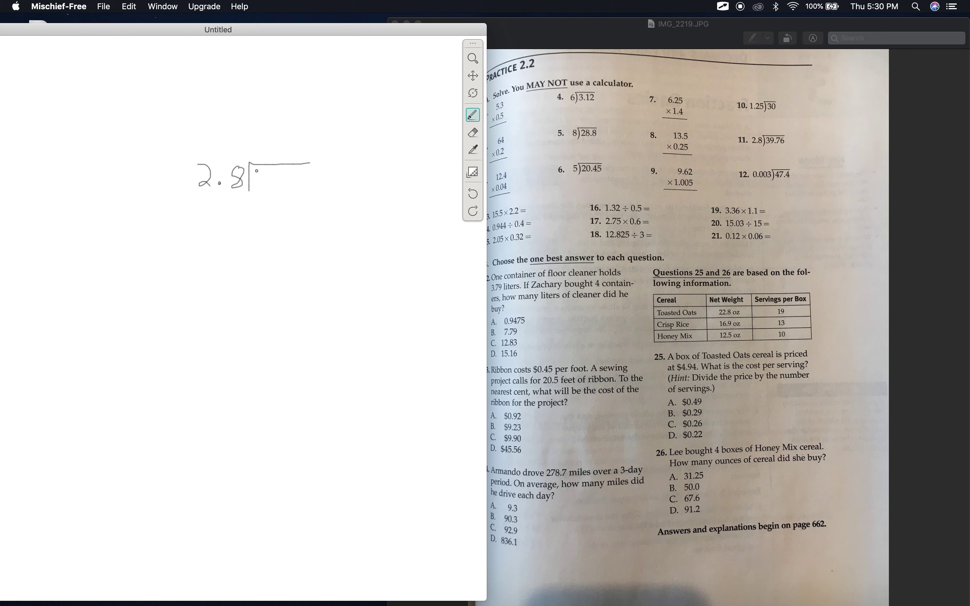
left_click_drag(253, 182, 272, 179)
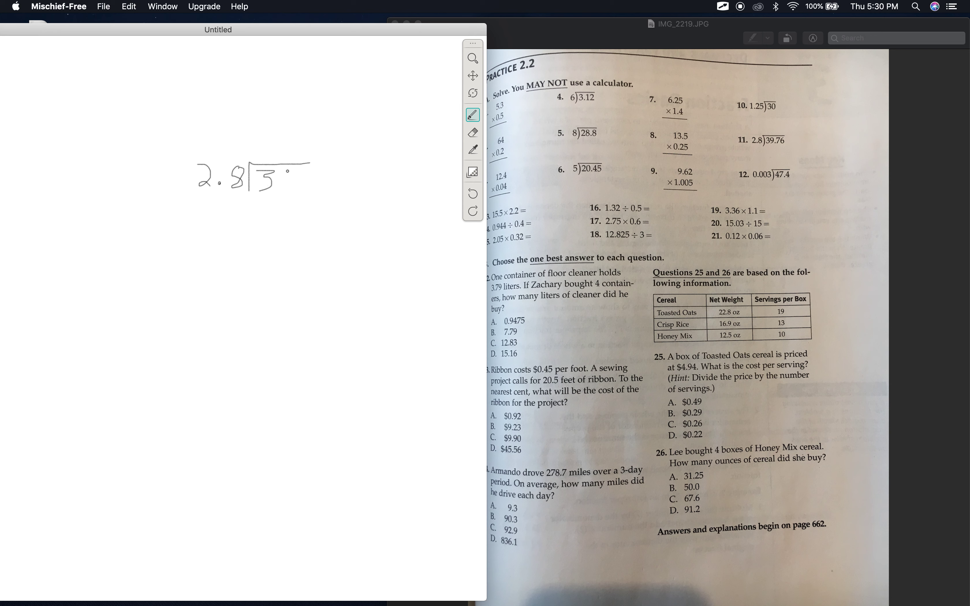
left_click_drag(279, 167, 288, 191)
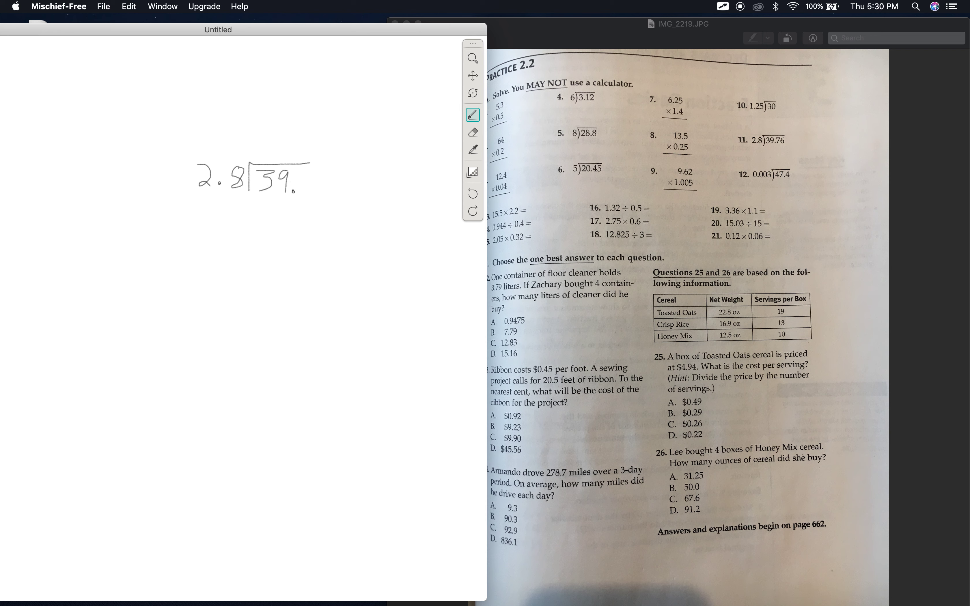
left_click_drag(290, 180, 303, 189)
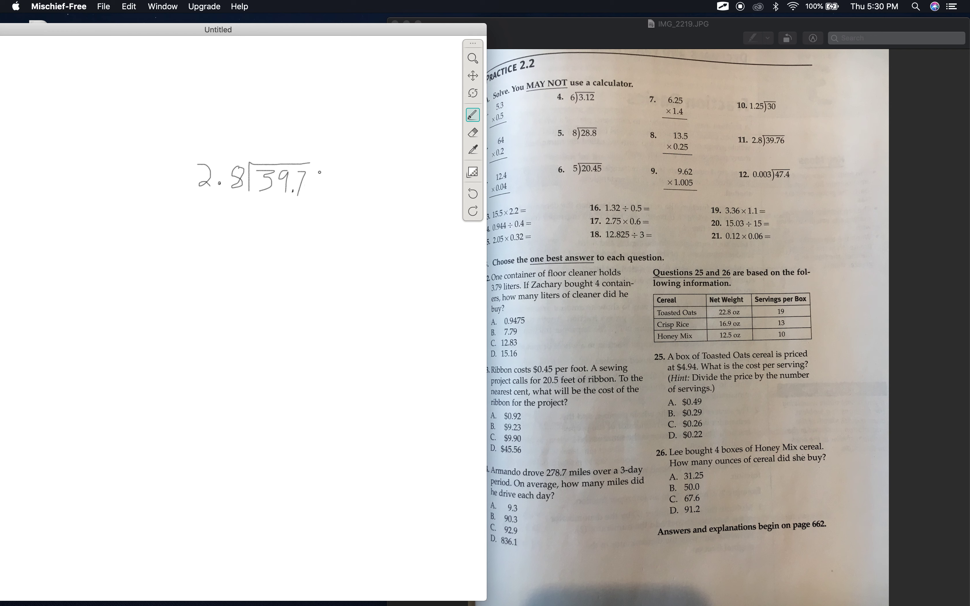
left_click_drag(304, 185, 314, 174)
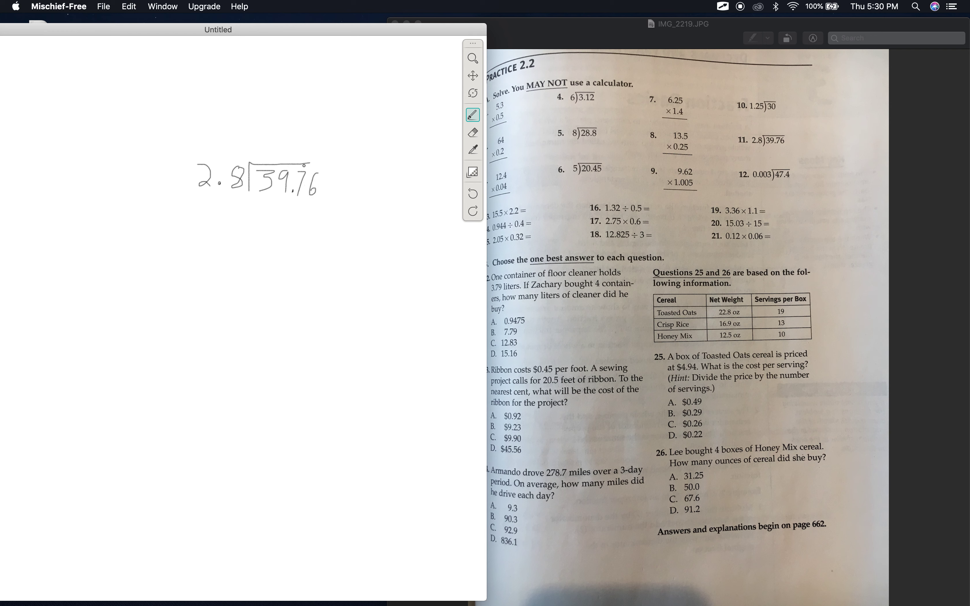
left_click_drag(303, 166, 330, 162)
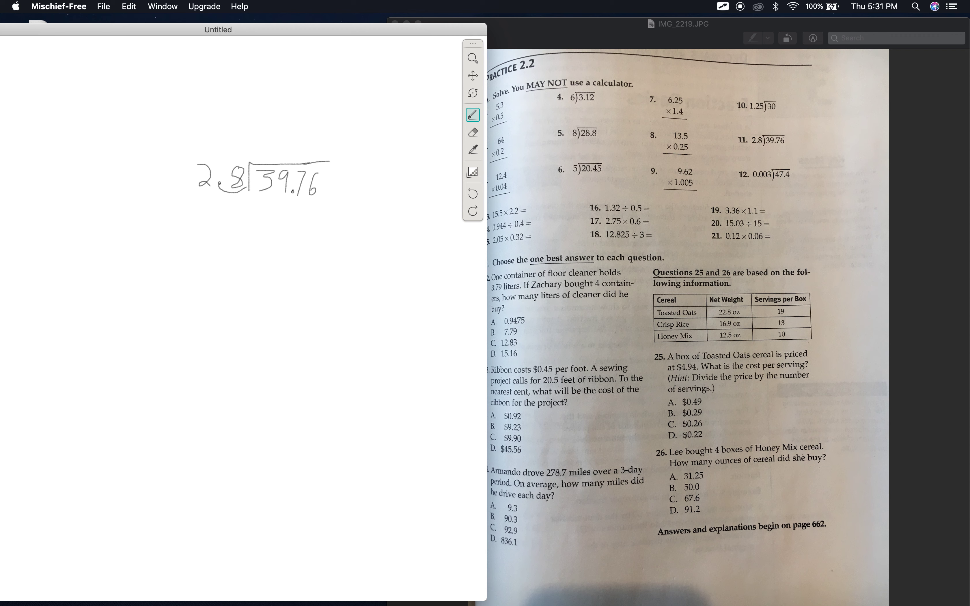
Step: Write quotient digit 1, subtract 28 to get 11 and bring down the 7 to make 117
left_click_drag(297, 189, 309, 195)
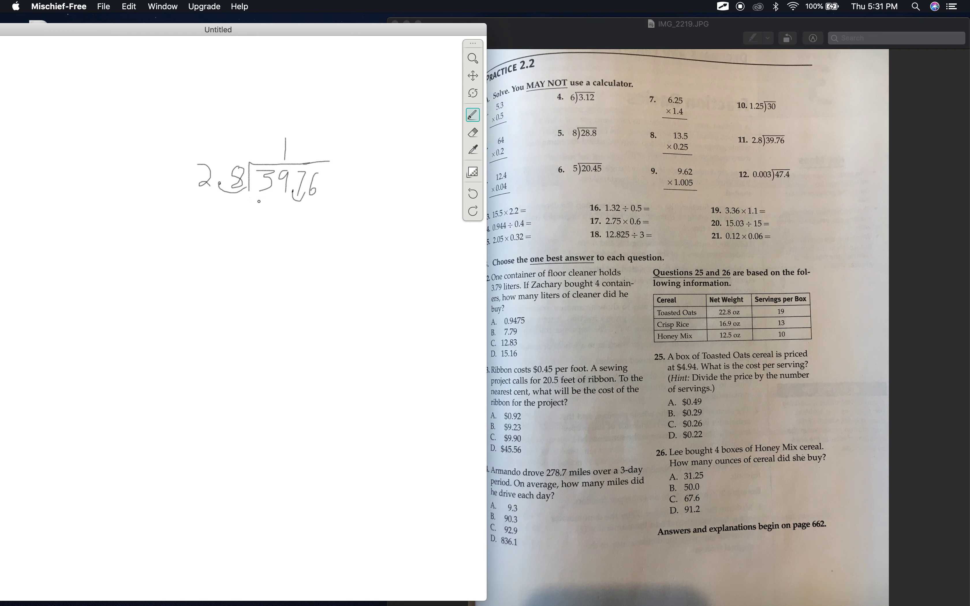
left_click_drag(257, 201, 269, 223)
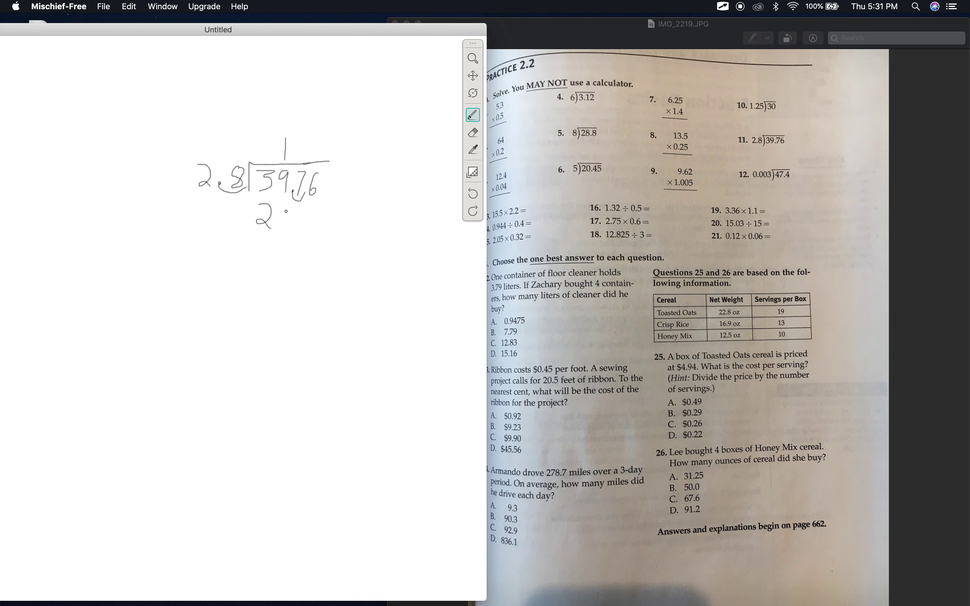
left_click_drag(278, 214, 291, 232)
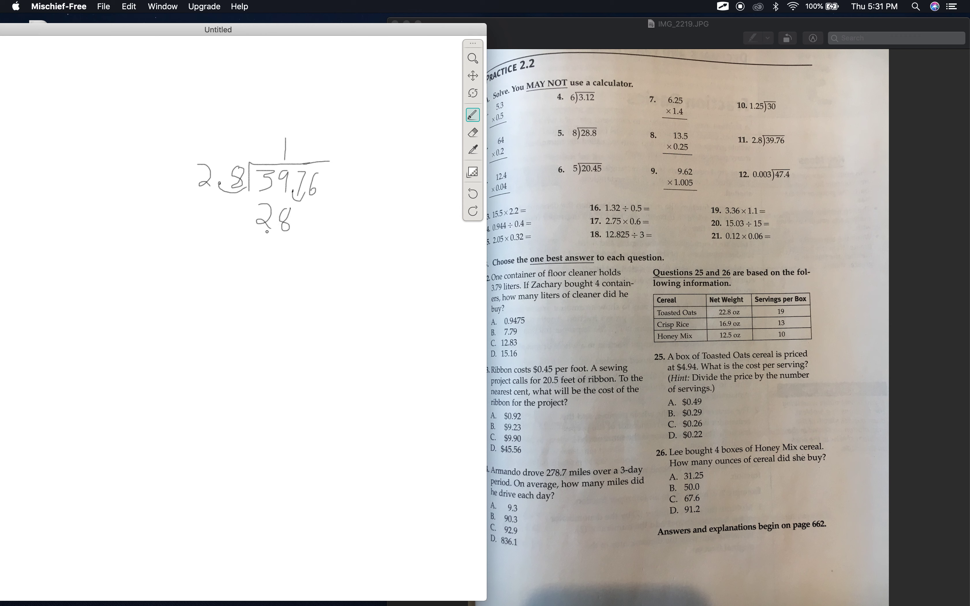
left_click_drag(243, 241, 350, 236)
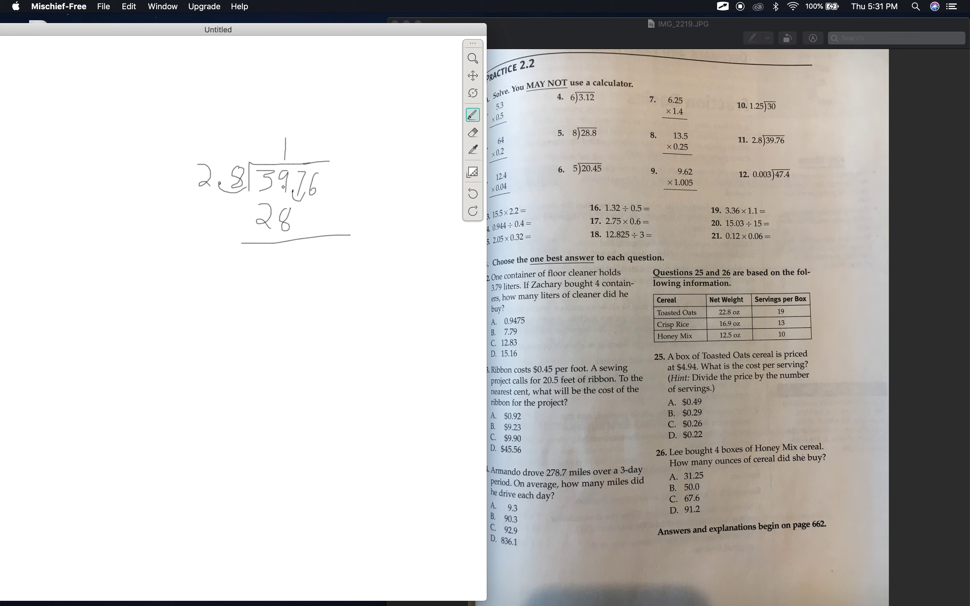
left_click_drag(289, 248, 289, 272)
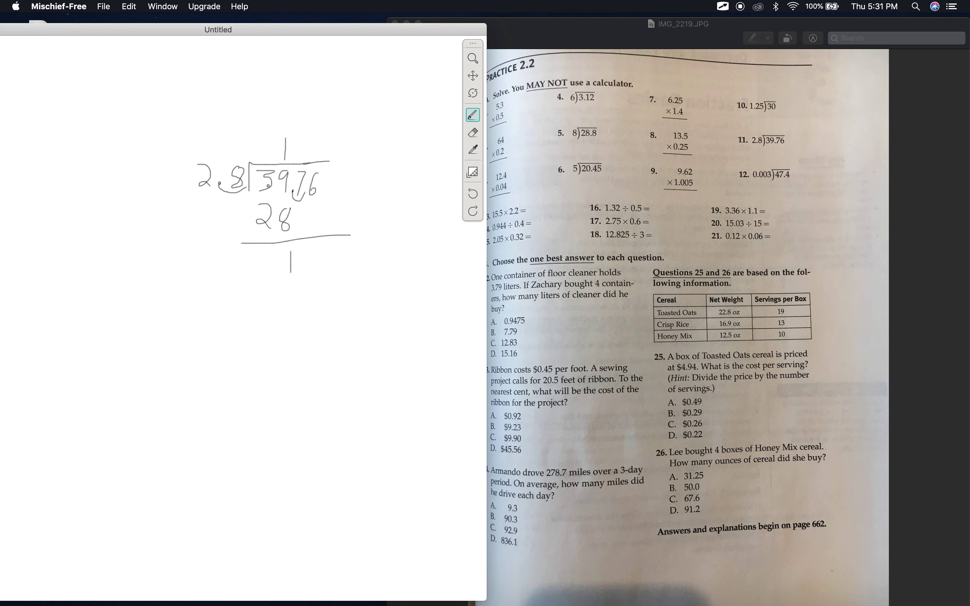
left_click_drag(265, 252, 264, 277)
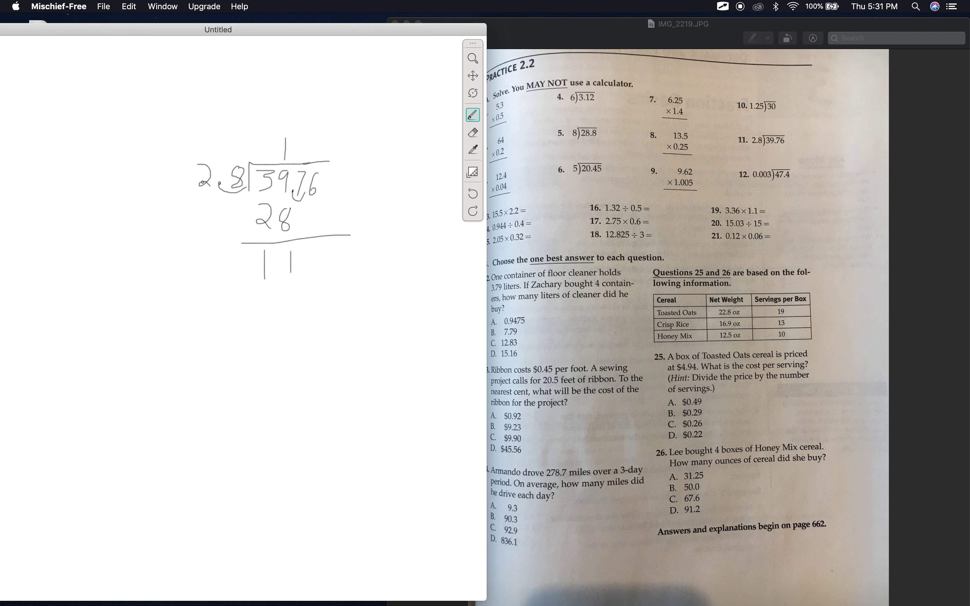
left_click(278, 262)
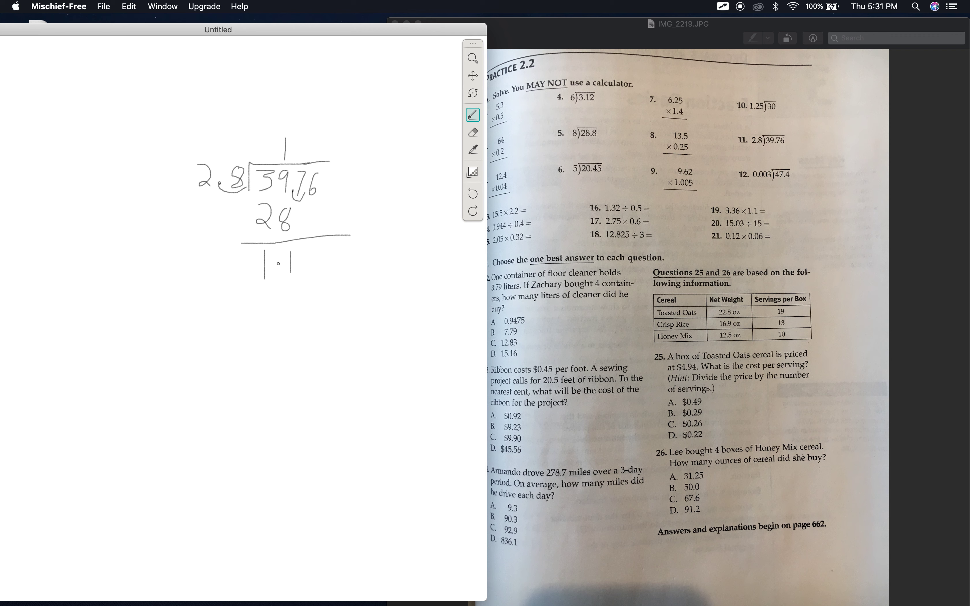
left_click_drag(271, 263, 303, 250)
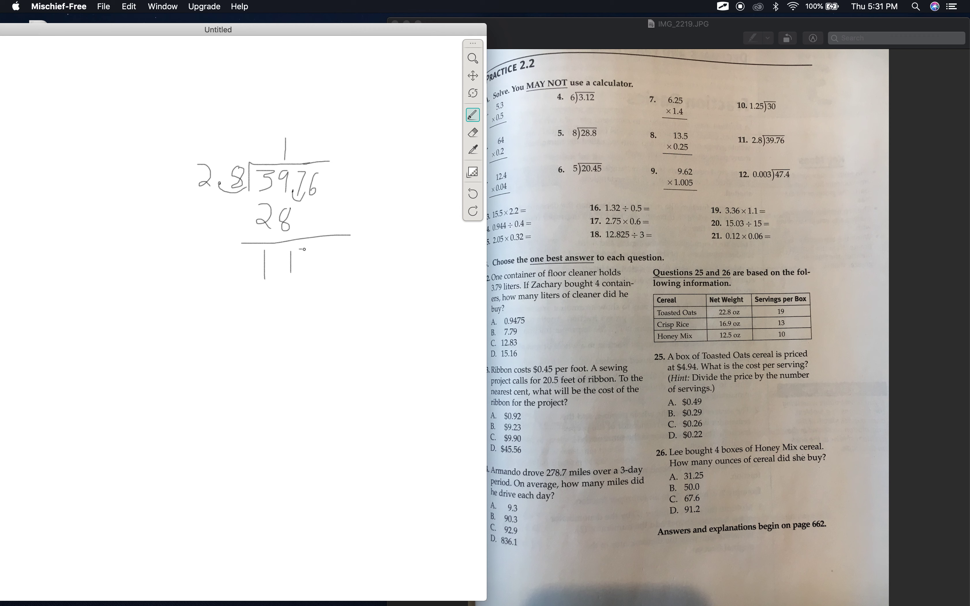
left_click_drag(303, 251, 308, 278)
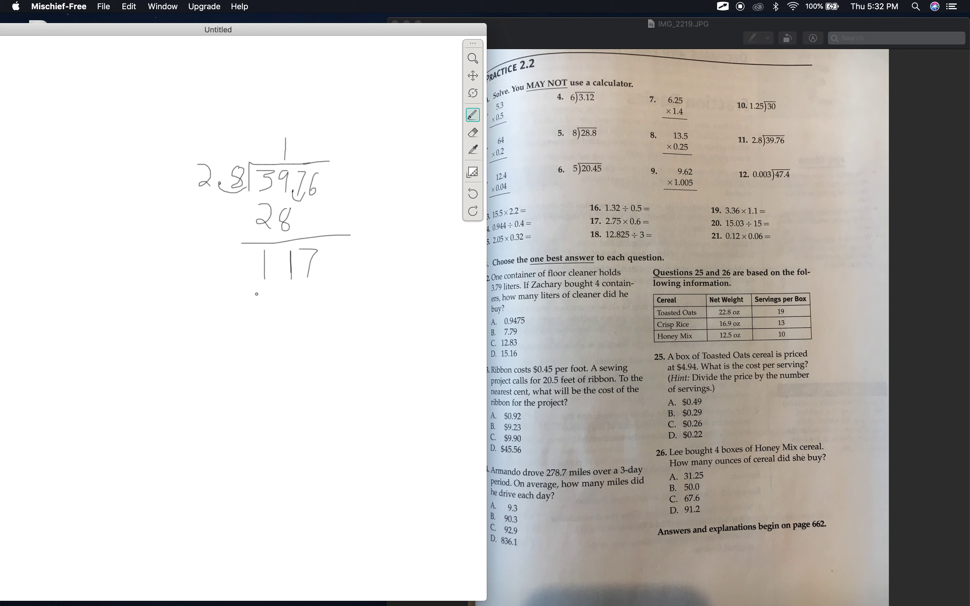
Step: Write quotient digit 4, subtract 112 to get 5 and bring down the 6 to make 56
left_click(280, 271)
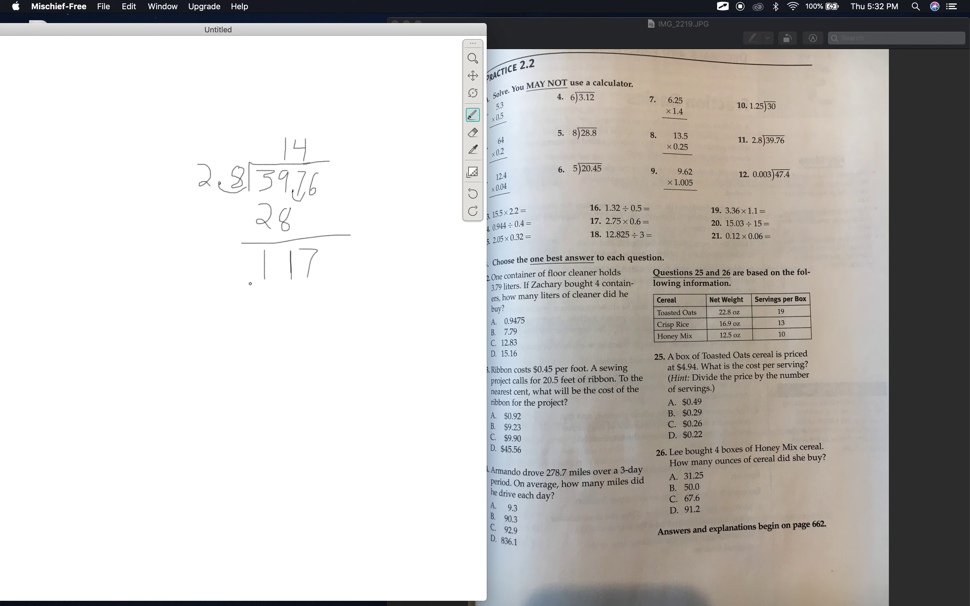
mouse_move(267, 302)
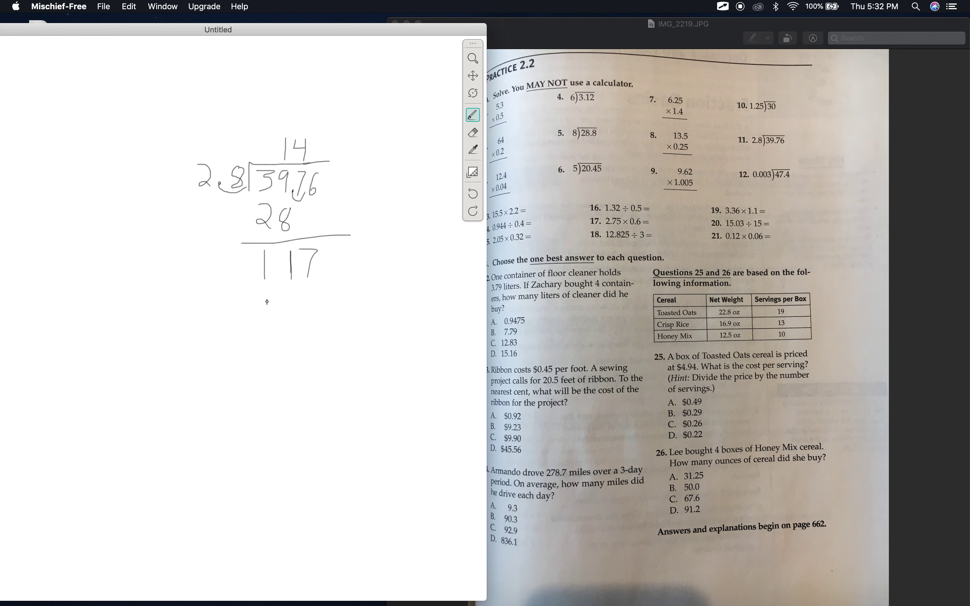
left_click_drag(267, 303, 288, 322)
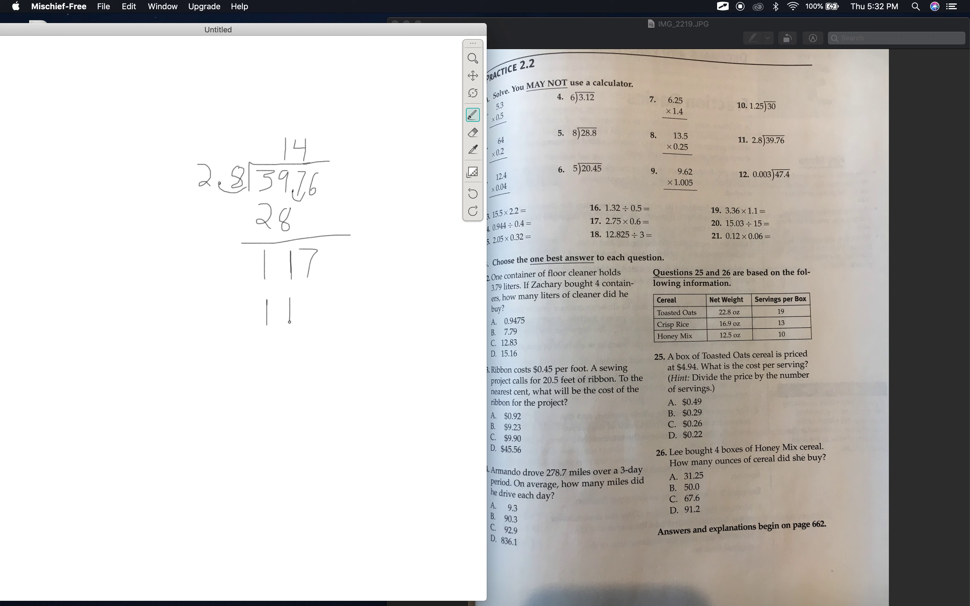
left_click_drag(303, 303, 310, 318)
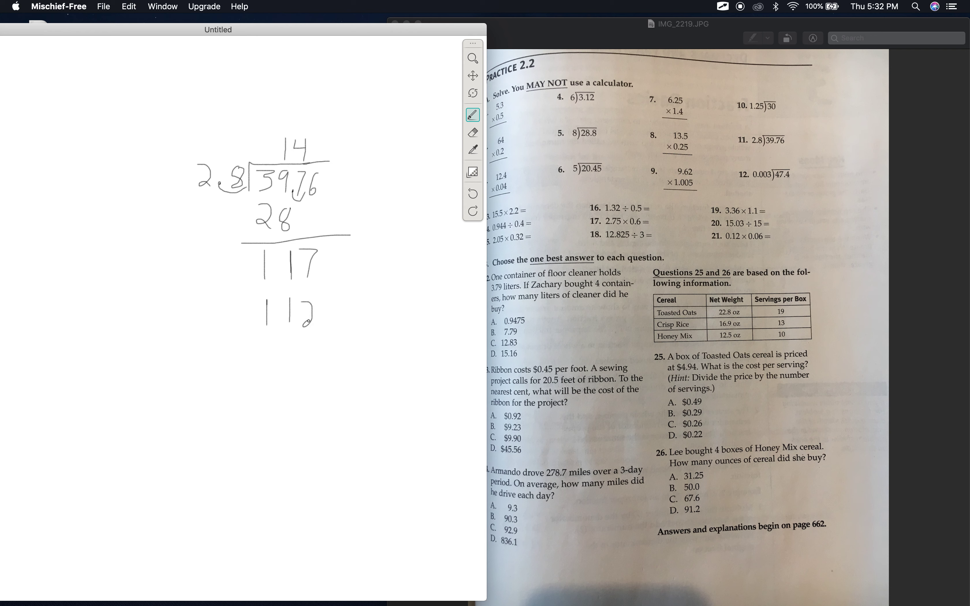
left_click_drag(308, 310, 315, 322)
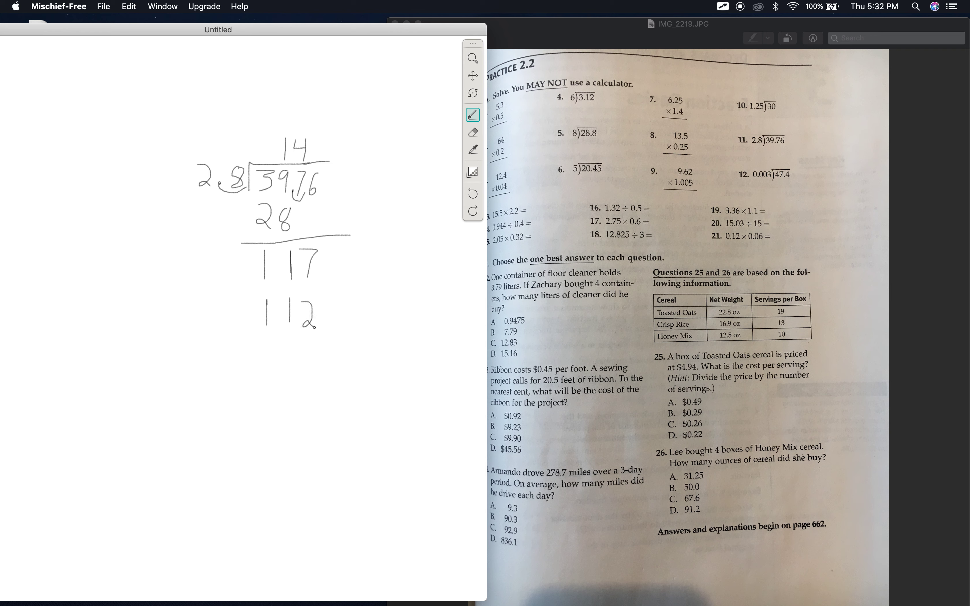
left_click_drag(240, 342, 320, 347)
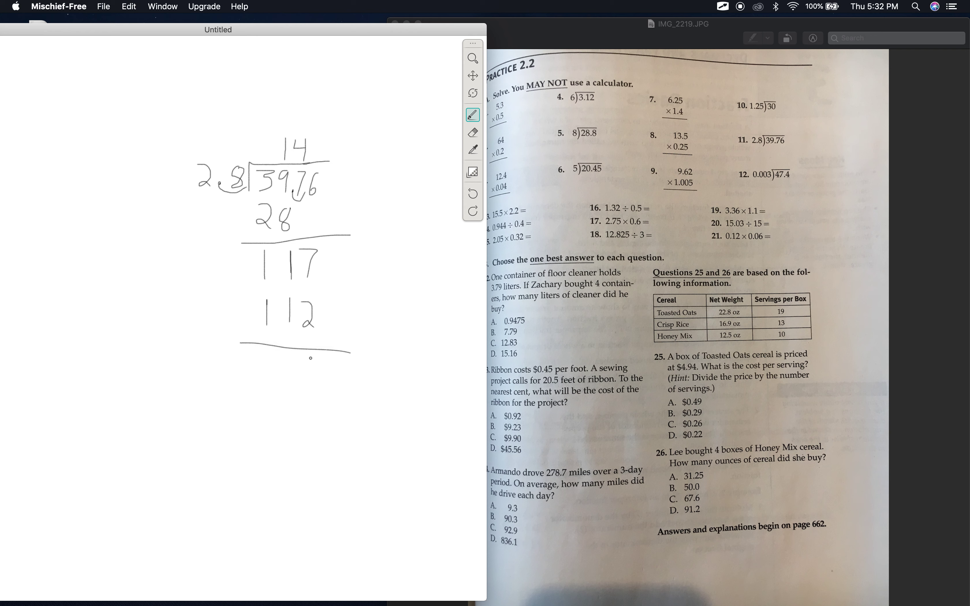
left_click_drag(300, 355, 312, 374)
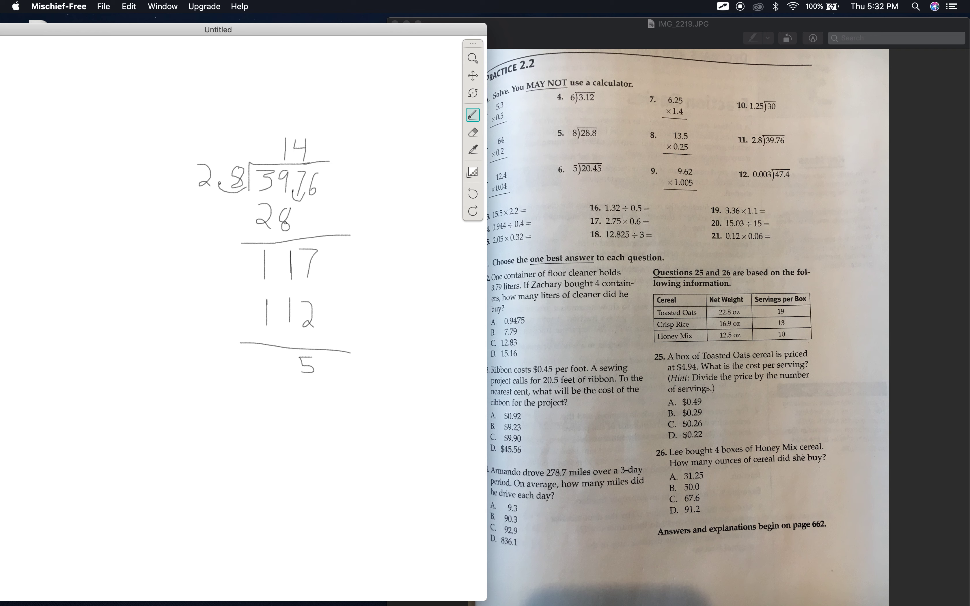
left_click(288, 365)
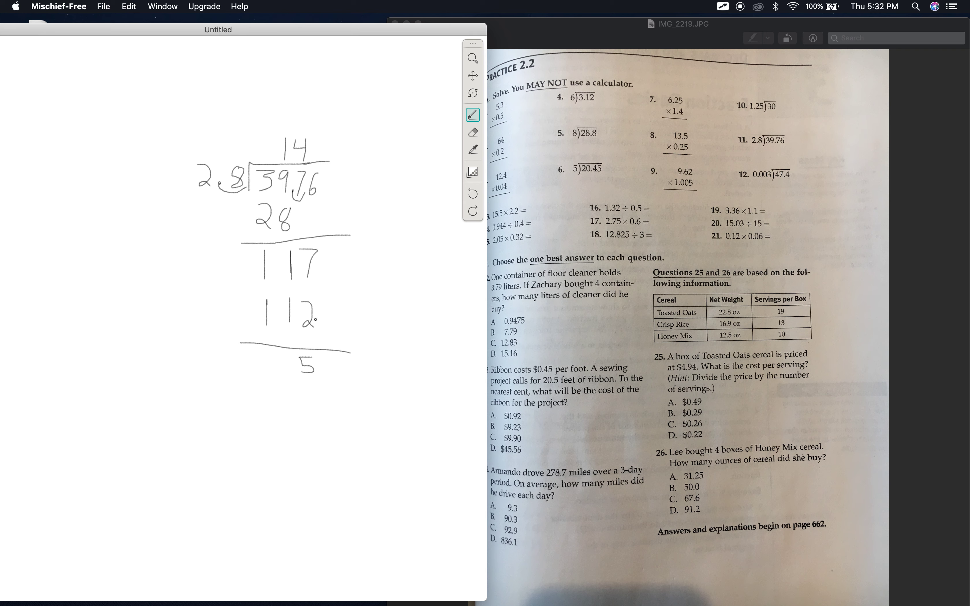
left_click_drag(318, 359, 328, 371)
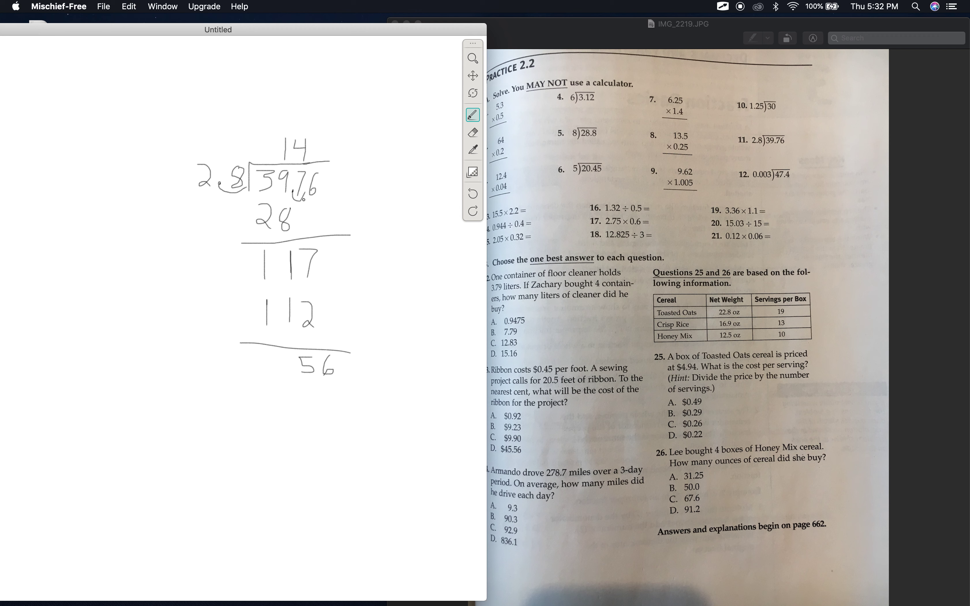
left_click(309, 157)
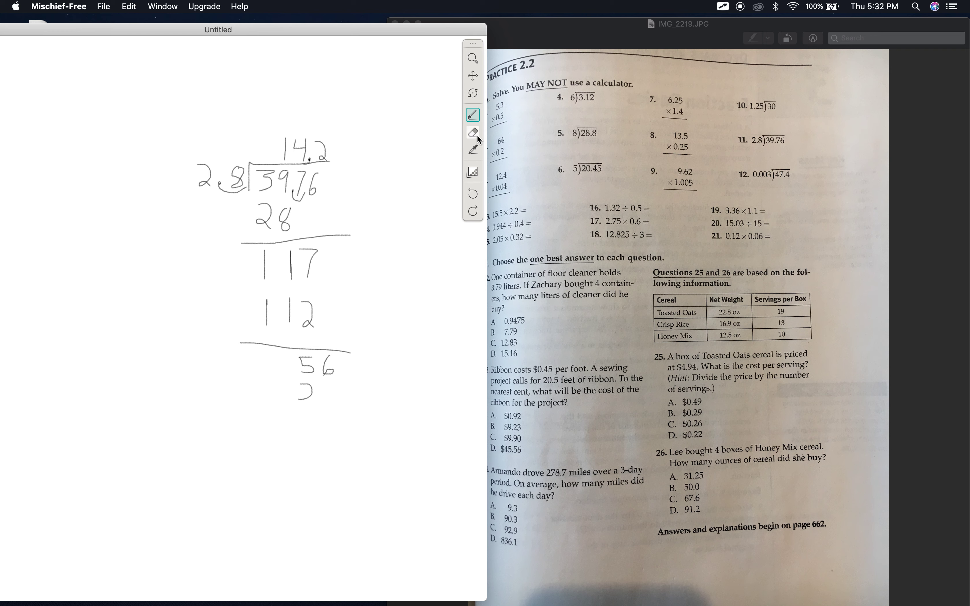
Step: Start writing the product below 56 for the final quotient digit 2
left_click(473, 132)
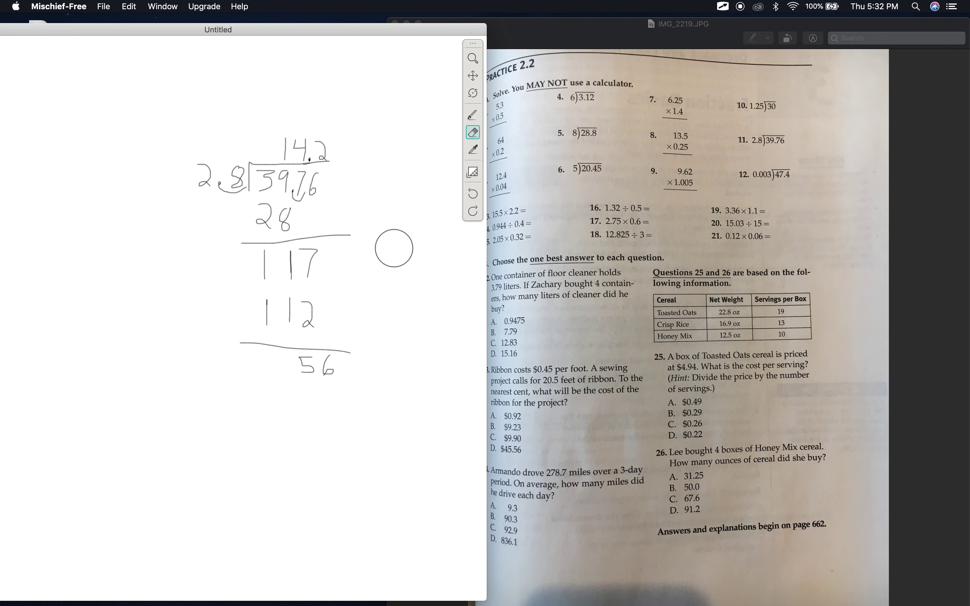
left_click(472, 114)
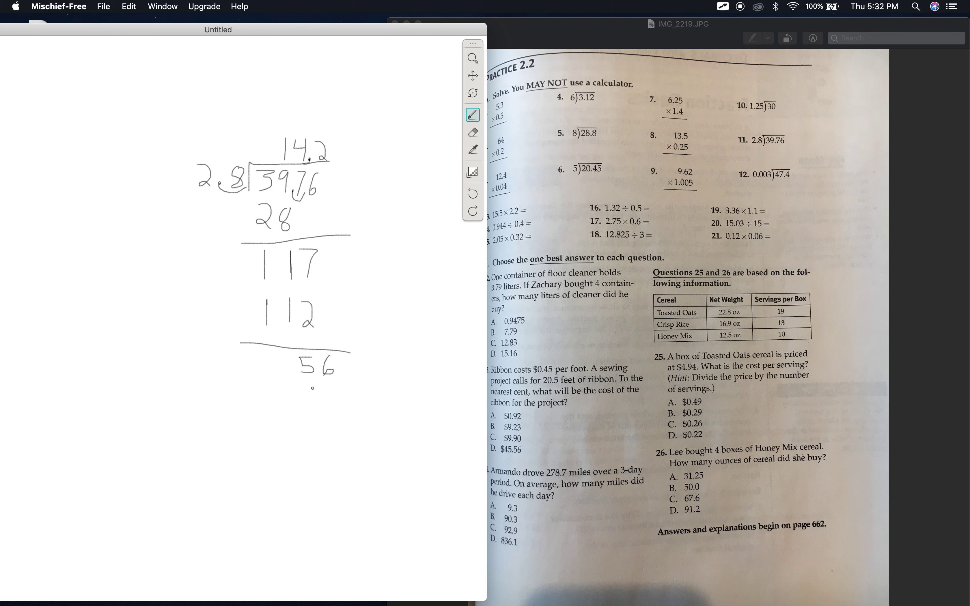
left_click_drag(300, 387, 312, 402)
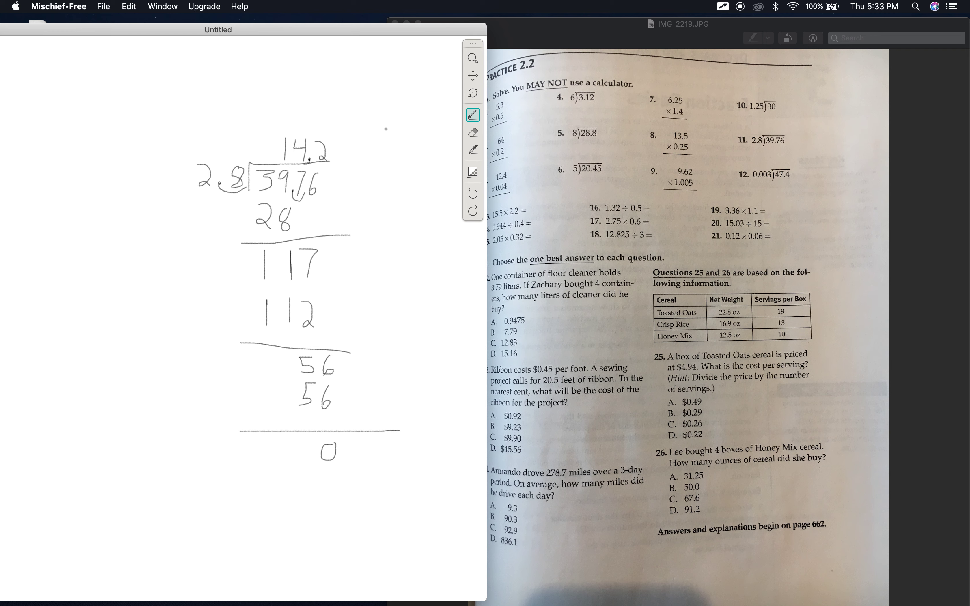
mouse_move(457, 78)
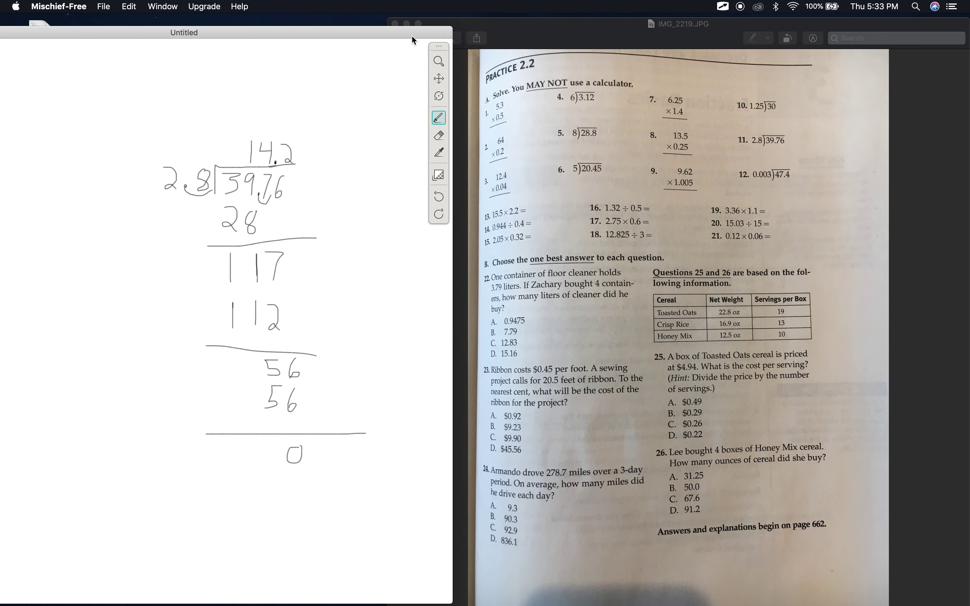
mouse_move(589, 226)
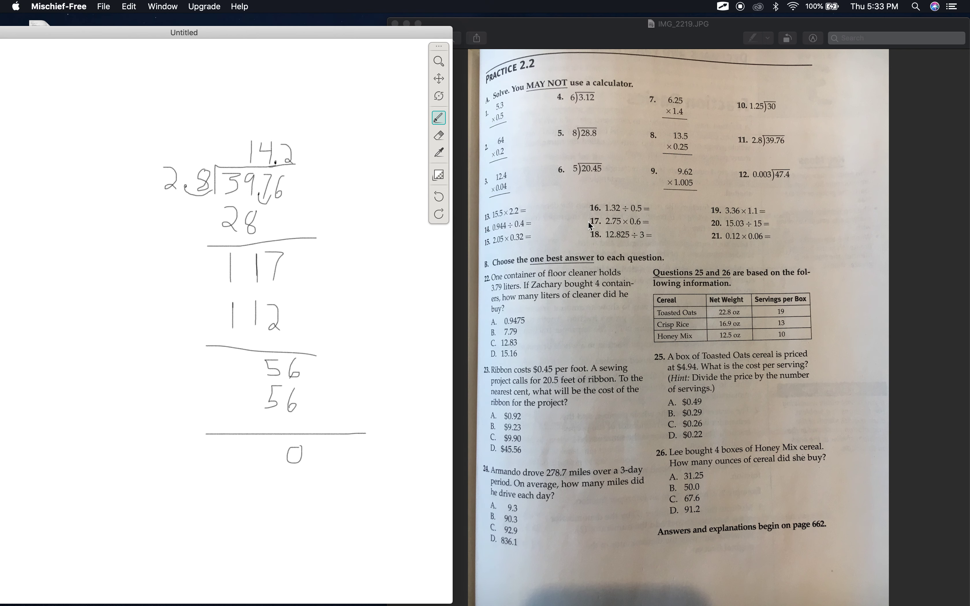
mouse_move(591, 228)
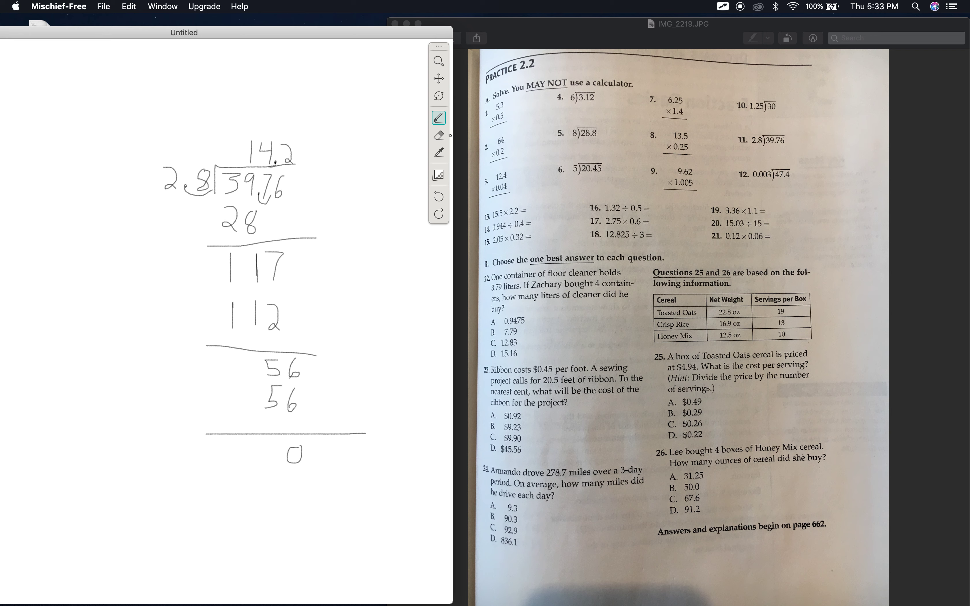
Step: Clear the finished 39.76 ÷ 2.8 division so the whiteboard is blank
left_click(439, 135)
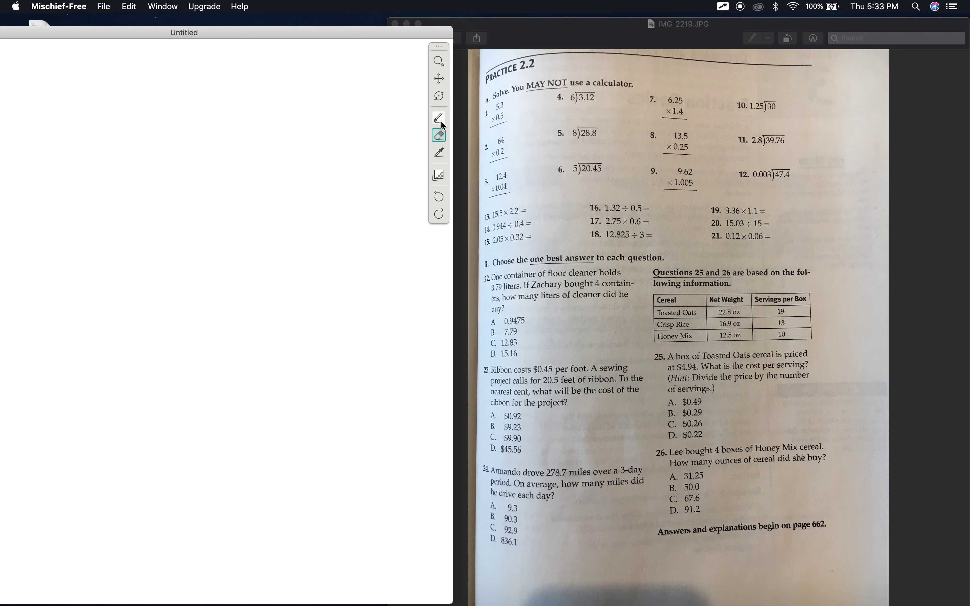
Step: Write the divisor 15 and draw the long-division bracket
left_click(438, 117)
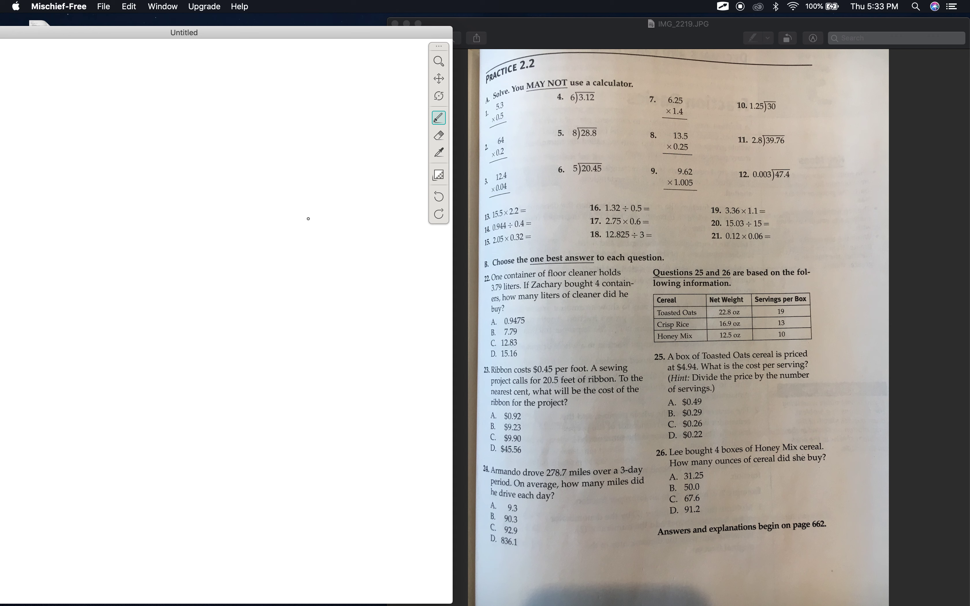
mouse_move(185, 173)
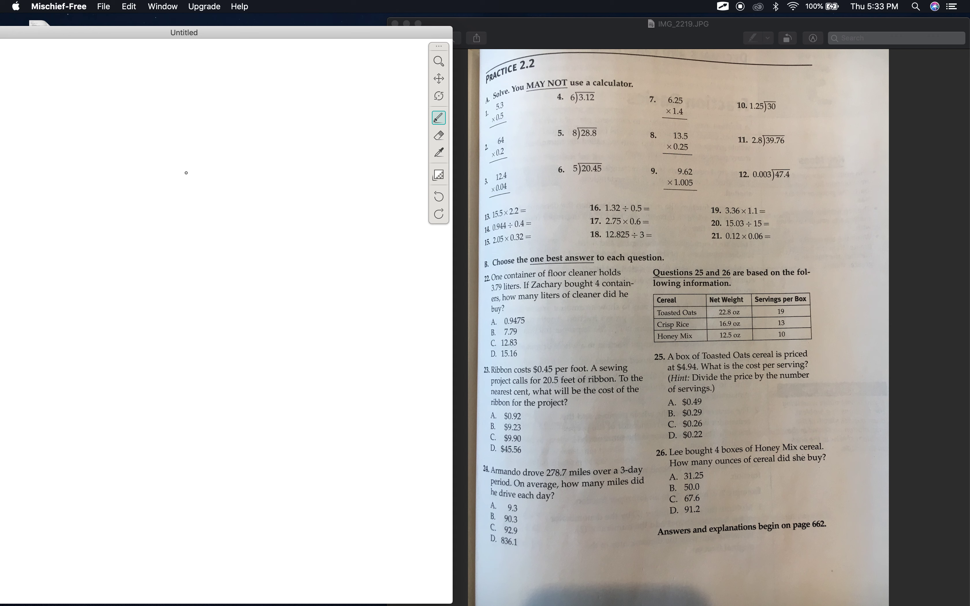
left_click_drag(185, 170, 206, 185)
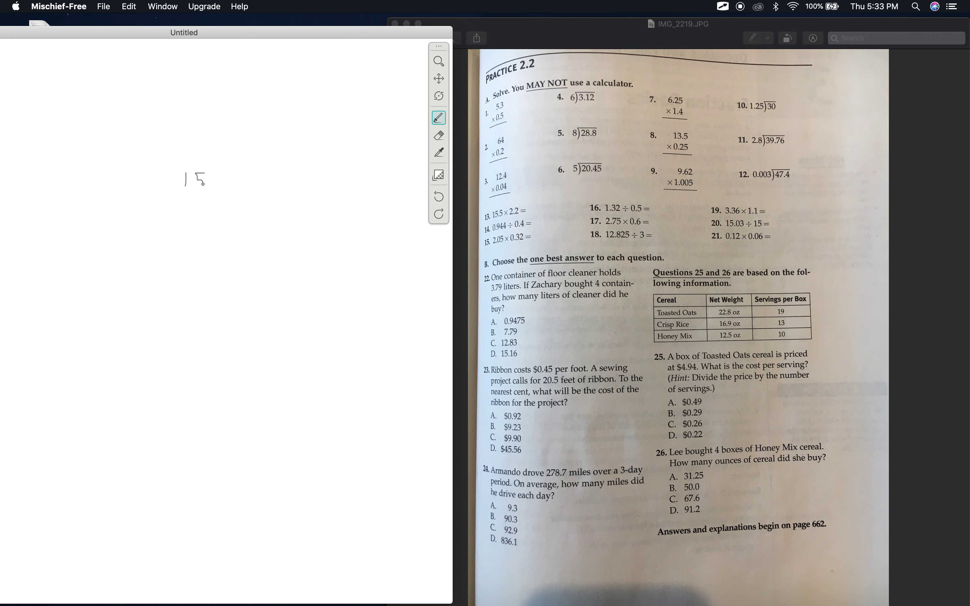
left_click_drag(207, 185, 225, 170)
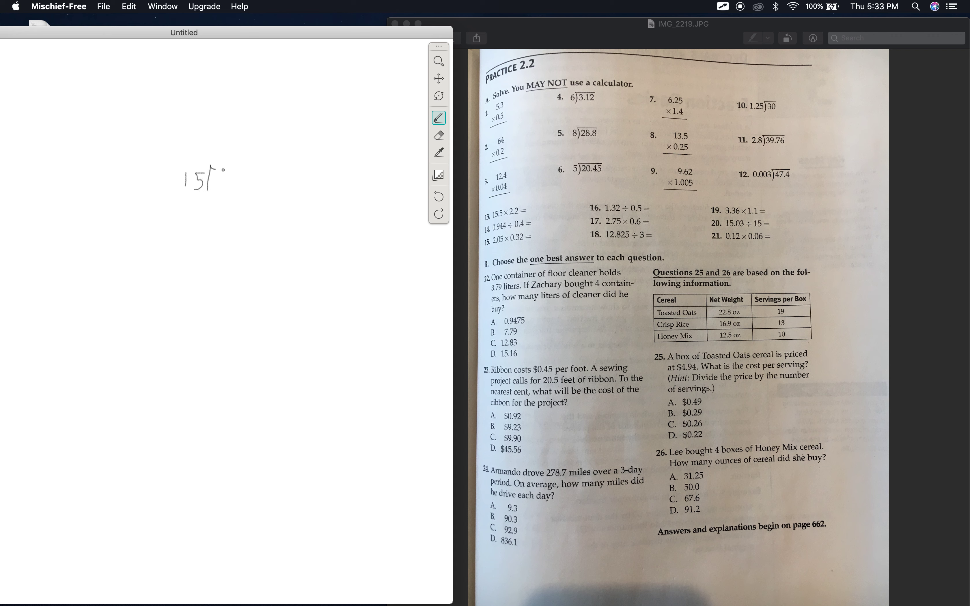
left_click_drag(219, 168, 271, 170)
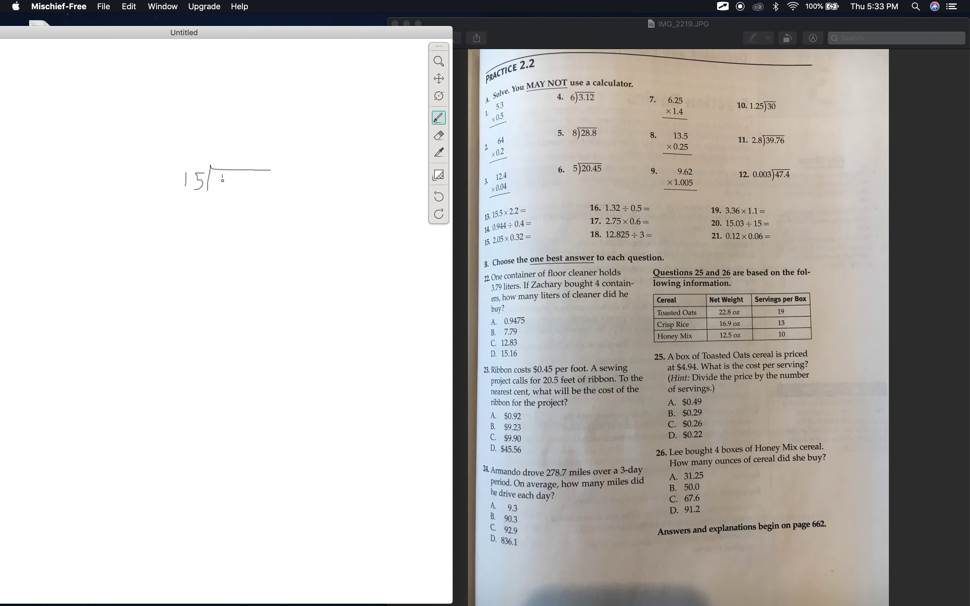
left_click_drag(223, 183, 244, 191)
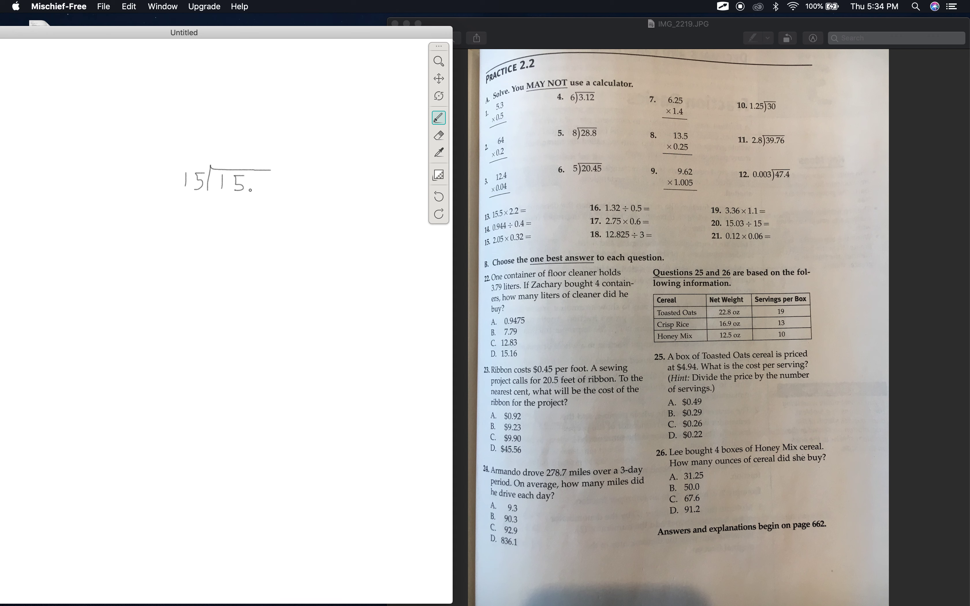
Step: Write the dividend 15.03 under the bracket with the quotient's decimal point marked
left_click_drag(255, 174, 257, 187)
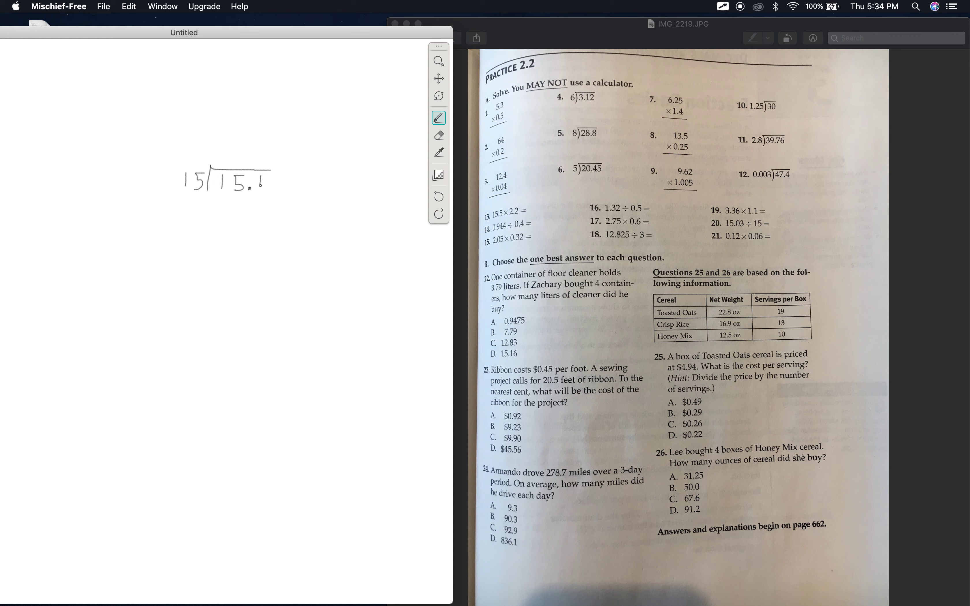
left_click_drag(263, 179, 282, 176)
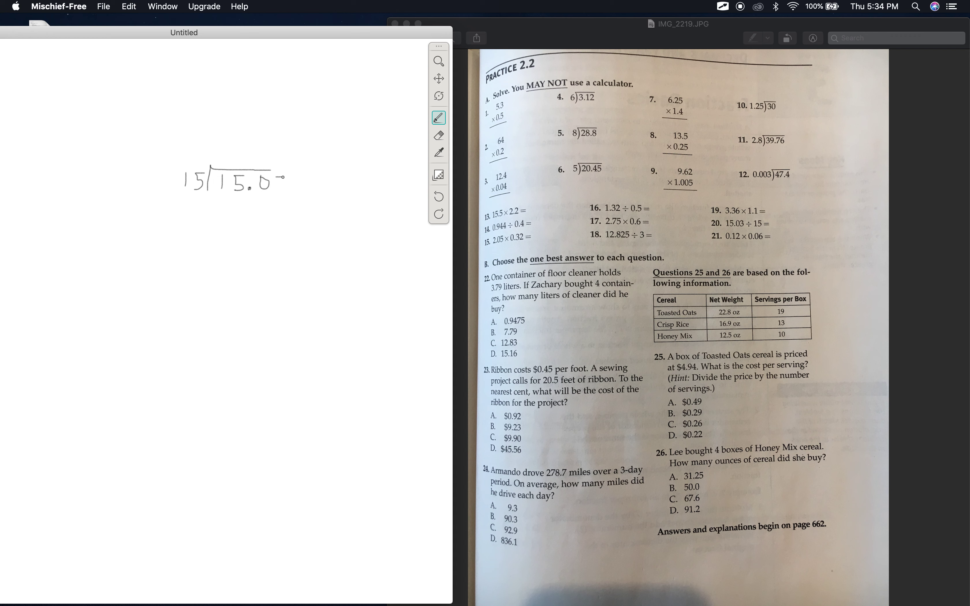
left_click_drag(275, 173, 275, 195)
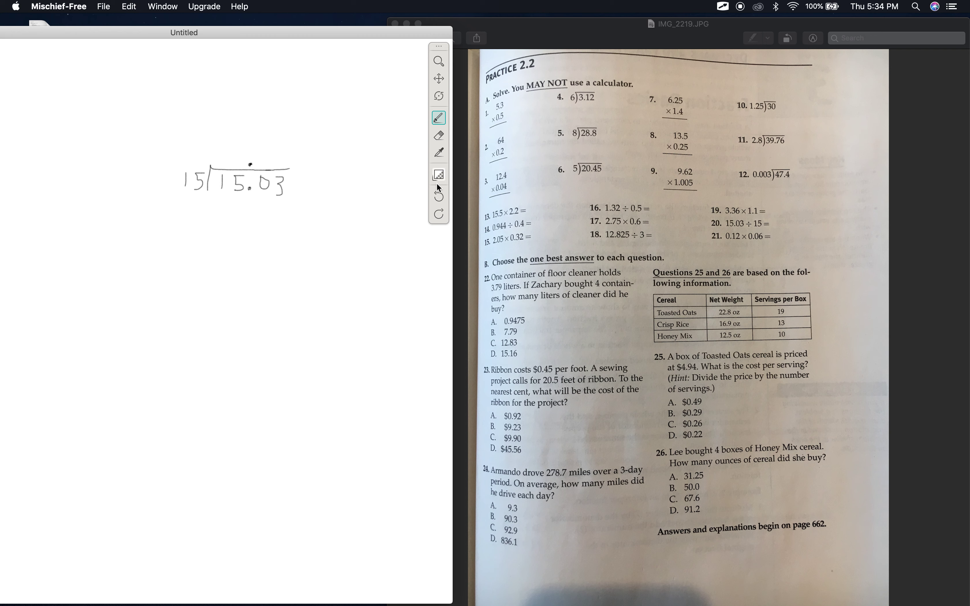
left_click(439, 135)
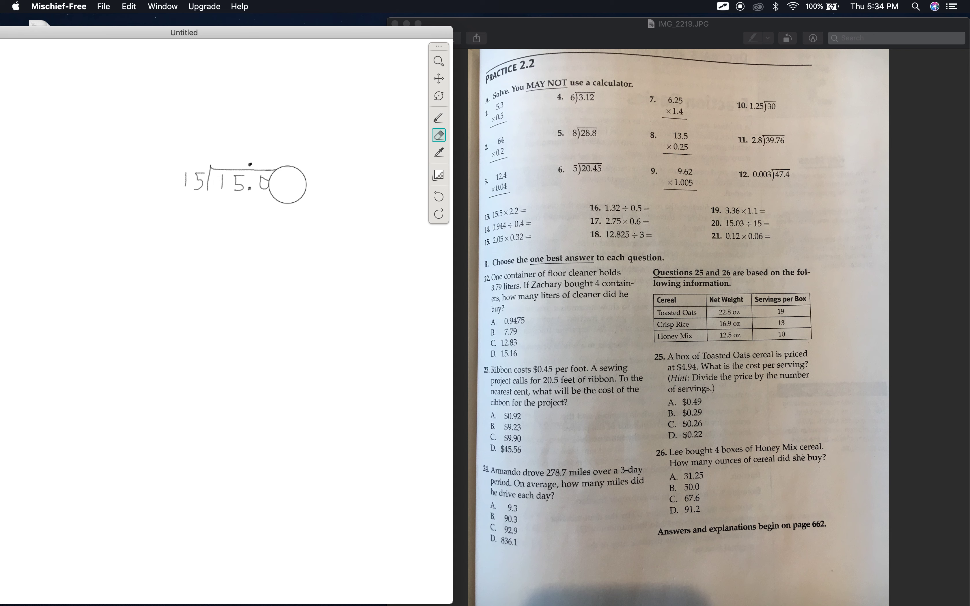
Step: Erase the 15.03 division and write 2.05 over 0.32 with a line beneath
left_click_drag(210, 179, 253, 180)
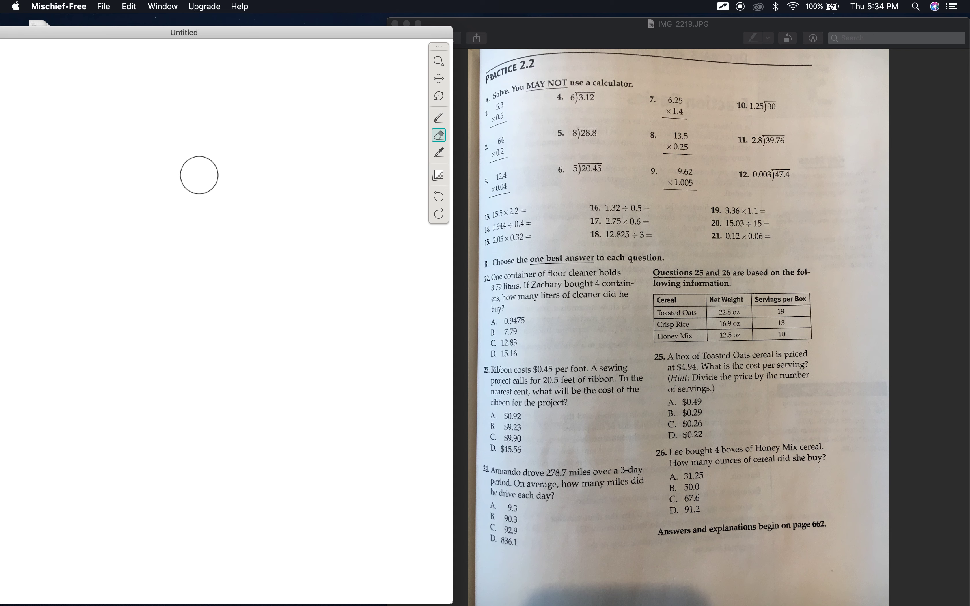
left_click(438, 117)
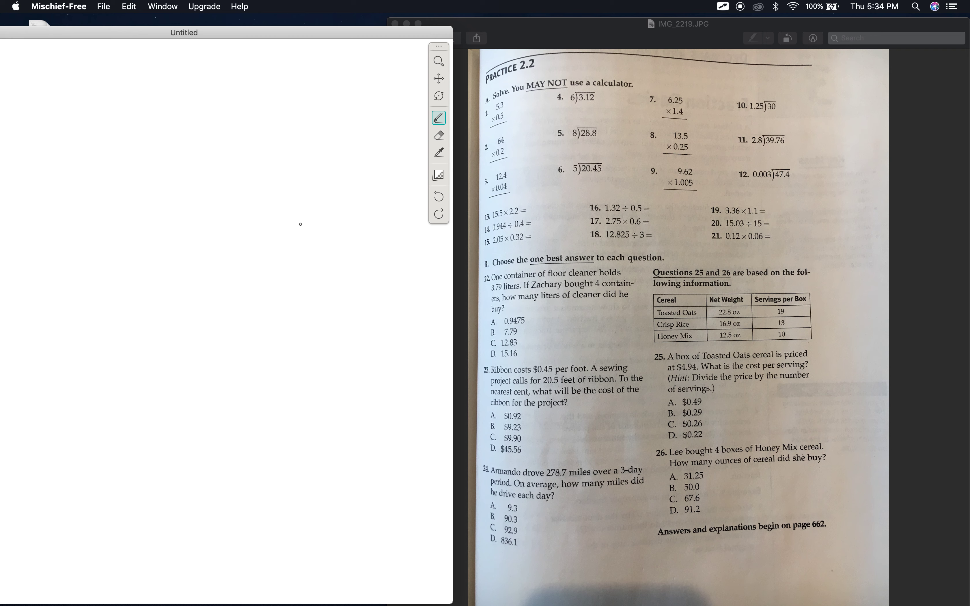
mouse_move(251, 199)
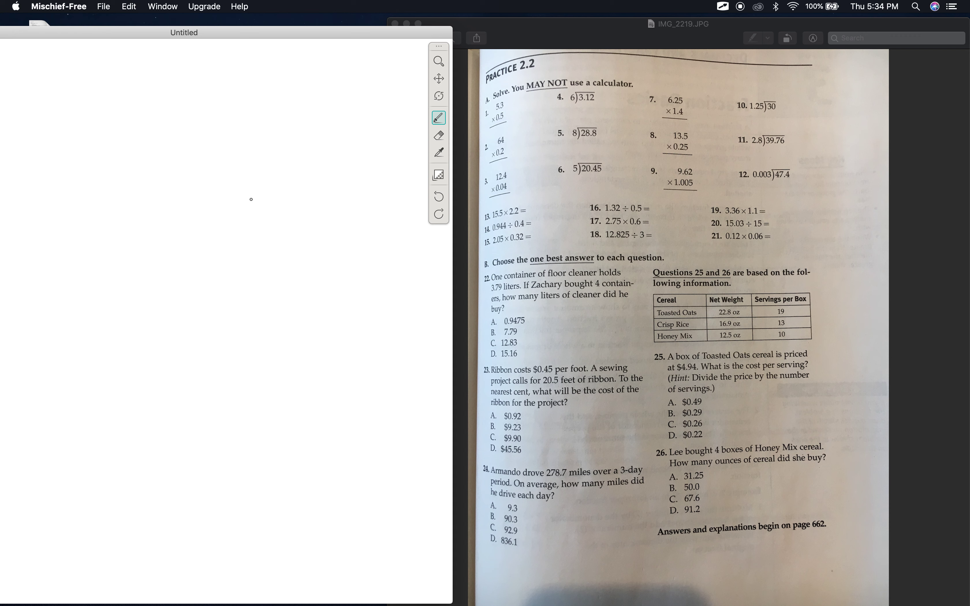
left_click_drag(251, 198, 235, 225)
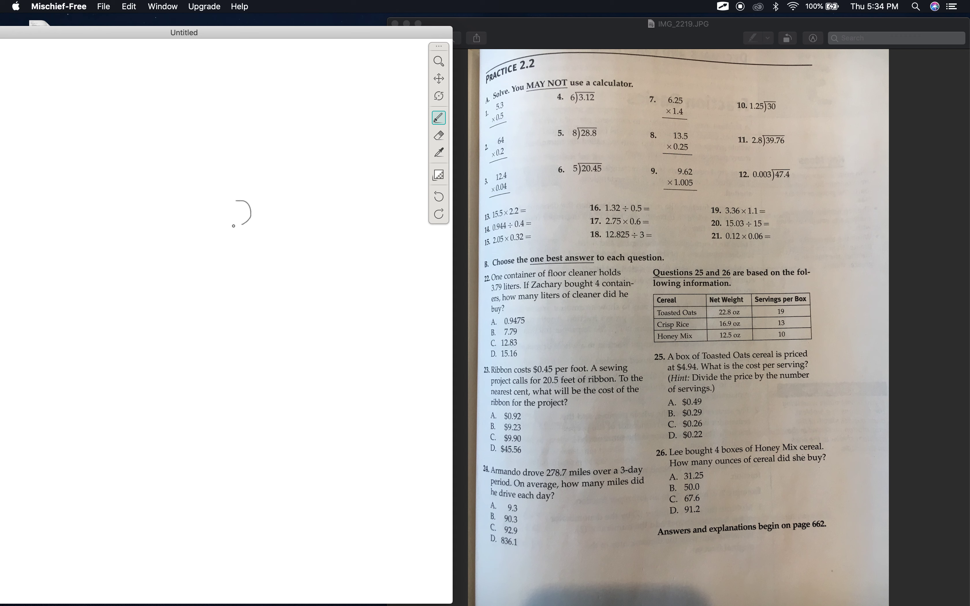
left_click_drag(238, 228, 254, 223)
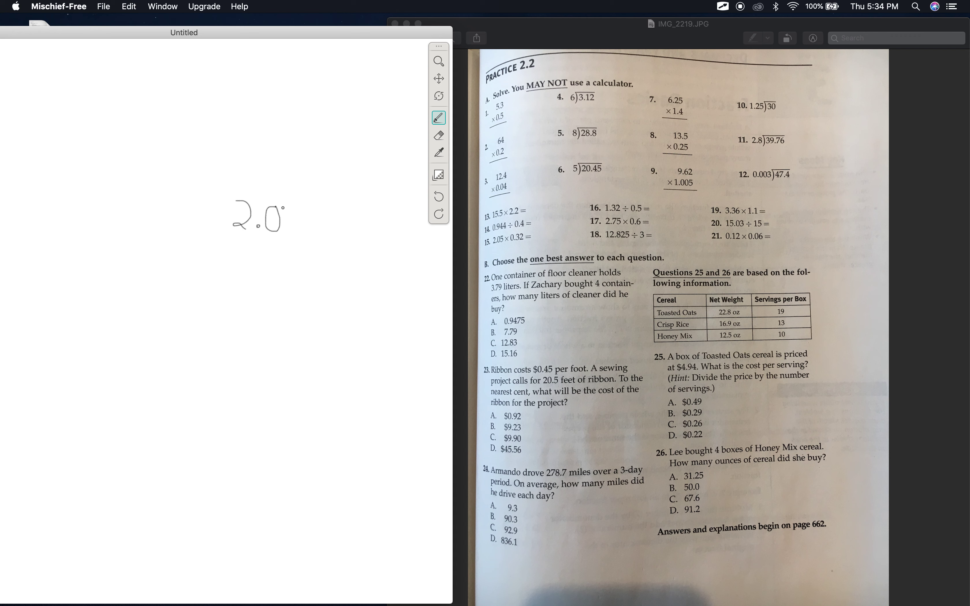
left_click_drag(286, 219, 305, 232)
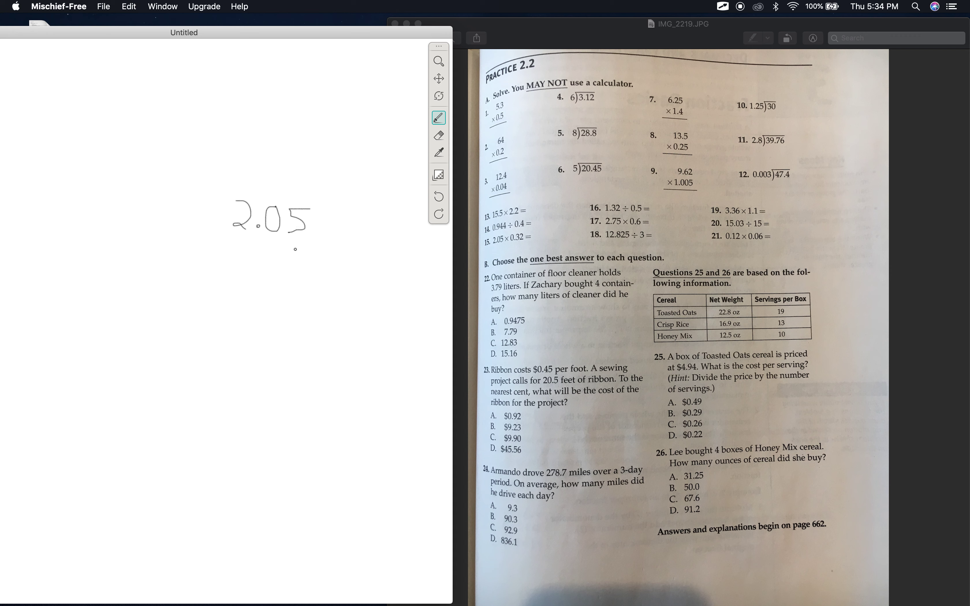
left_click_drag(286, 247, 300, 272)
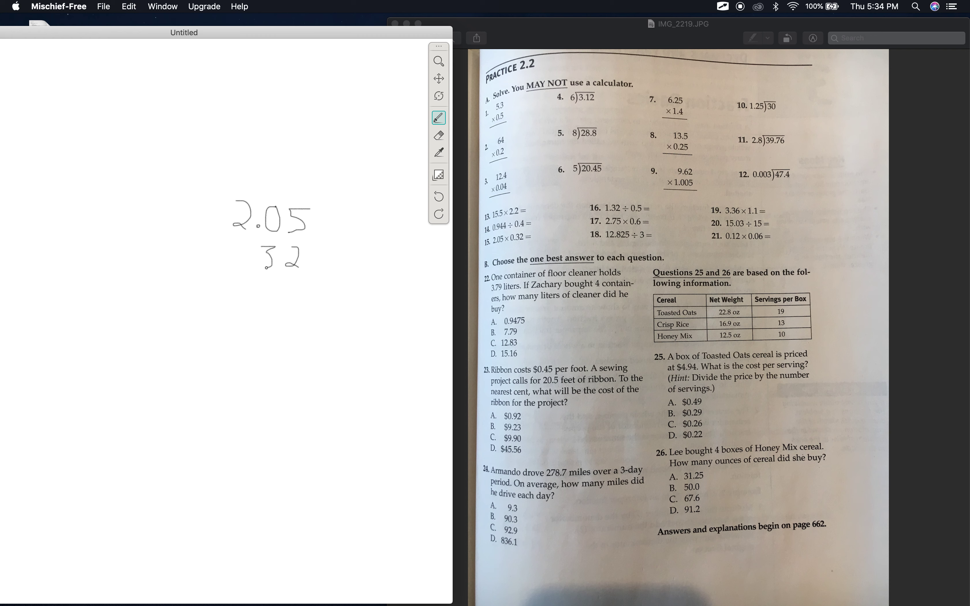
left_click_drag(238, 248, 248, 263)
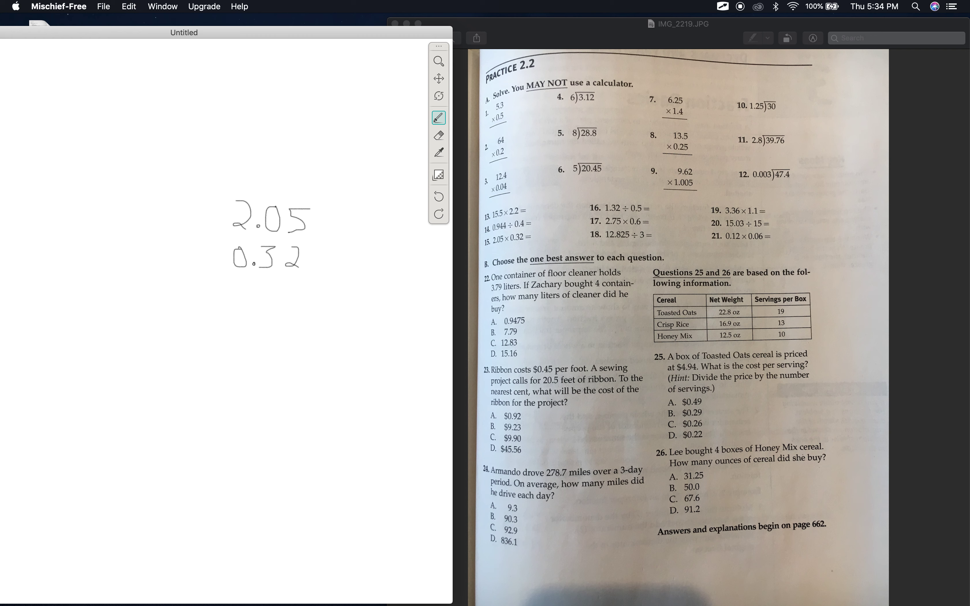
left_click_drag(204, 283, 331, 286)
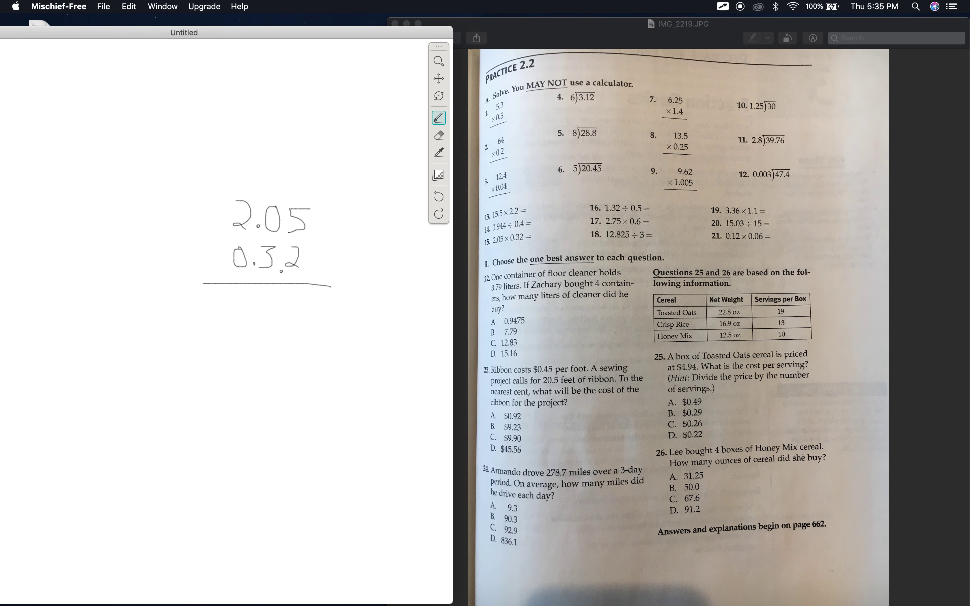
Step: Start the first partial product with trailing zeros, then wipe the multiplication off
left_click(303, 262)
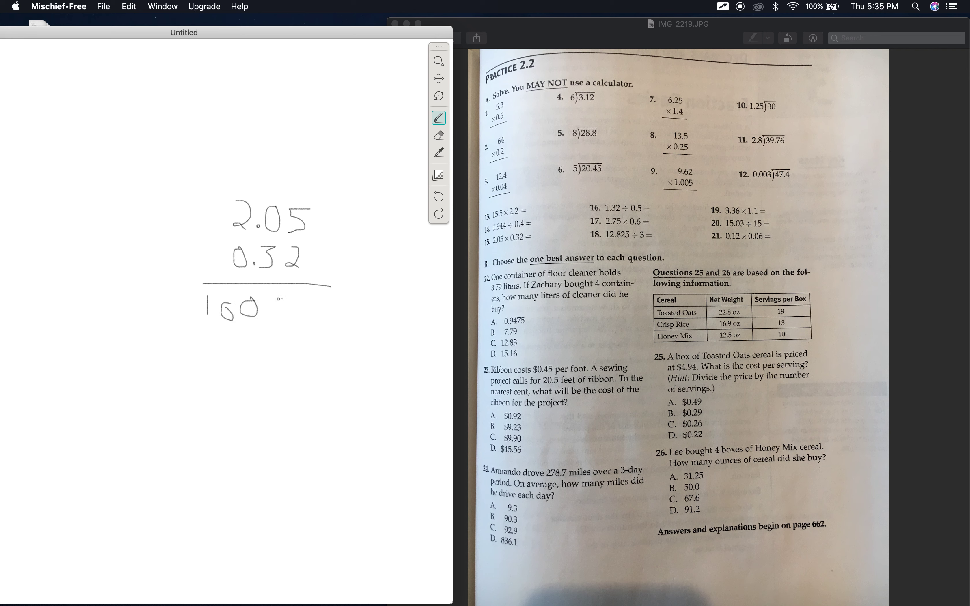
left_click_drag(275, 309, 321, 312)
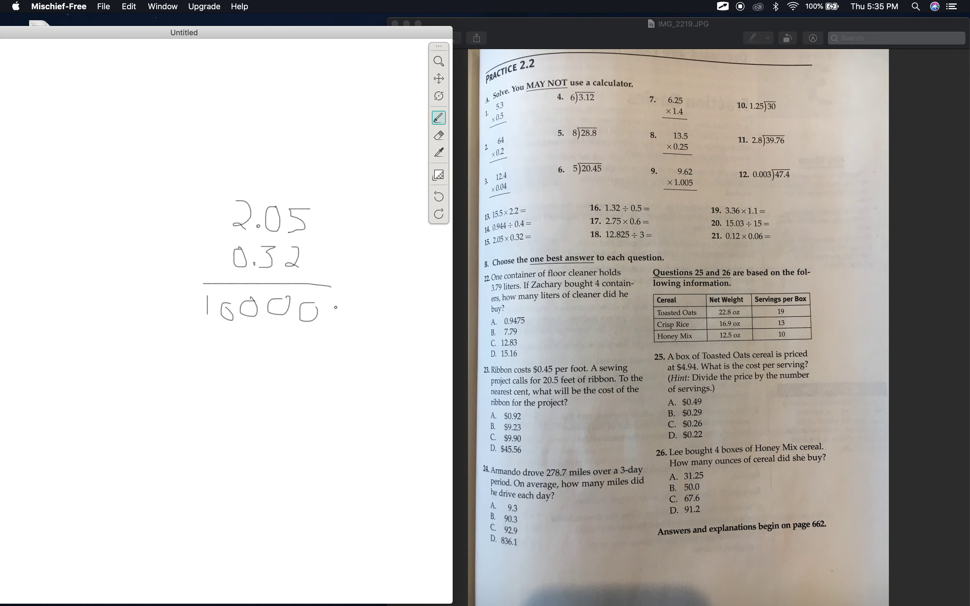
left_click_drag(322, 303, 346, 315)
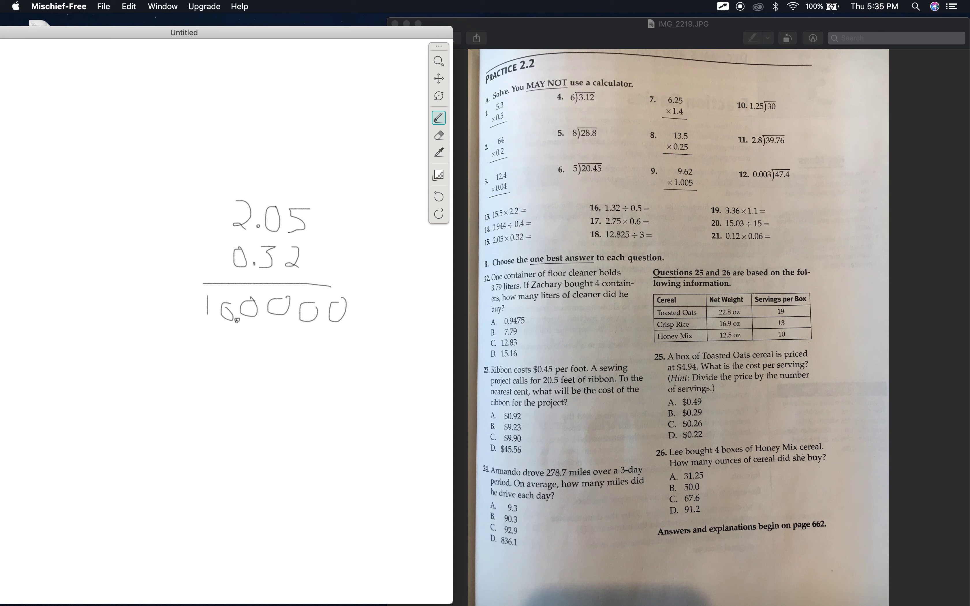
left_click(438, 135)
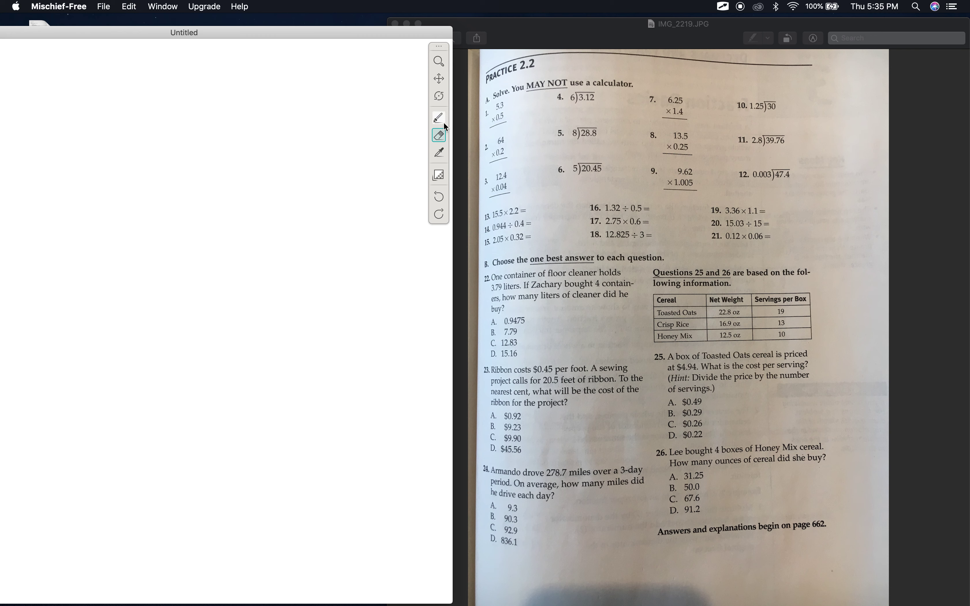
left_click(438, 118)
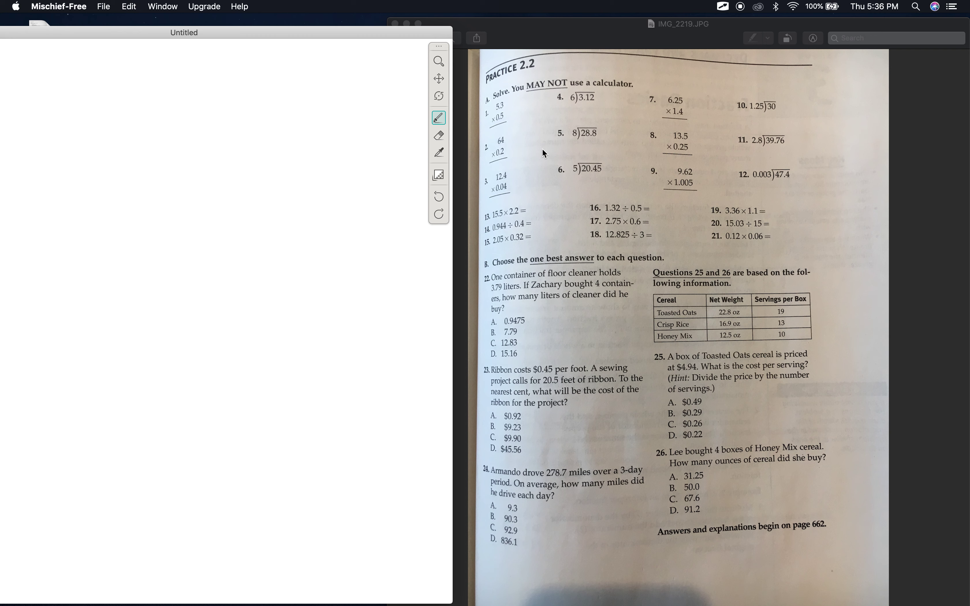
mouse_move(511, 275)
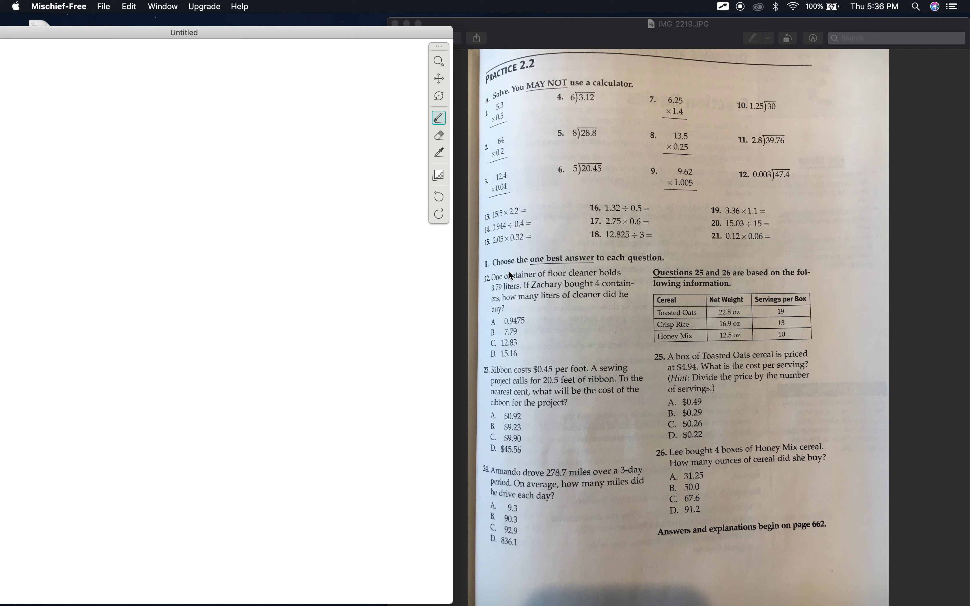
mouse_move(618, 269)
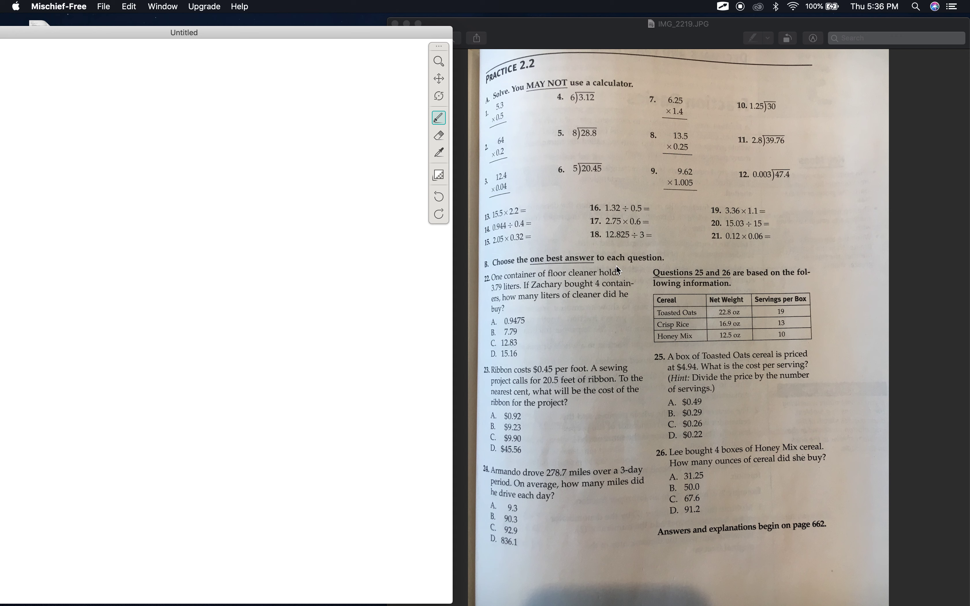
mouse_move(535, 286)
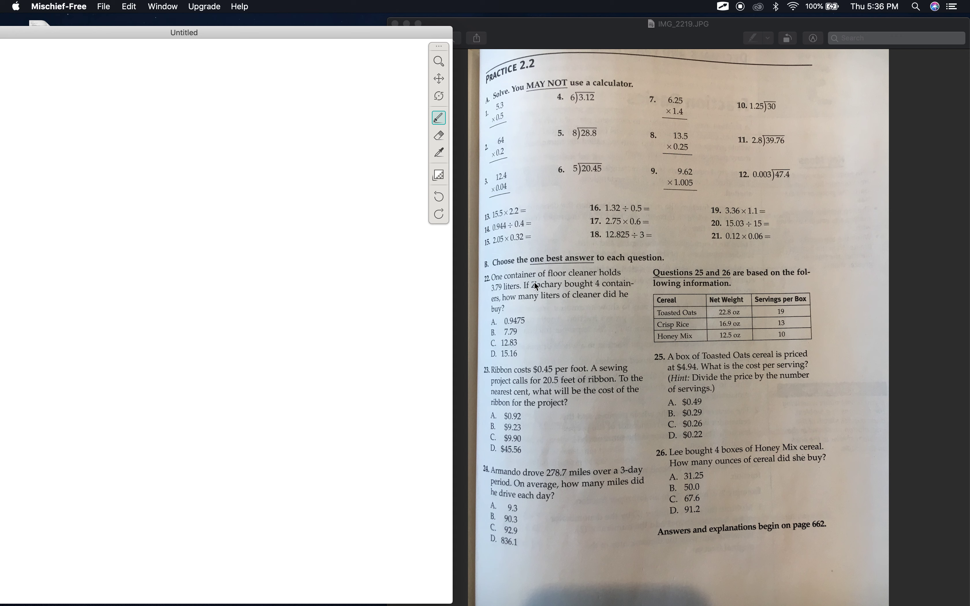
mouse_move(595, 291)
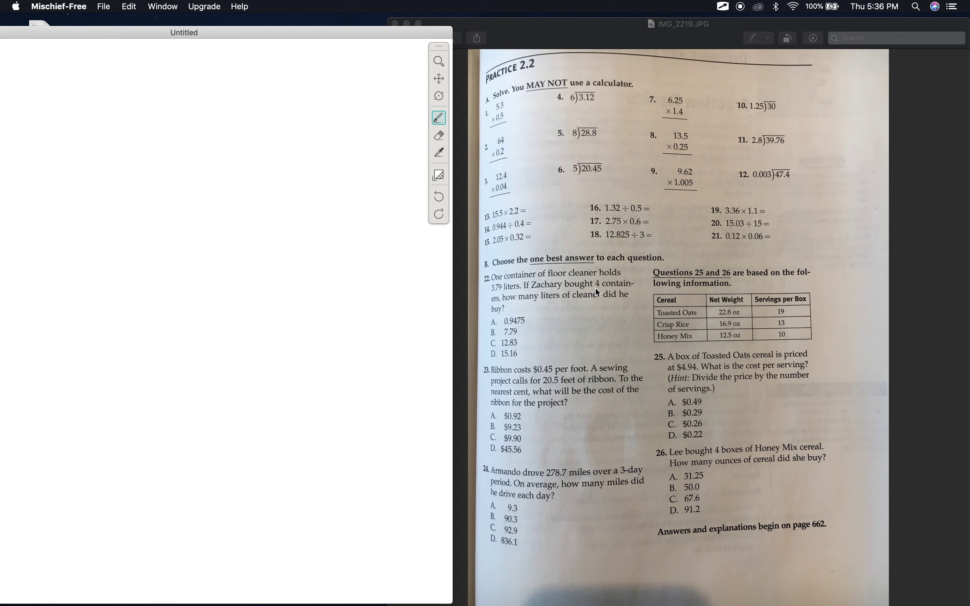
mouse_move(522, 295)
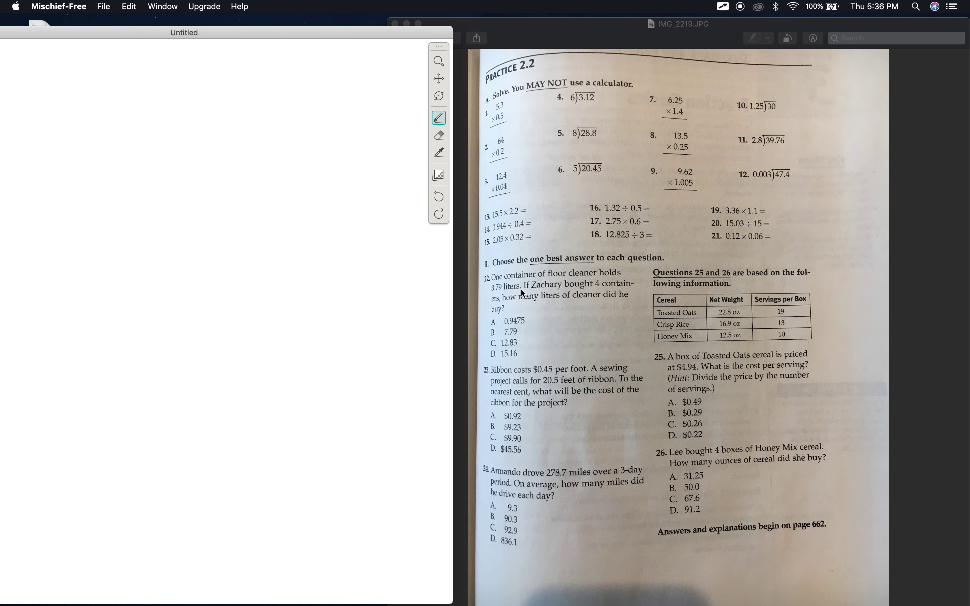
mouse_move(551, 289)
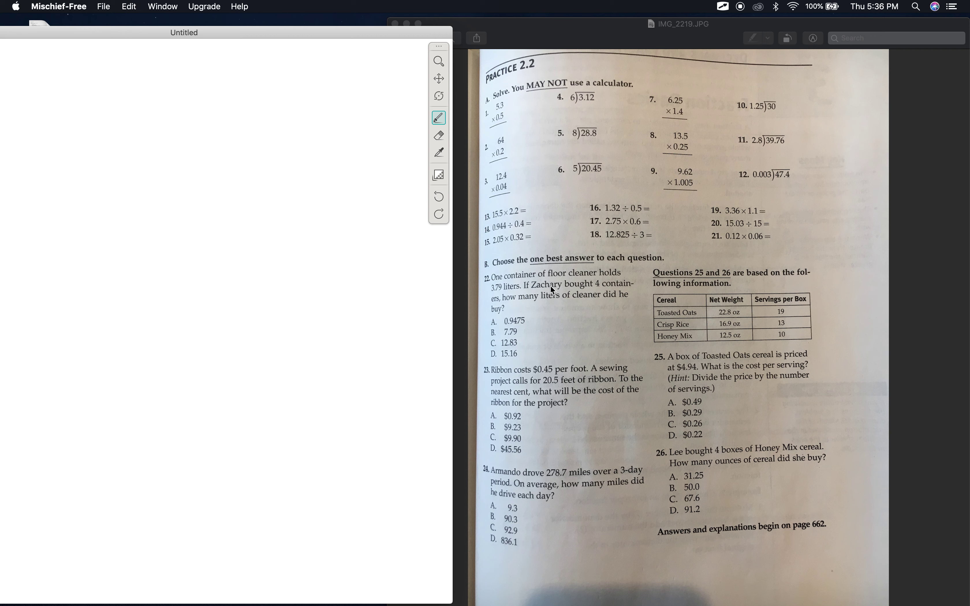
mouse_move(603, 293)
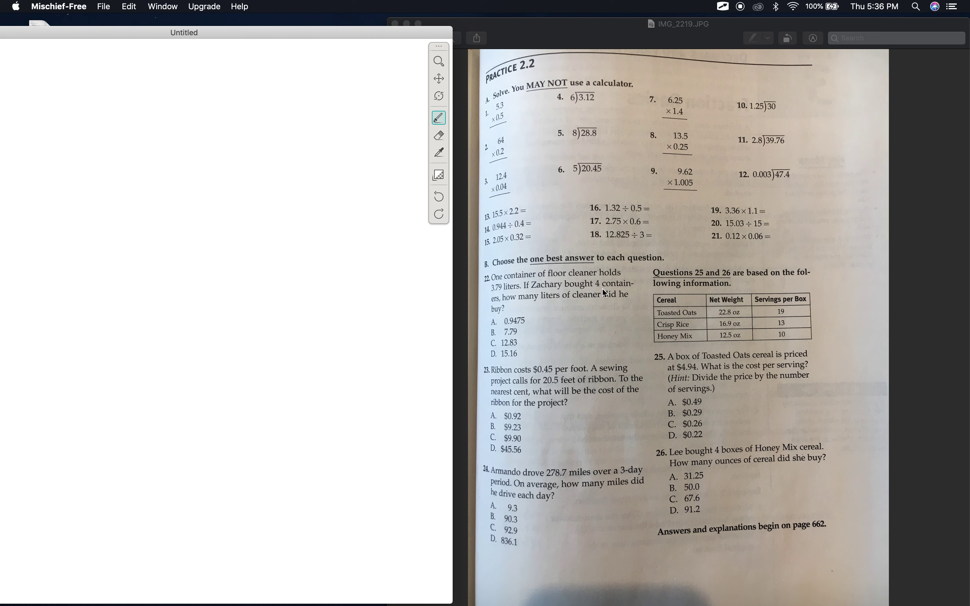
mouse_move(531, 307)
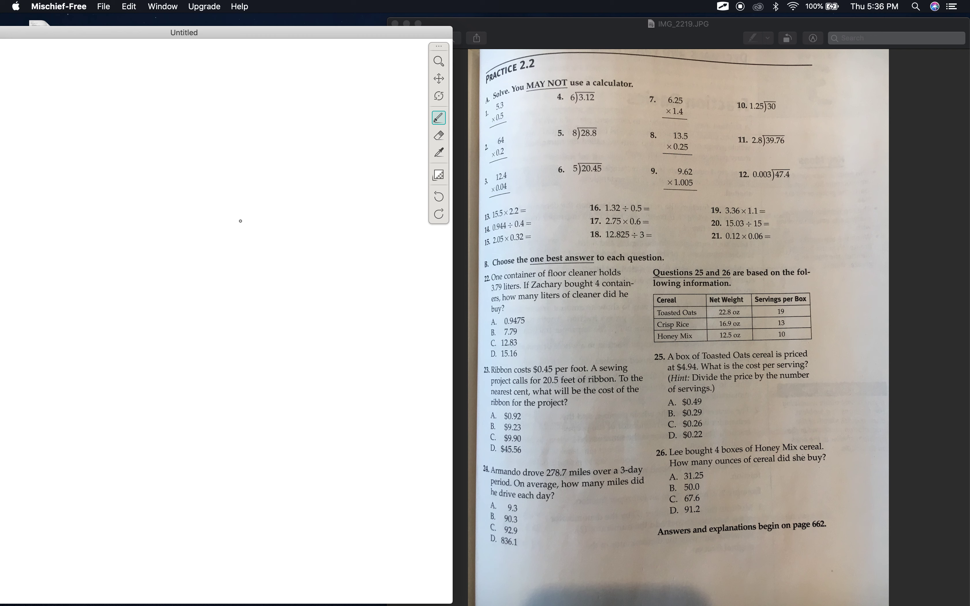
Step: Write 3.79 over the multiplier 4 with a line underneath
left_click_drag(241, 222, 241, 241)
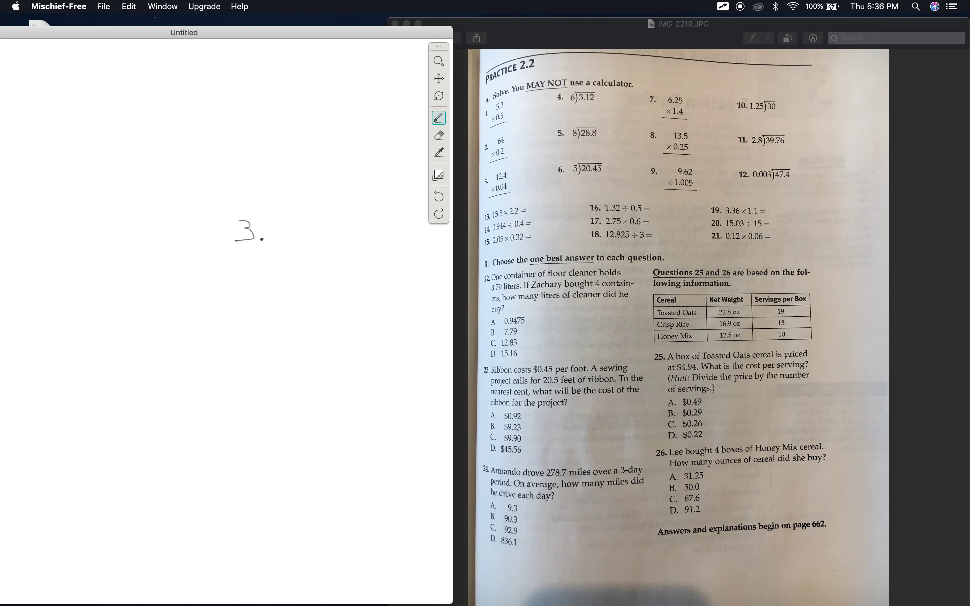
left_click_drag(259, 232, 291, 232)
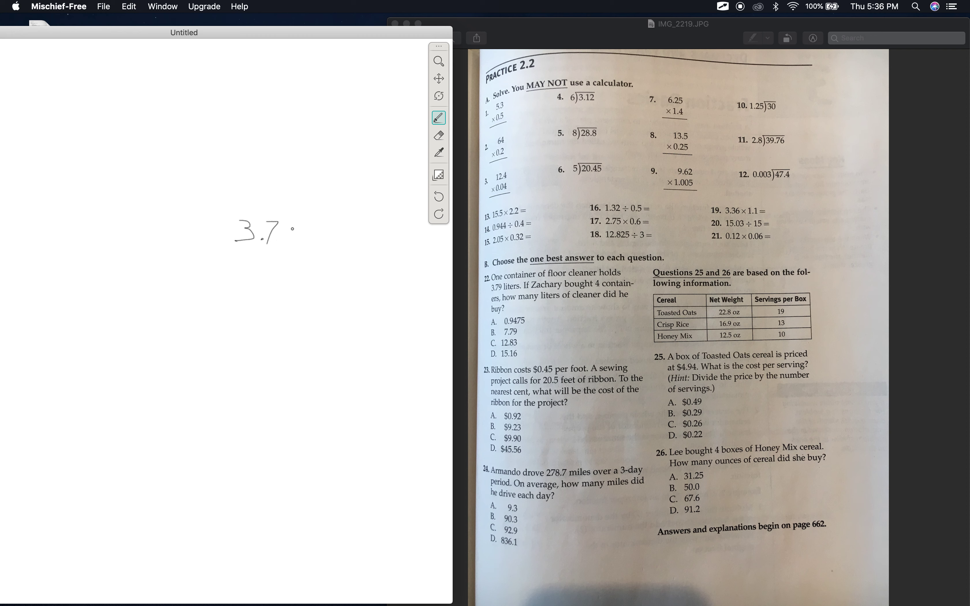
left_click_drag(282, 223, 288, 248)
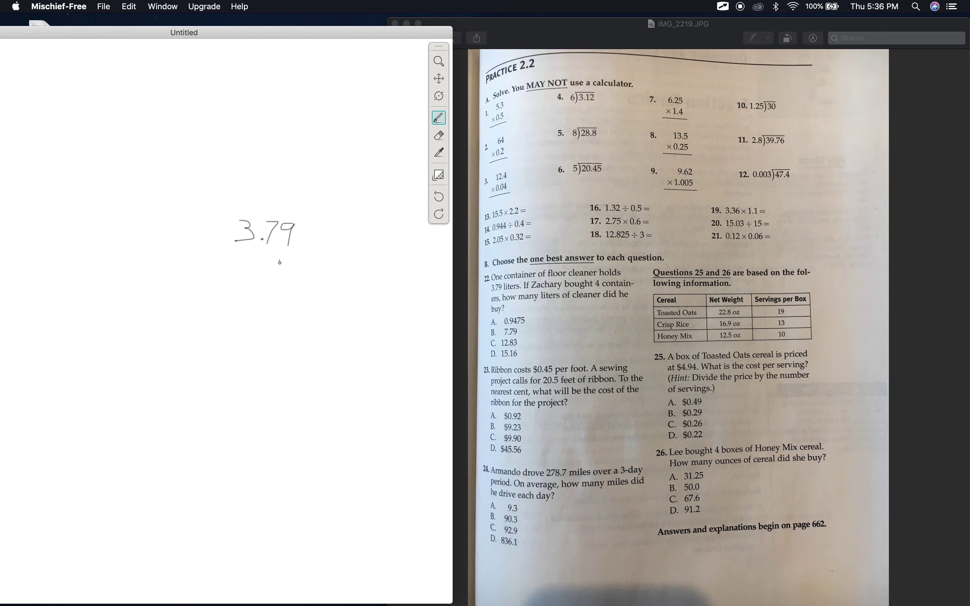
left_click_drag(281, 260, 294, 275)
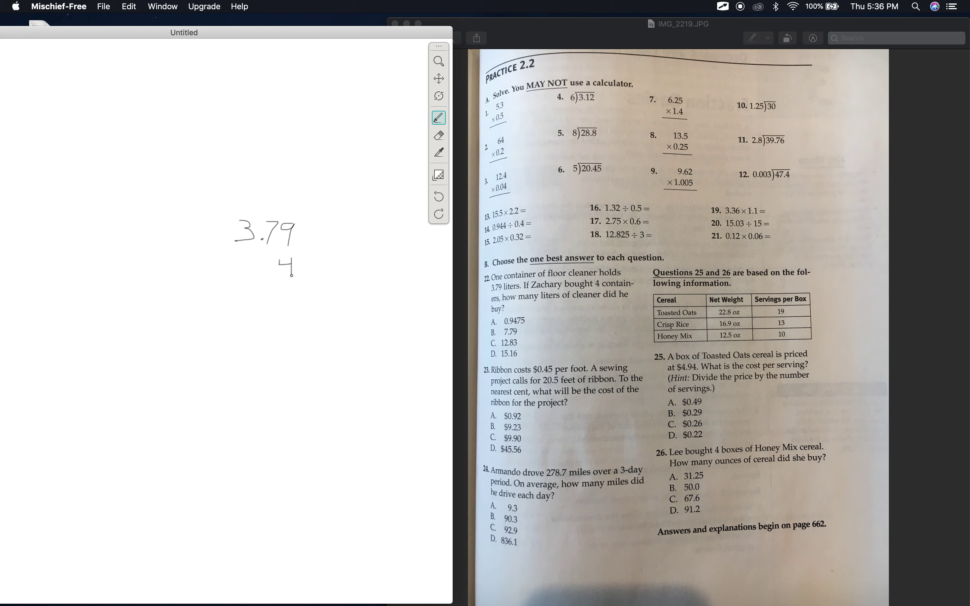
left_click_drag(212, 282, 263, 287)
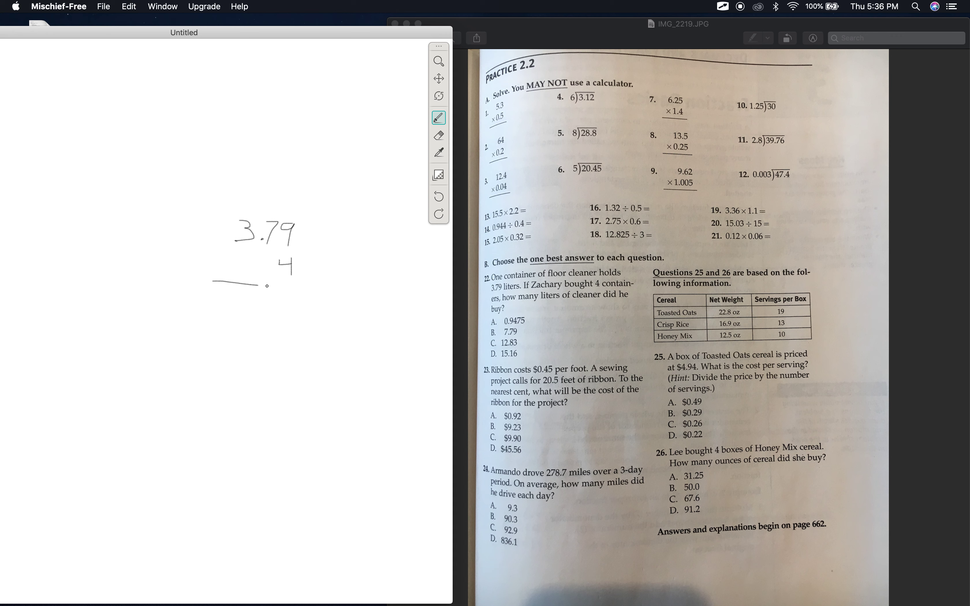
left_click_drag(257, 286, 322, 285)
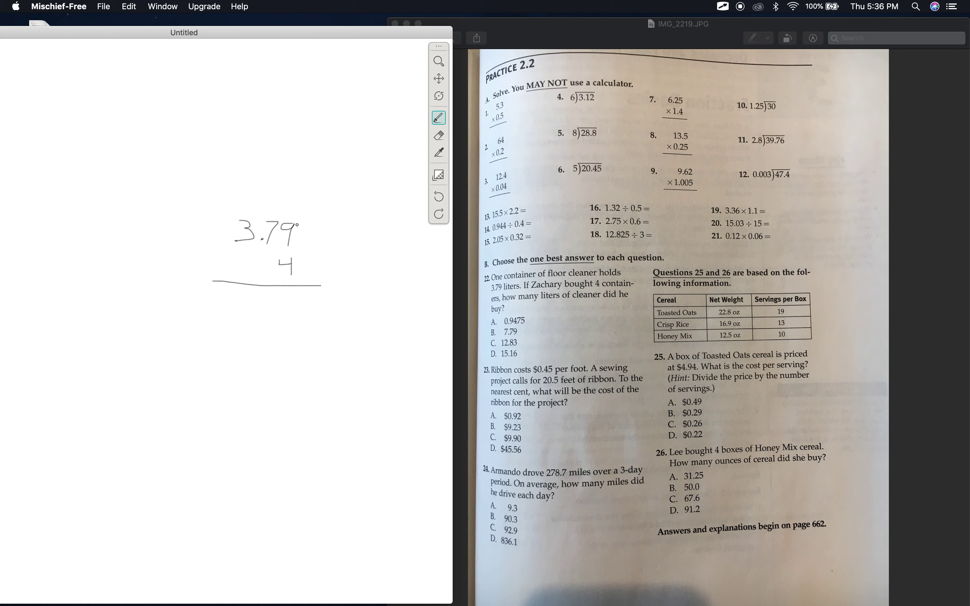
Step: Multiply with a carried 3 and write the product 15.16 with its decimal point
left_click(315, 266)
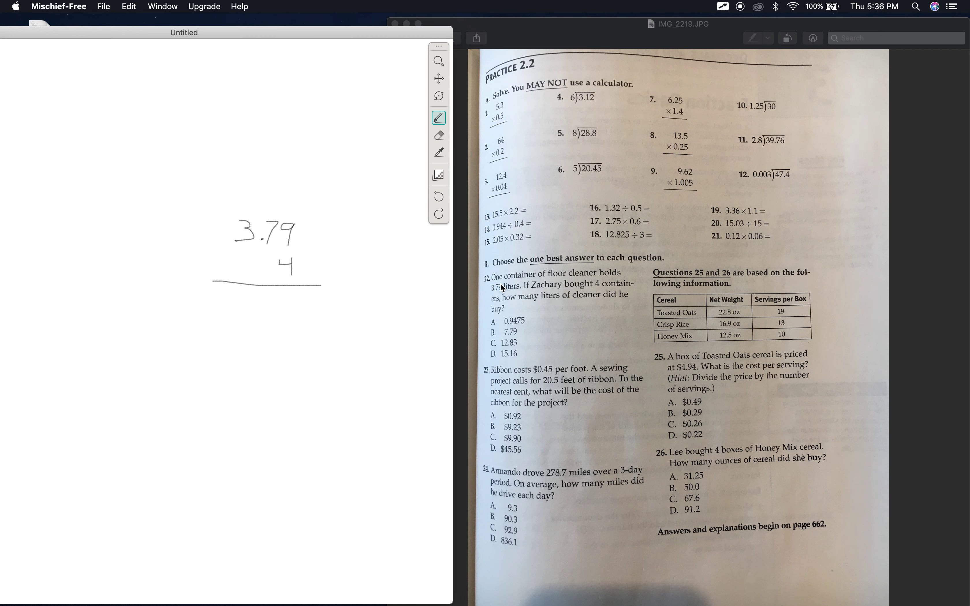
mouse_move(497, 290)
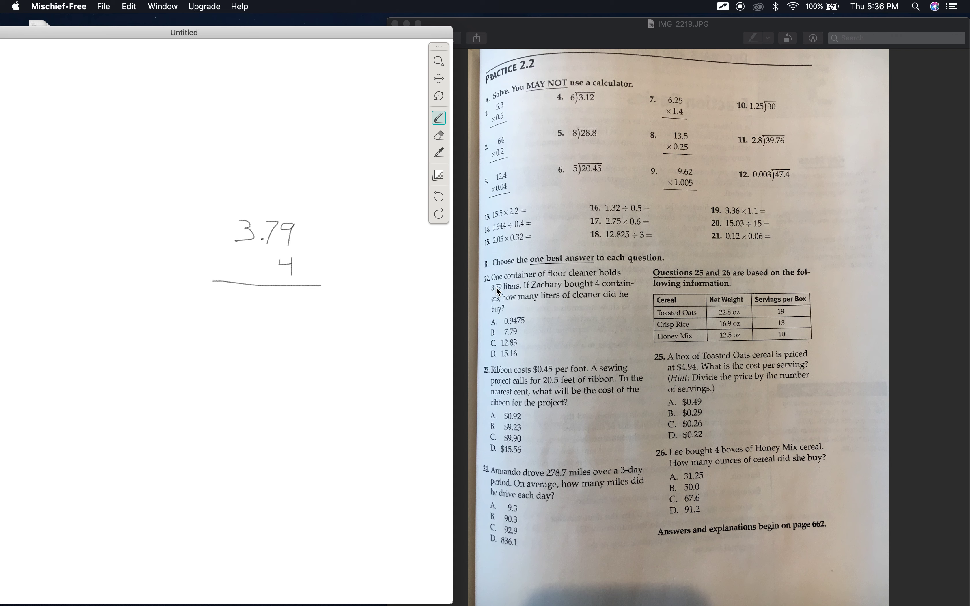
left_click(288, 279)
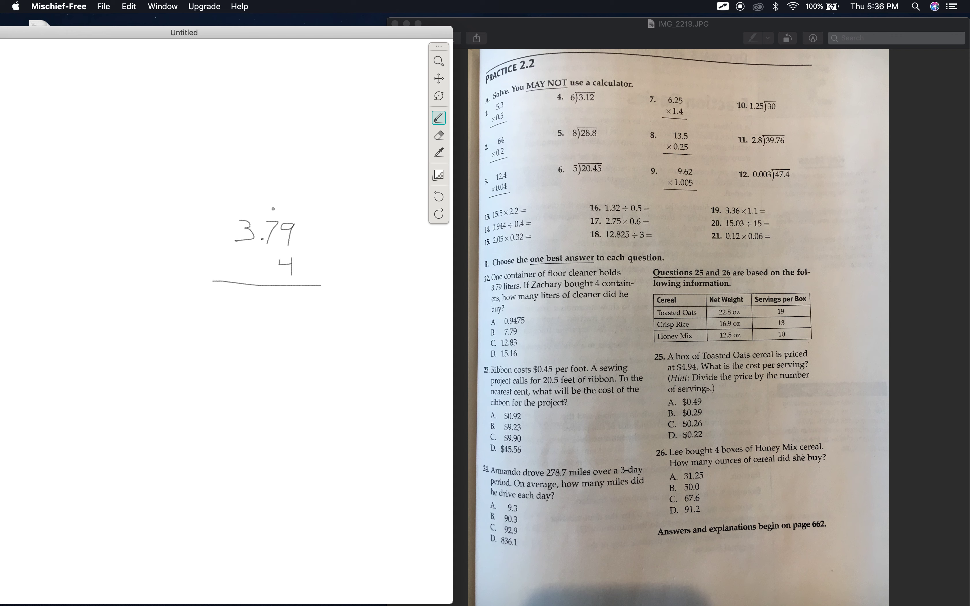
left_click_drag(266, 219, 272, 207)
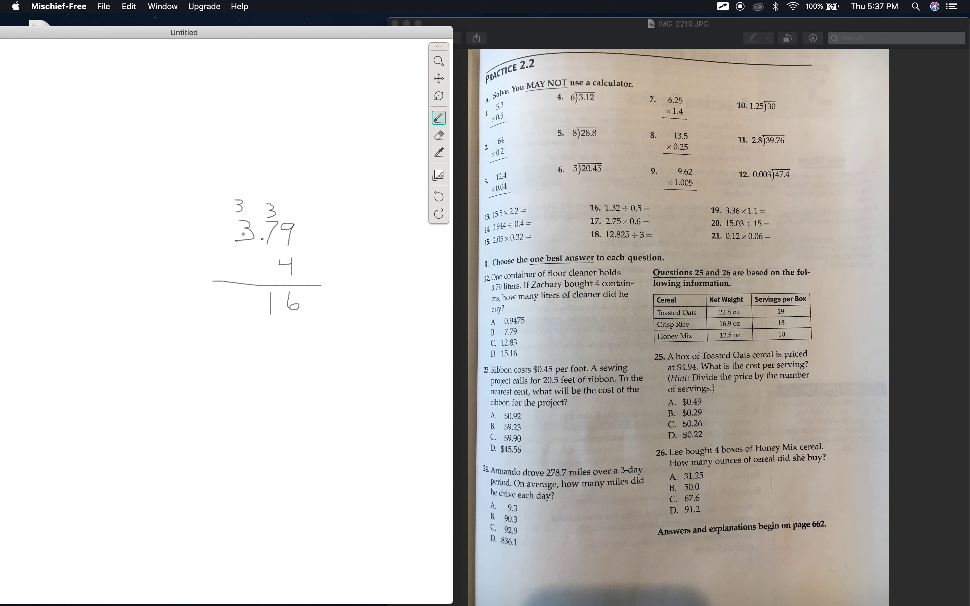
left_click(260, 259)
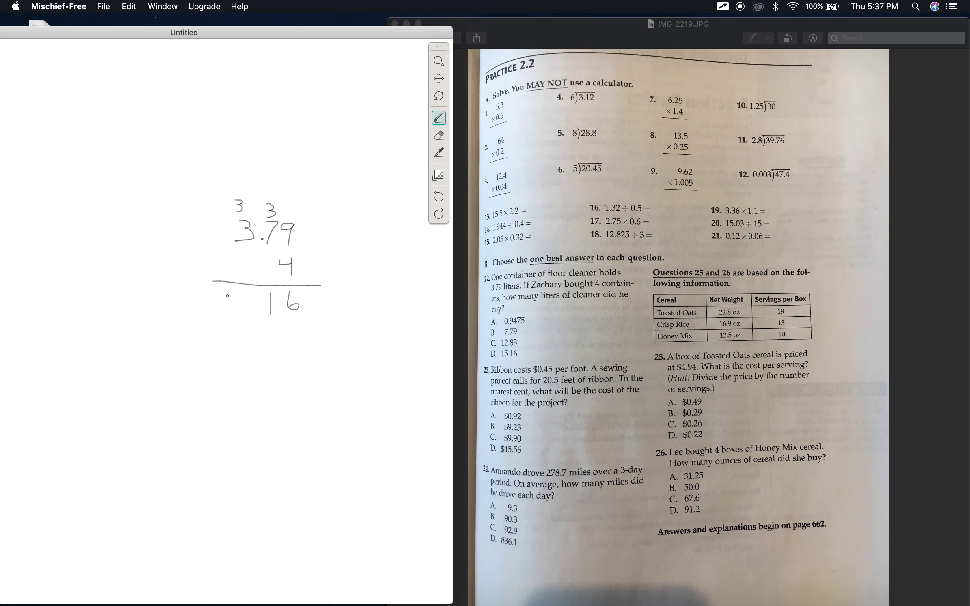
left_click_drag(227, 294, 226, 312)
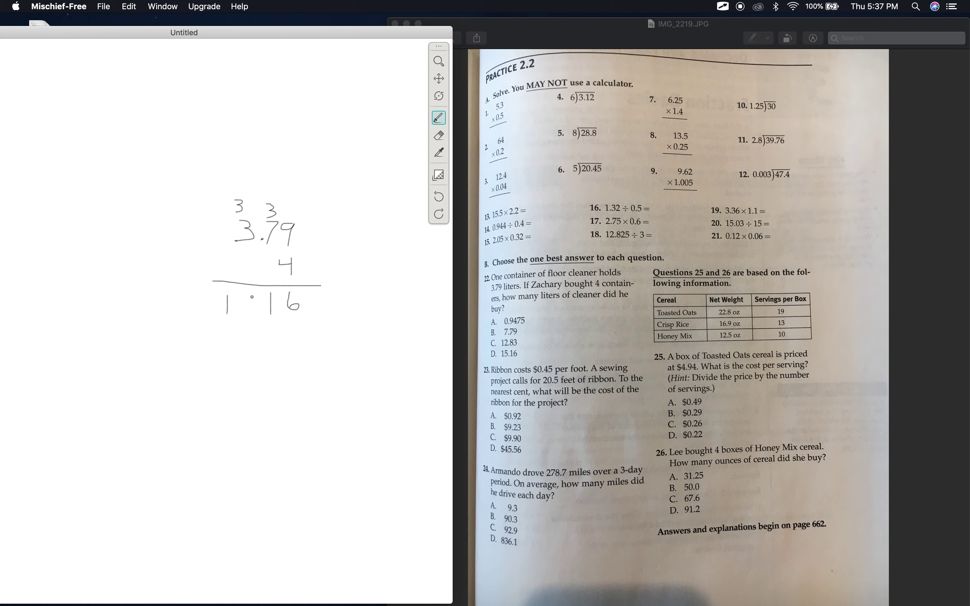
left_click_drag(241, 300, 251, 316)
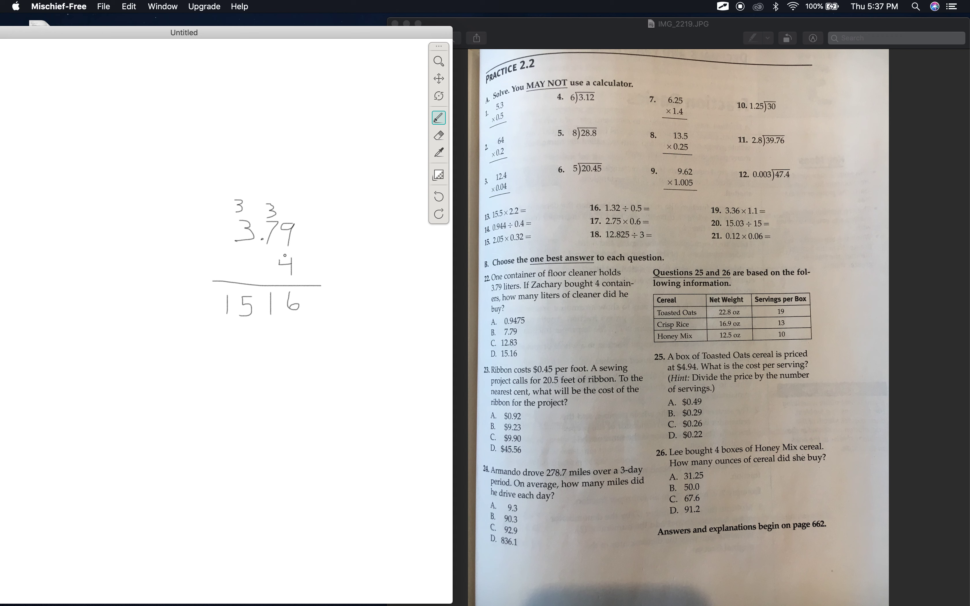
left_click(285, 232)
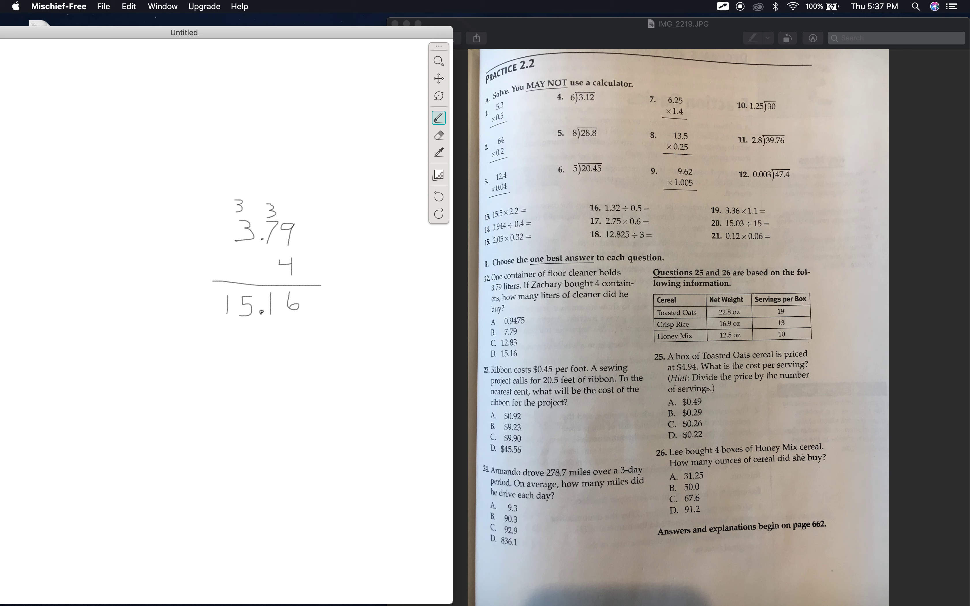
mouse_move(505, 363)
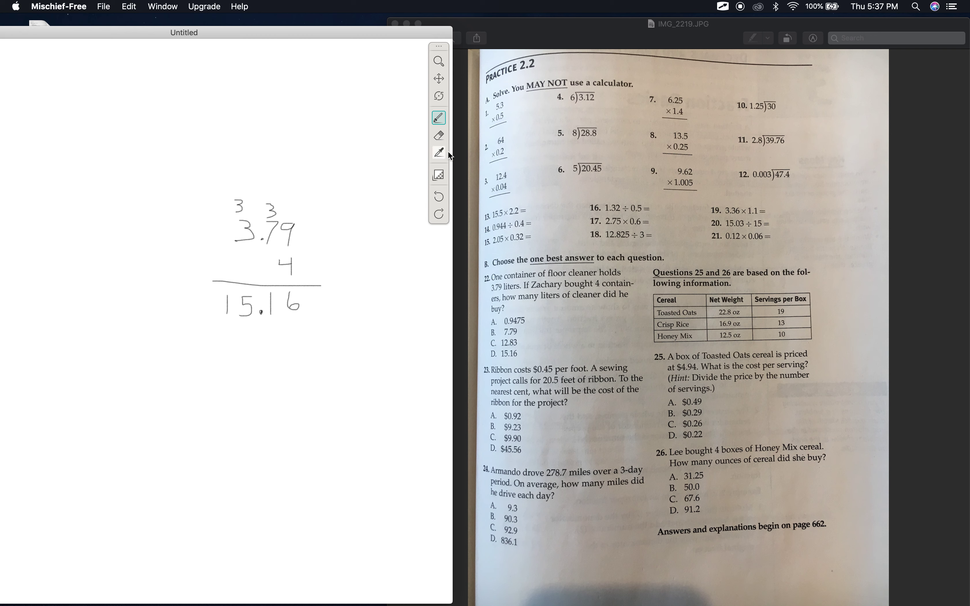
Step: Erase the floor cleaner work and write 20.5 over .45 with a line beneath
left_click(439, 135)
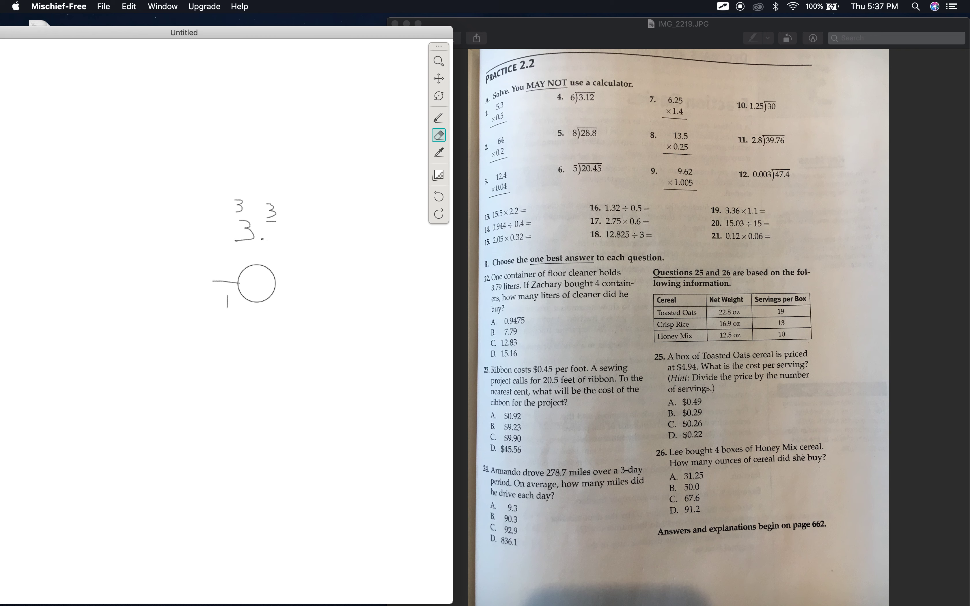
left_click(439, 118)
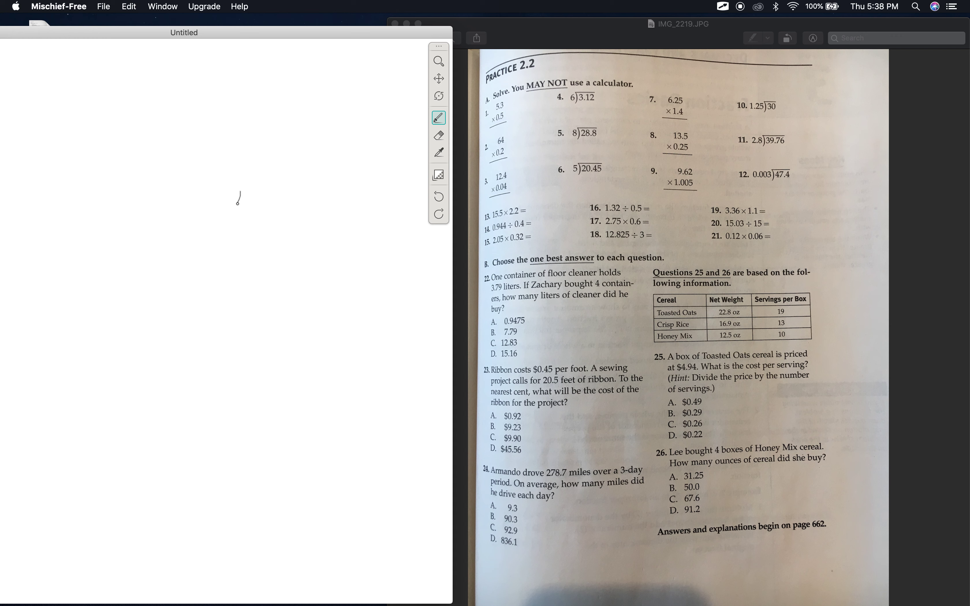
left_click_drag(242, 186, 246, 213)
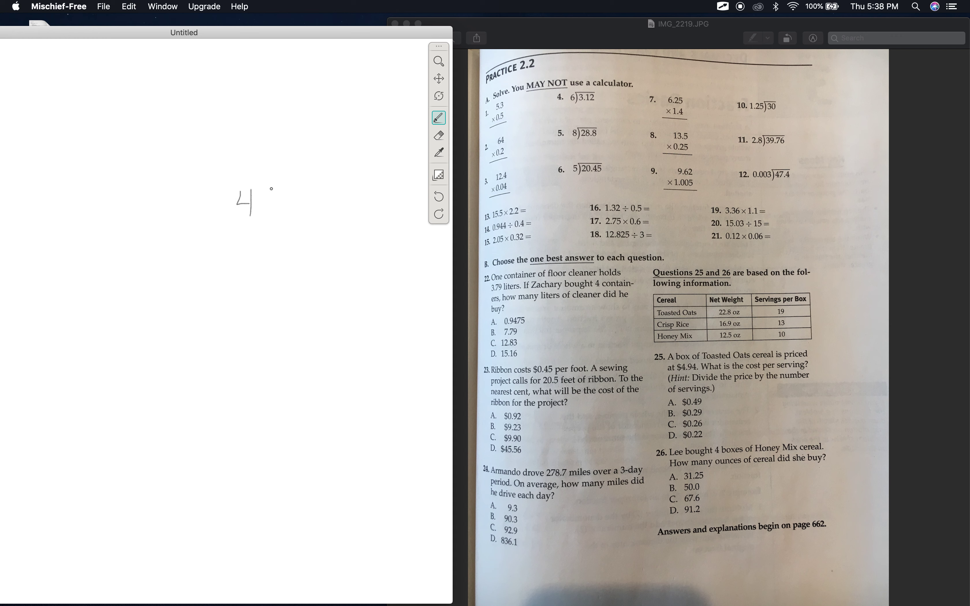
left_click_drag(259, 189, 271, 217)
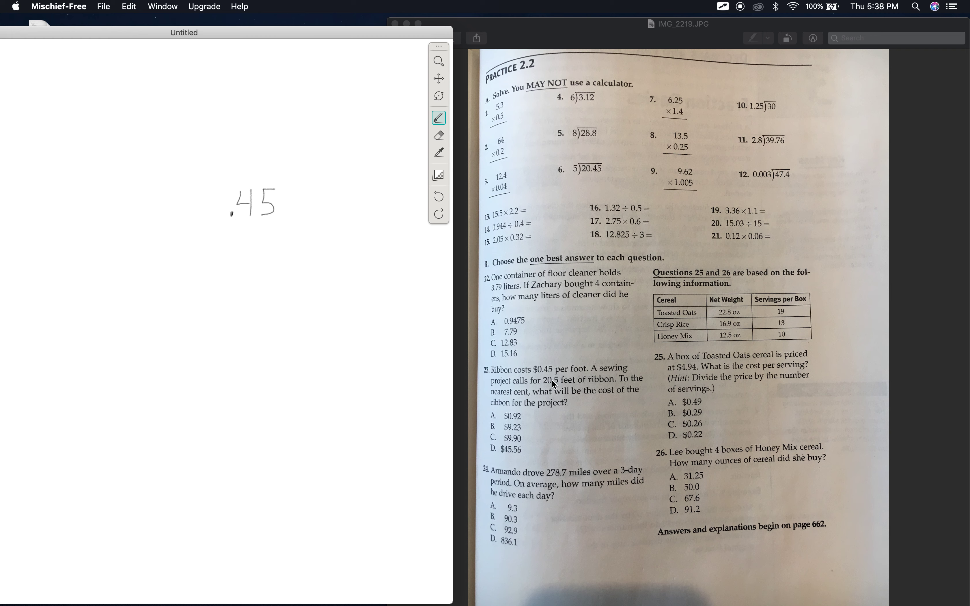
mouse_move(592, 382)
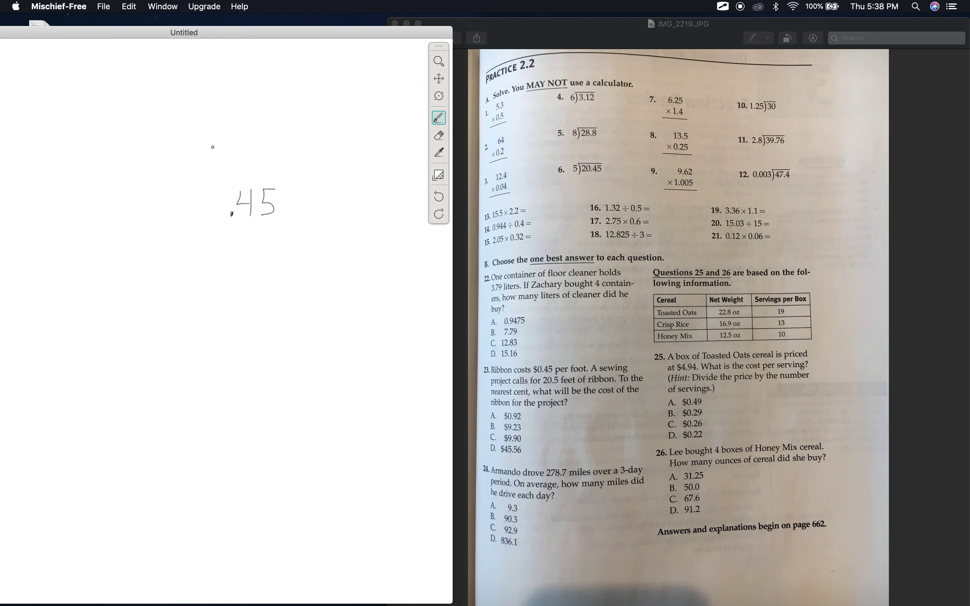
left_click_drag(217, 148, 218, 166)
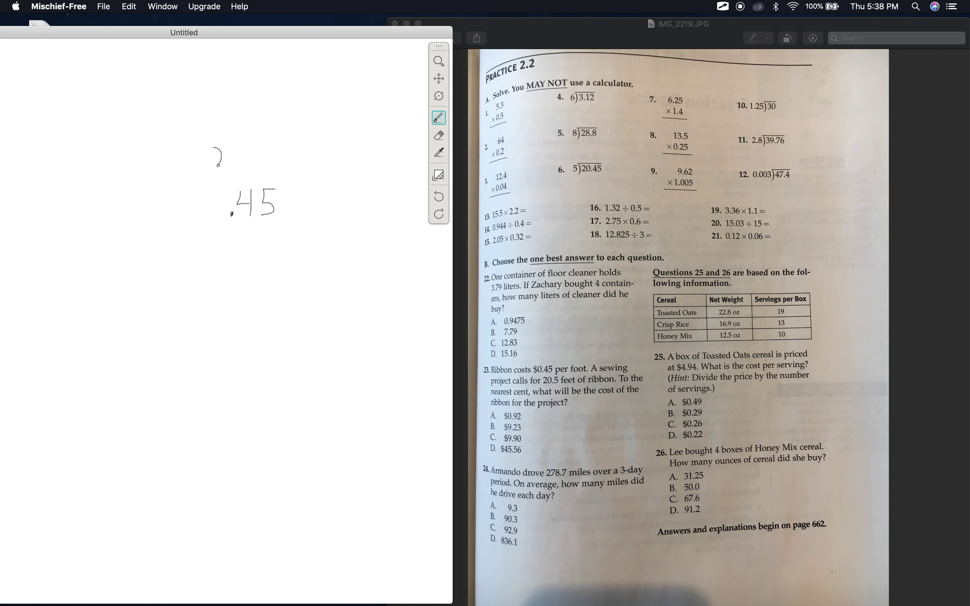
left_click_drag(217, 151, 244, 164)
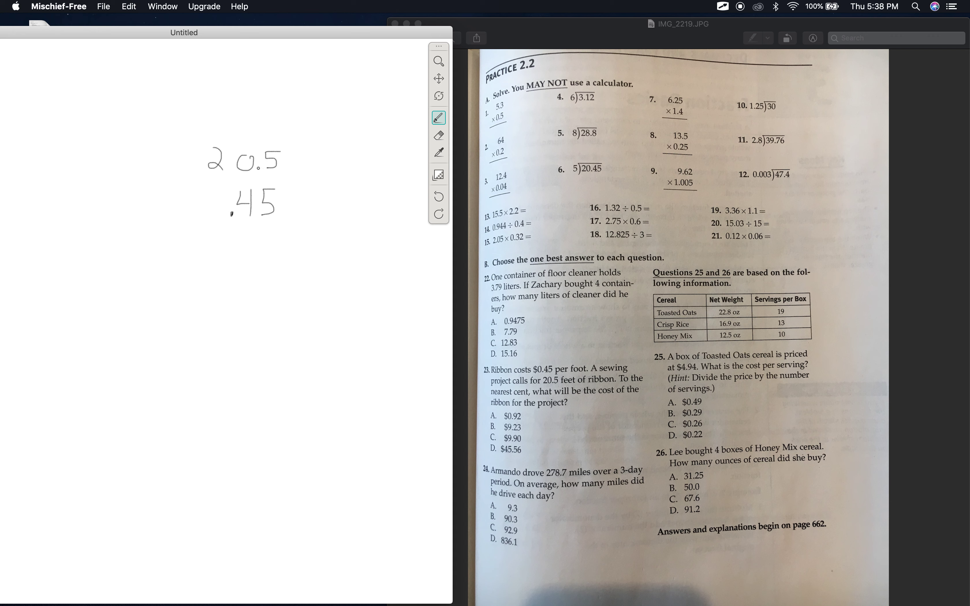
left_click_drag(194, 237, 307, 236)
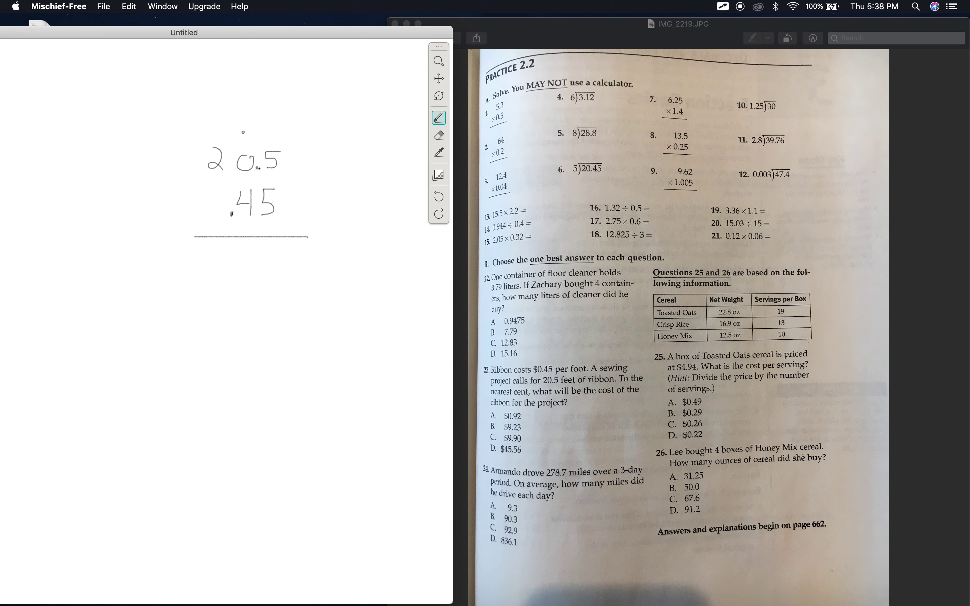
left_click_drag(240, 139, 246, 127)
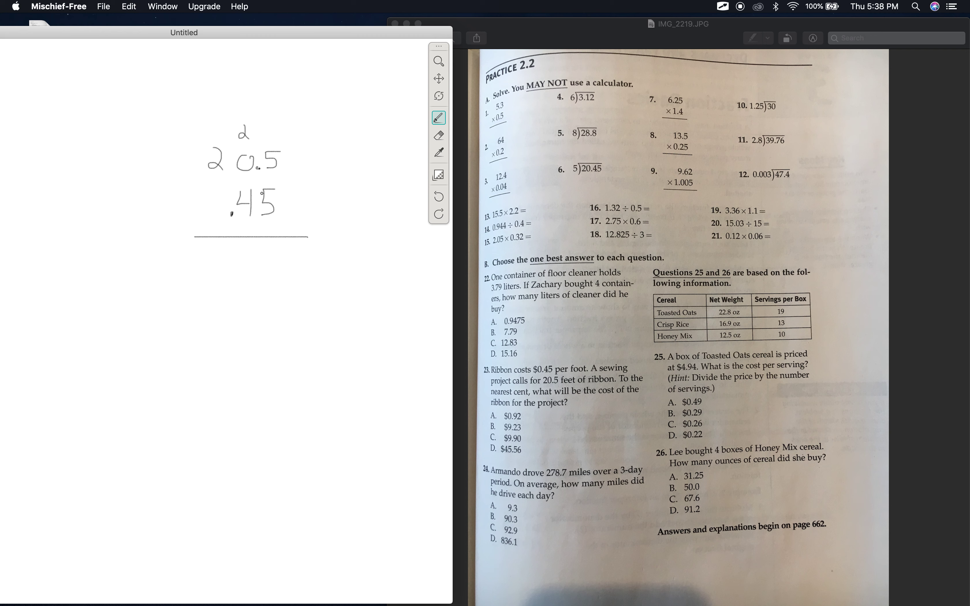
Step: Write the partial products 1025 and 820 below the line
left_click_drag(263, 248, 272, 266)
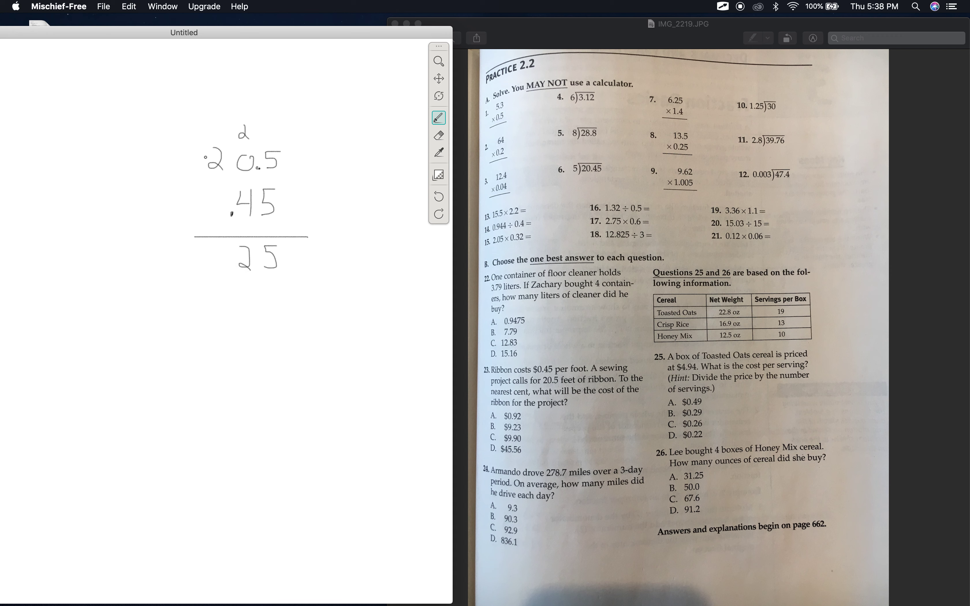
left_click_drag(201, 240, 204, 266)
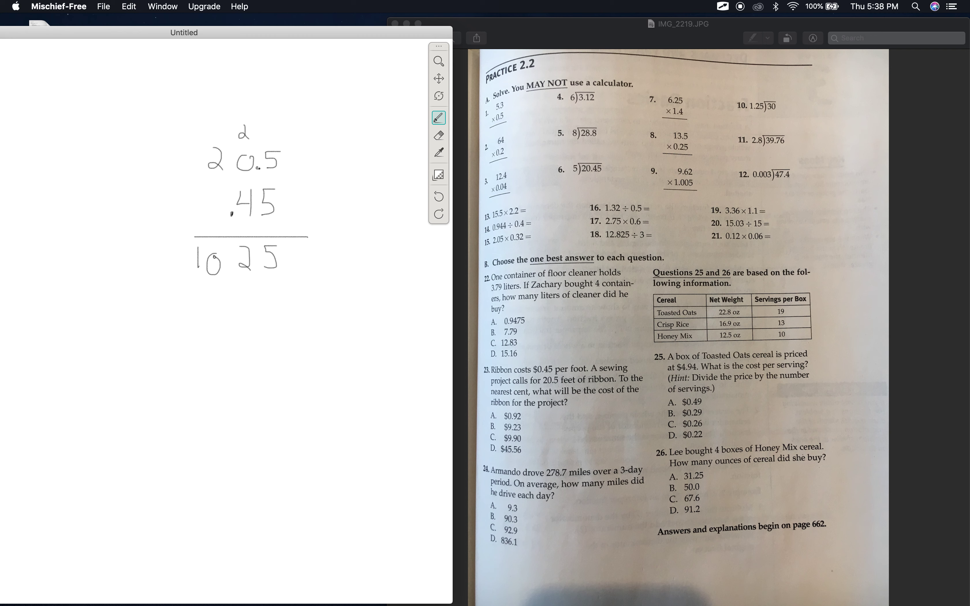
left_click(277, 169)
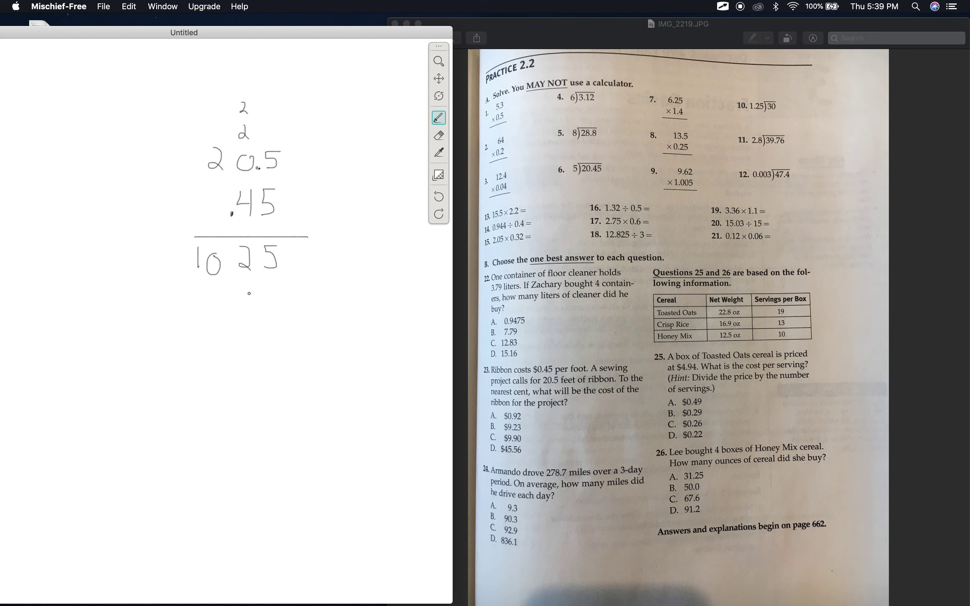
left_click_drag(241, 291, 248, 305)
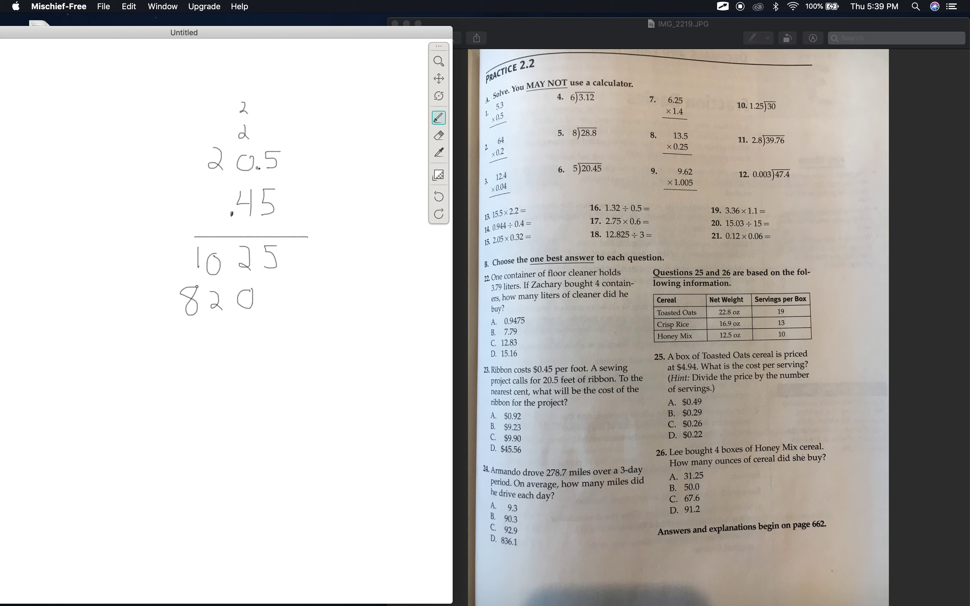
Step: Draw a line under the partial products and write the sum 9.225
left_click_drag(158, 324, 302, 327)
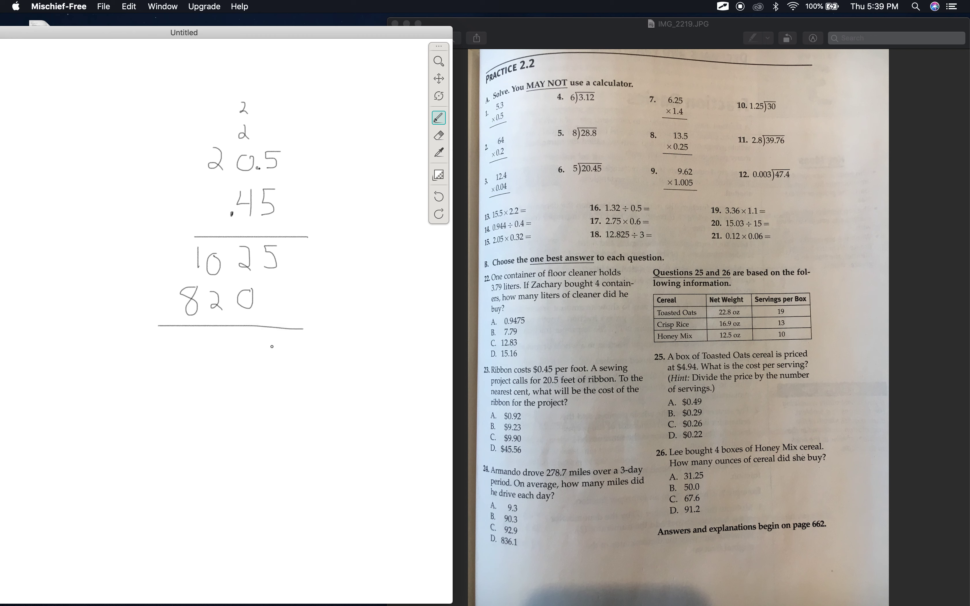
left_click_drag(253, 347, 275, 337)
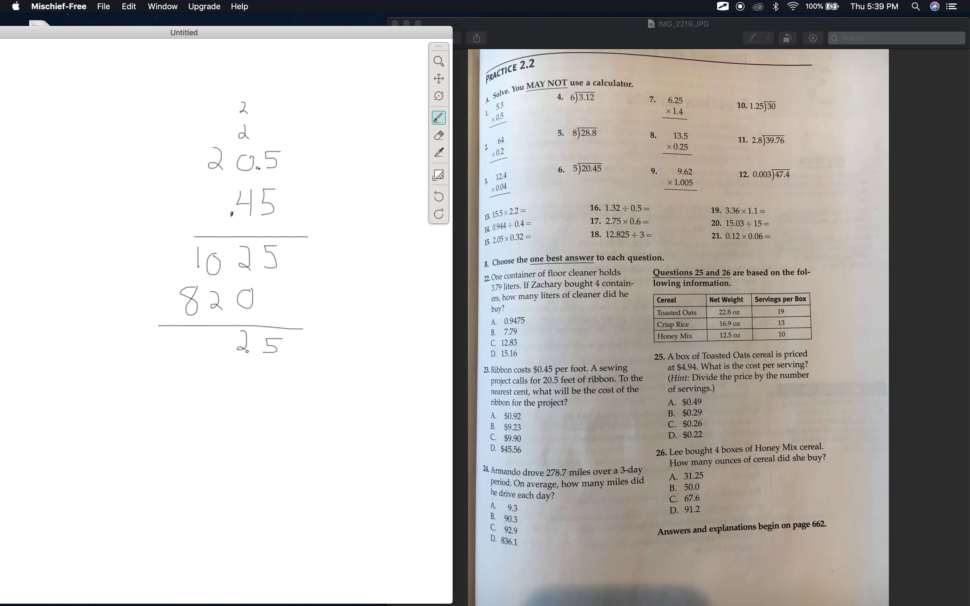
left_click_drag(217, 328, 247, 353)
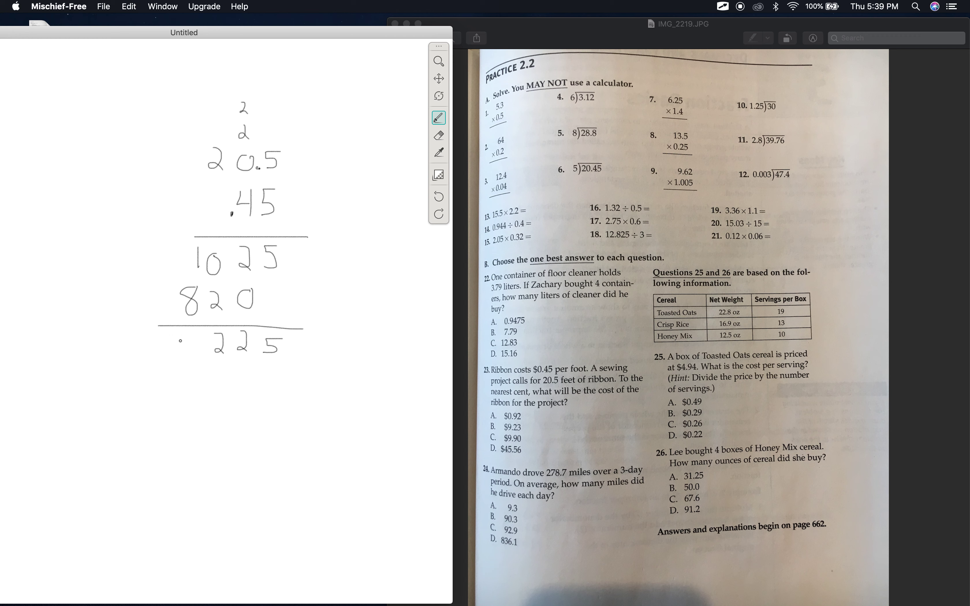
left_click_drag(186, 340, 195, 343)
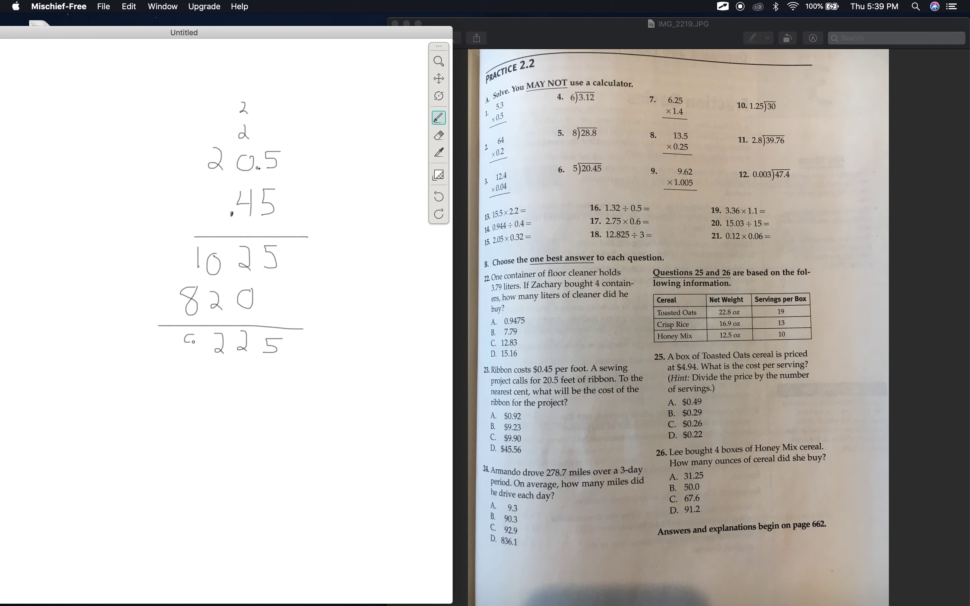
left_click_drag(195, 337, 193, 356)
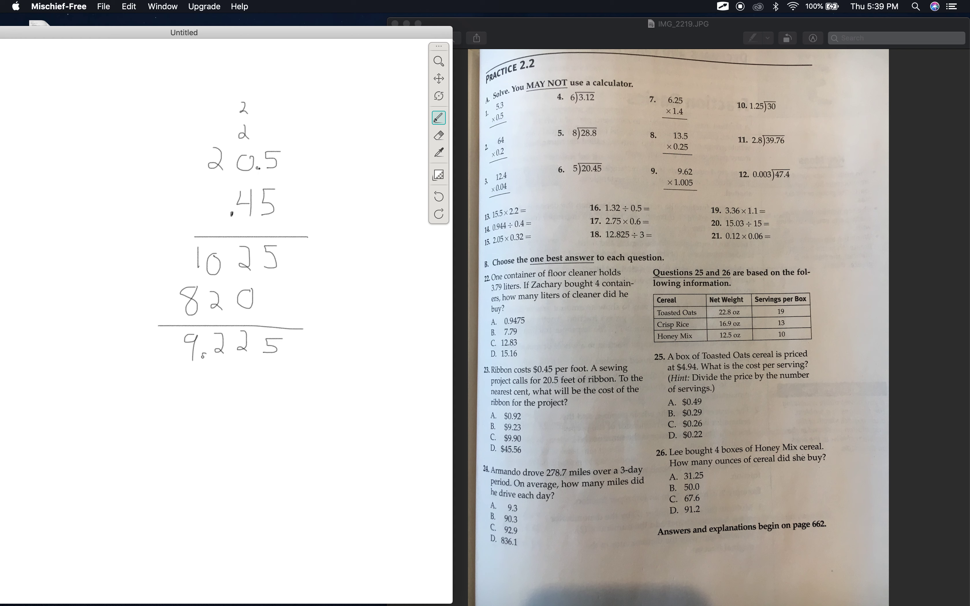
Step: Erase the trailing digits to round the ribbon cost to 9.23
left_click(205, 352)
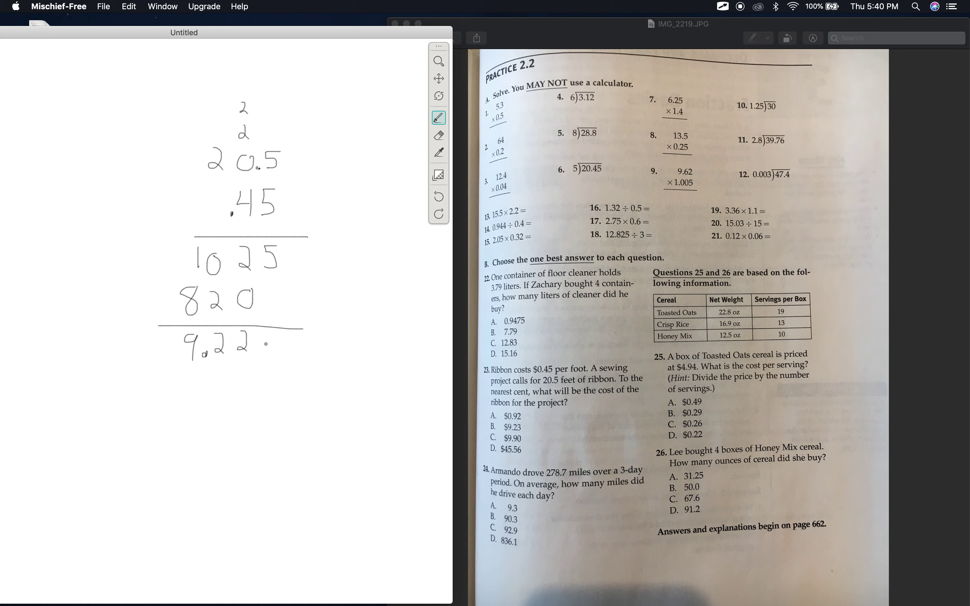
left_click_drag(253, 334, 268, 355)
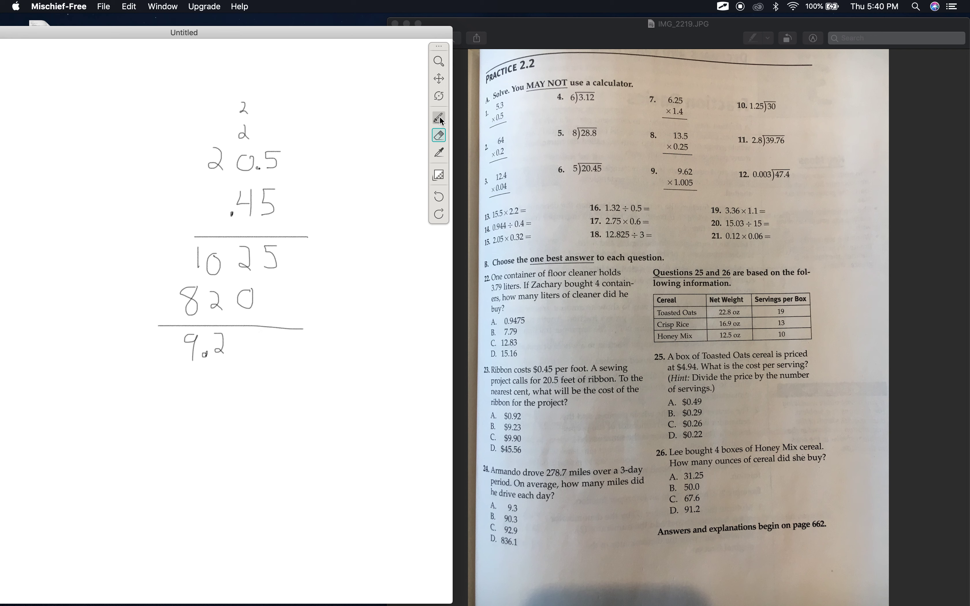
left_click(439, 117)
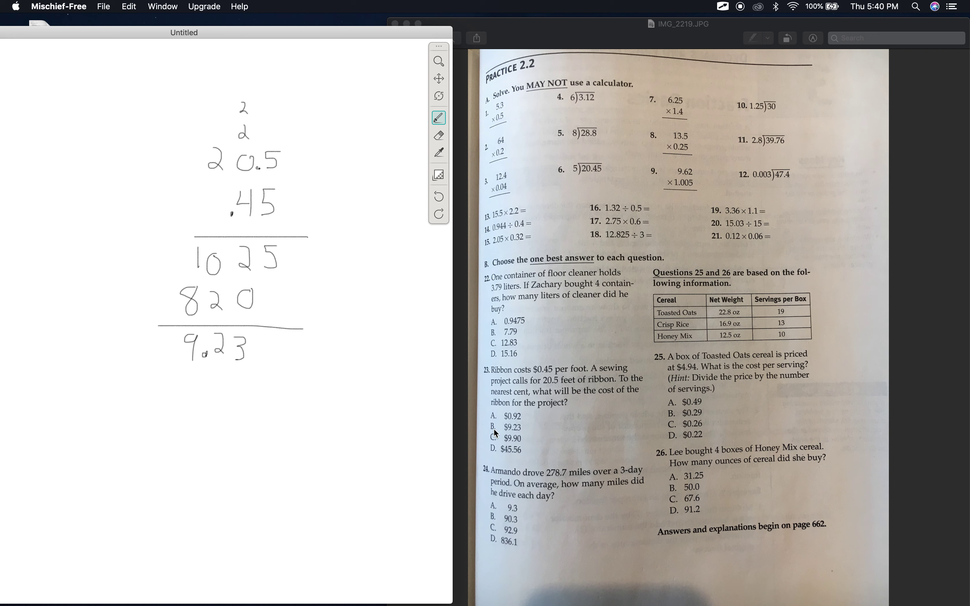
mouse_move(522, 509)
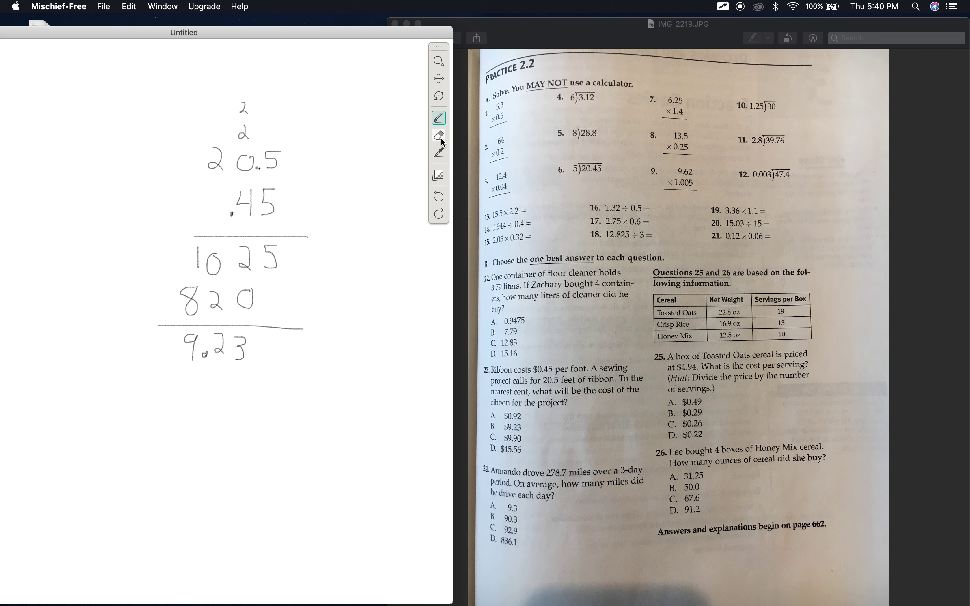
Step: Clear the board and set up 3 into 278.7 with the bracket and quotient digit 9
left_click(439, 135)
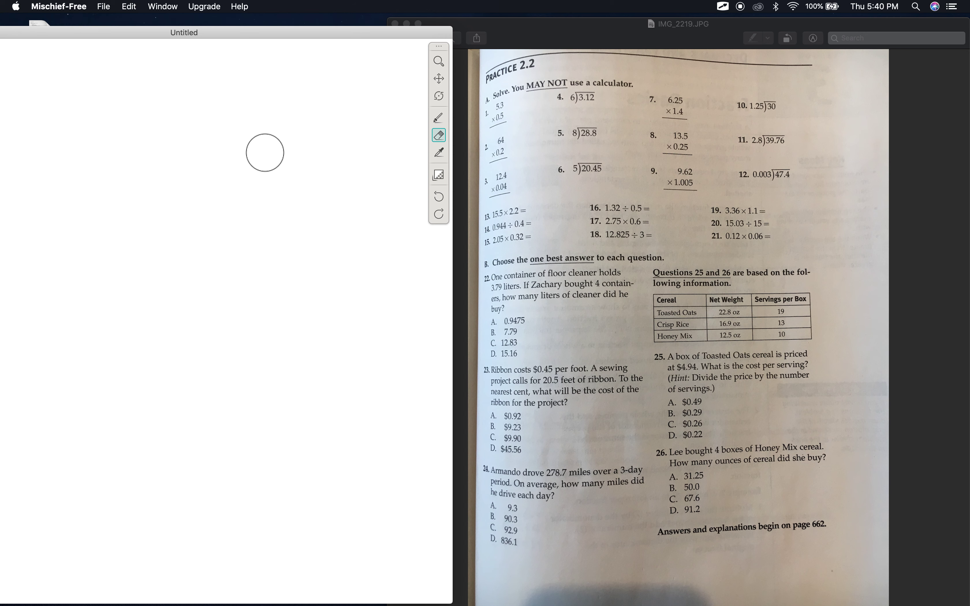
left_click(439, 117)
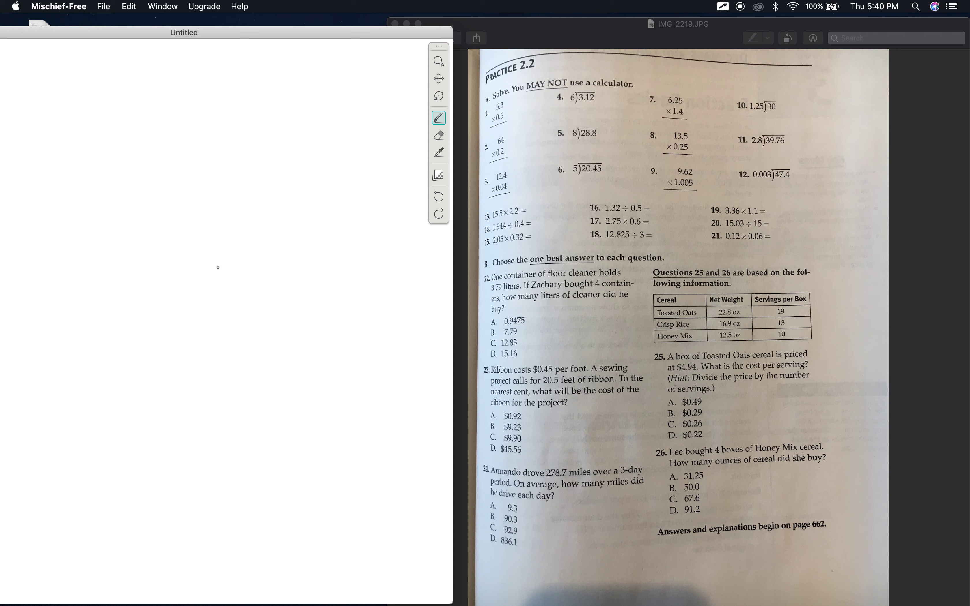
mouse_move(193, 190)
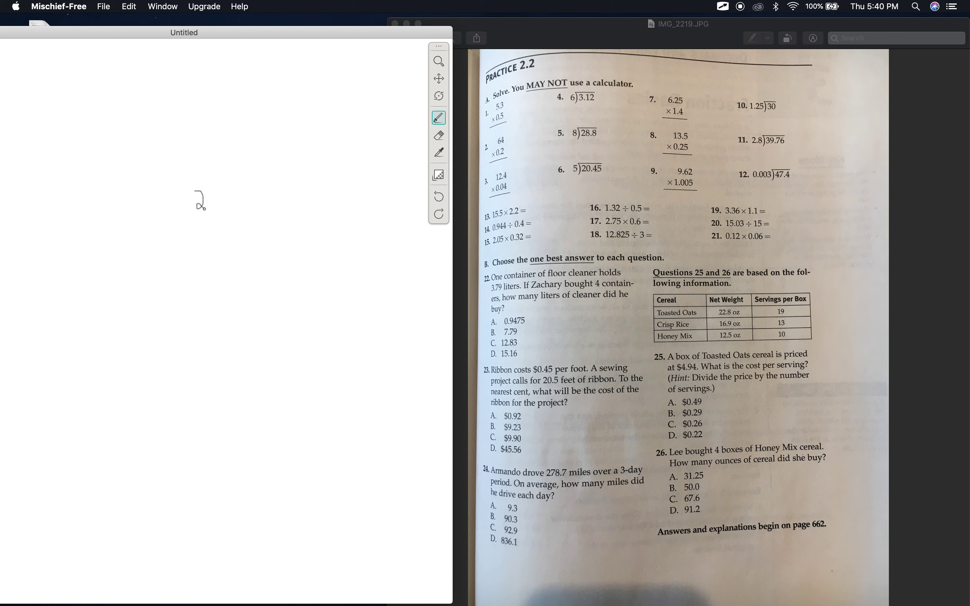
left_click_drag(202, 197, 229, 189)
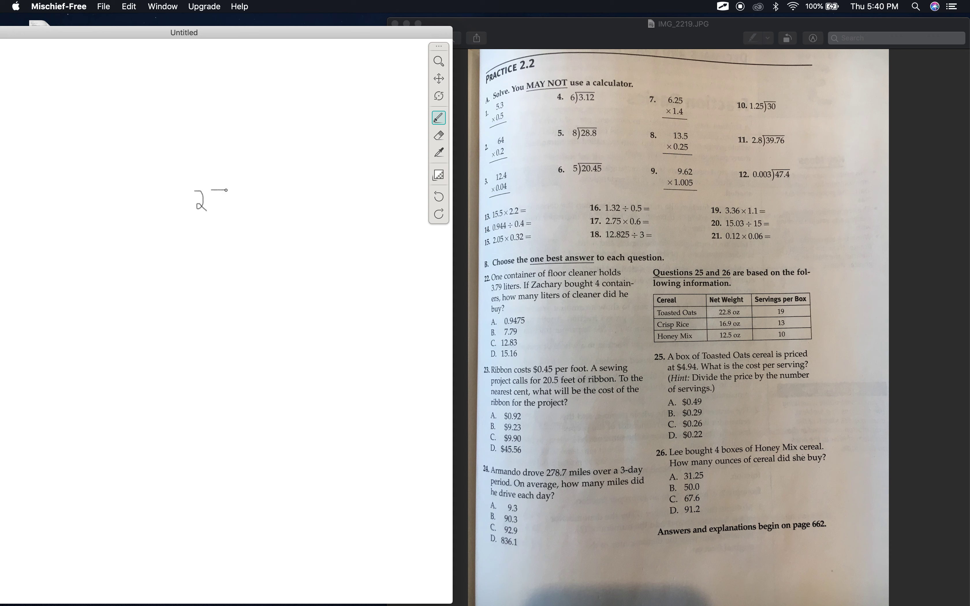
left_click_drag(214, 207, 226, 191)
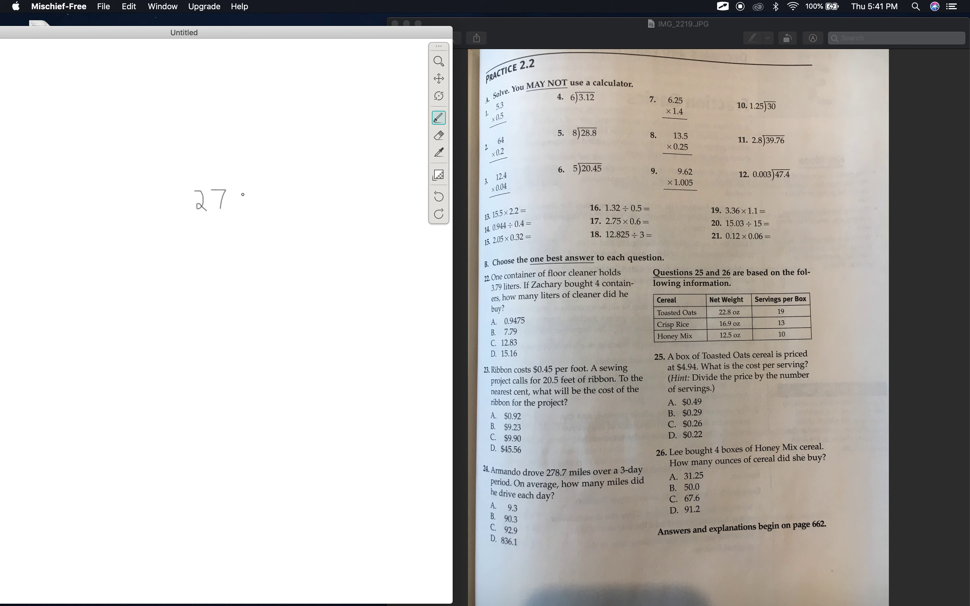
left_click_drag(228, 198, 238, 214)
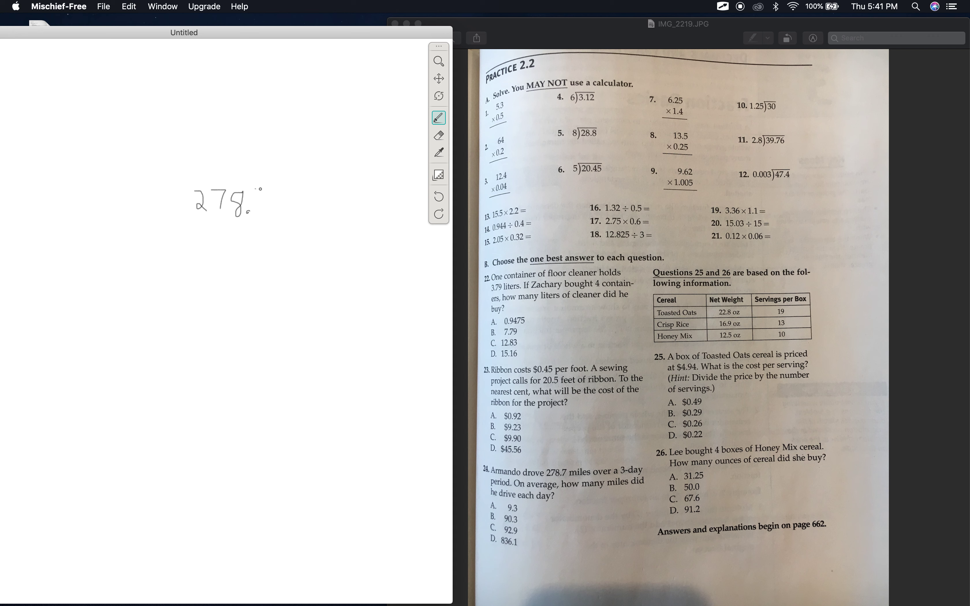
left_click_drag(255, 182, 260, 213)
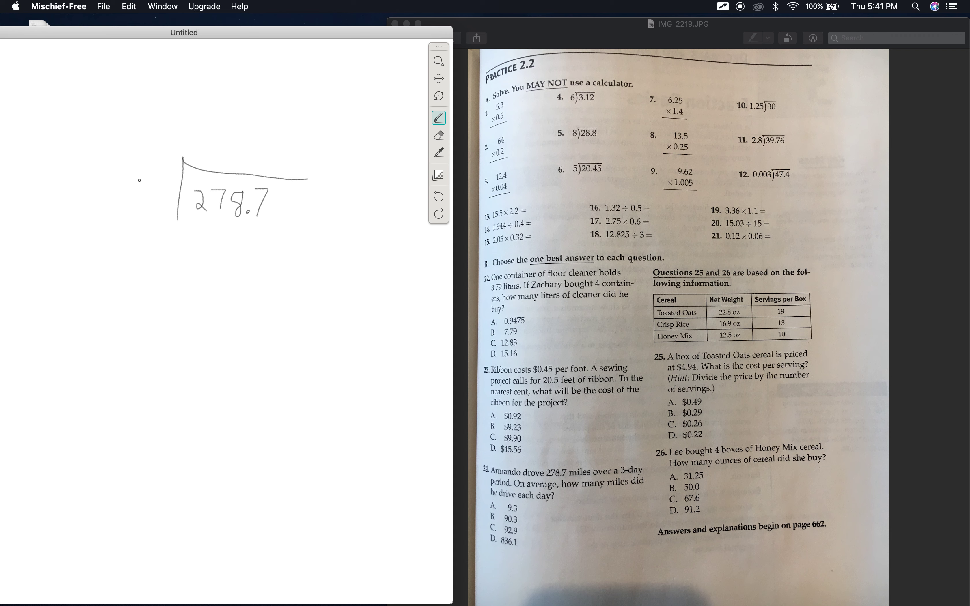
left_click_drag(139, 179, 145, 214)
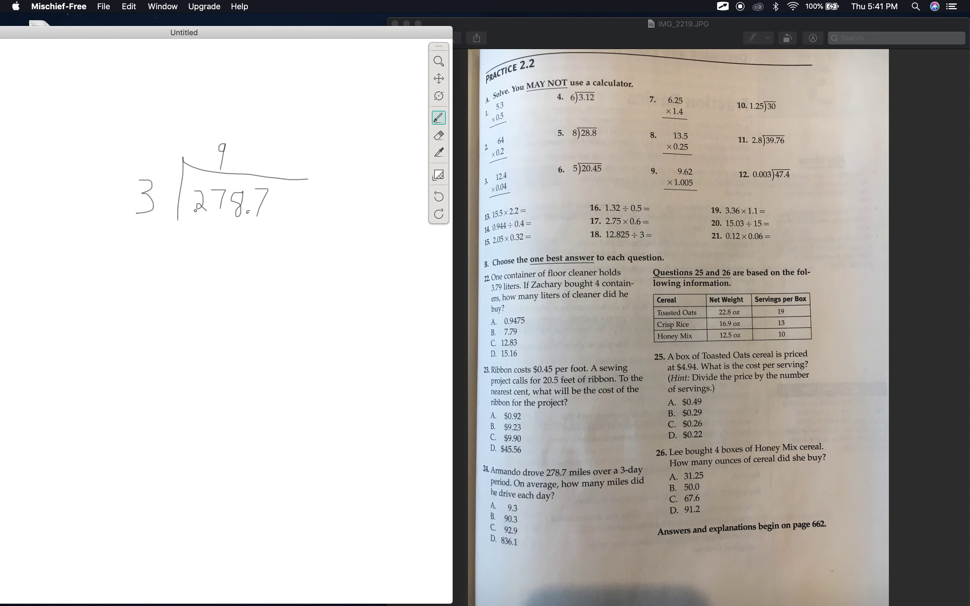
Step: Subtract 27 under the dividend and bring down 8 to make 08
left_click_drag(195, 220, 204, 238)
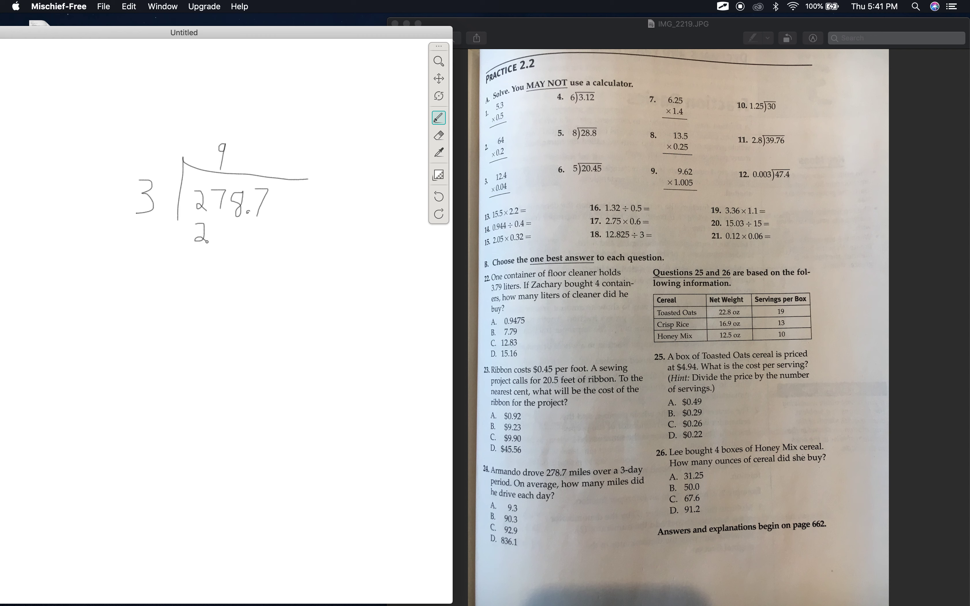
left_click_drag(210, 228, 223, 244)
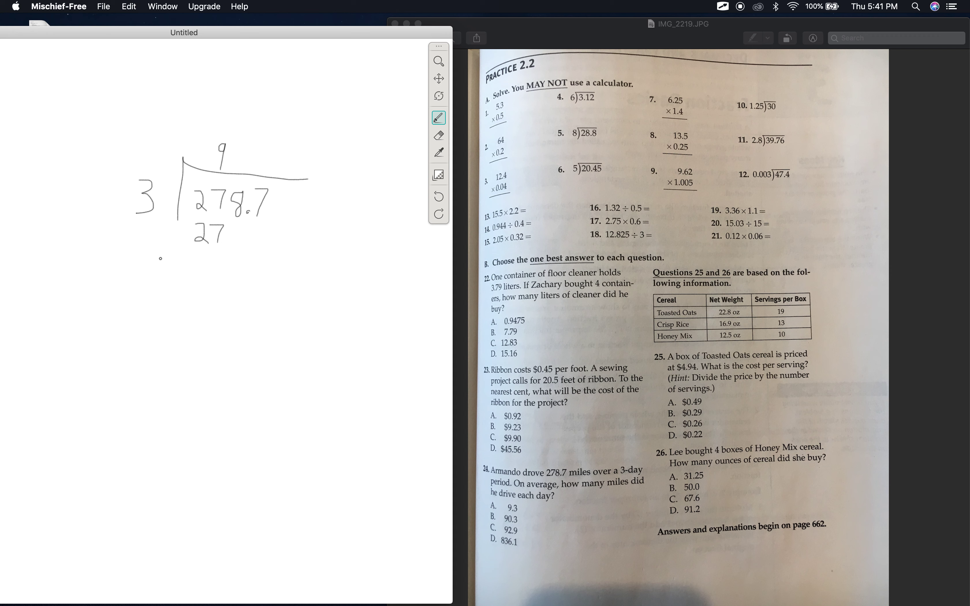
left_click_drag(158, 256, 303, 255)
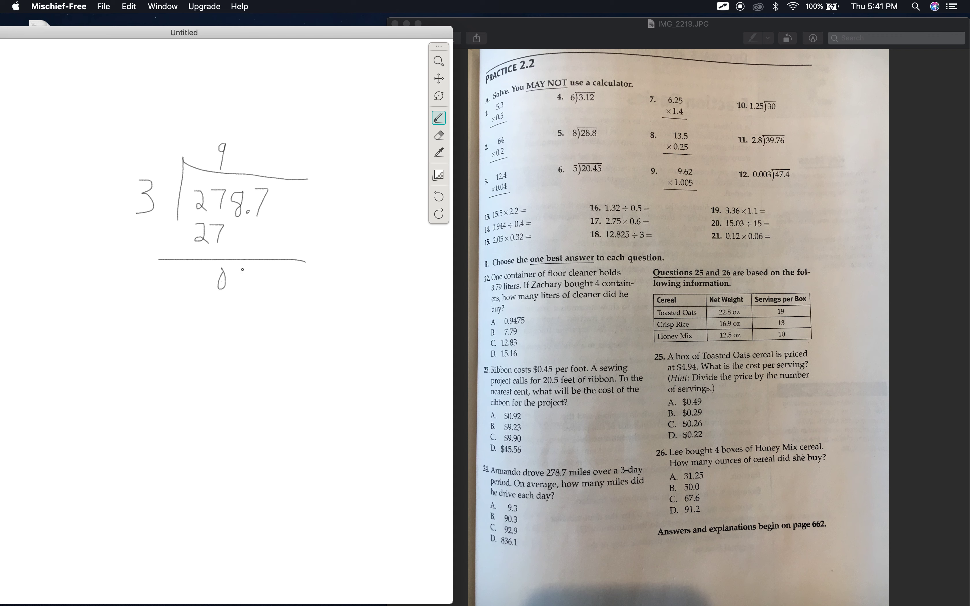
left_click_drag(235, 275, 241, 284)
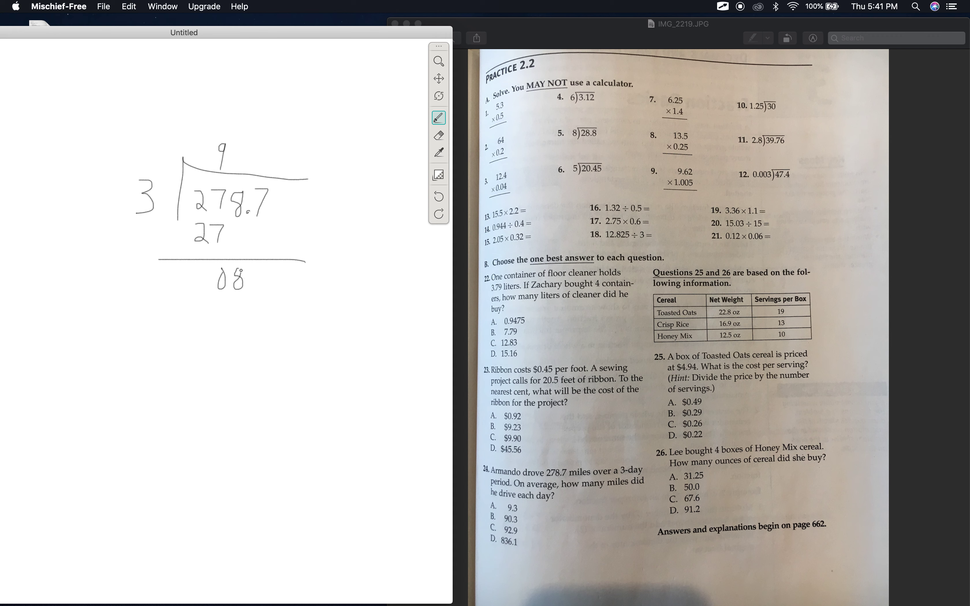
left_click_drag(237, 229, 238, 242)
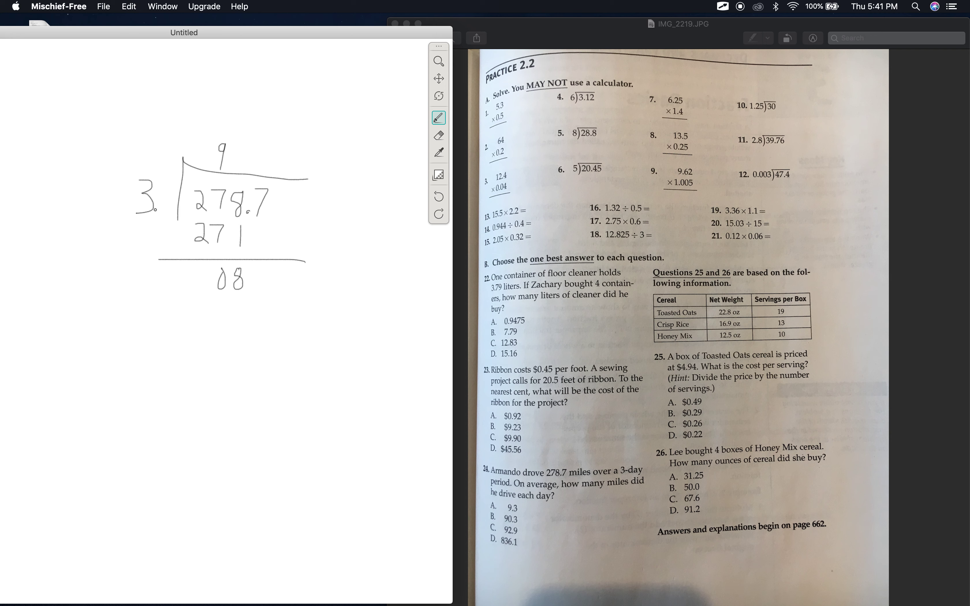
Step: Subtract 6 from 08 and write the next quotient digit 9
left_click(240, 143)
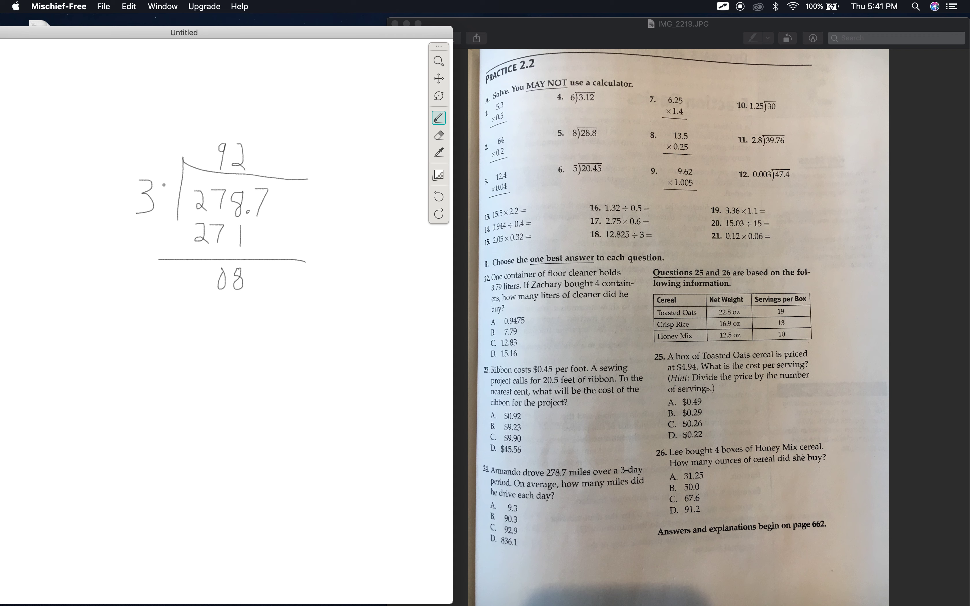
left_click_drag(240, 300, 240, 318)
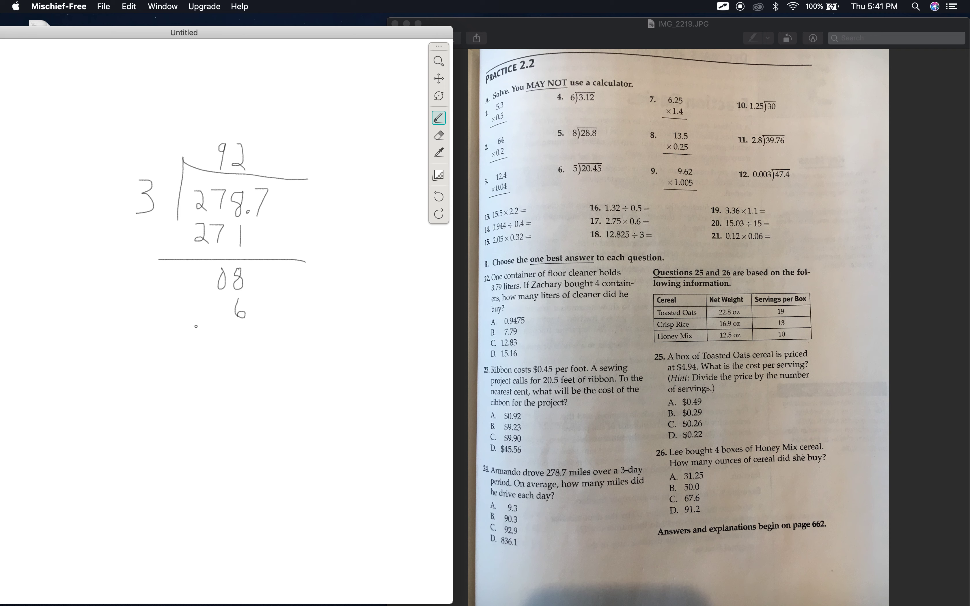
left_click_drag(195, 325, 278, 326)
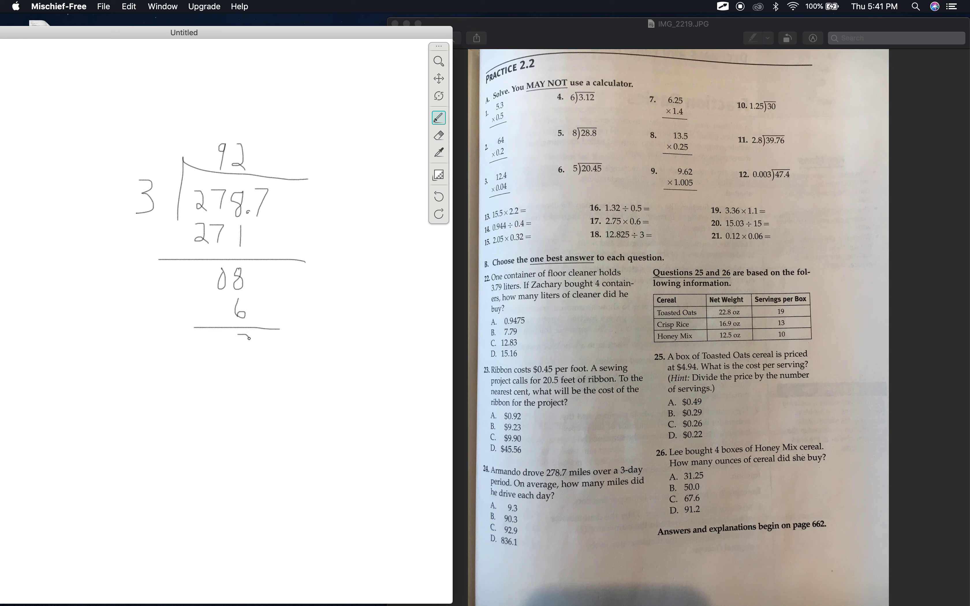
left_click_drag(237, 337, 247, 352)
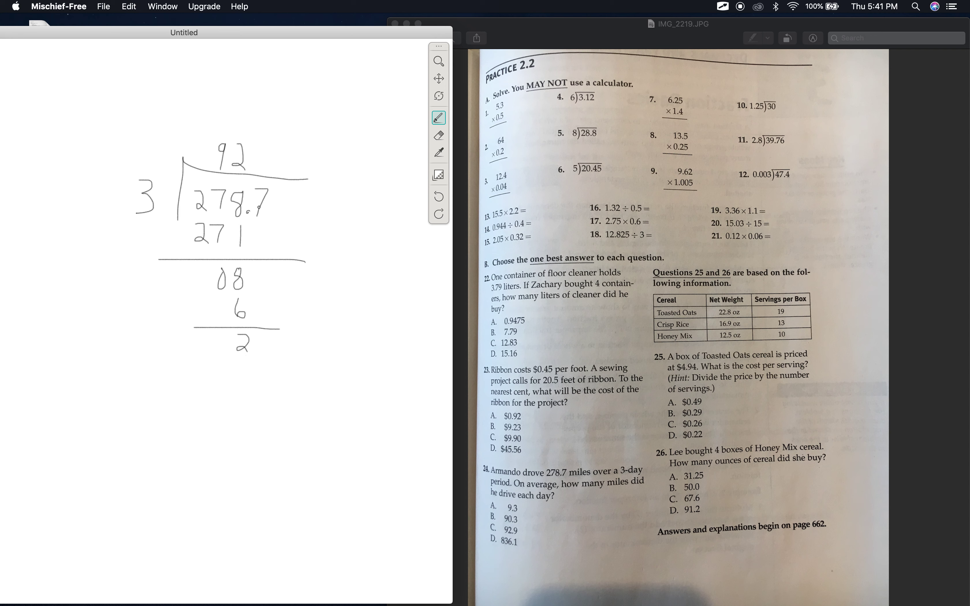
left_click_drag(257, 207, 257, 244)
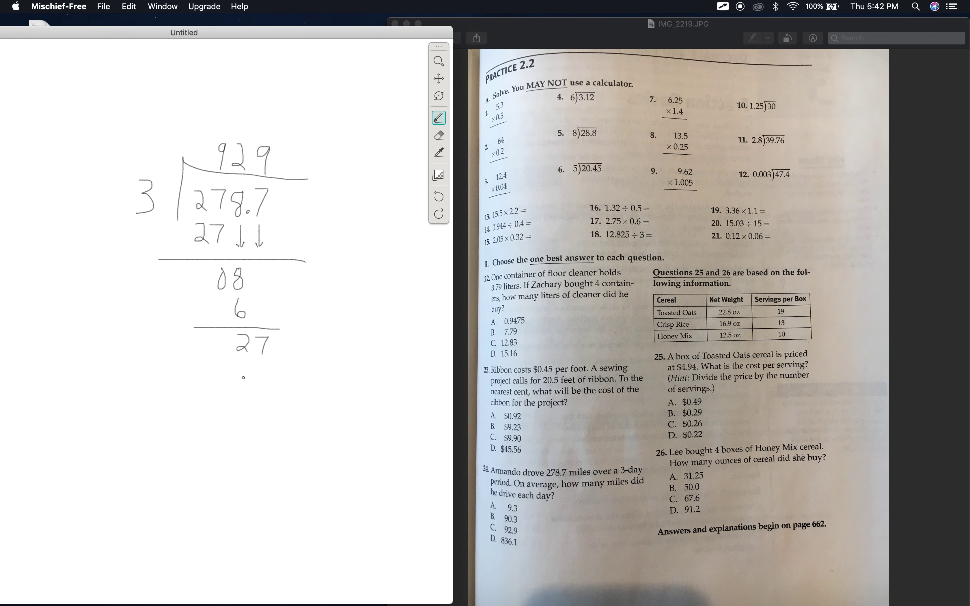
Step: Bring down to subtract 27 from 27 and place the decimal point for quotient 92.9
left_click_drag(244, 368, 252, 380)
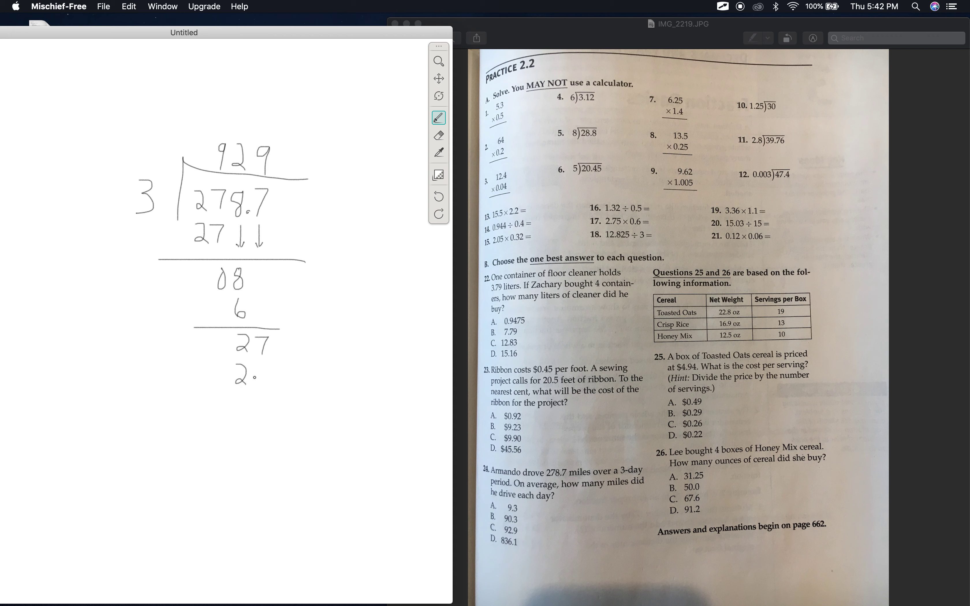
left_click_drag(253, 377, 266, 387)
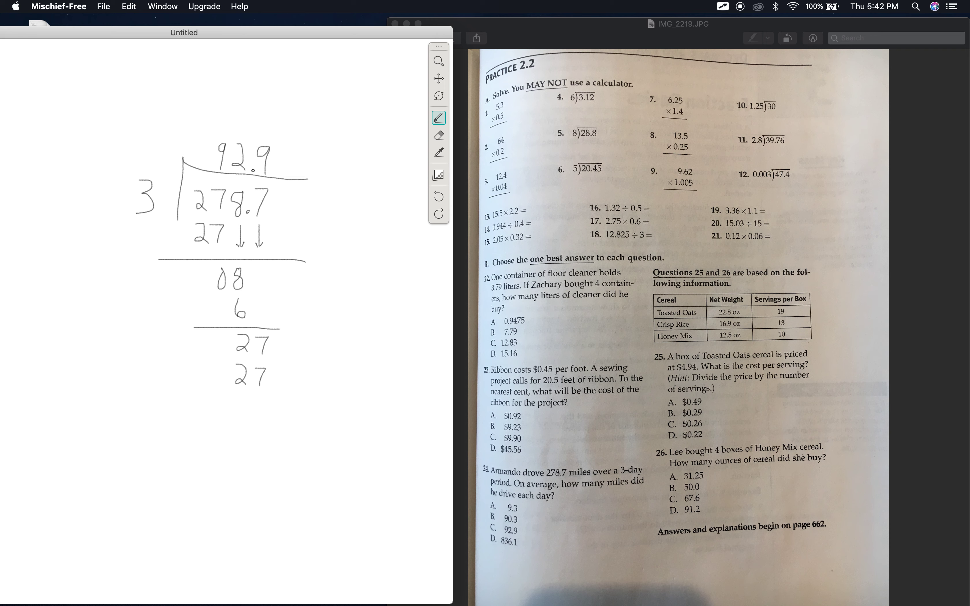
left_click(243, 168)
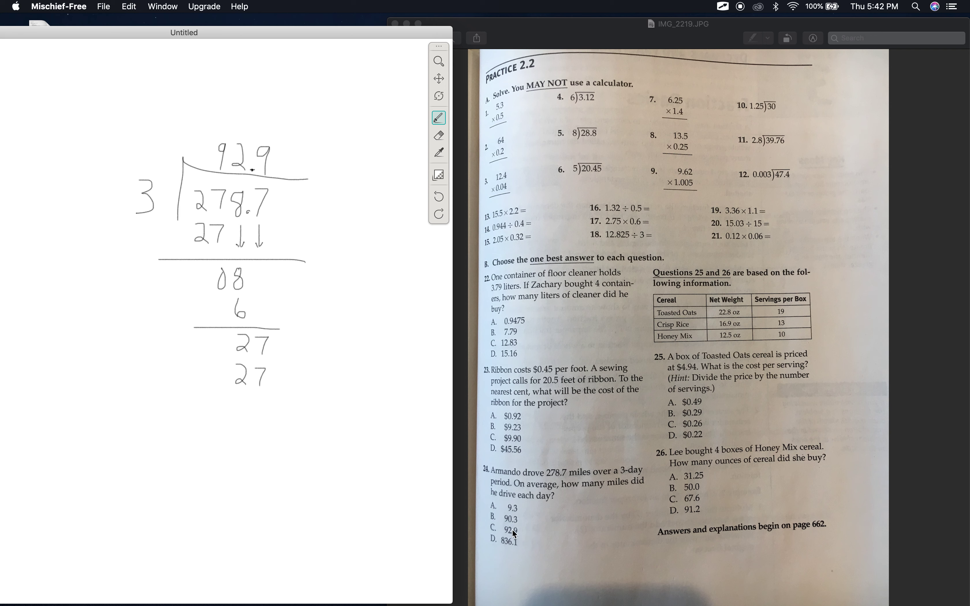
mouse_move(507, 534)
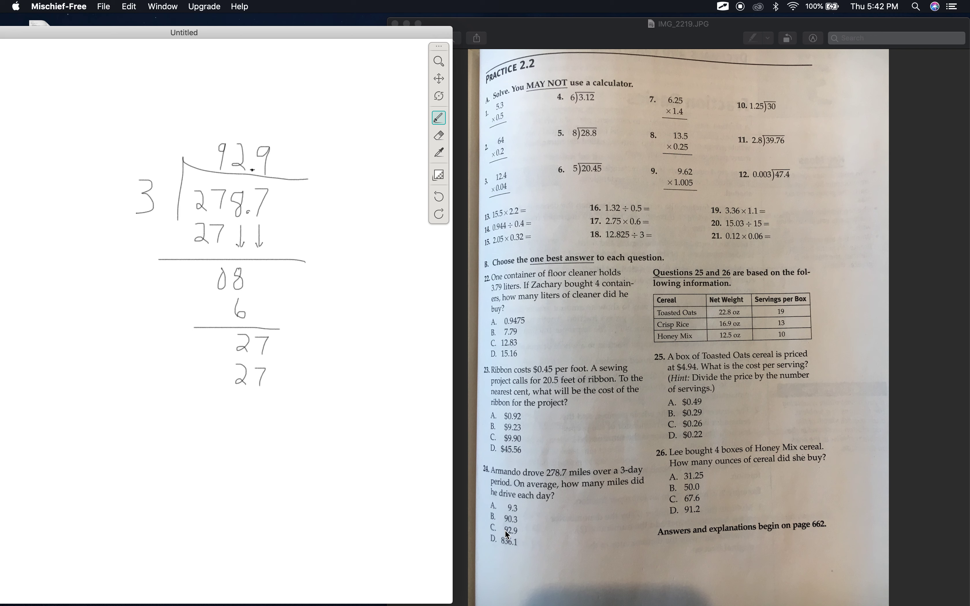
mouse_move(765, 397)
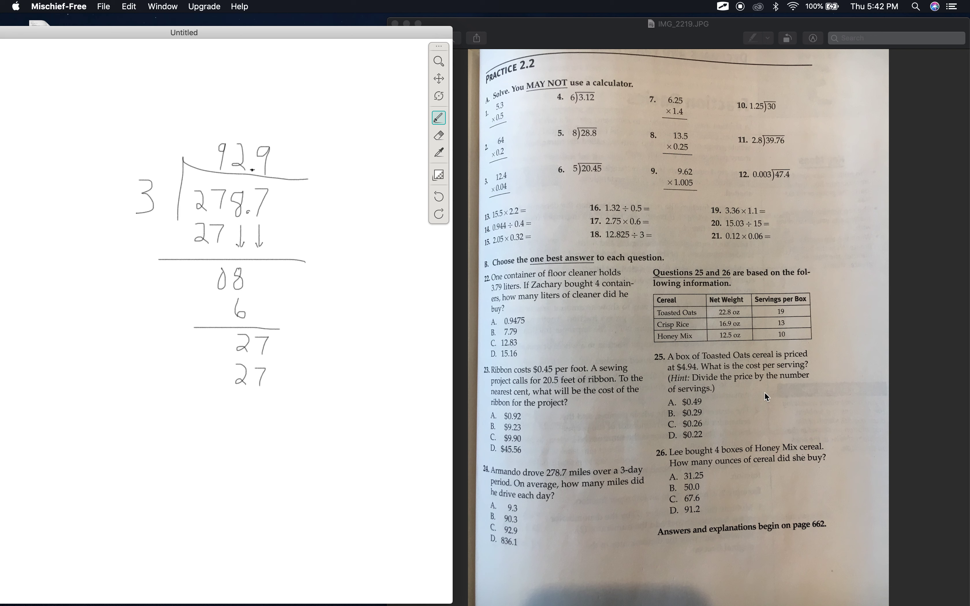
mouse_move(731, 388)
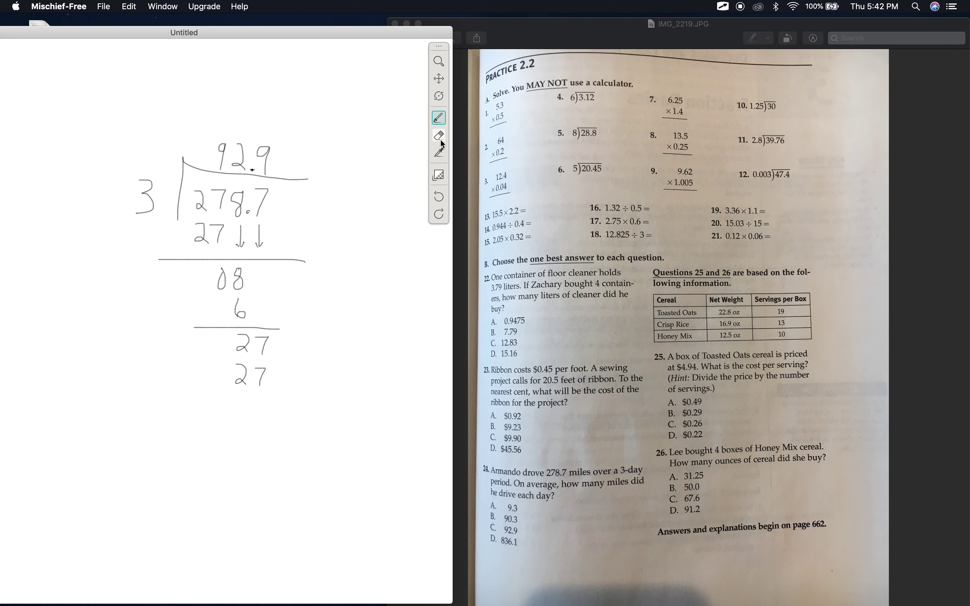
Step: Clear the finished division and write 4.94 for the cereal price problem
left_click(439, 135)
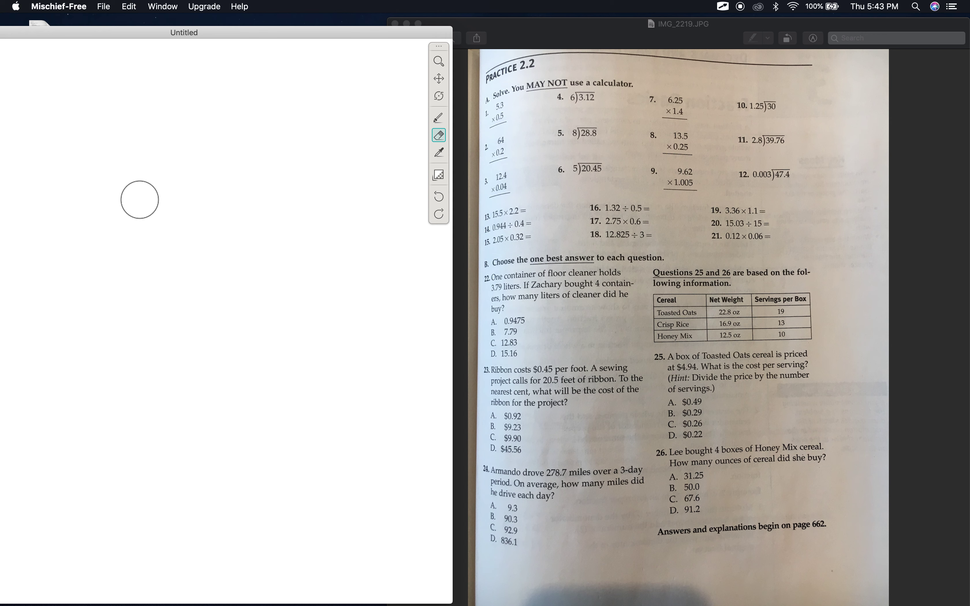
left_click(438, 118)
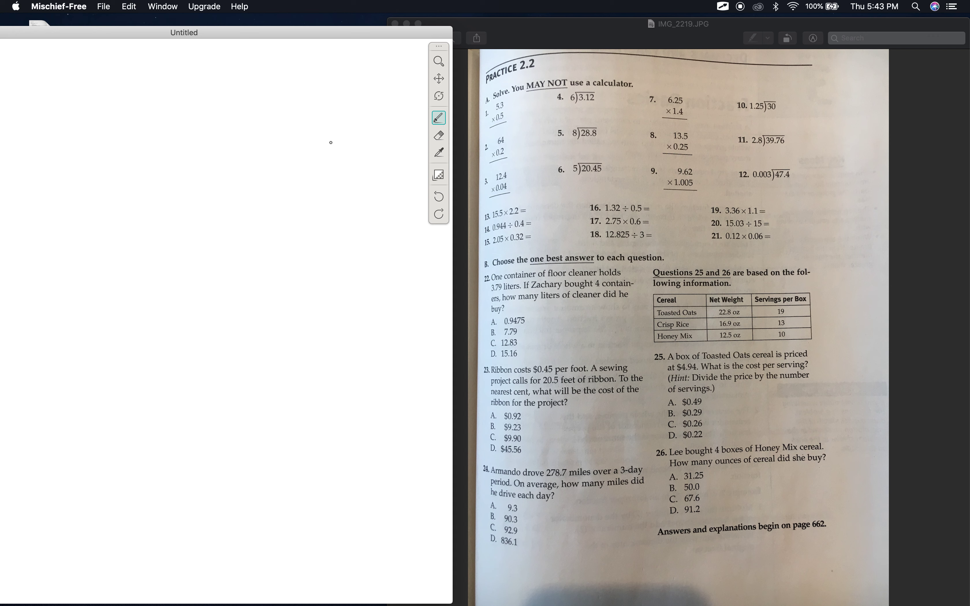
mouse_move(237, 122)
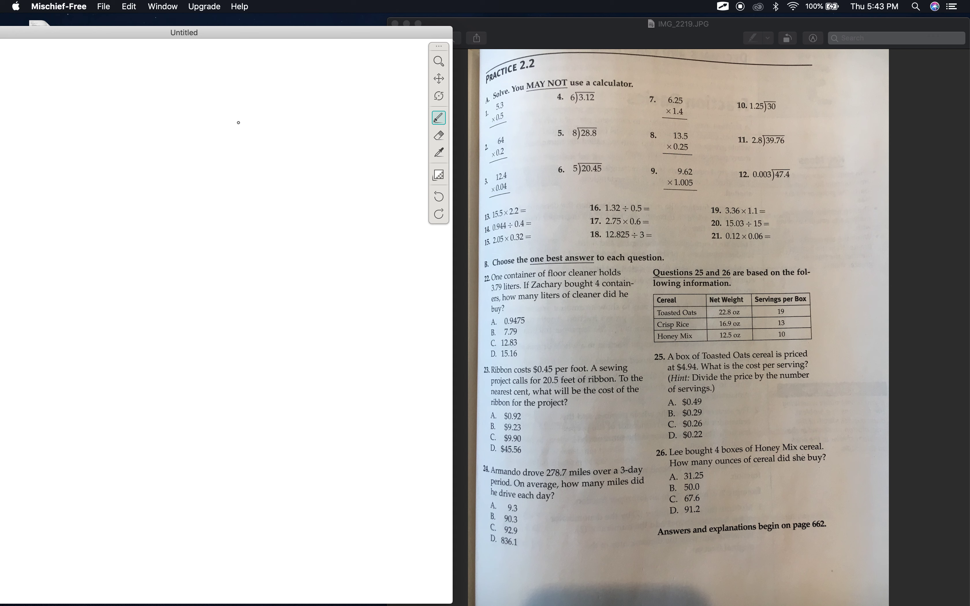
left_click_drag(237, 122, 248, 131)
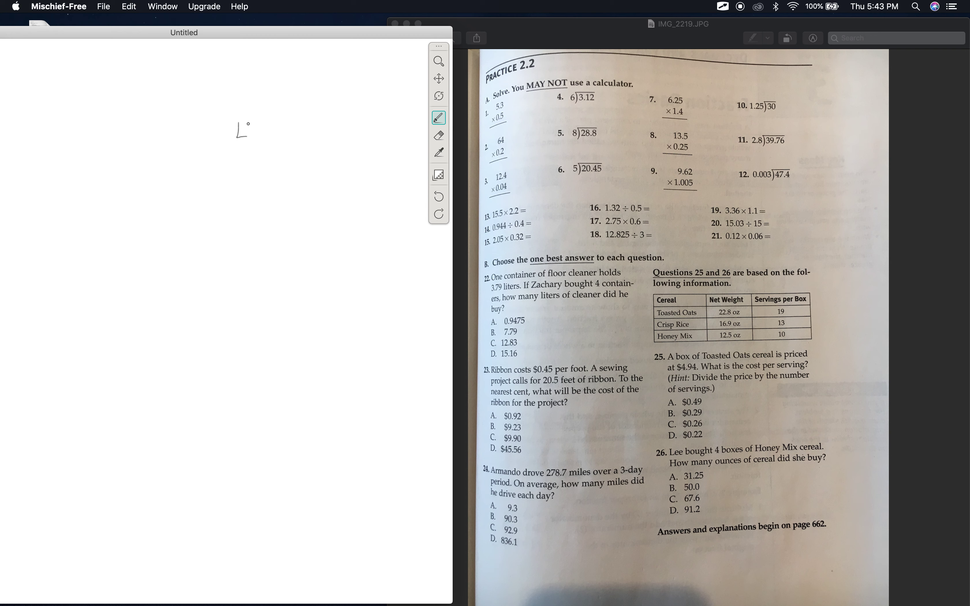
left_click_drag(246, 122, 240, 152)
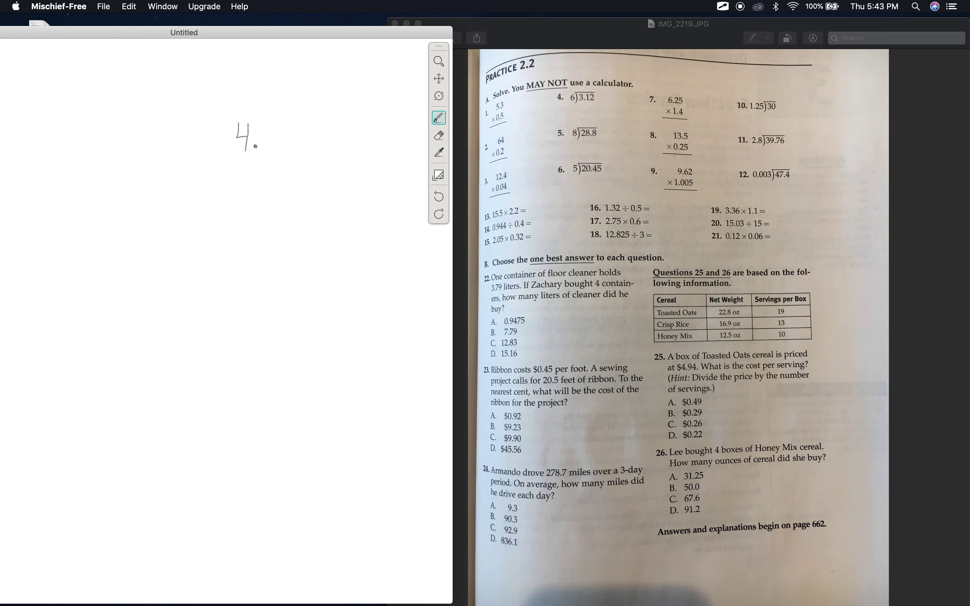
left_click_drag(266, 123, 272, 145)
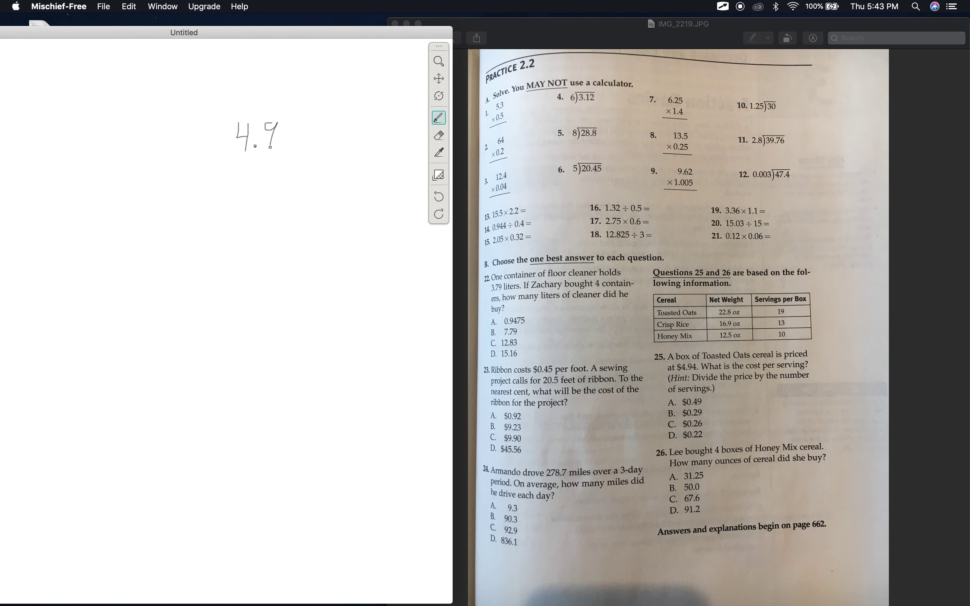
left_click_drag(282, 124, 293, 133)
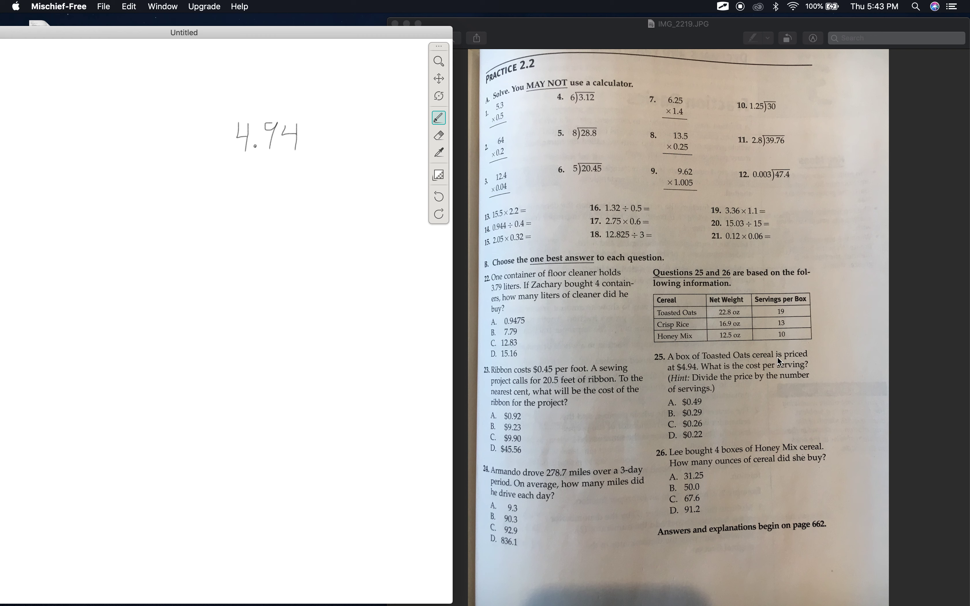
mouse_move(758, 376)
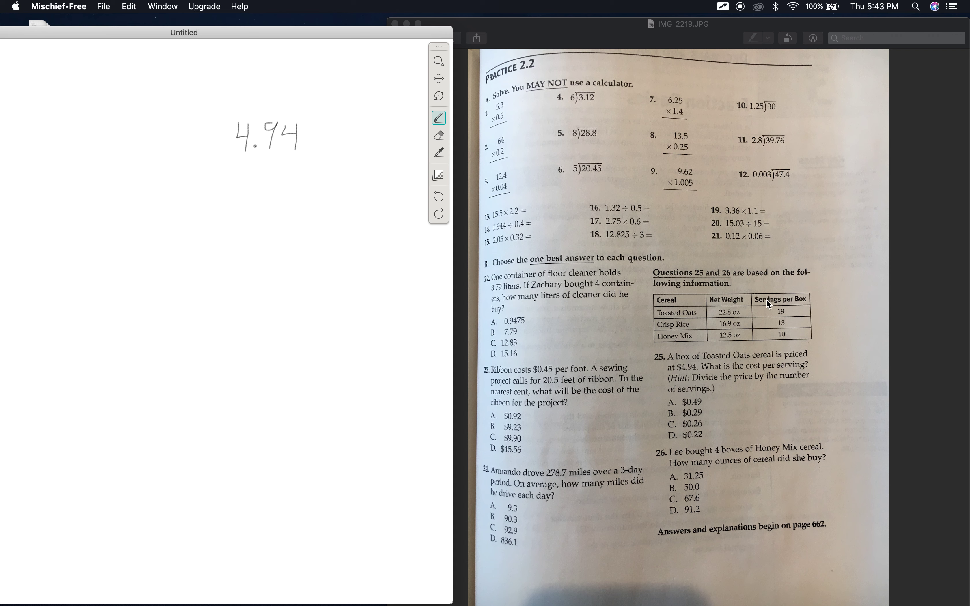
mouse_move(766, 303)
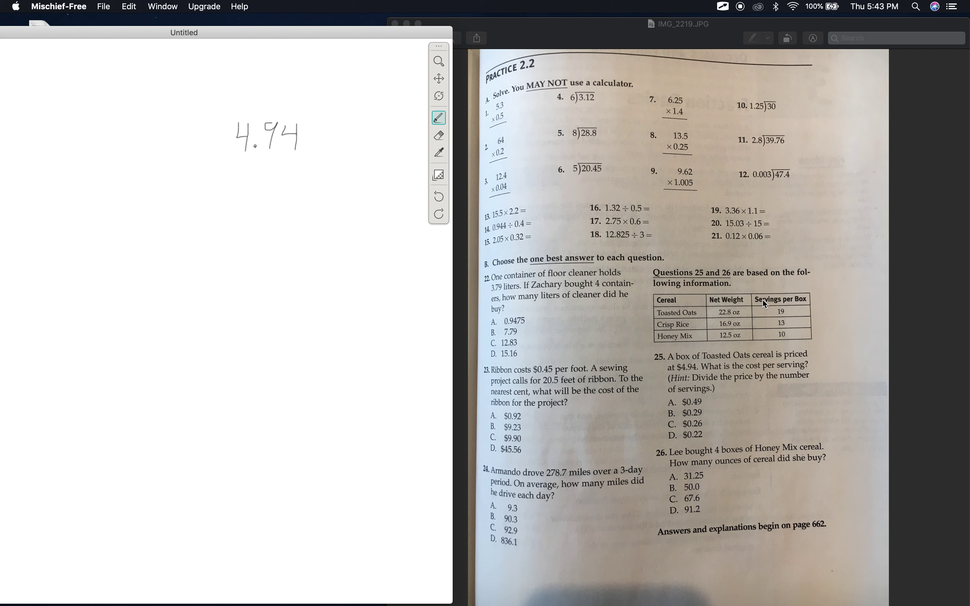
mouse_move(778, 314)
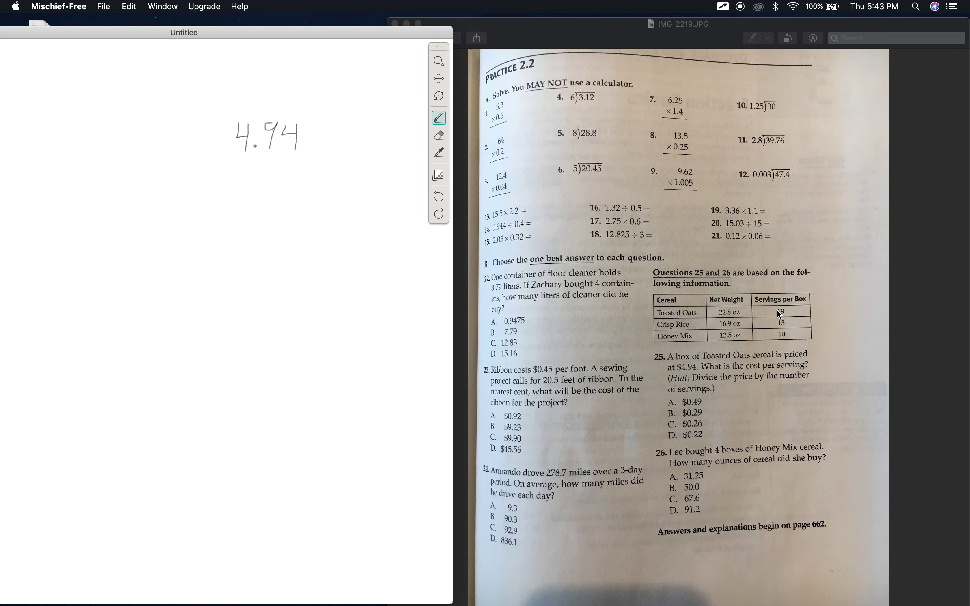
mouse_move(784, 318)
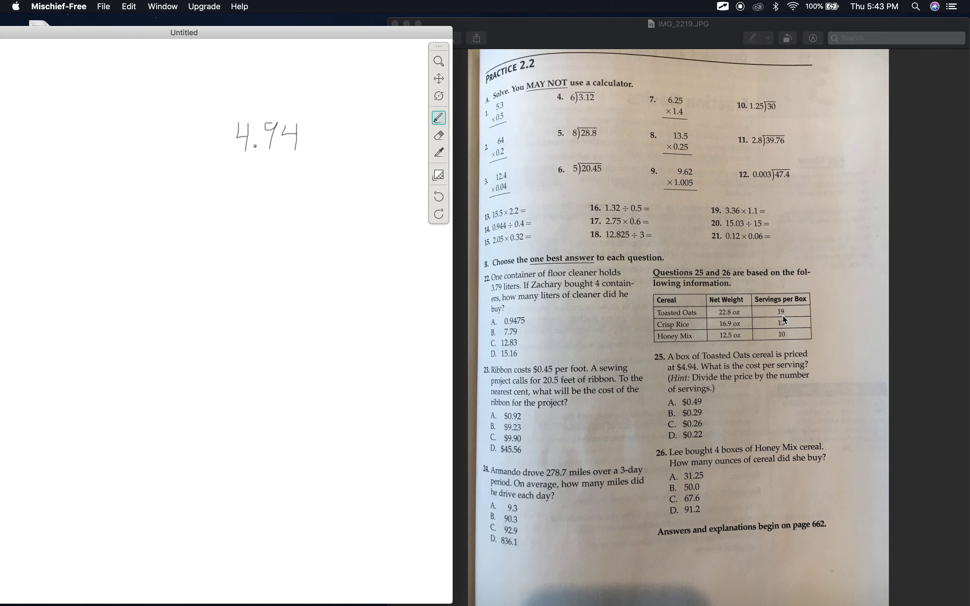
mouse_move(708, 383)
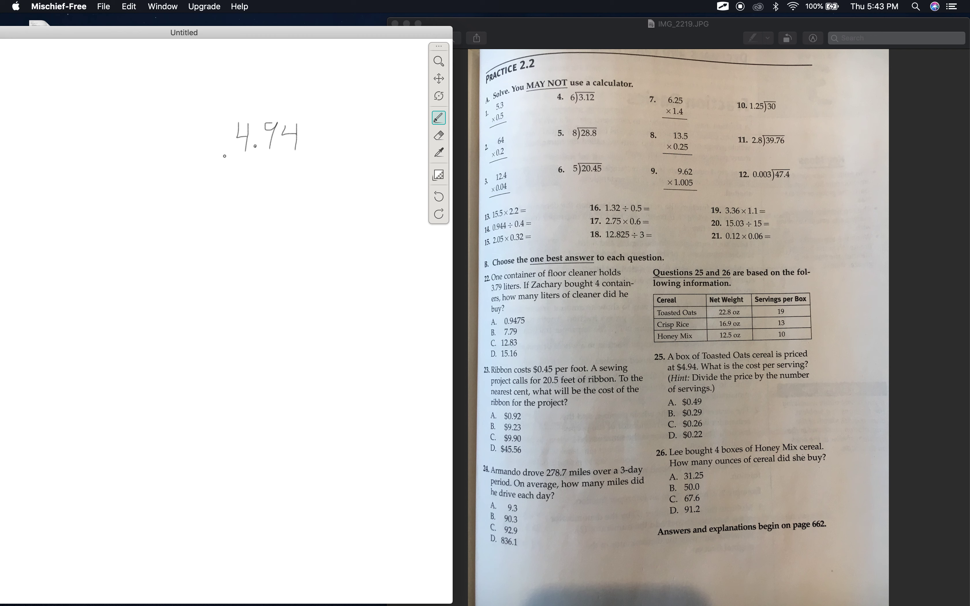
Step: Draw the long-division bracket over 4.94
left_click_drag(227, 110, 225, 156)
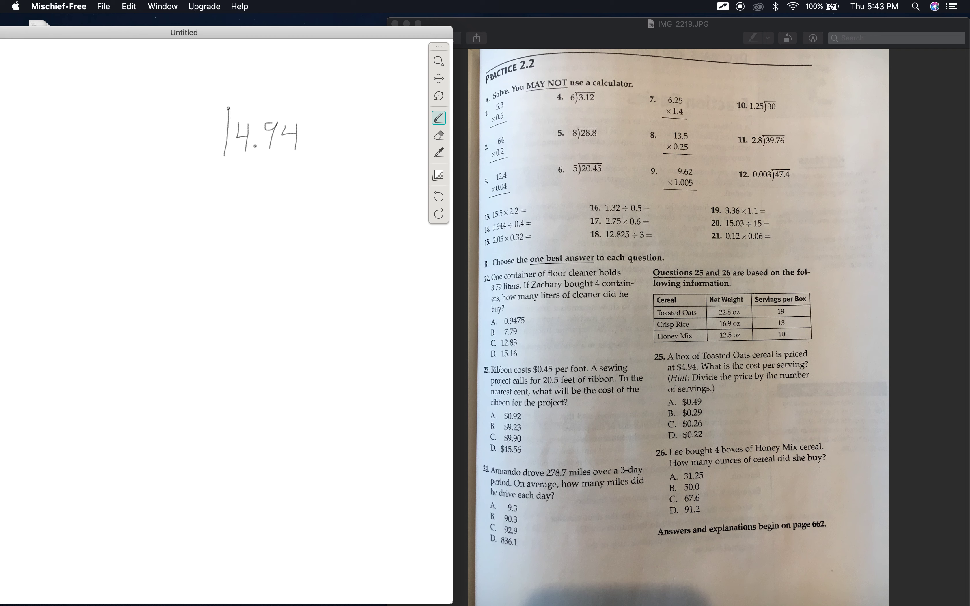
left_click_drag(228, 109, 317, 109)
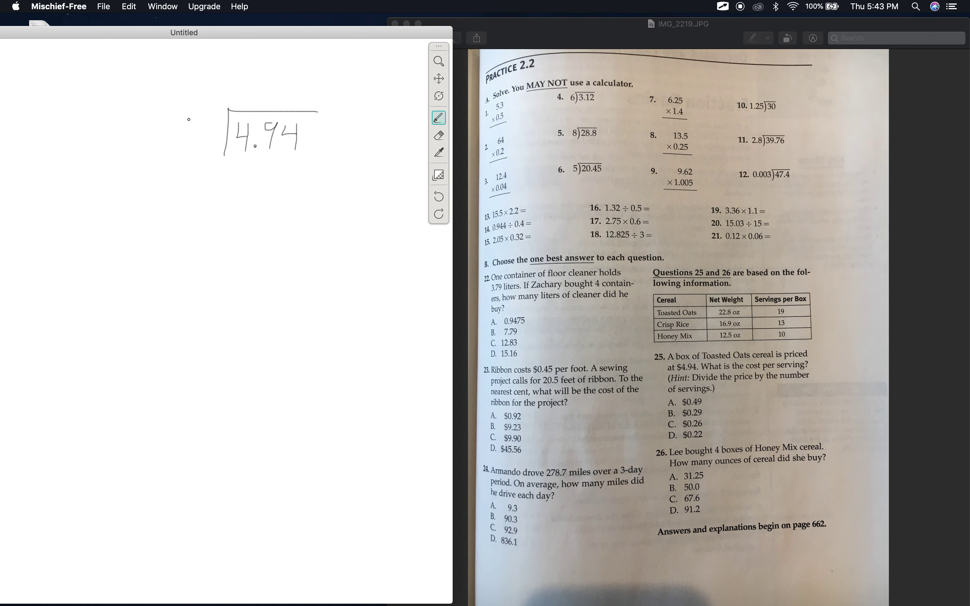
Step: Write the divisor 19, subtract 38 under 4.94 and bring down the remainder 114
left_click_drag(189, 119, 183, 141)
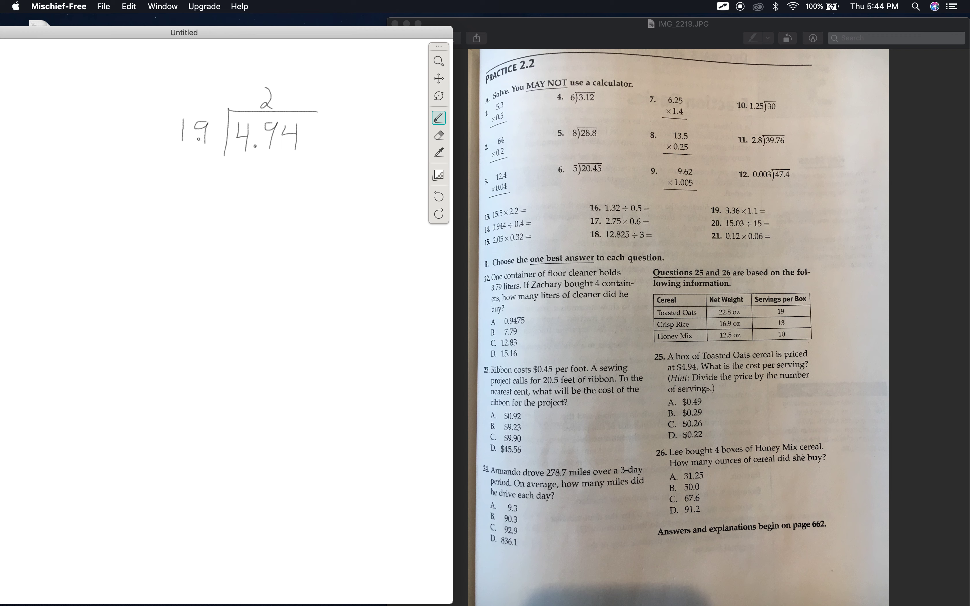
left_click_drag(244, 164, 246, 182)
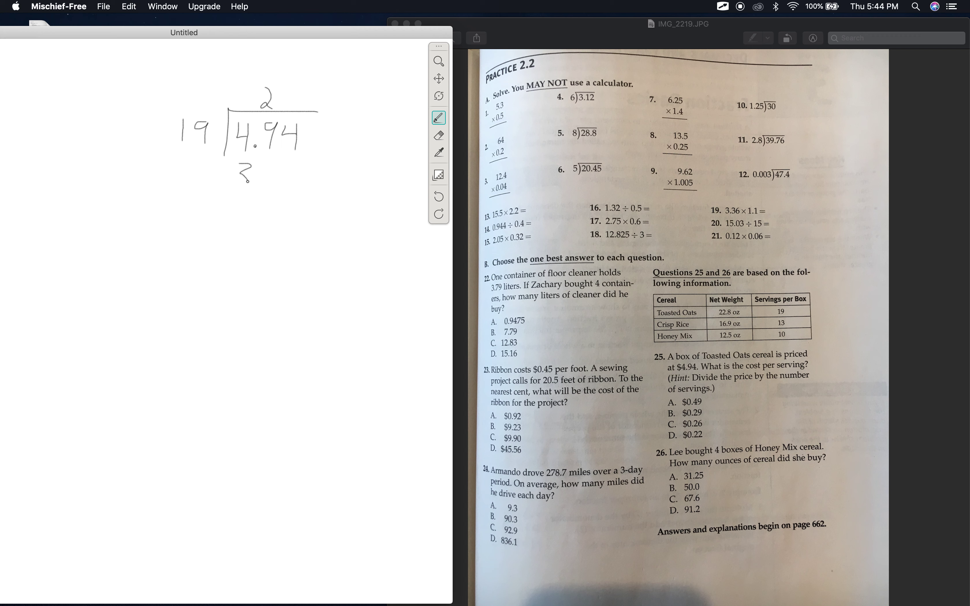
left_click_drag(254, 173, 277, 182)
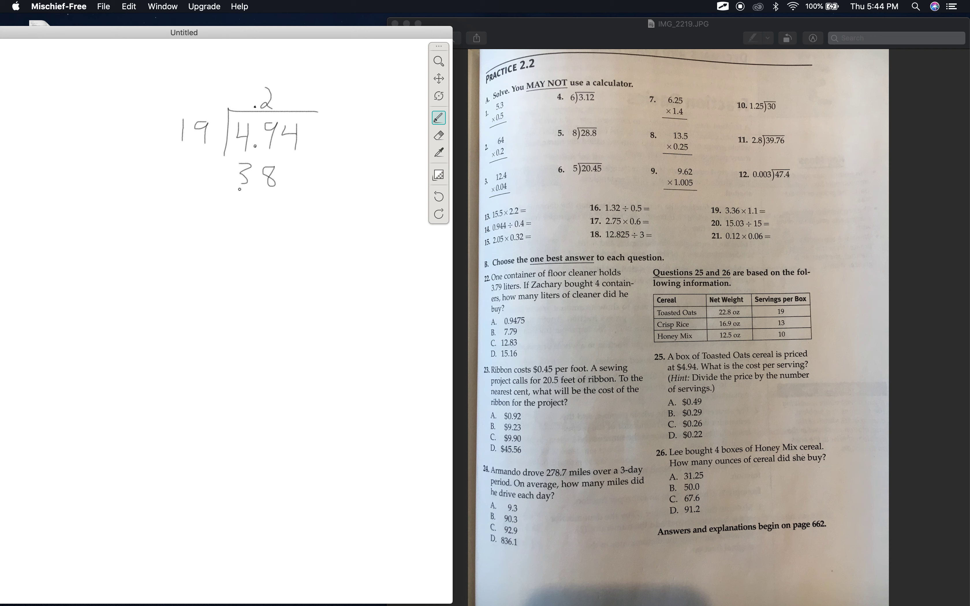
left_click_drag(223, 200, 337, 201)
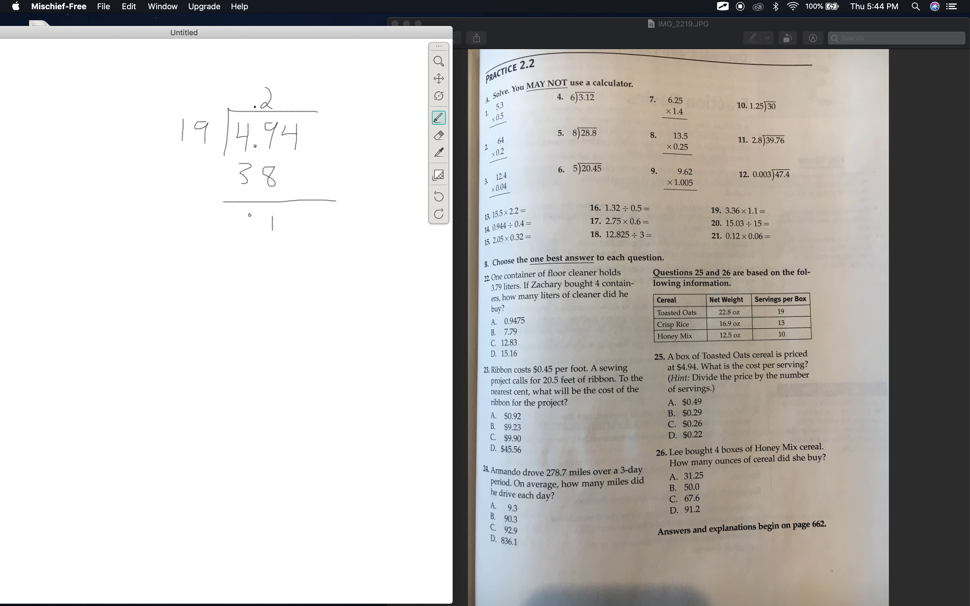
left_click_drag(249, 214, 249, 228)
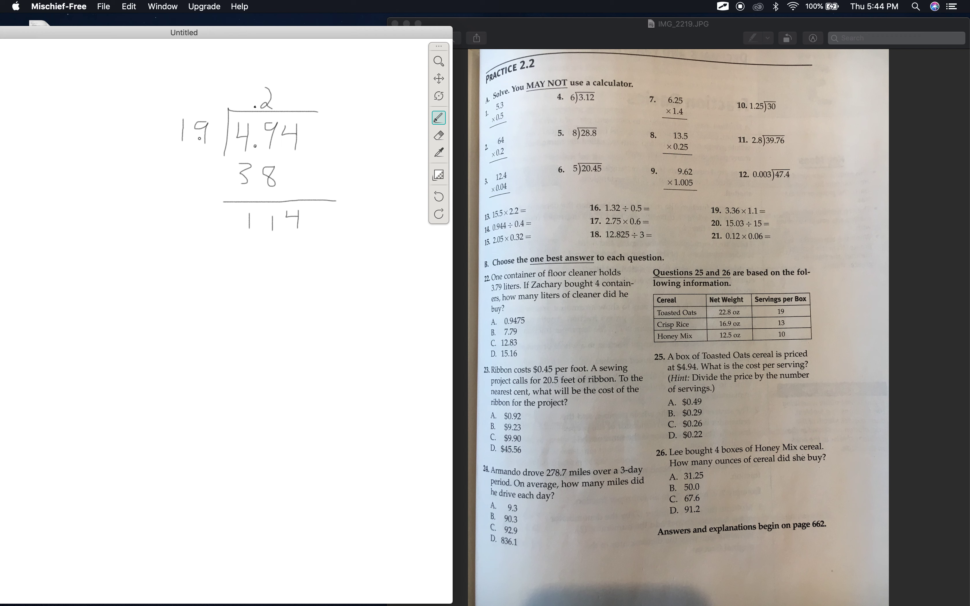
Step: Write quotient digit 6 for .26 and subtract 114 from 114 leaving 0
left_click(221, 171)
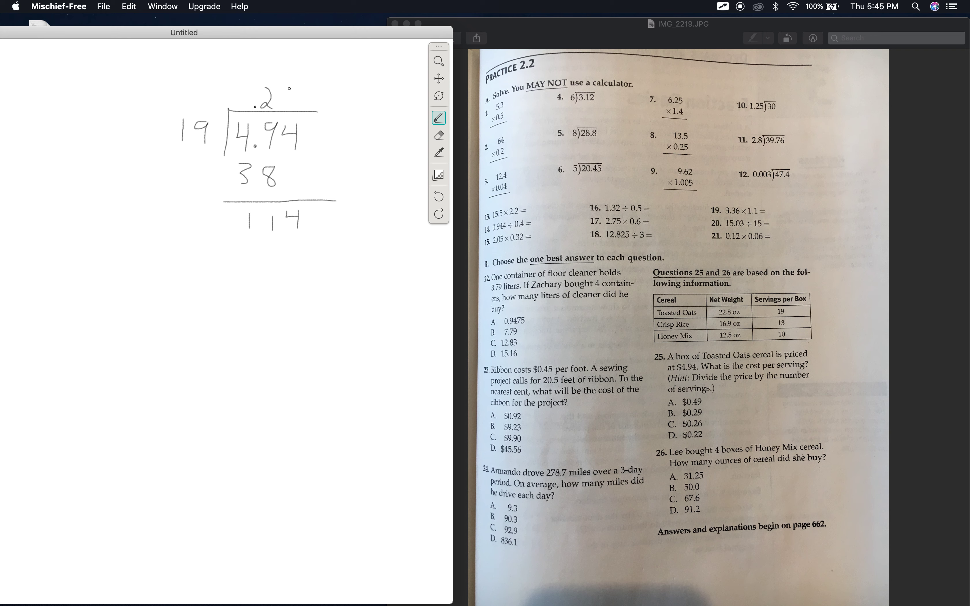
left_click_drag(275, 99, 294, 108)
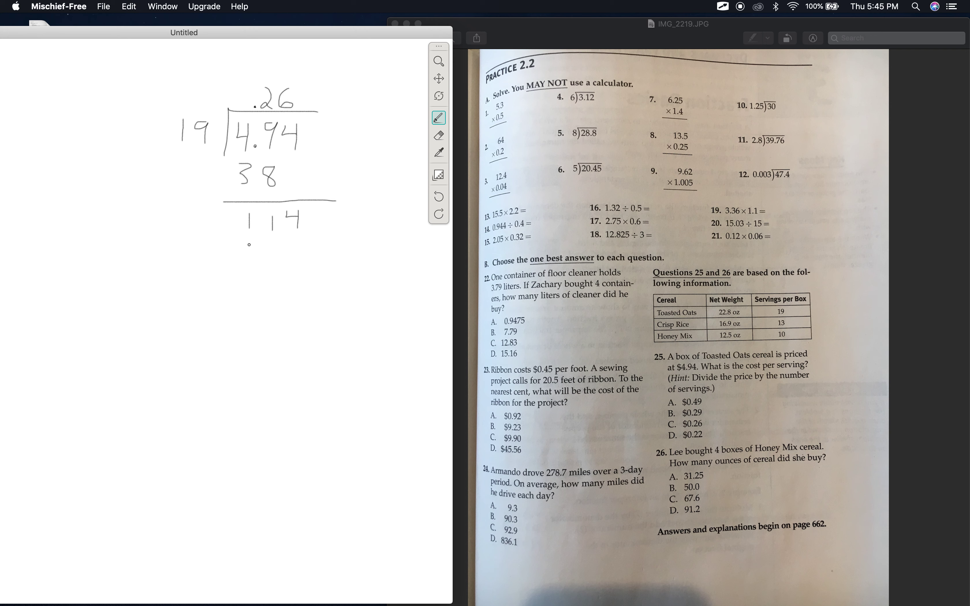
left_click_drag(251, 238, 272, 254)
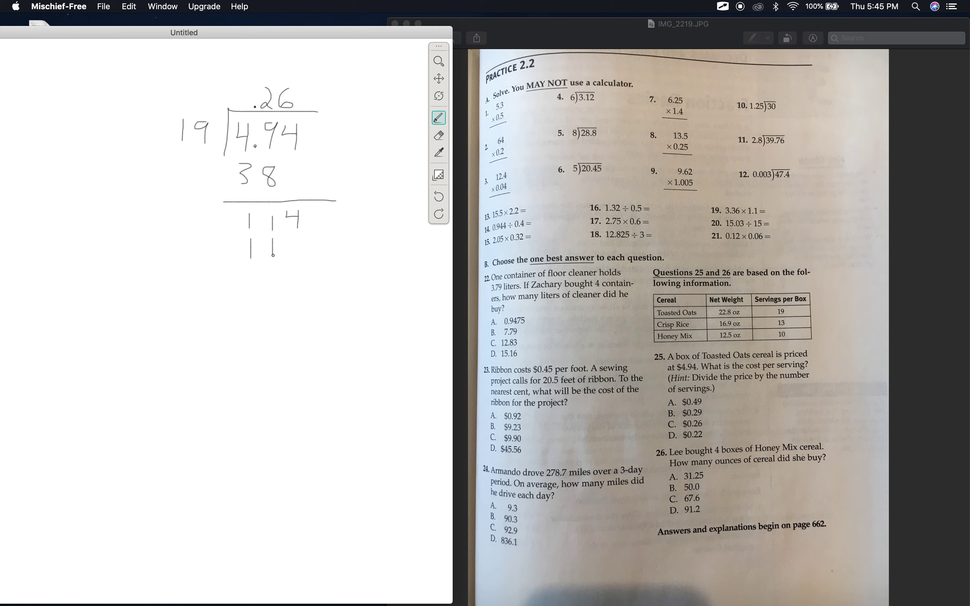
left_click_drag(272, 256, 303, 237)
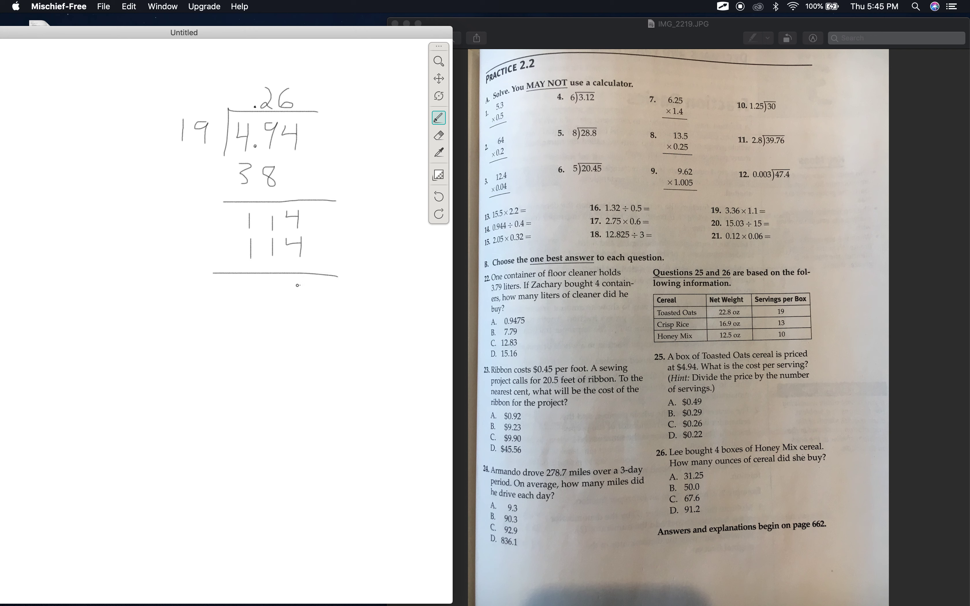
left_click_drag(291, 303, 300, 284)
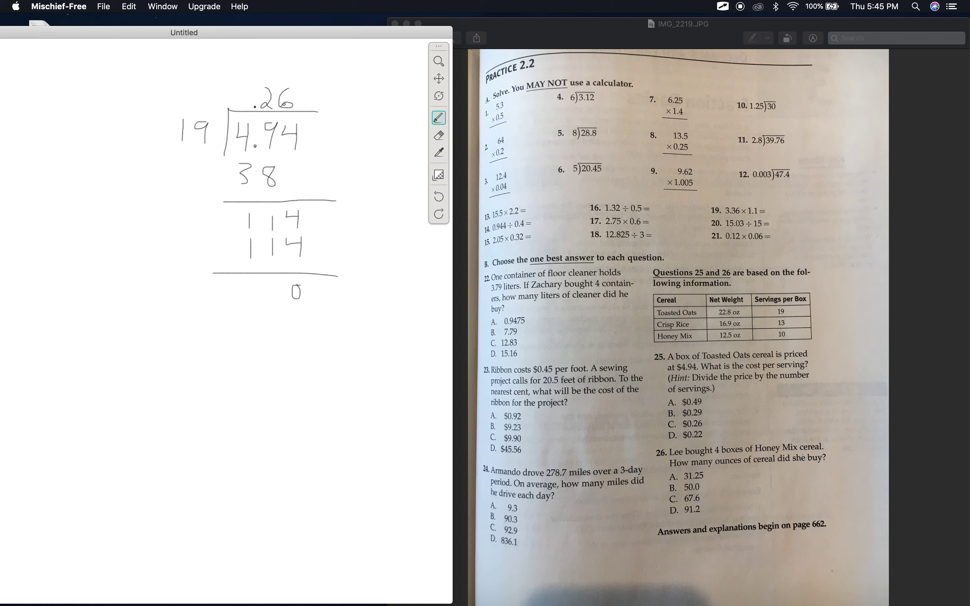
mouse_move(750, 304)
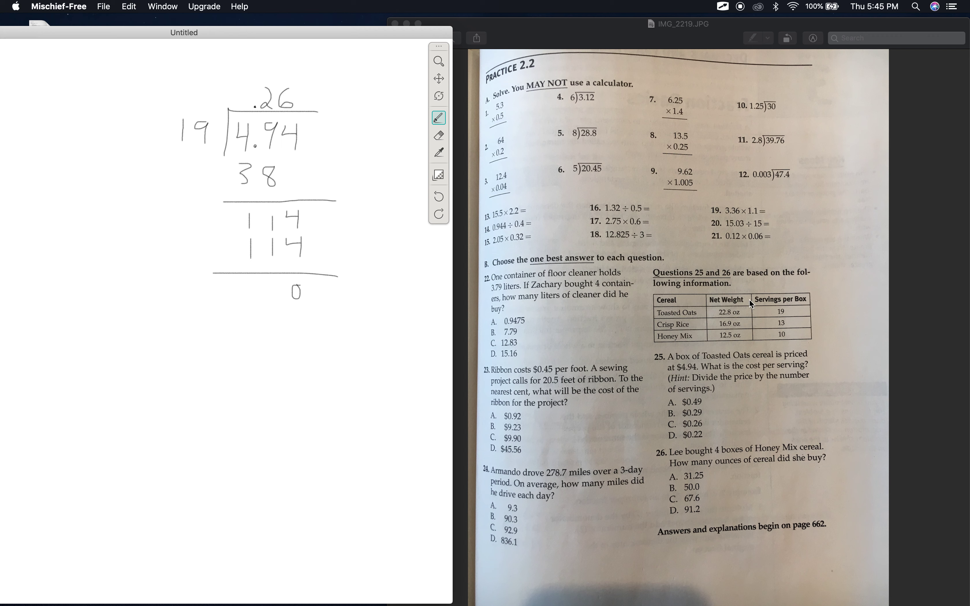
mouse_move(672, 430)
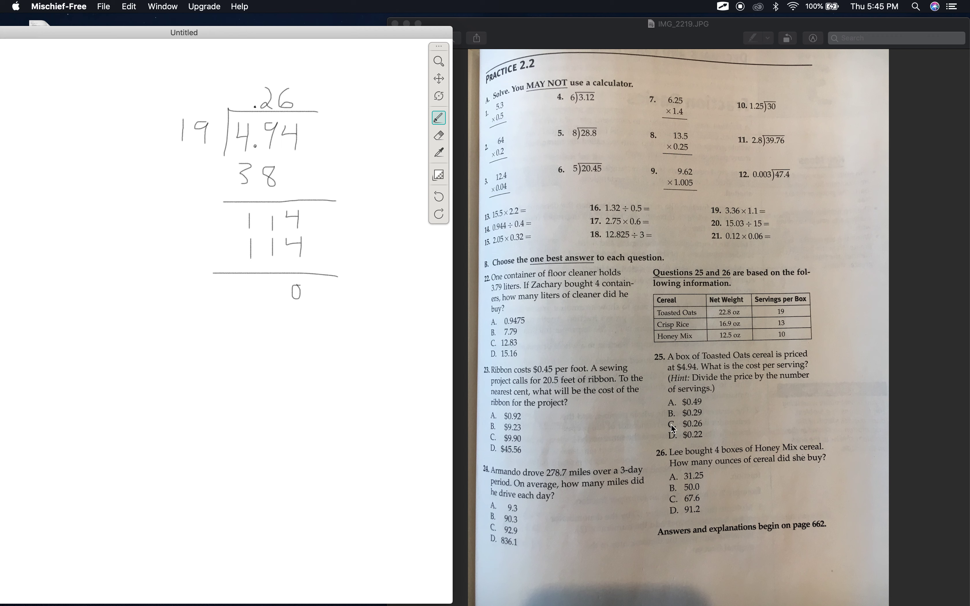
mouse_move(694, 431)
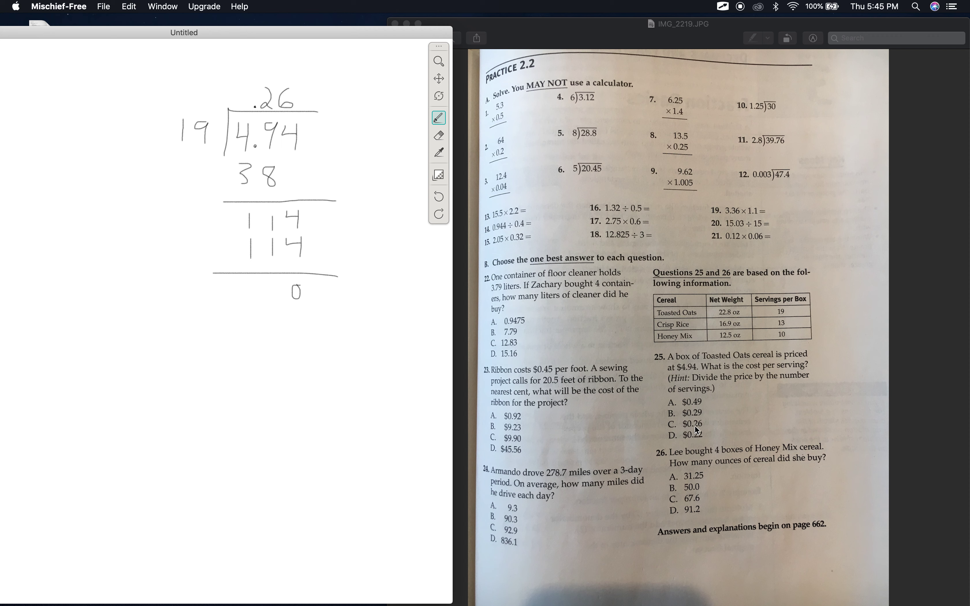
mouse_move(667, 464)
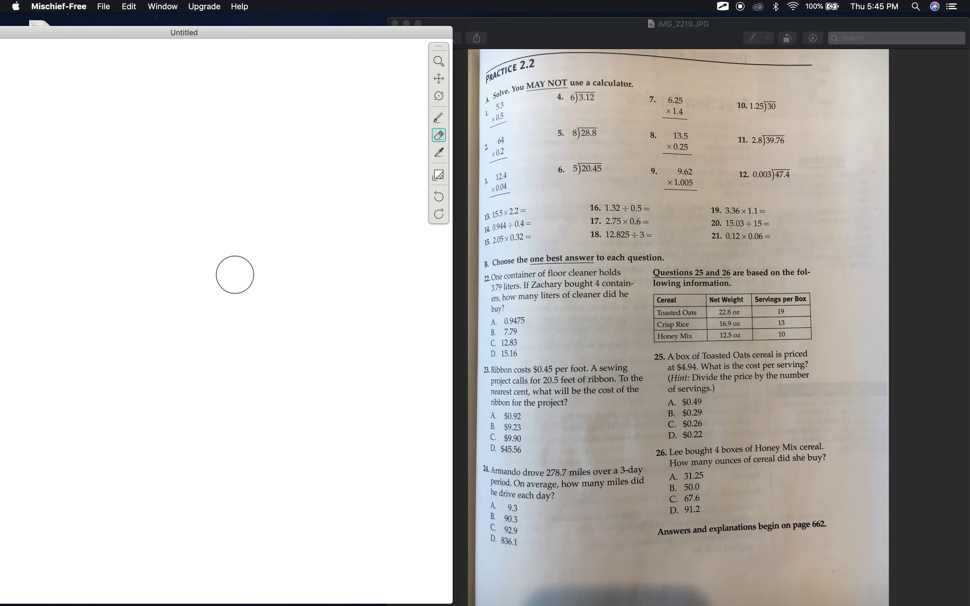
Step: Switch from the eraser back to the brush for drawing strokes
left_click(439, 119)
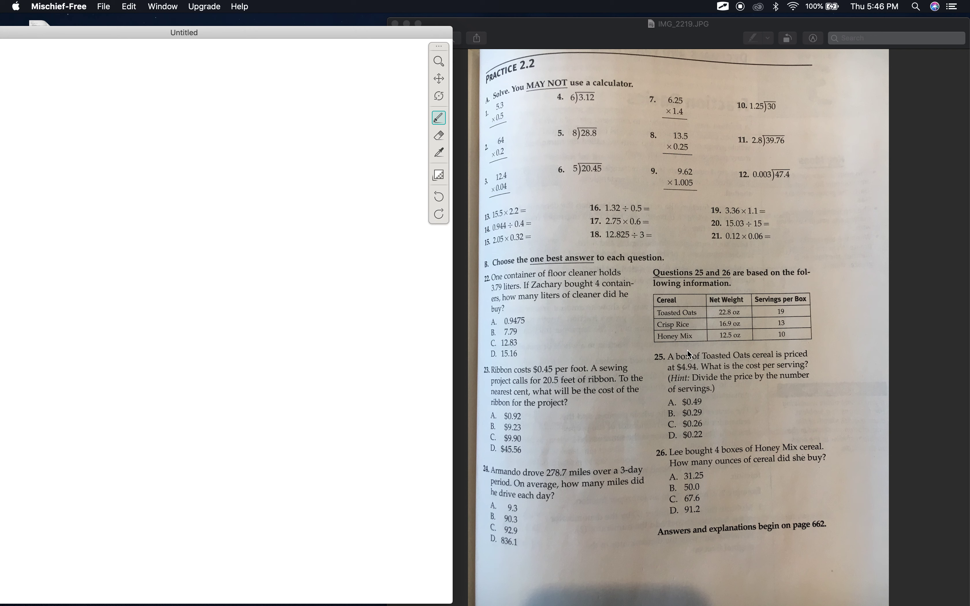
mouse_move(726, 341)
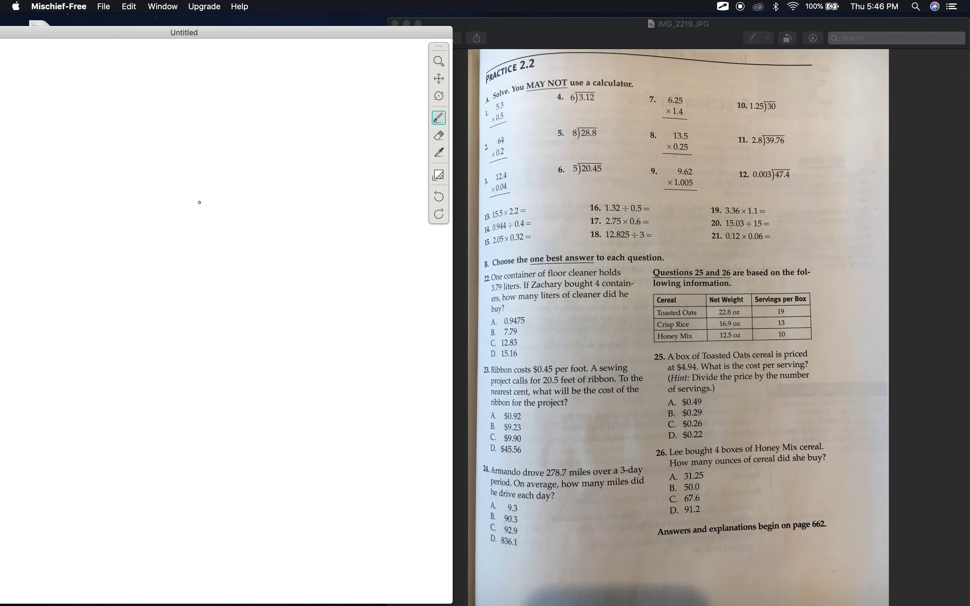
Step: Write 12.5 with 4 beneath it and draw the line for column multiplication
left_click_drag(198, 201, 198, 219)
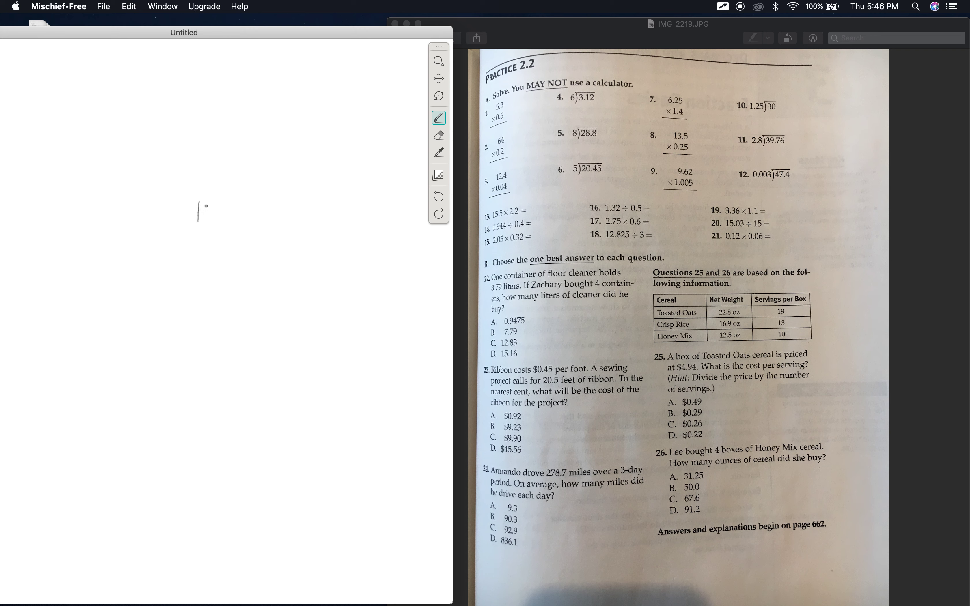
left_click_drag(198, 204, 223, 219)
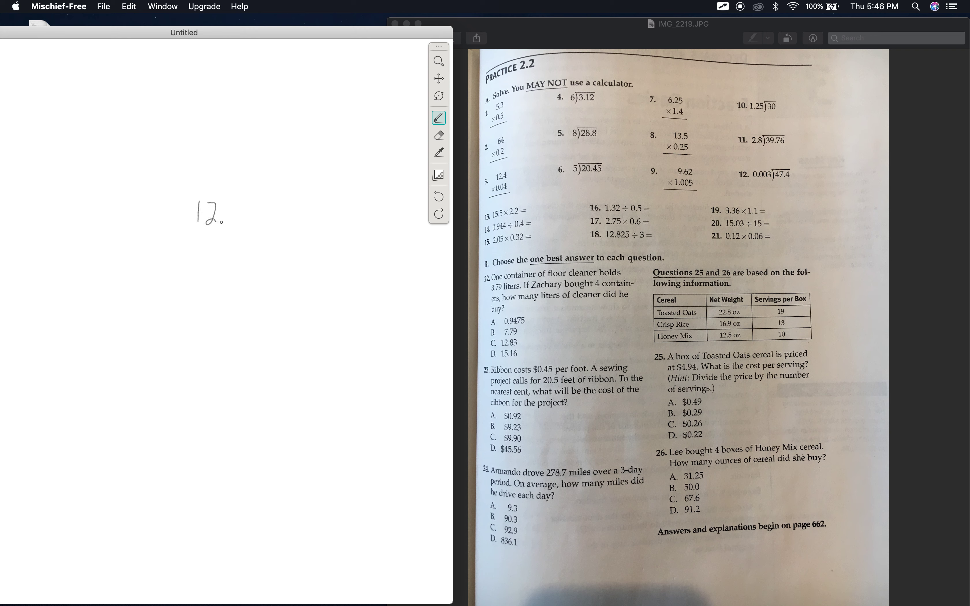
left_click(250, 205)
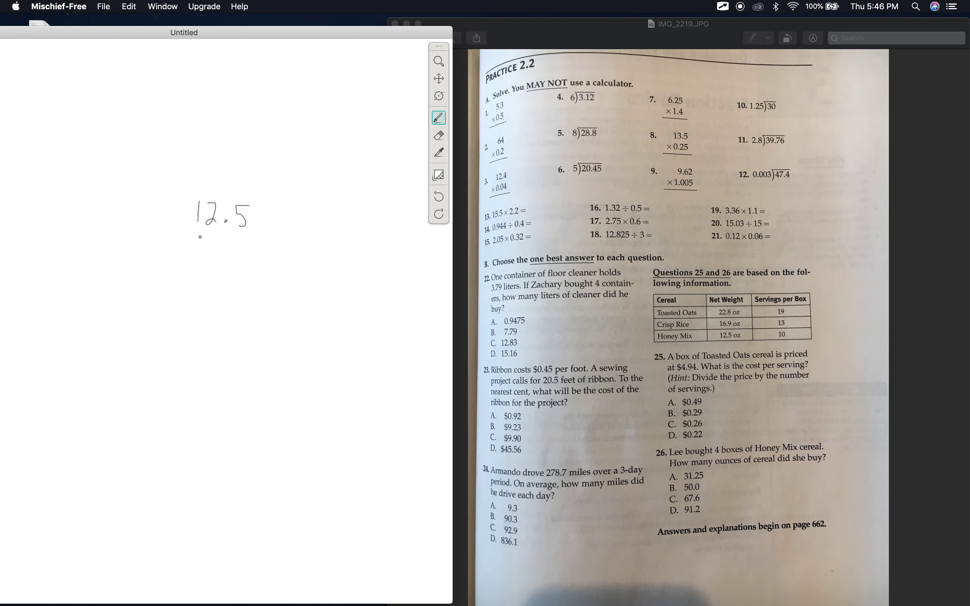
left_click_drag(234, 238, 241, 244)
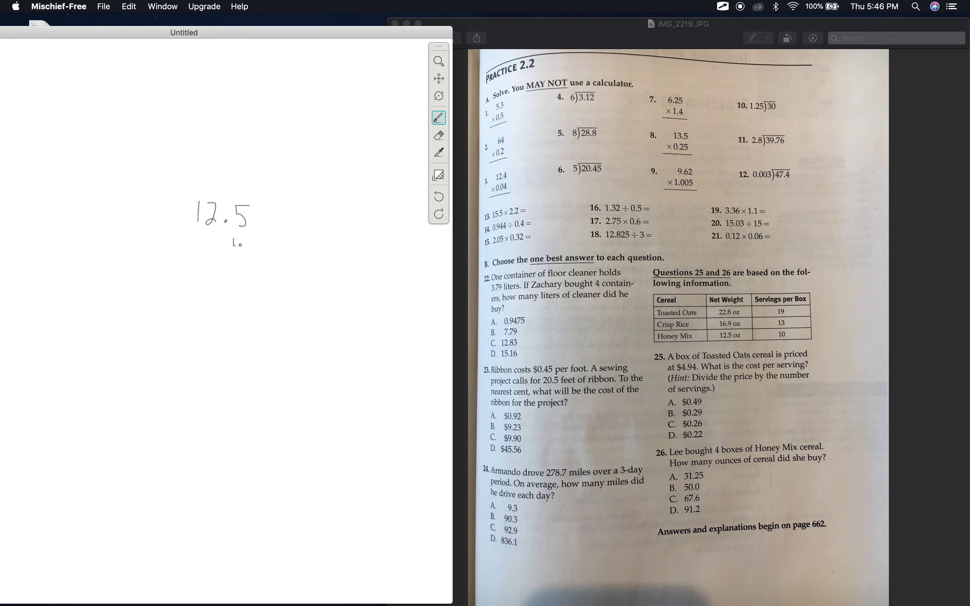
left_click_drag(237, 235, 245, 263)
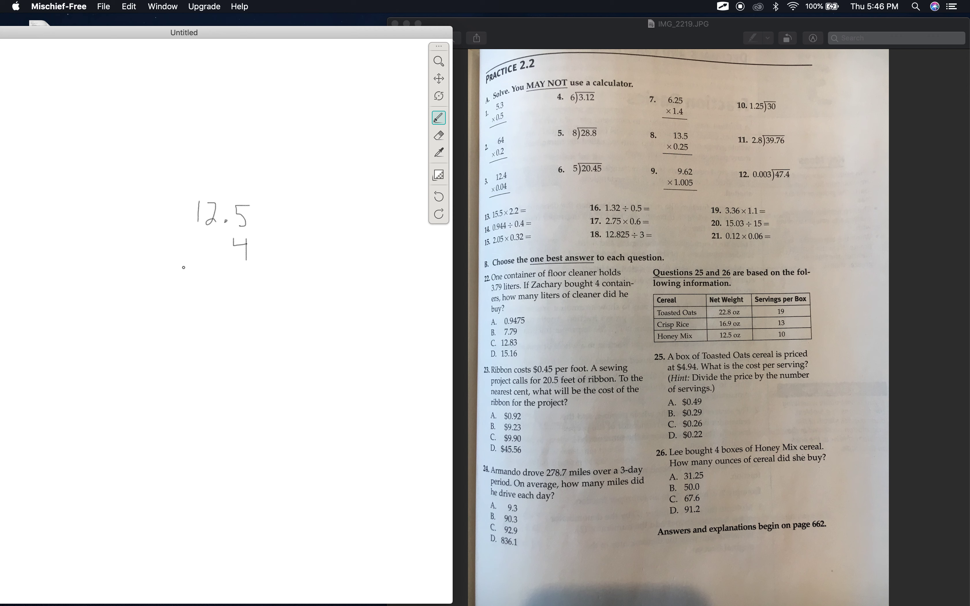
left_click_drag(183, 268, 268, 271)
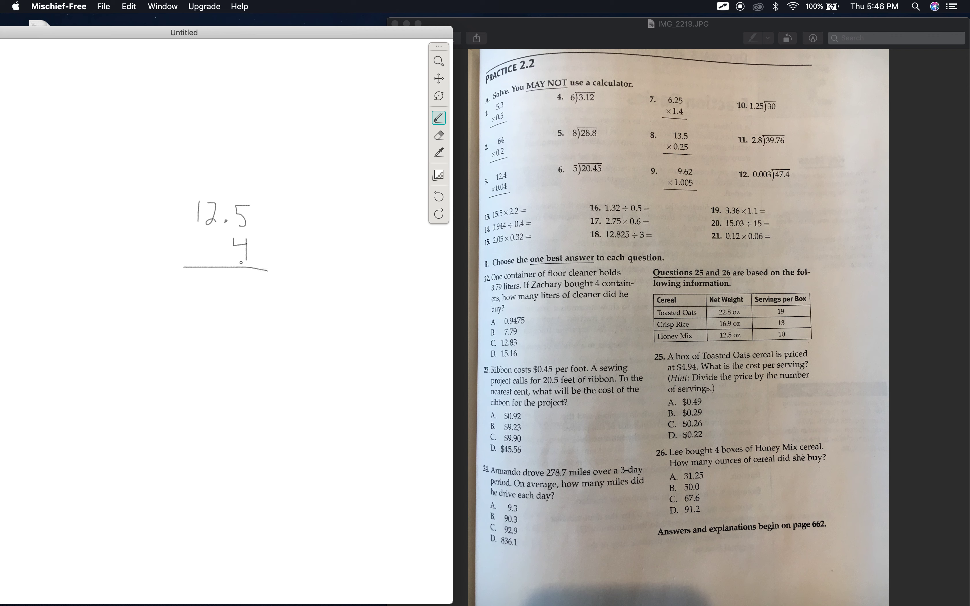
left_click_drag(205, 192, 210, 185)
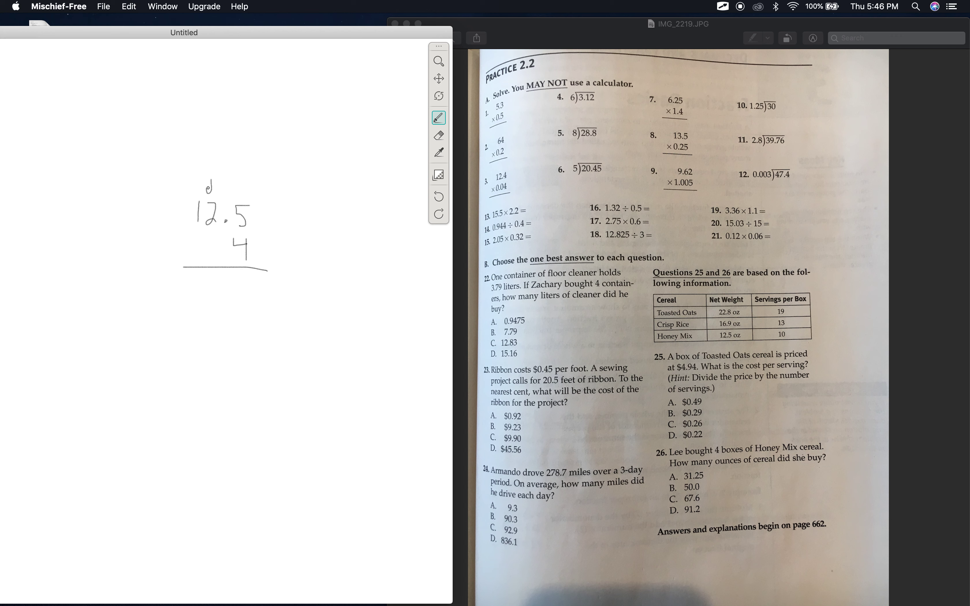
Step: Write the carried 2 and the product digits, completing 50.0
left_click_drag(246, 275, 249, 284)
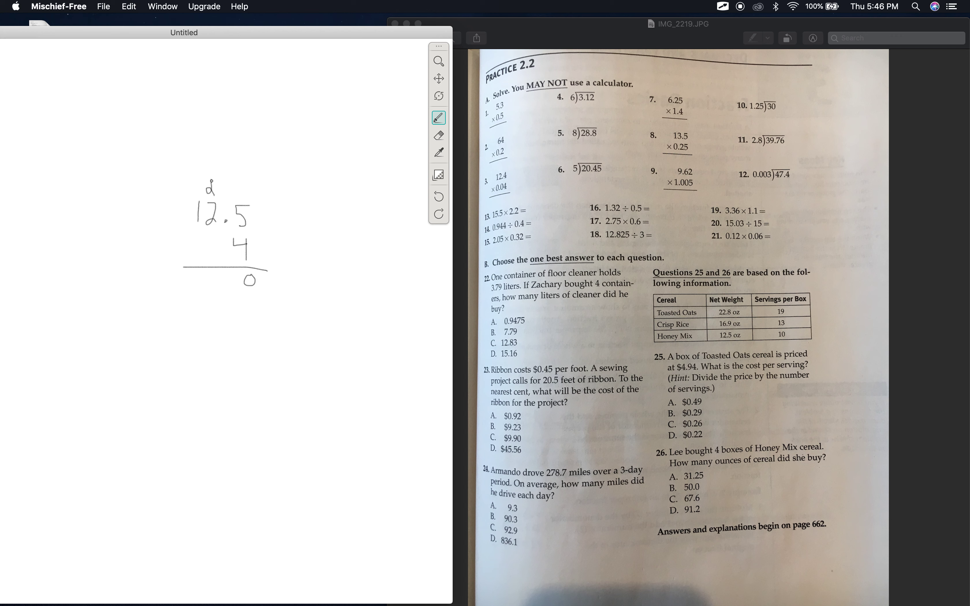
left_click(213, 239)
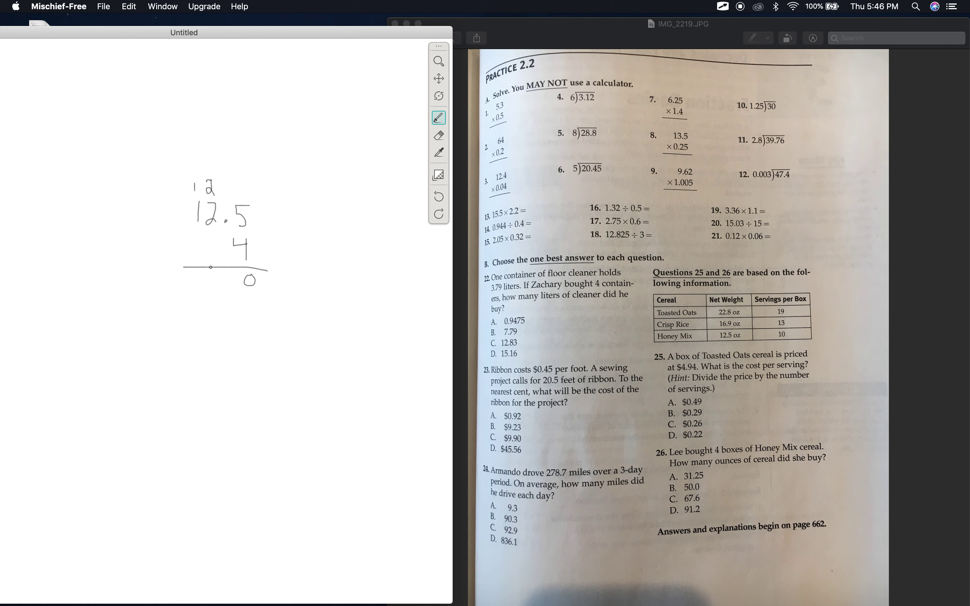
left_click_drag(210, 275, 219, 284)
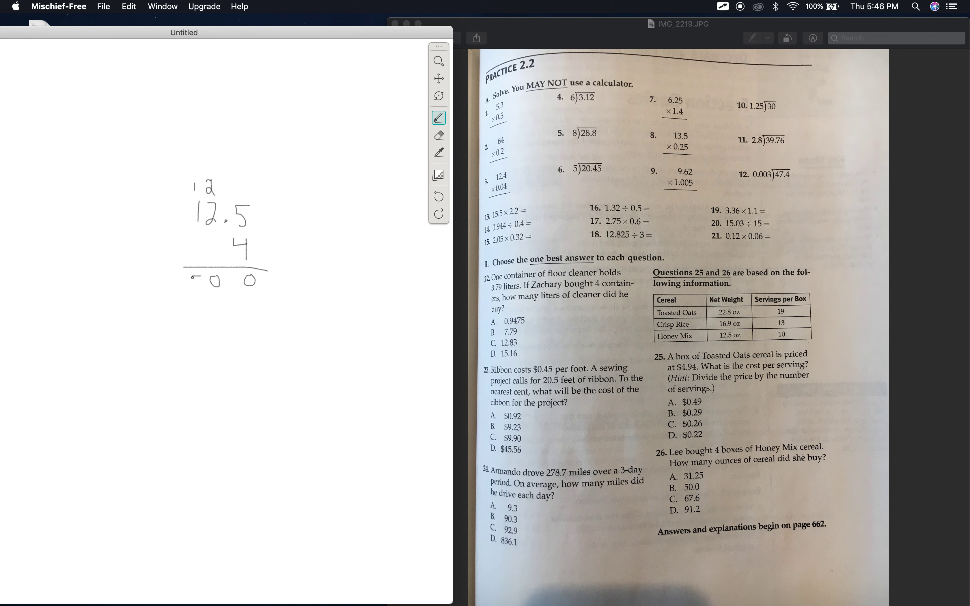
left_click_drag(192, 275, 201, 291)
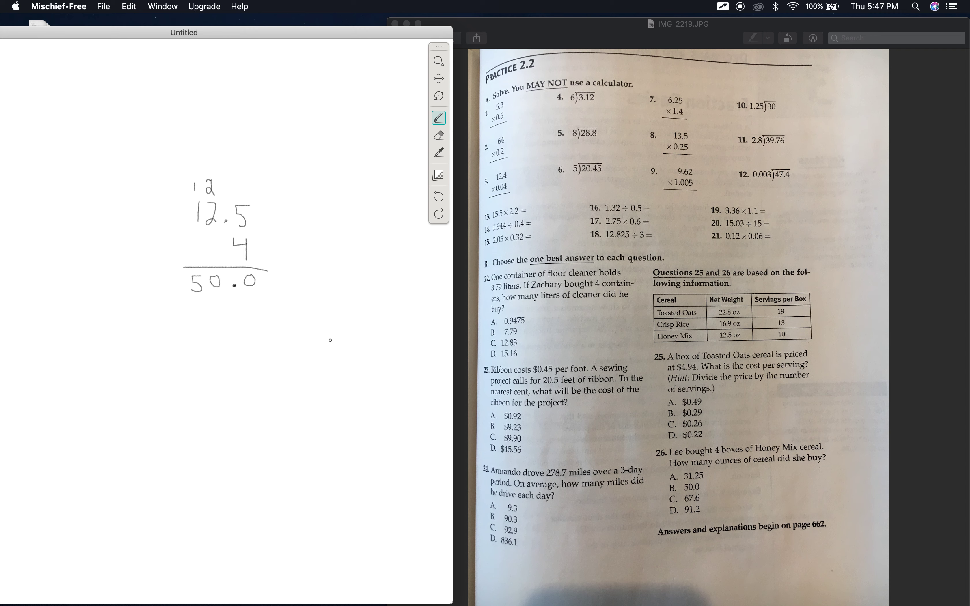
mouse_move(683, 492)
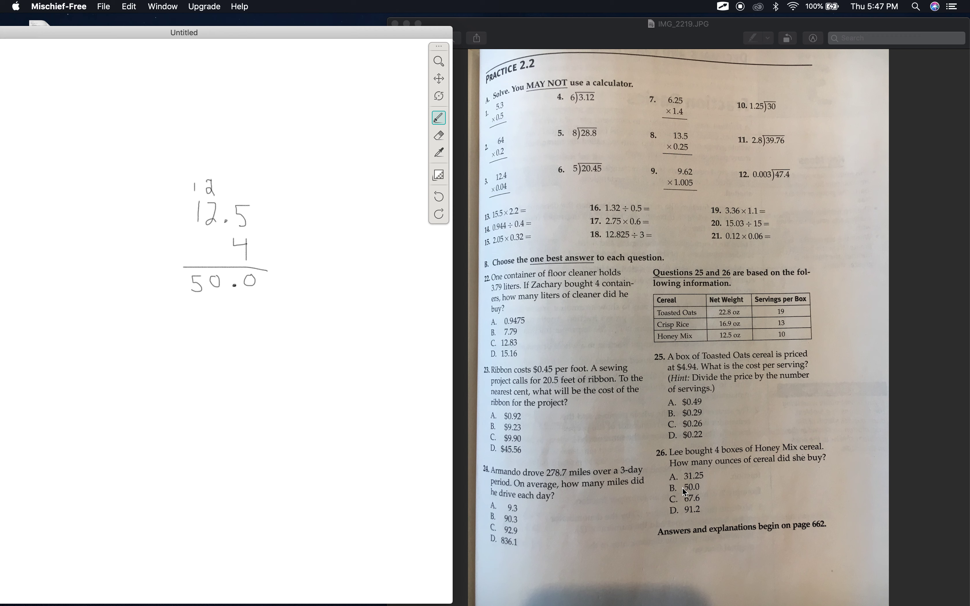
mouse_move(678, 492)
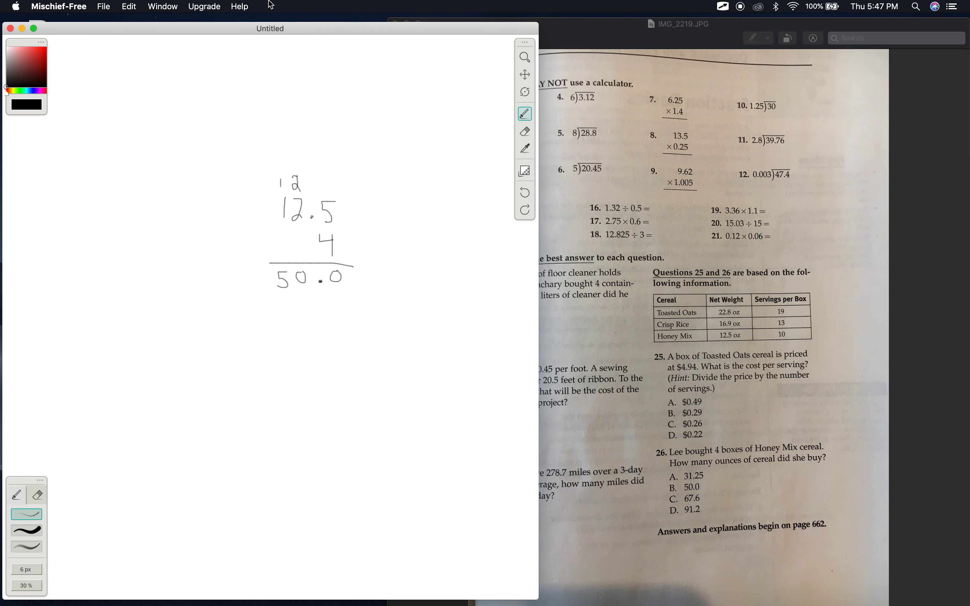
mouse_move(619, 28)
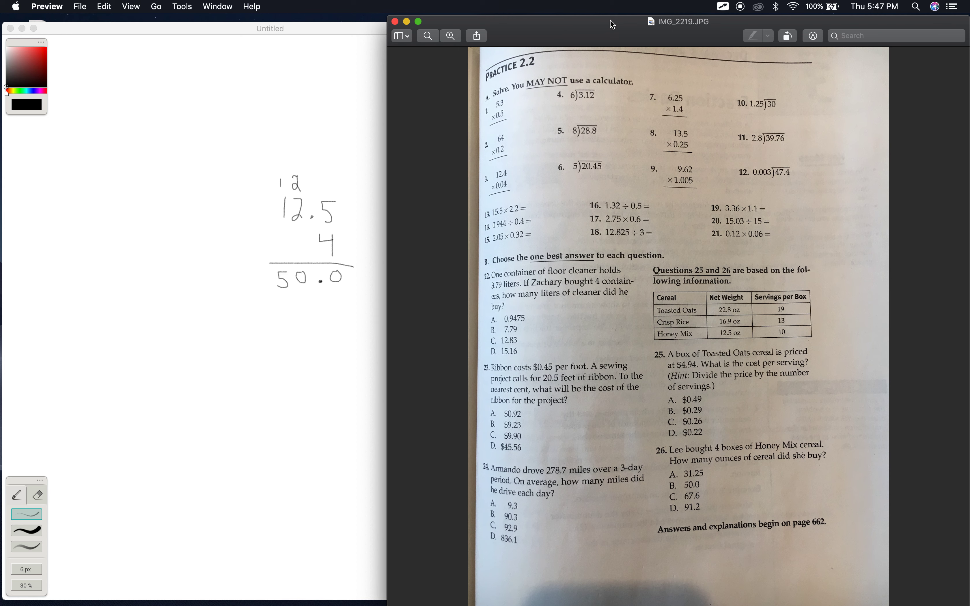
mouse_move(456, 76)
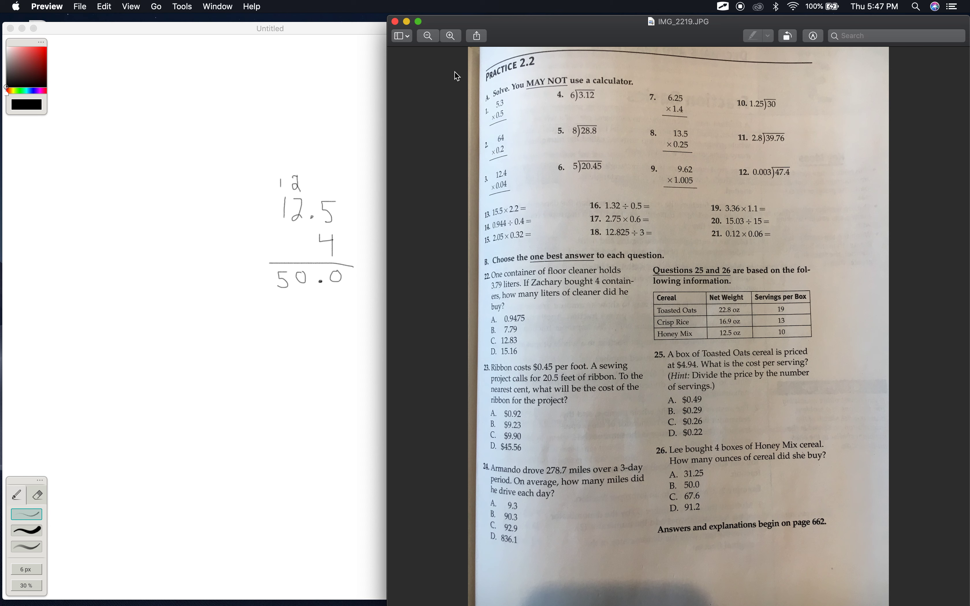
mouse_move(681, 5)
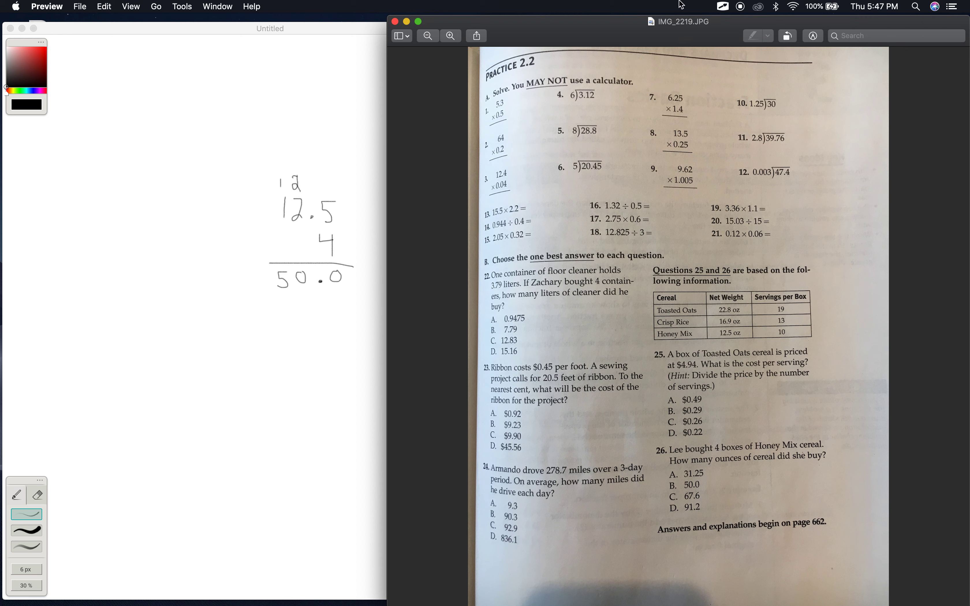